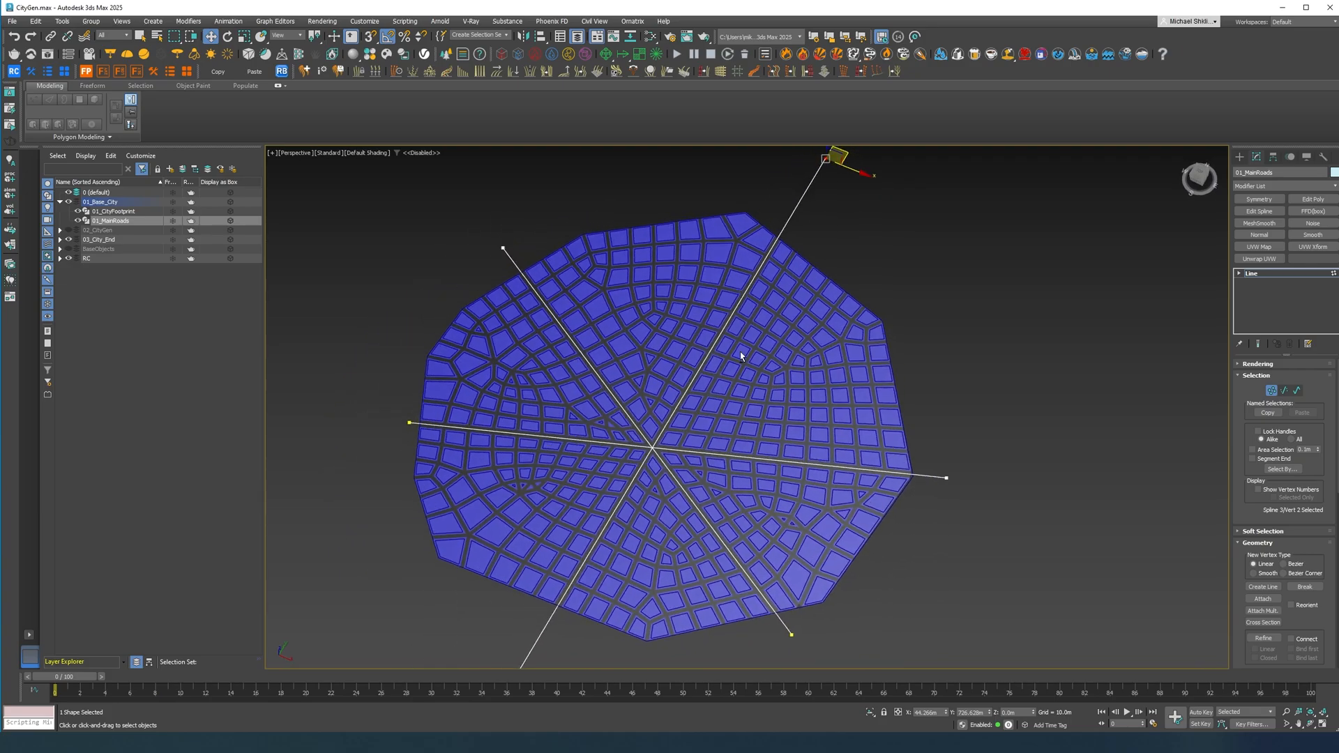
- Unhide all objects via the quad menu so the RailClone buildings appear on the plots
{"action": "scroll", "scroll_direction": "down", "scroll_amount": 3}
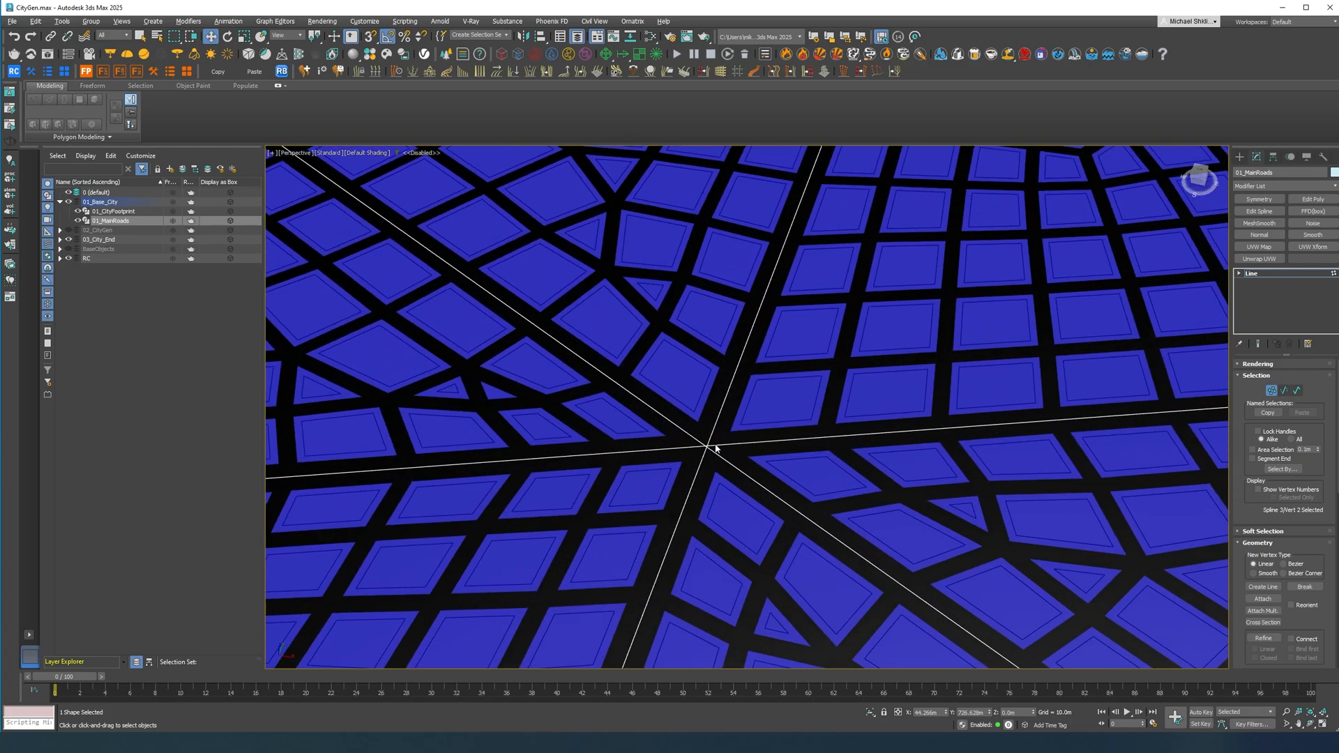
{"action": "mouse_move", "coordinate": [594, 433]}
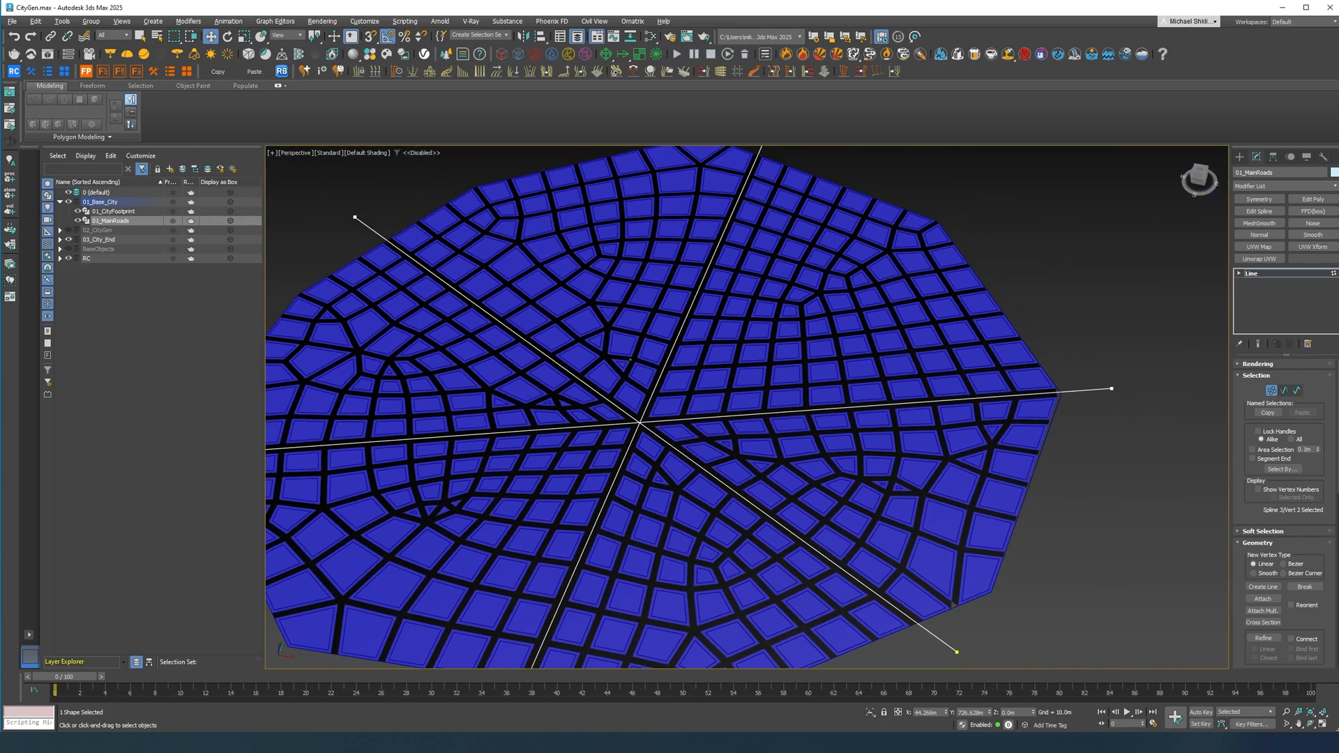
{"action": "right_click", "coordinate": [598, 444]}
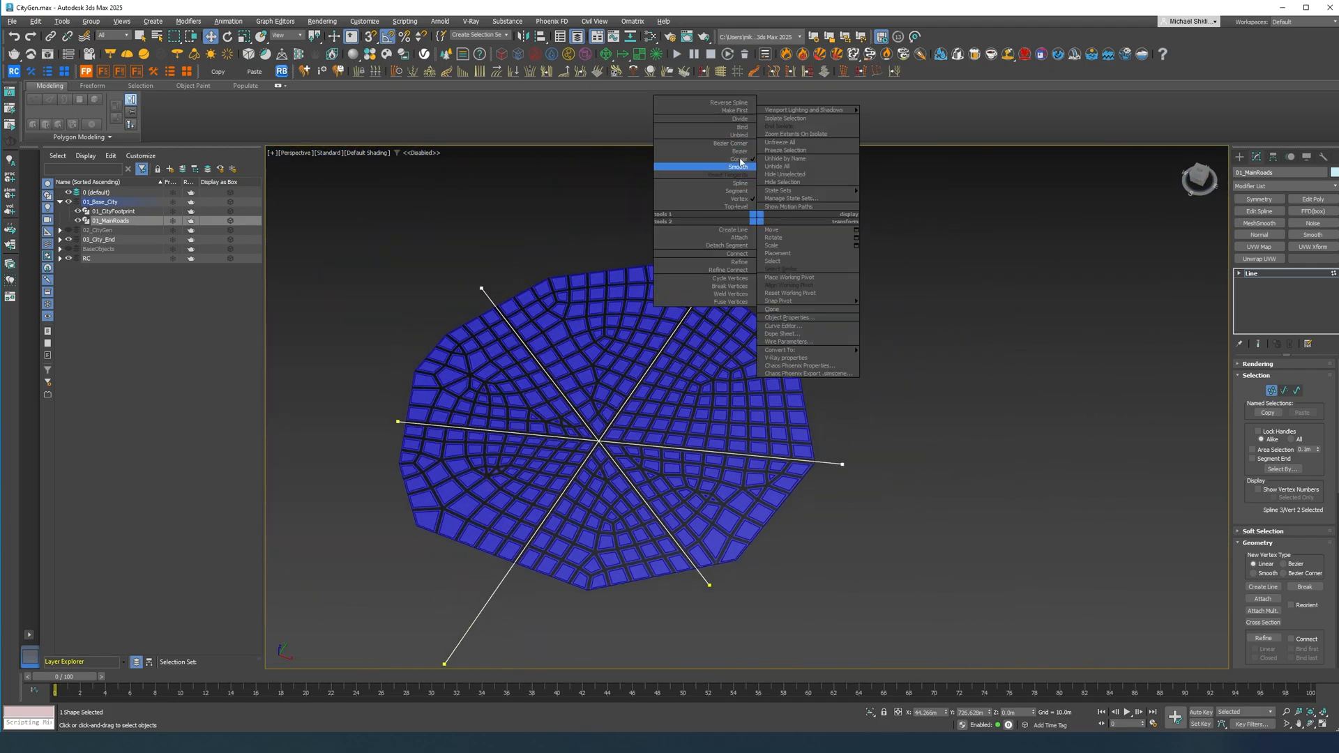
{"action": "left_click", "coordinate": [775, 237]}
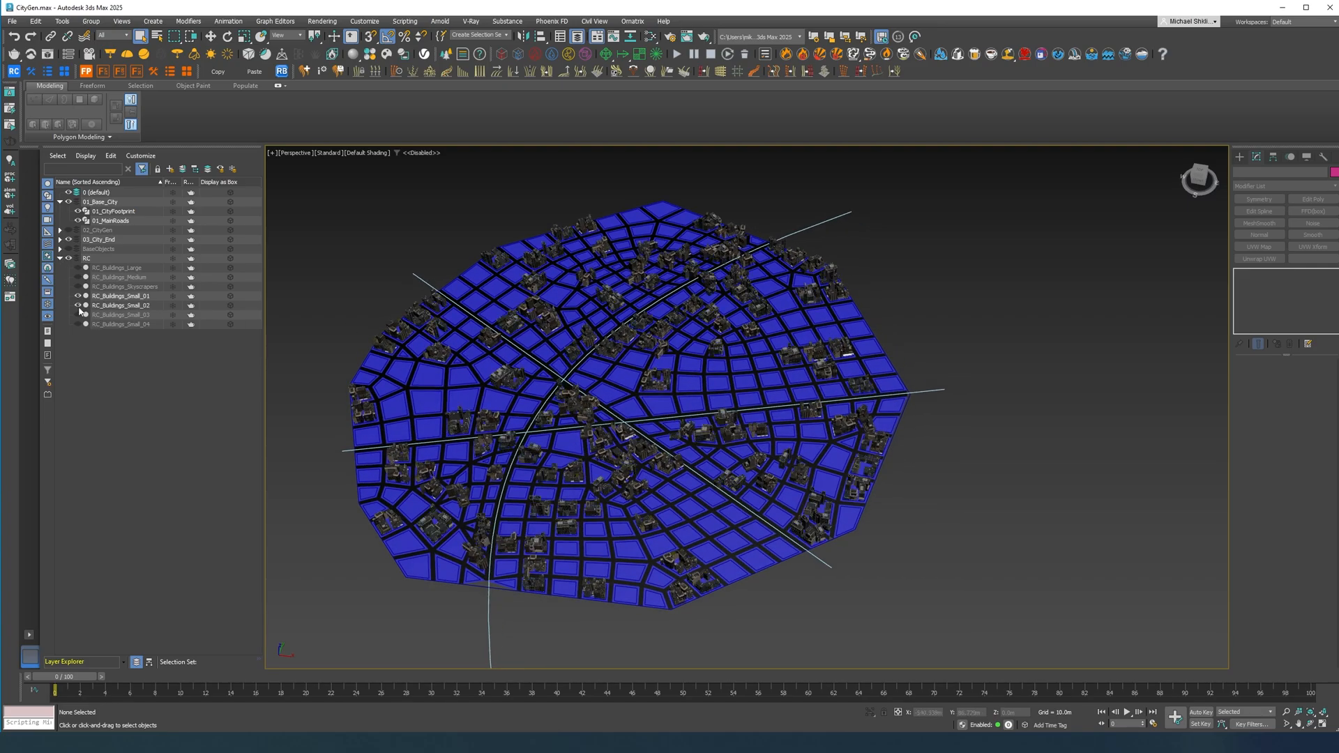
- Hide the RC building objects, collapse the RC layer and reset to a new untitled scene
{"action": "left_click", "coordinate": [77, 314]}
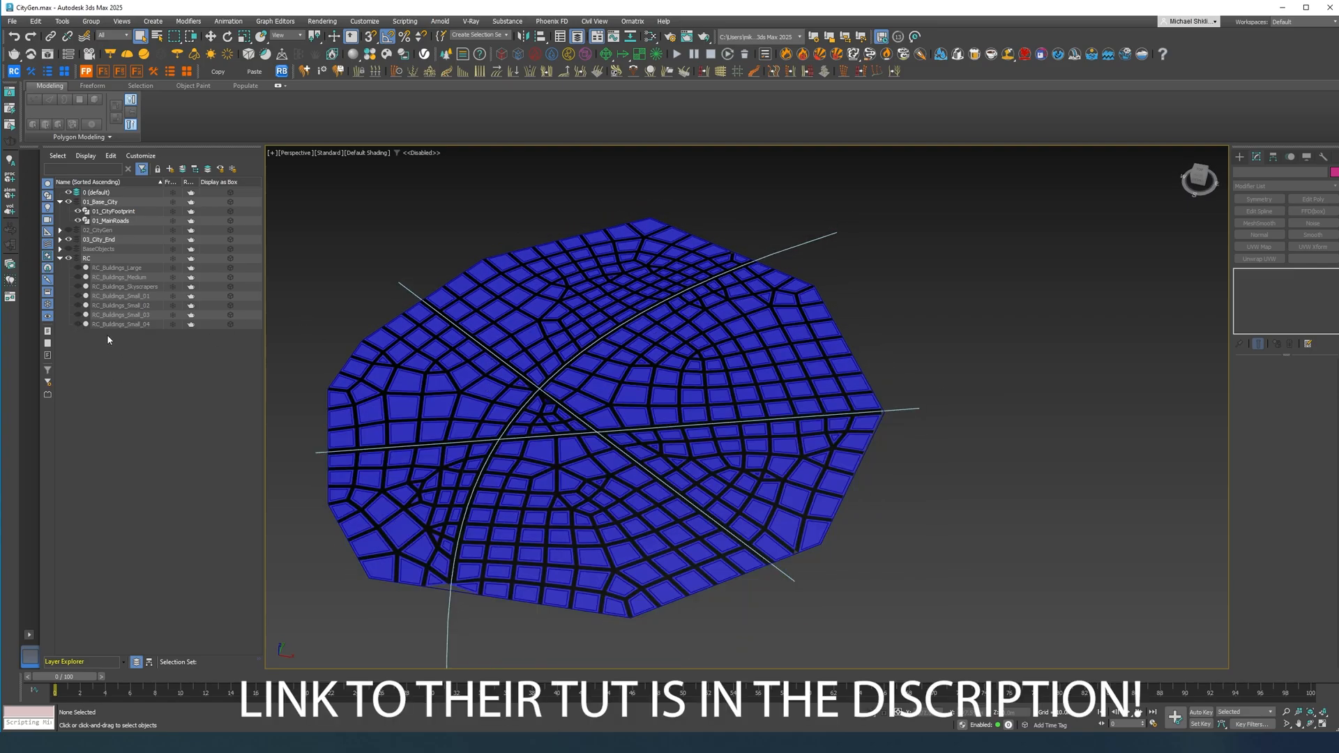
{"action": "left_click", "coordinate": [60, 258]}
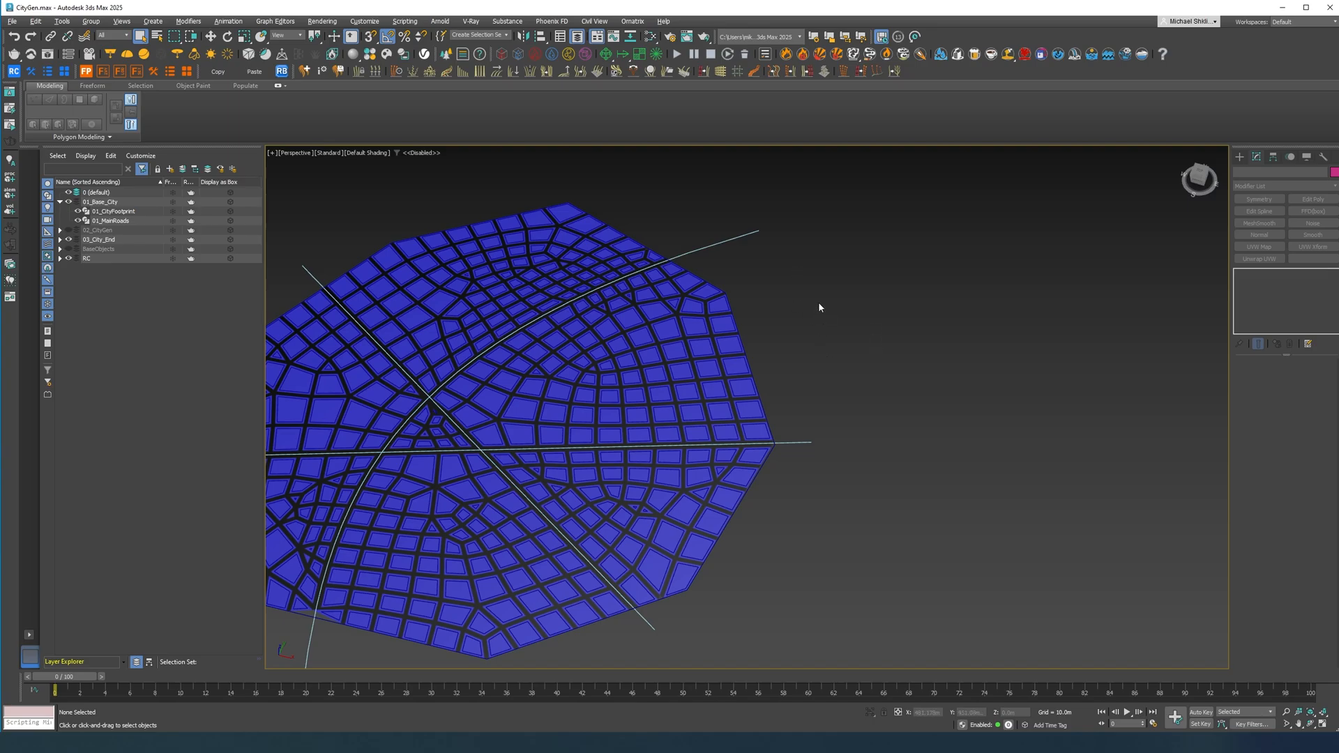
{"action": "mouse_move", "coordinate": [816, 297]}
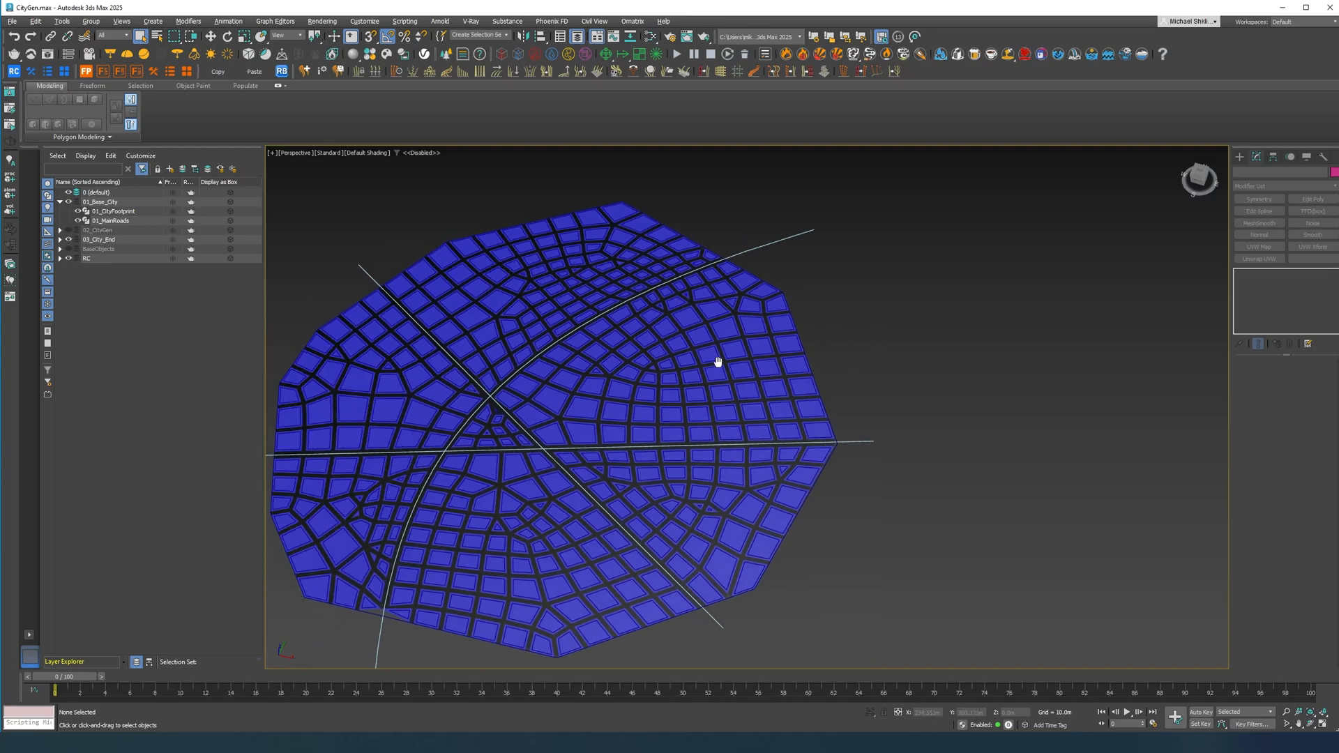
{"action": "left_click", "coordinate": [110, 221]}
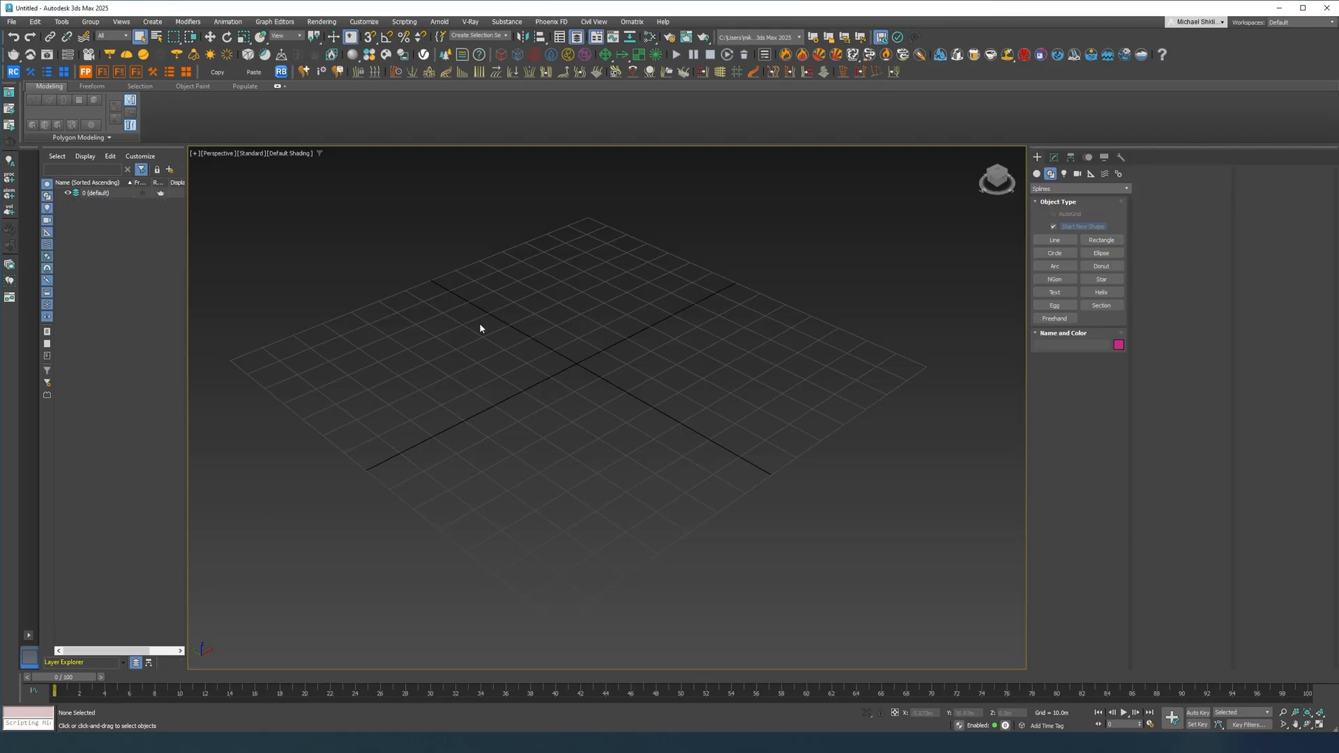
- Create layer 01_Base_City and draw a closed hexagon line named 01_City_Footprint
{"action": "left_click", "coordinate": [168, 168]}
{"action": "type", "text": "01_Base_City"}
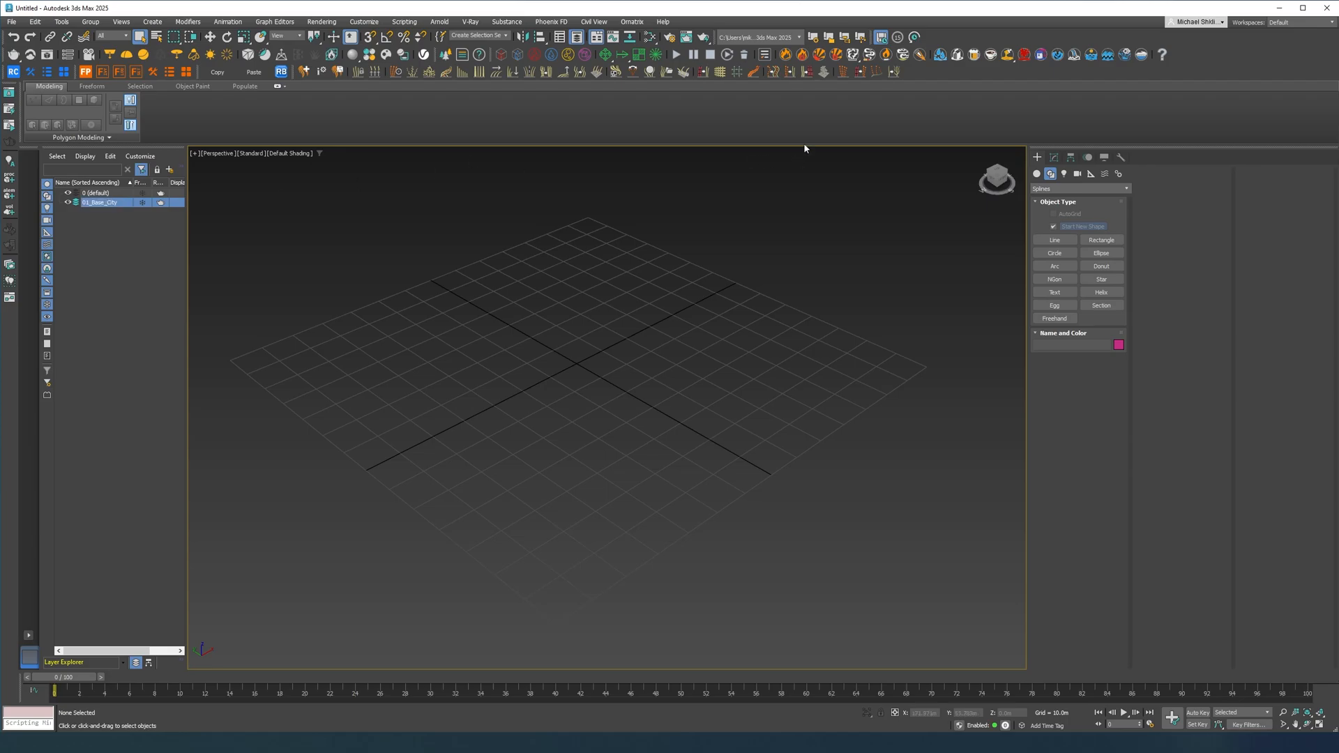
{"action": "left_click", "coordinate": [1054, 240]}
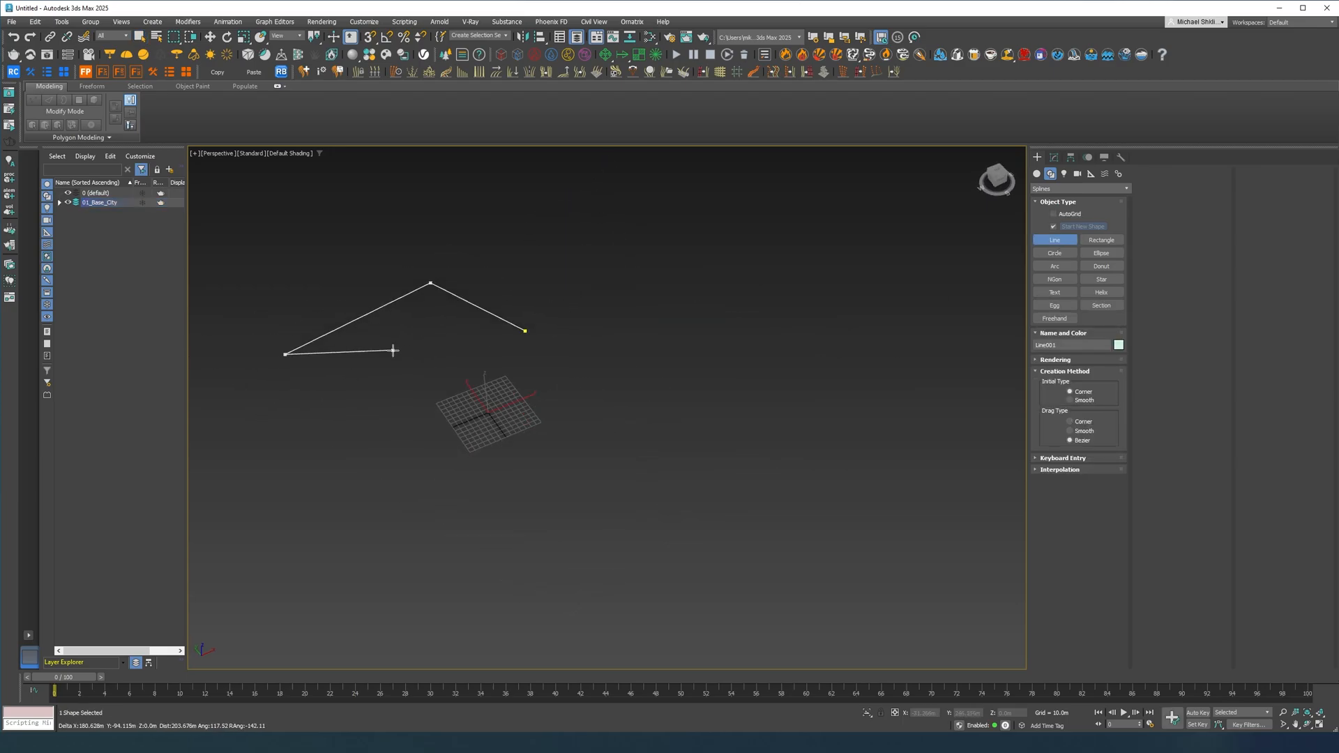
{"action": "left_click", "coordinate": [562, 339]}
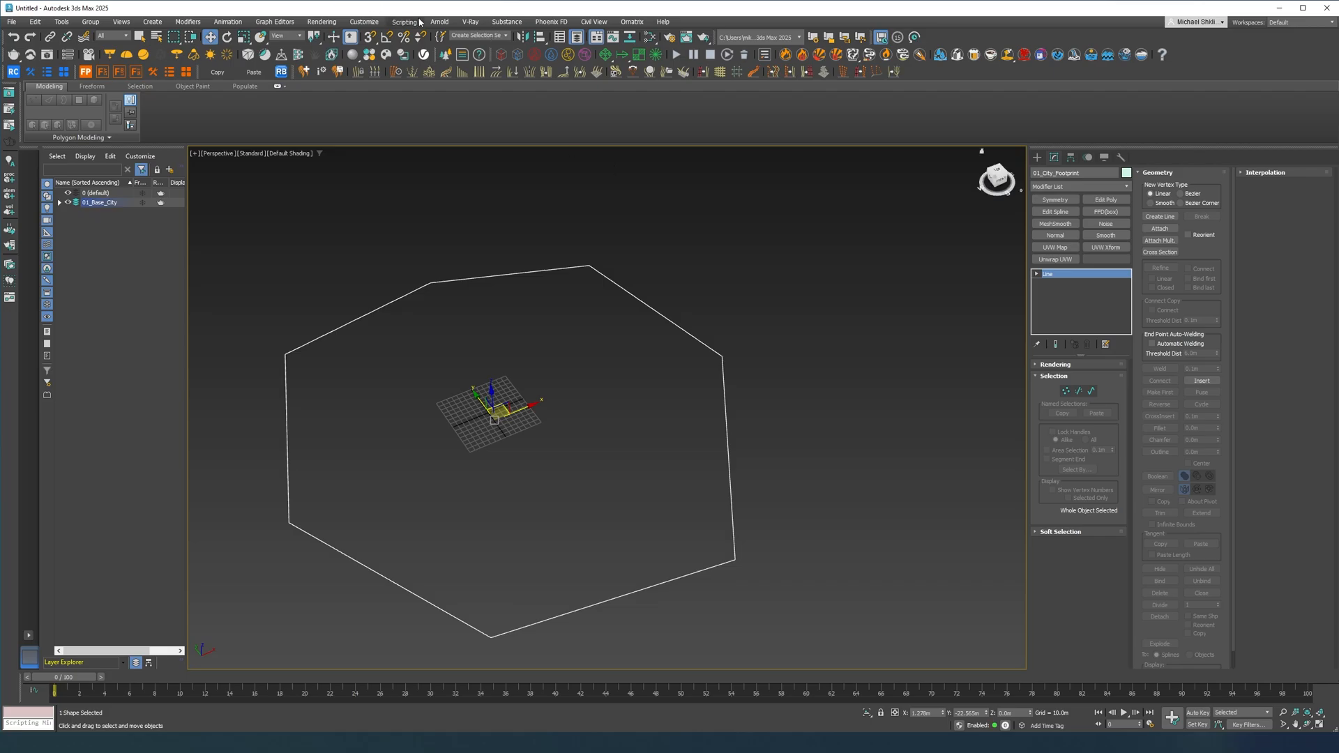
- Check the scene units in Customize > Units Setup and return to creating shapes
{"action": "left_click", "coordinate": [362, 21]}
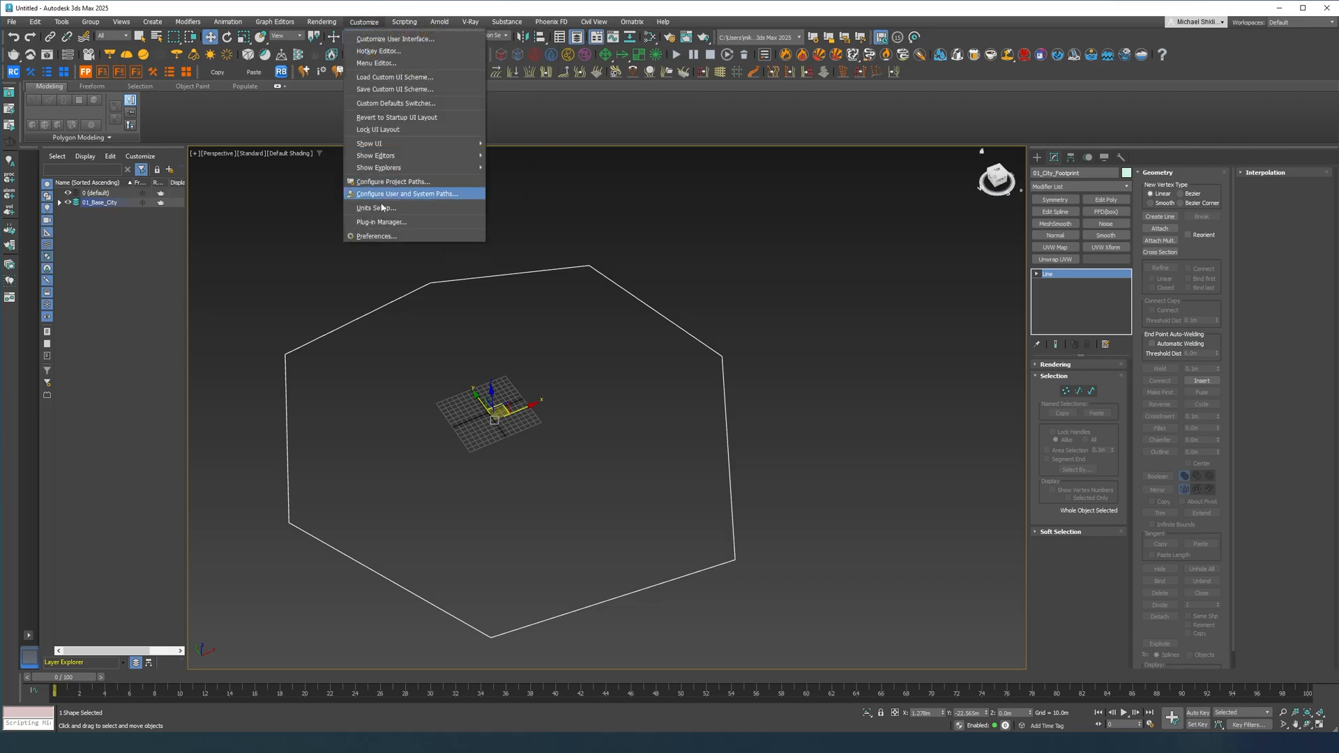
{"action": "left_click", "coordinate": [375, 208]}
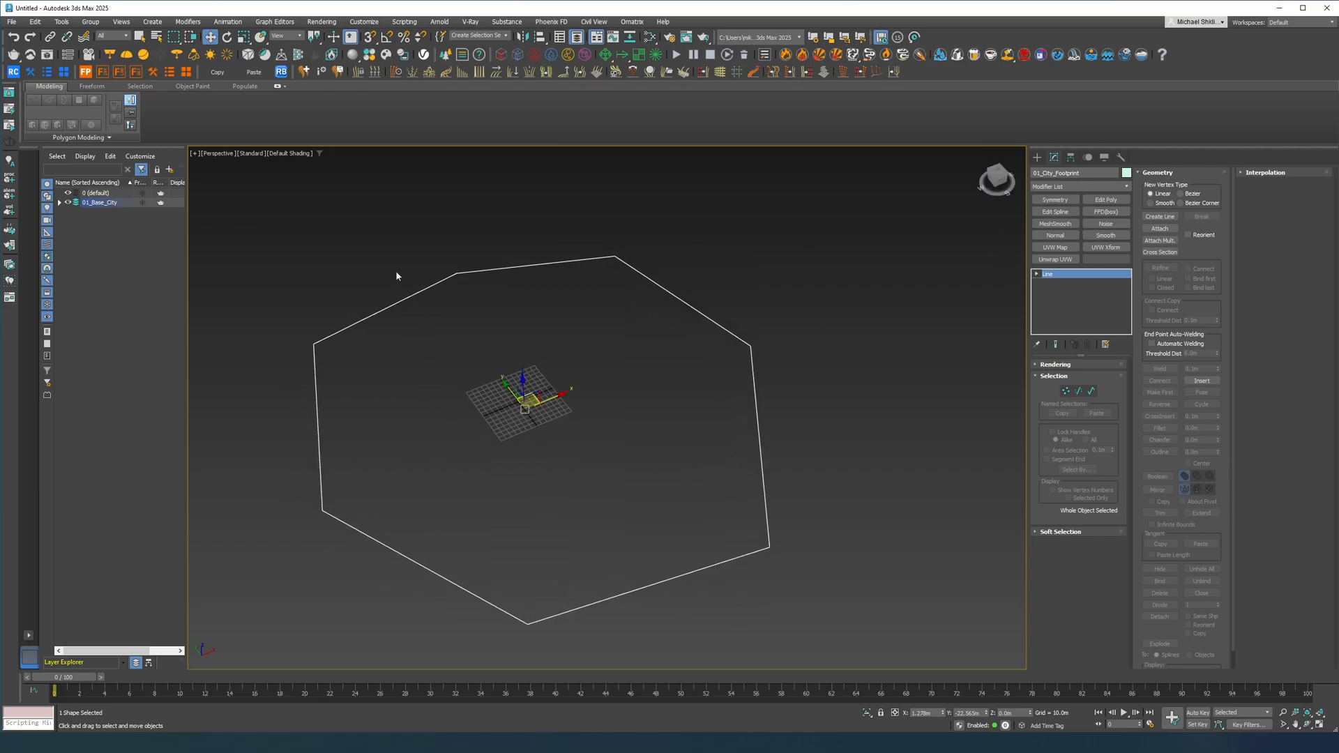
{"action": "left_click", "coordinate": [1036, 173]}
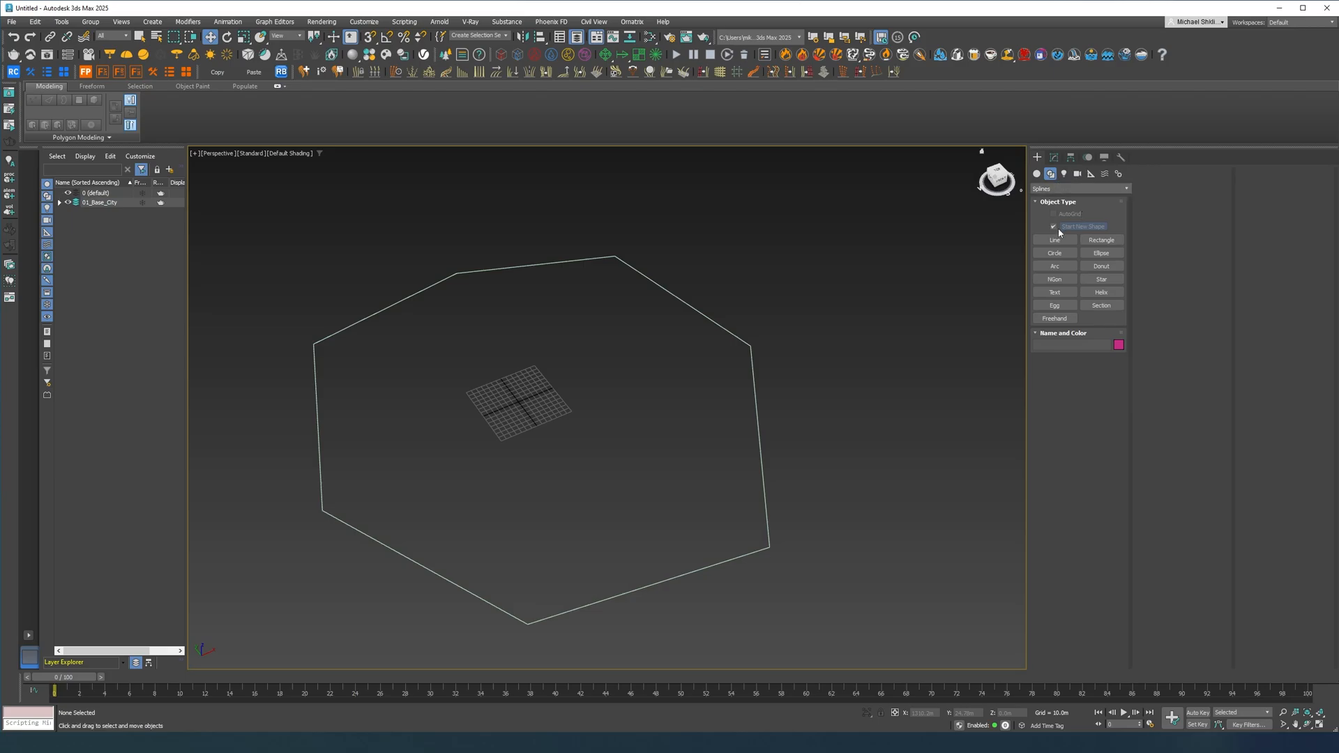
- Draw three crossing road lines in one shape with Create Line and rename it 01_MainRoads
{"action": "left_click", "coordinate": [1055, 240]}
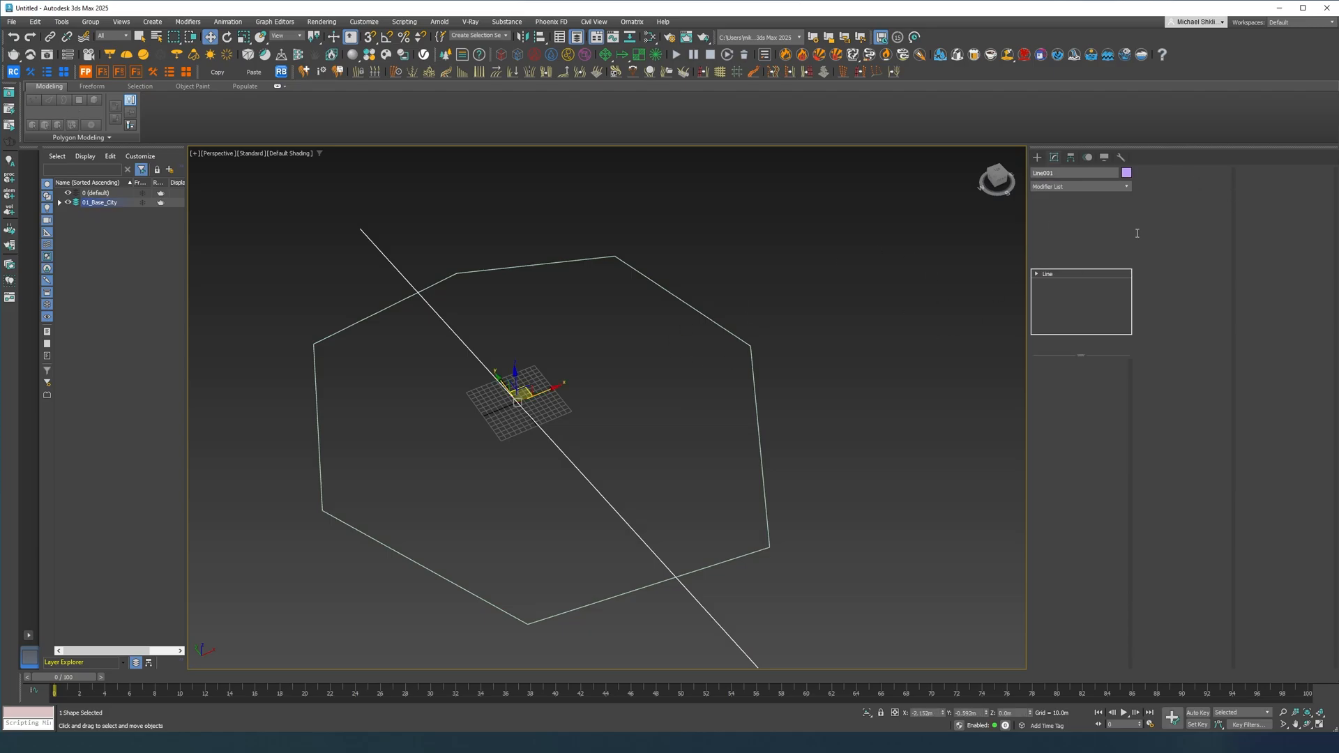
{"action": "left_click", "coordinate": [1050, 275]}
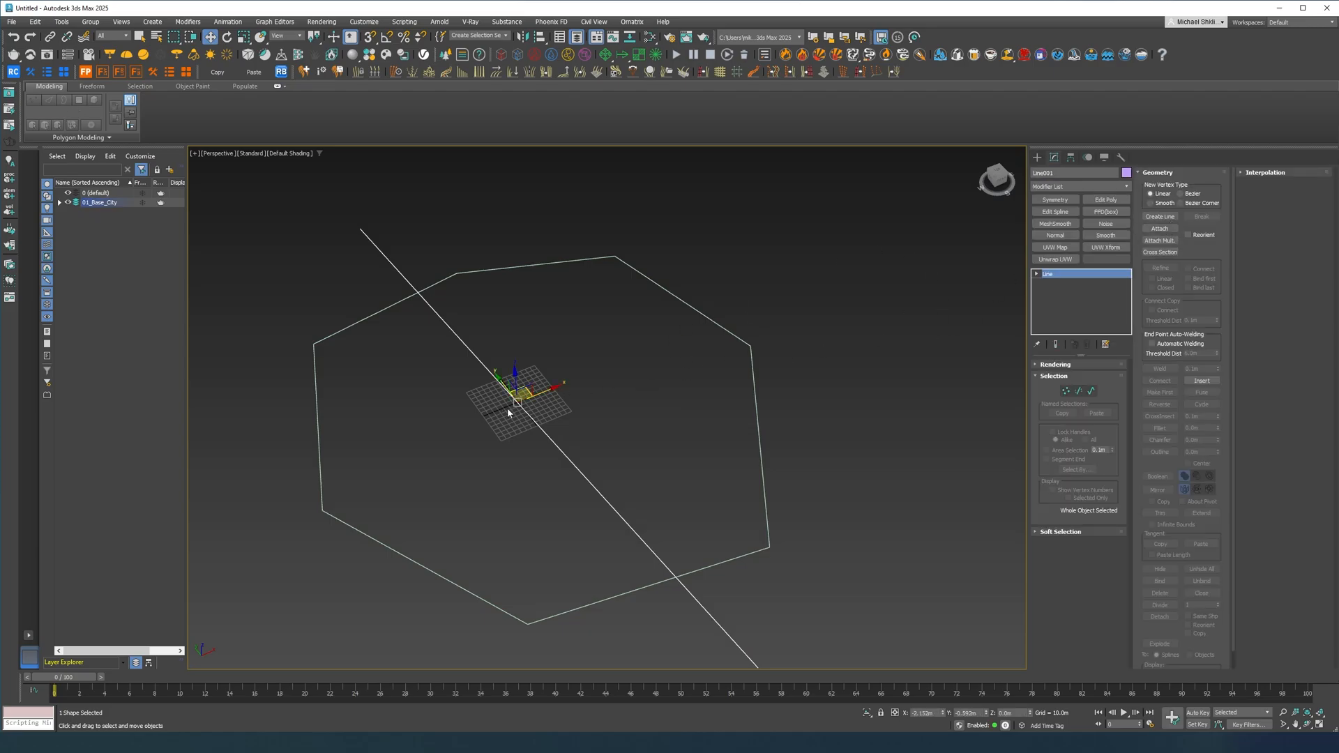
{"action": "left_click", "coordinate": [1160, 217]}
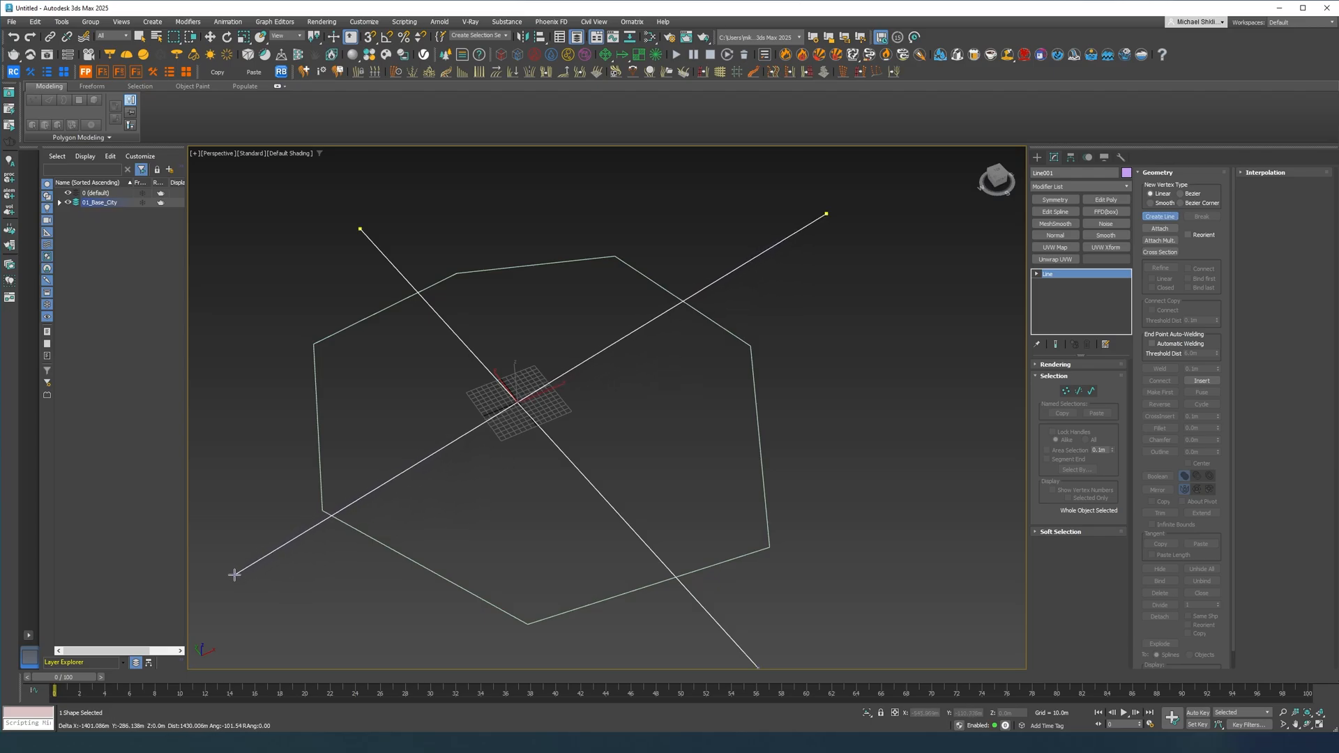
{"action": "mouse_move", "coordinate": [964, 455]}
{"action": "type", "text": "01_MainRoads"}
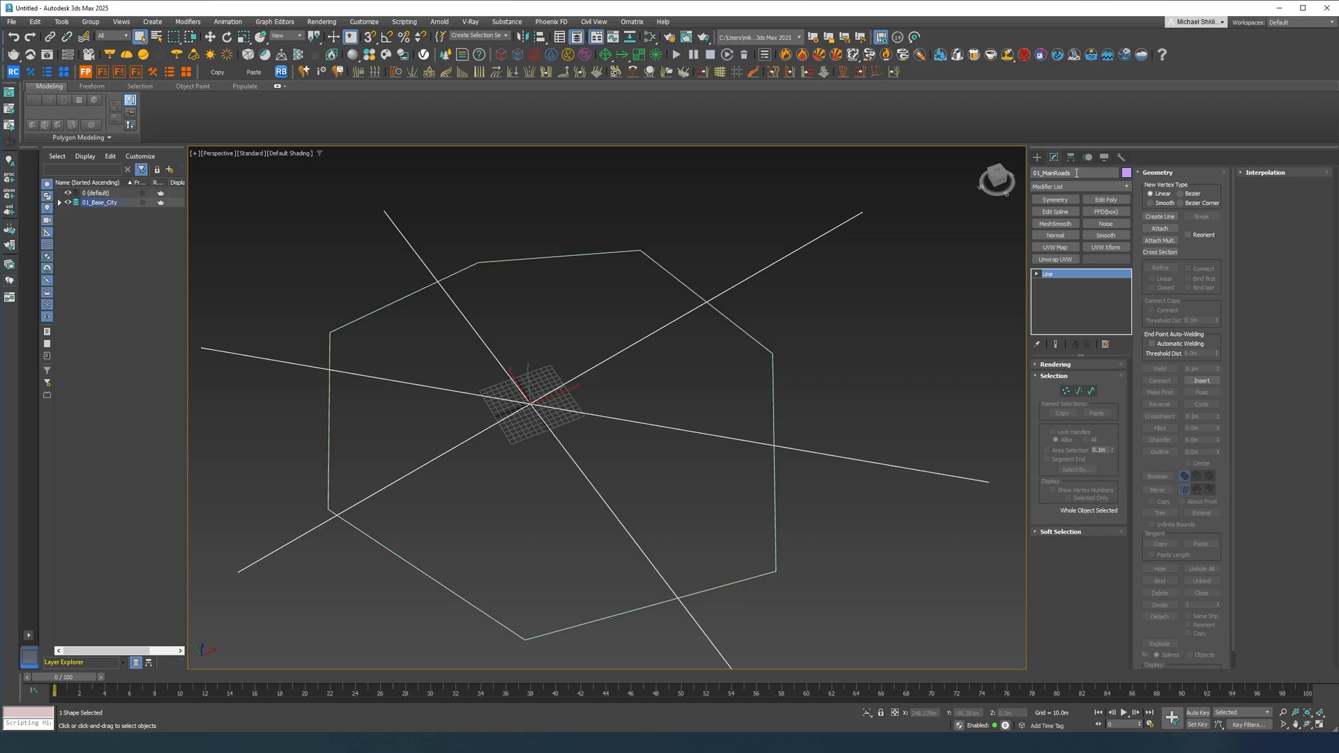
{"action": "left_click", "coordinate": [171, 169]}
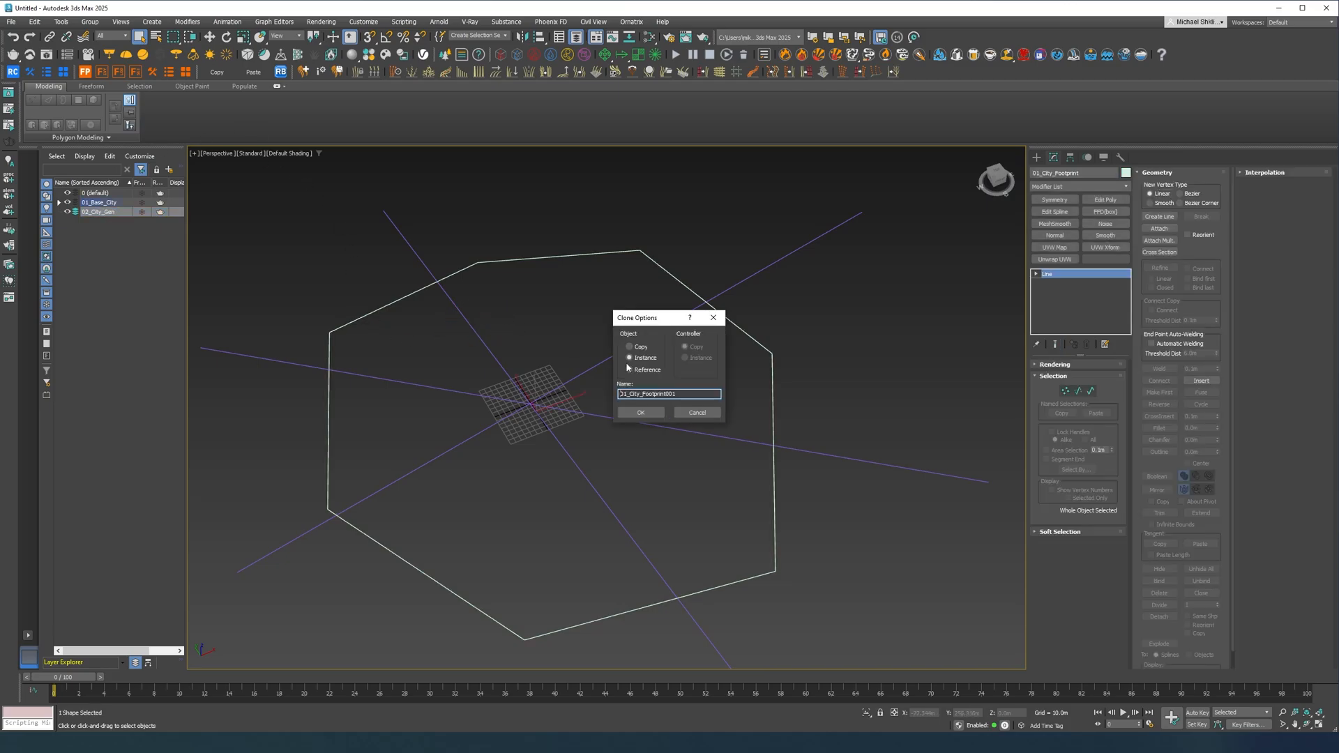
- Clone 01_City_Footprint and 01_MainRoads as Reference copies in layer 02_City_Gen
{"action": "left_click", "coordinate": [631, 370]}
{"action": "type", "text": "_S"}
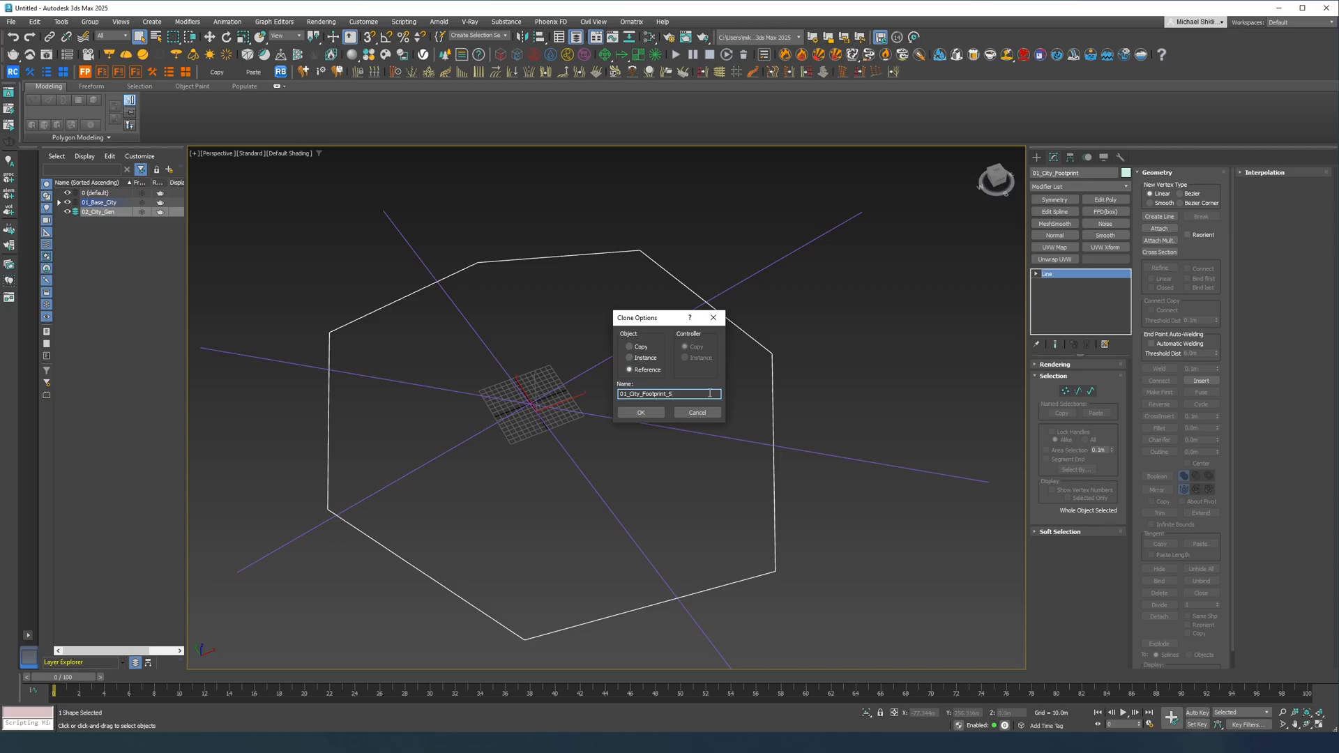
{"action": "left_click", "coordinate": [640, 412]}
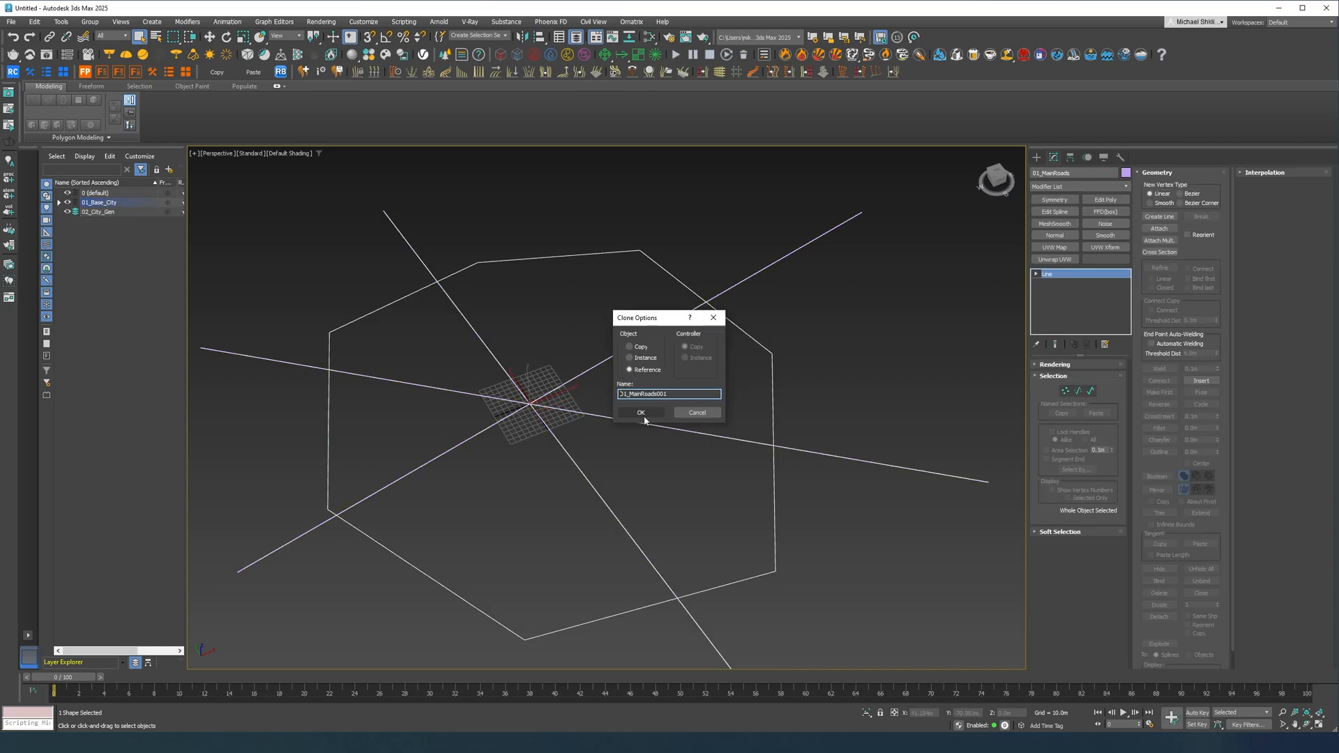
{"action": "left_click", "coordinate": [640, 413]}
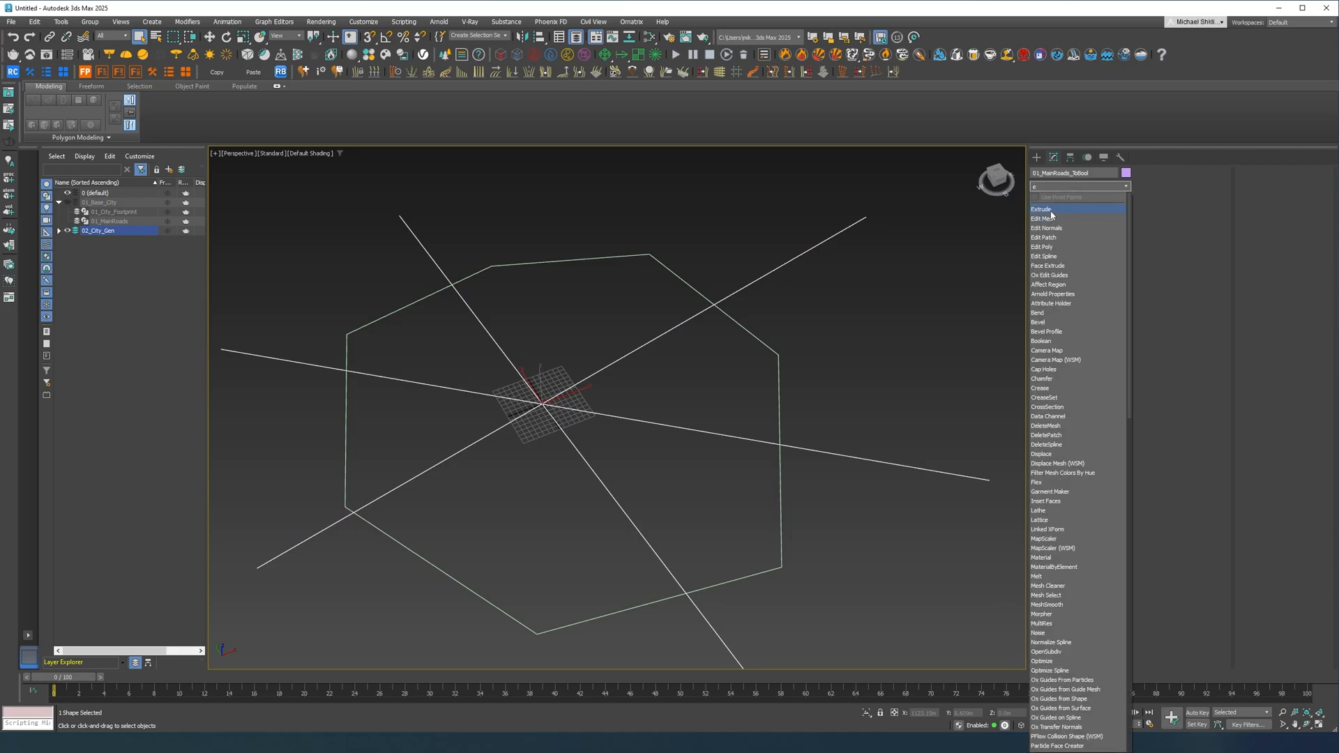
- Extrude the roads copy and add a tyBoolean on the footprint copy set to Slice (surface)
{"action": "left_click", "coordinate": [1042, 207]}
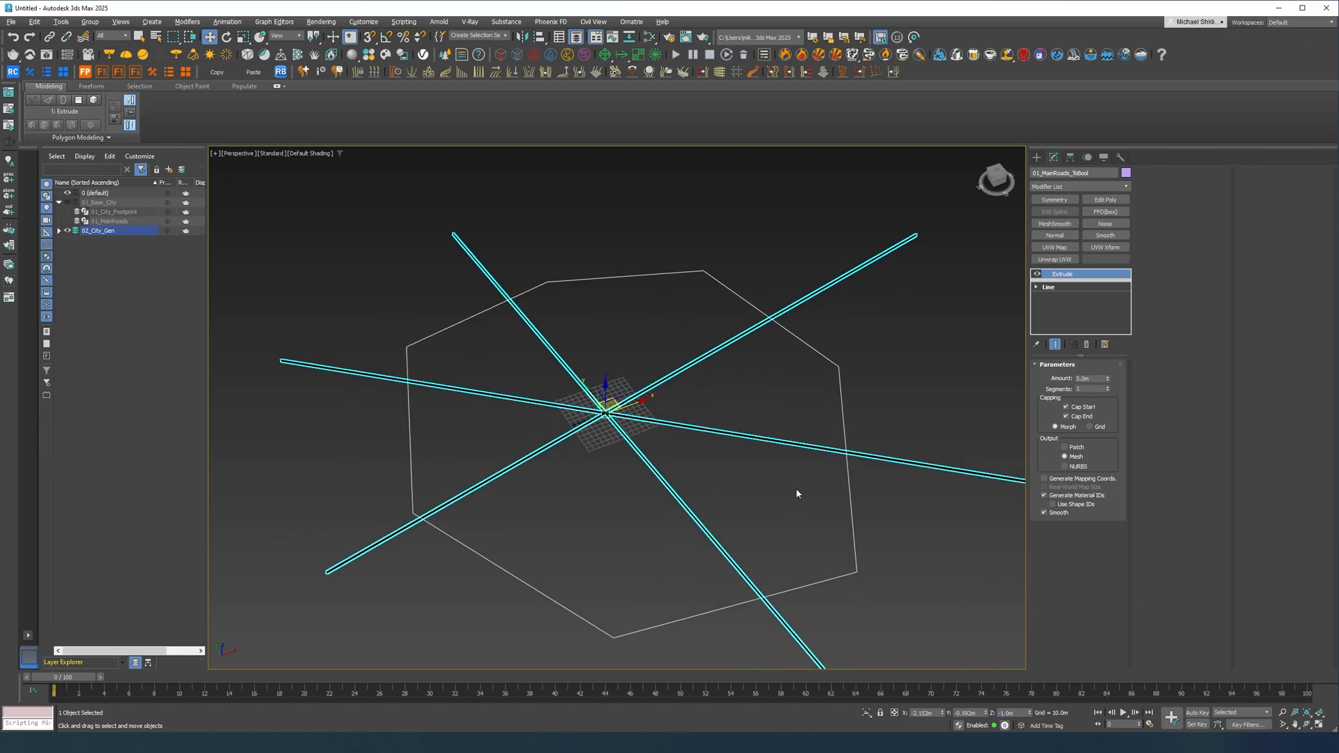
{"action": "left_click", "coordinate": [116, 212]}
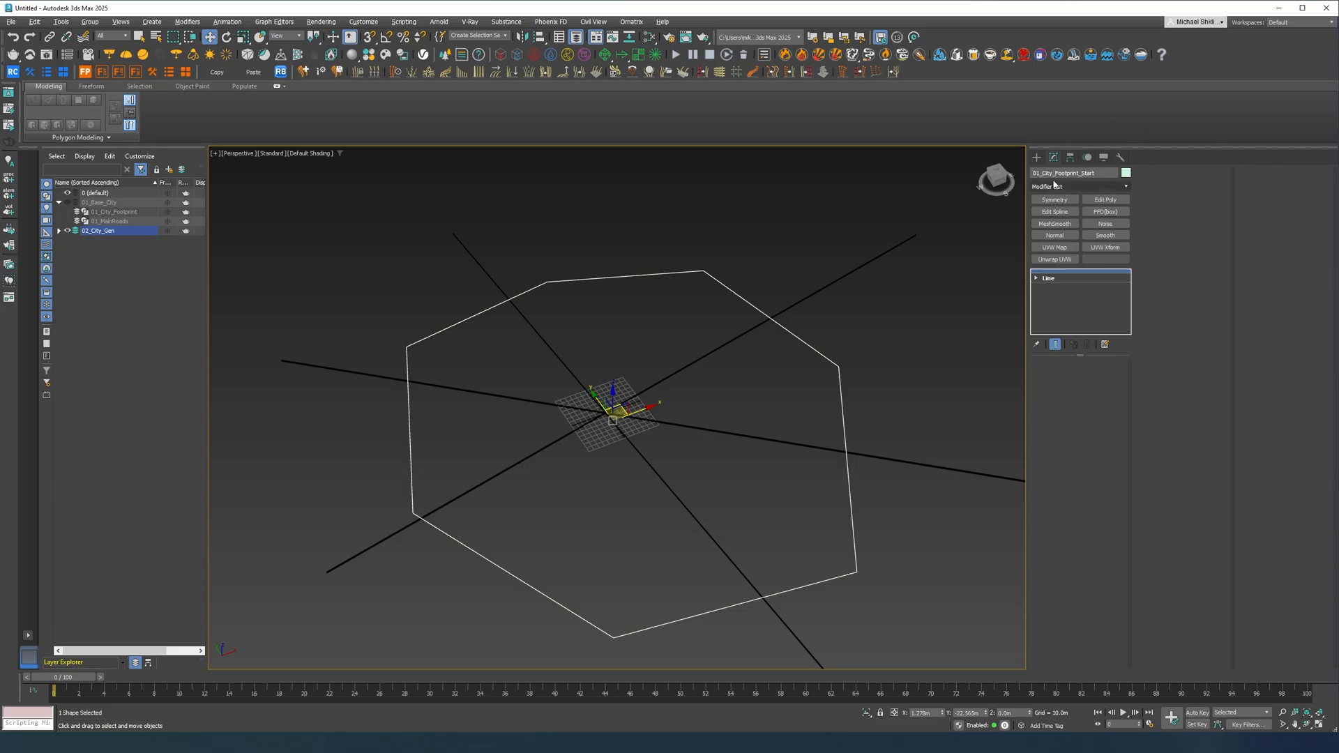
{"action": "left_click", "coordinate": [1080, 185]}
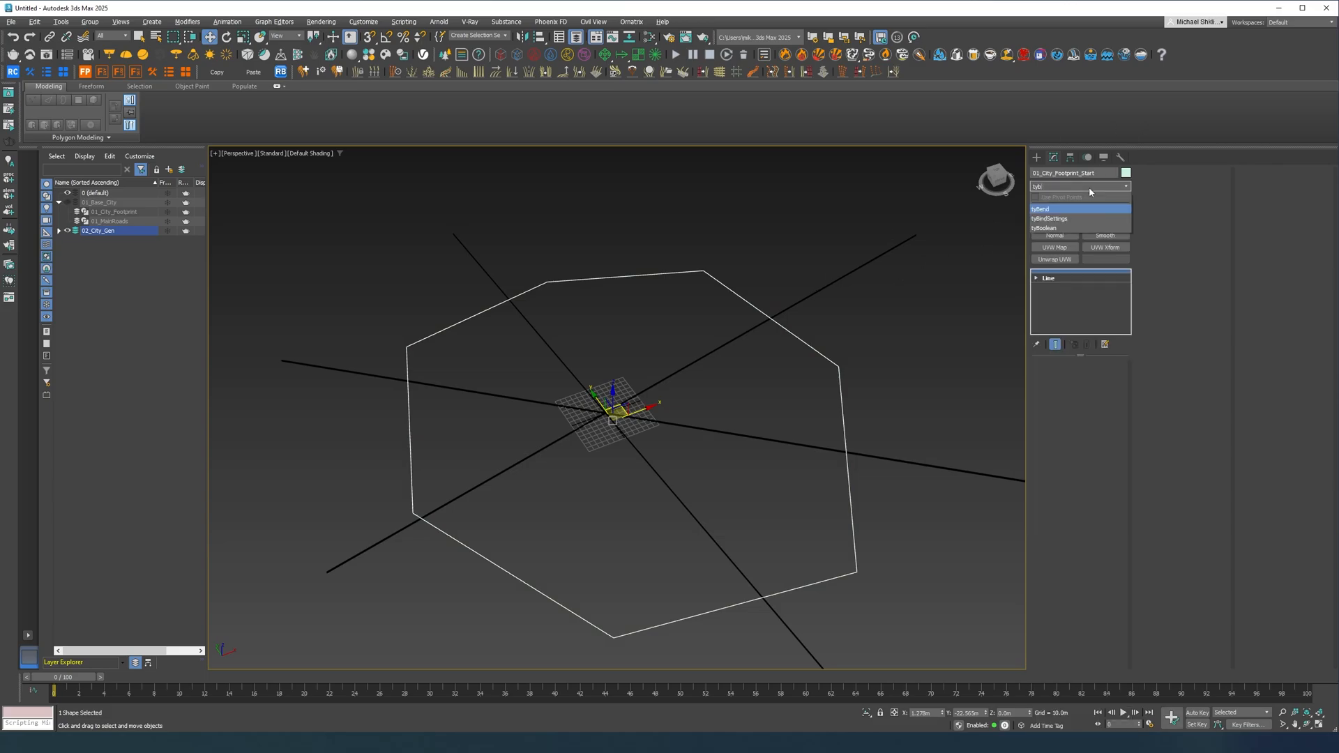
{"action": "left_click", "coordinate": [1045, 227]}
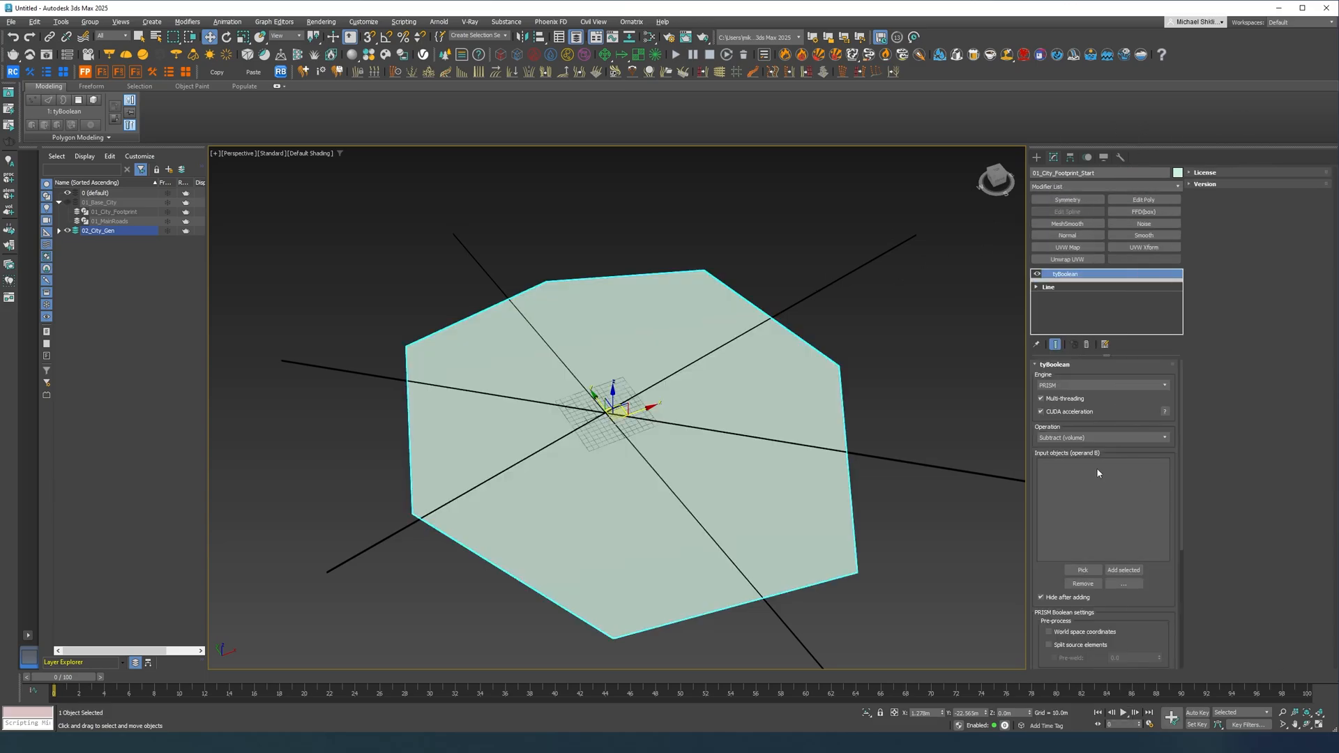
{"action": "left_click", "coordinate": [1101, 437]}
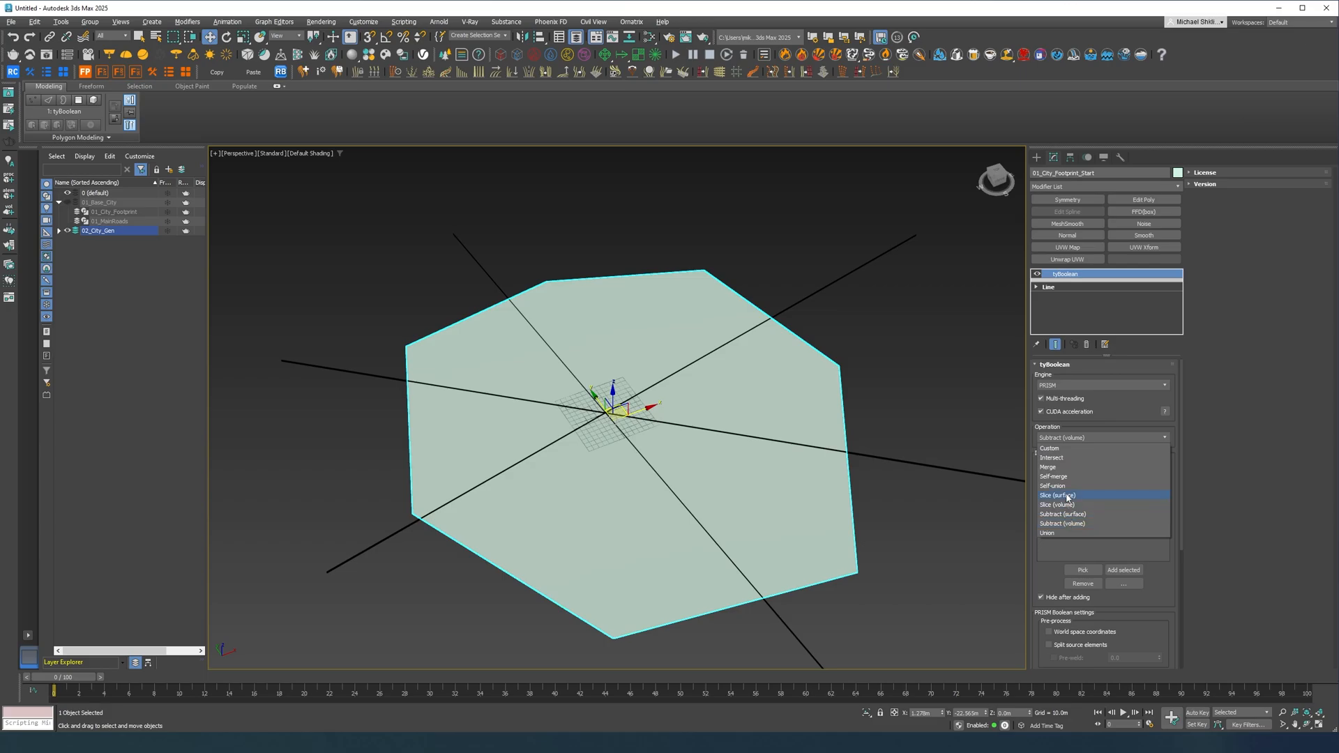
{"action": "left_click", "coordinate": [1056, 495]}
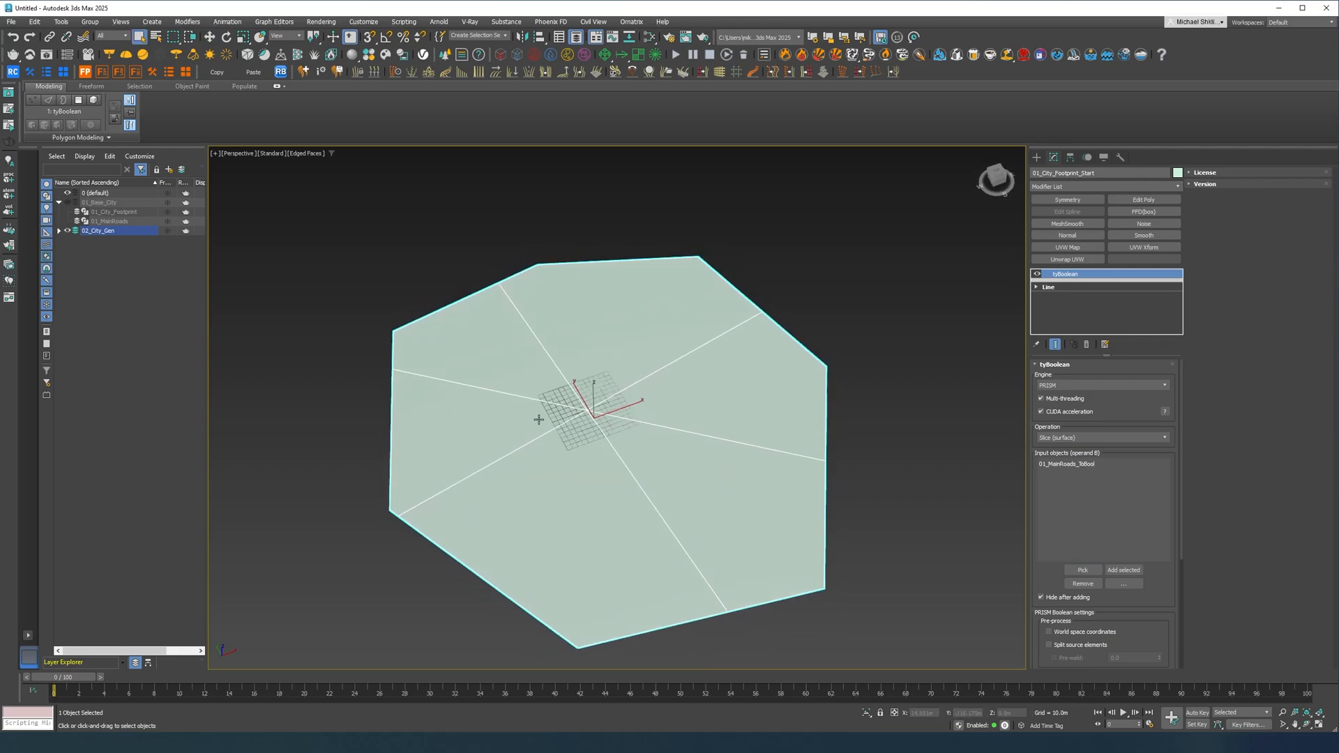
{"action": "mouse_move", "coordinate": [599, 433]}
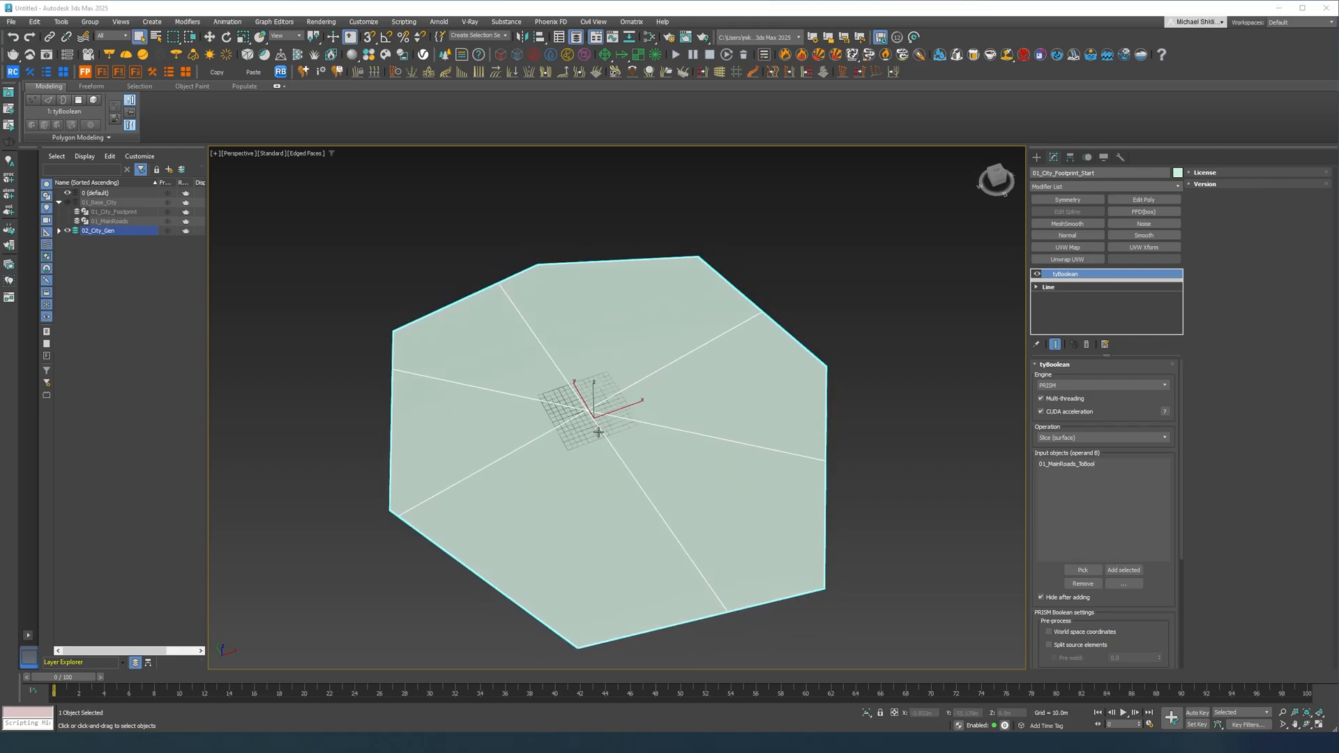
{"action": "left_click", "coordinate": [1102, 185]}
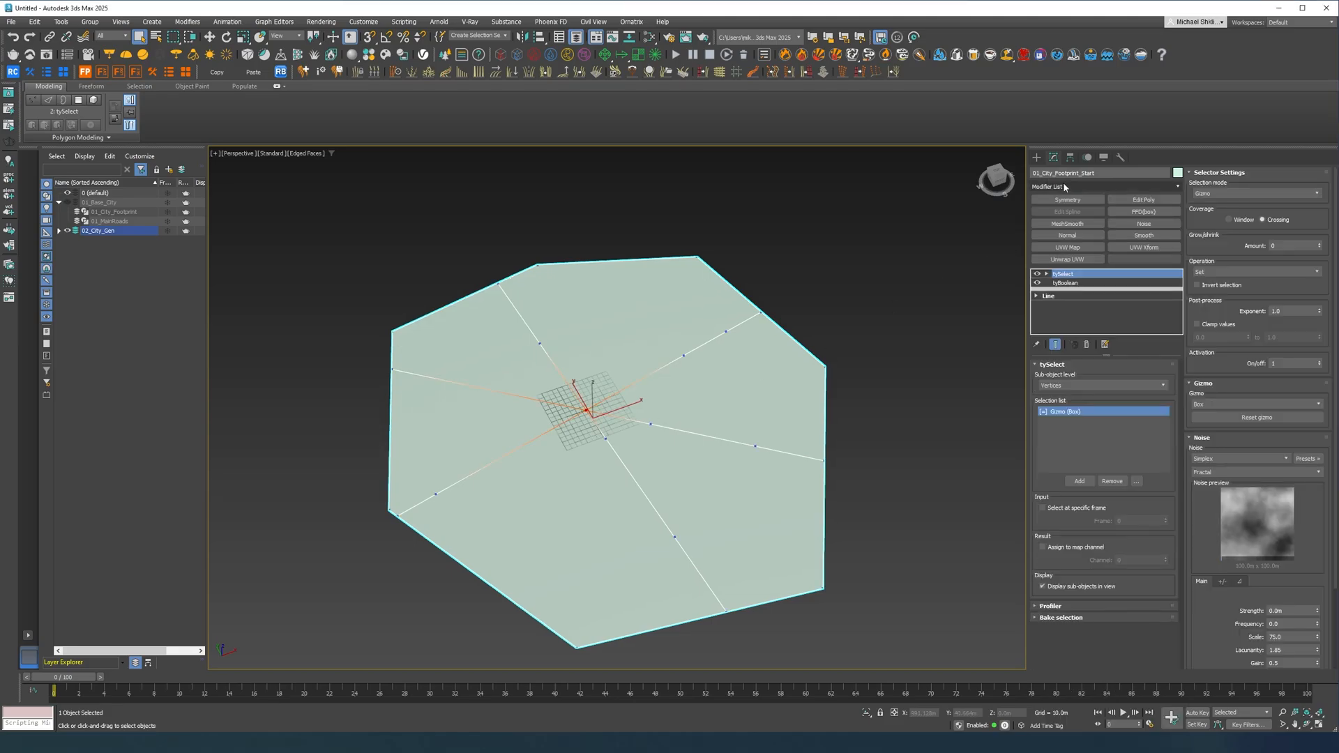
- Set tySelect to Polygons by Normals and add a tyWeld modifier on top
{"action": "left_click", "coordinate": [1102, 385]}
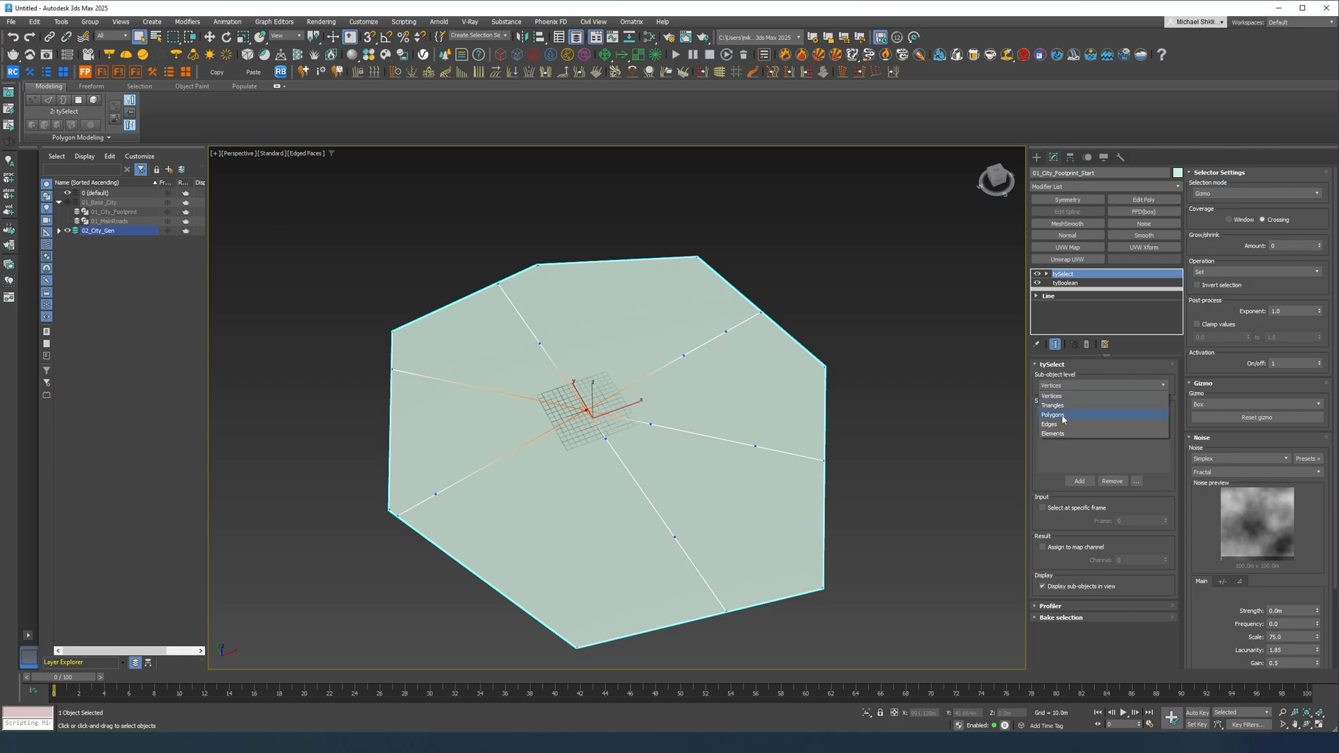
{"action": "left_click", "coordinate": [1055, 416]}
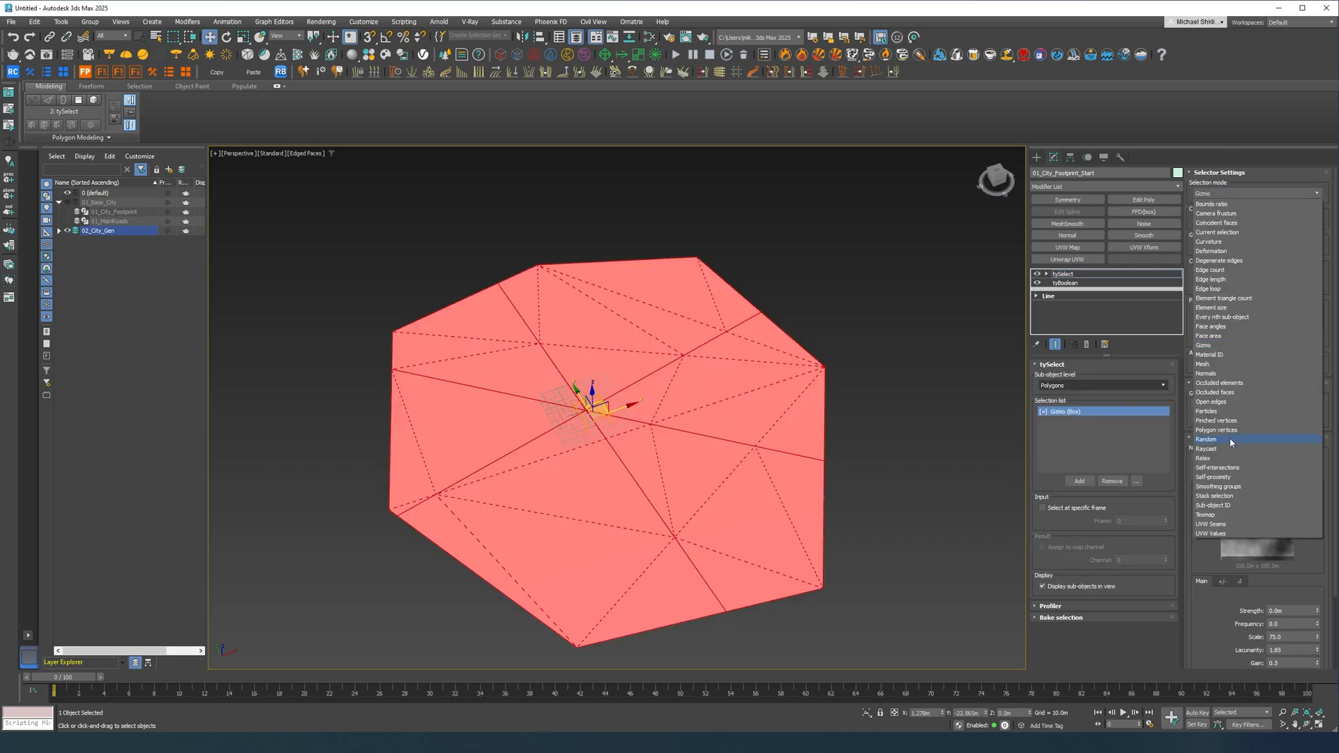
{"action": "left_click", "coordinate": [1205, 374]}
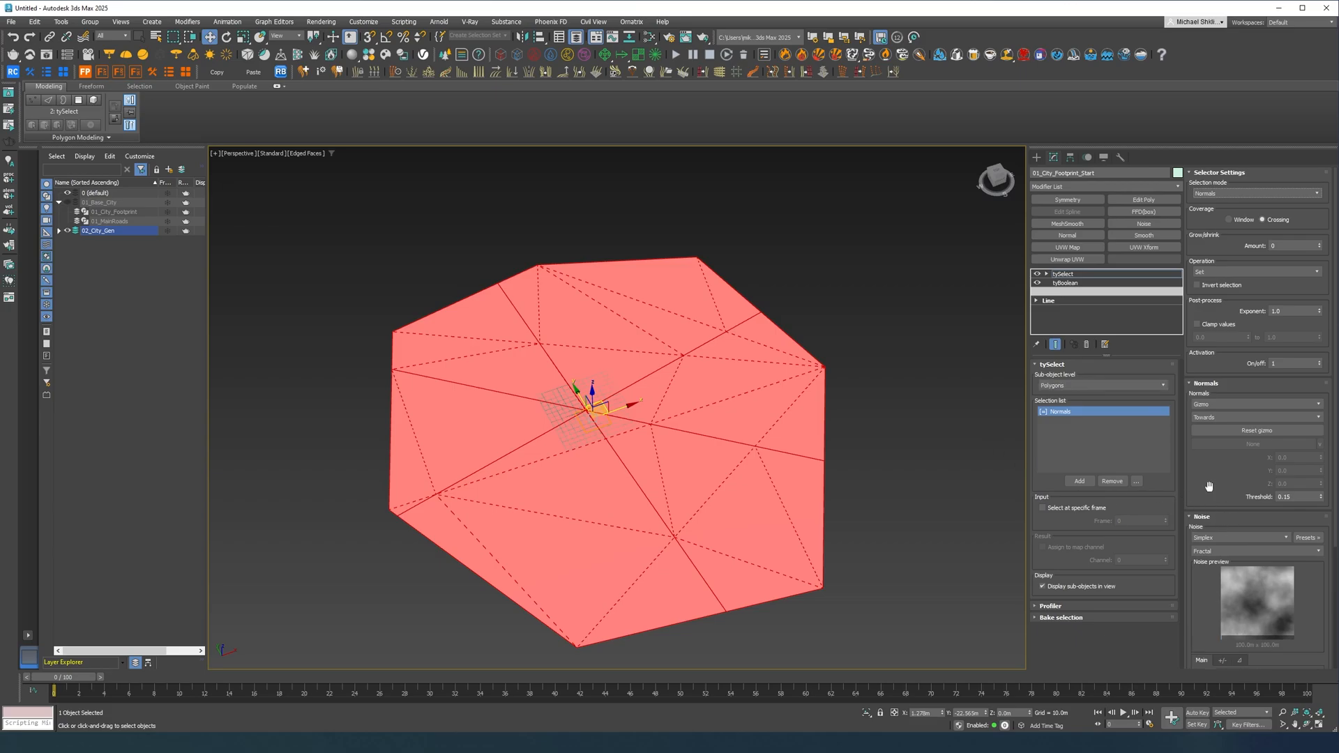
{"action": "scroll", "scroll_direction": "down", "scroll_amount": 3}
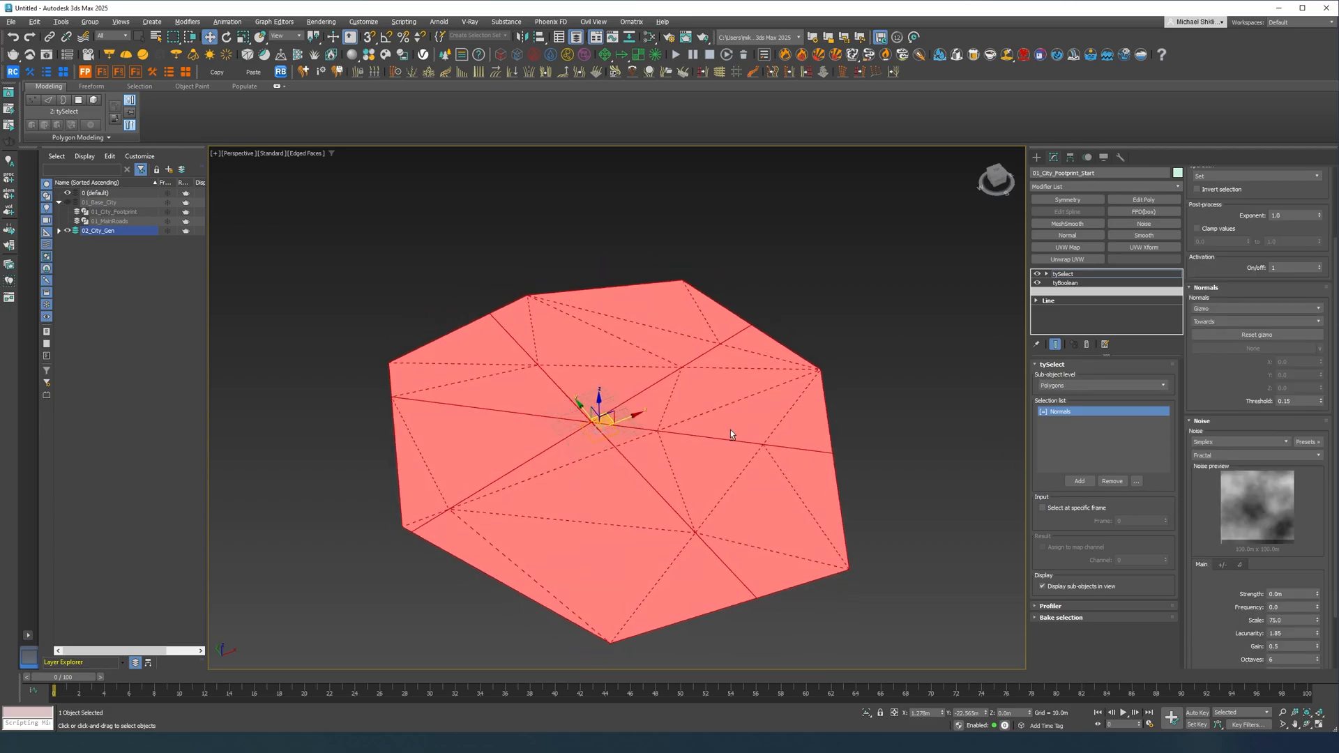
{"action": "left_click", "coordinate": [1102, 186]}
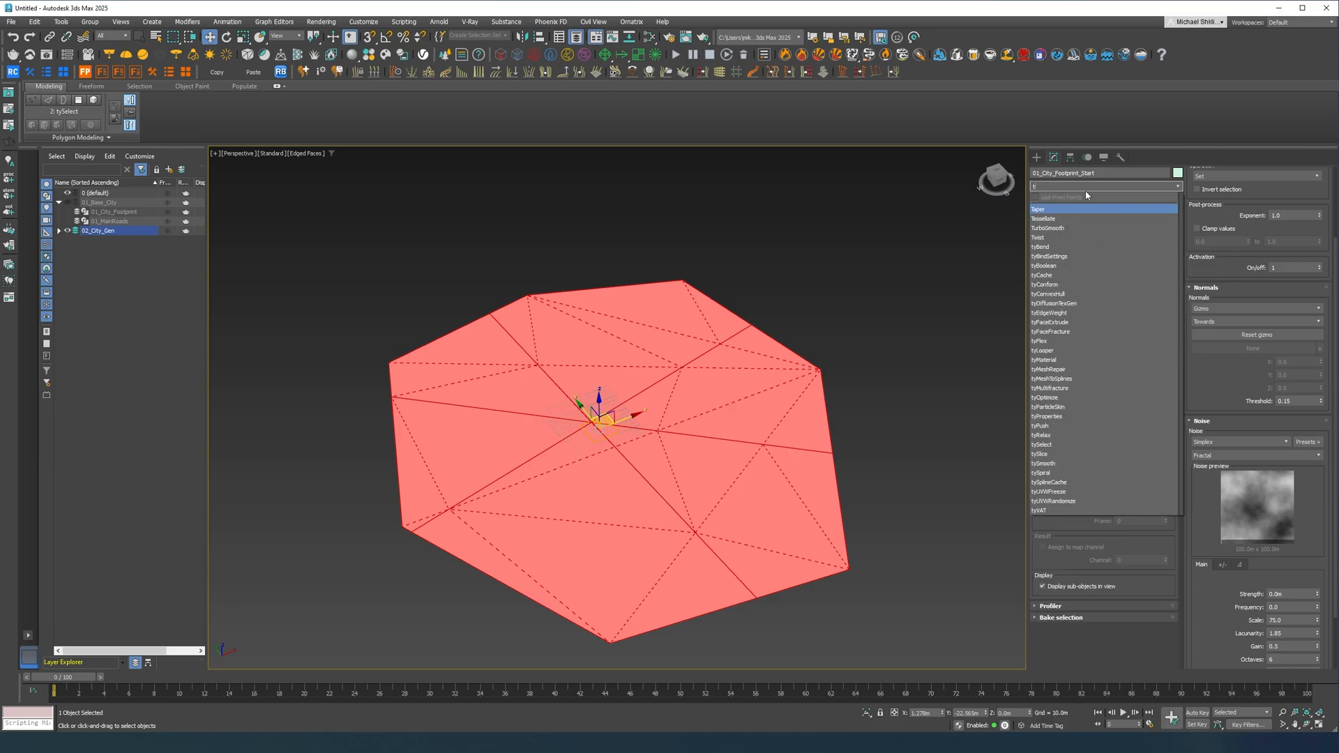
{"action": "left_click", "coordinate": [1057, 273]}
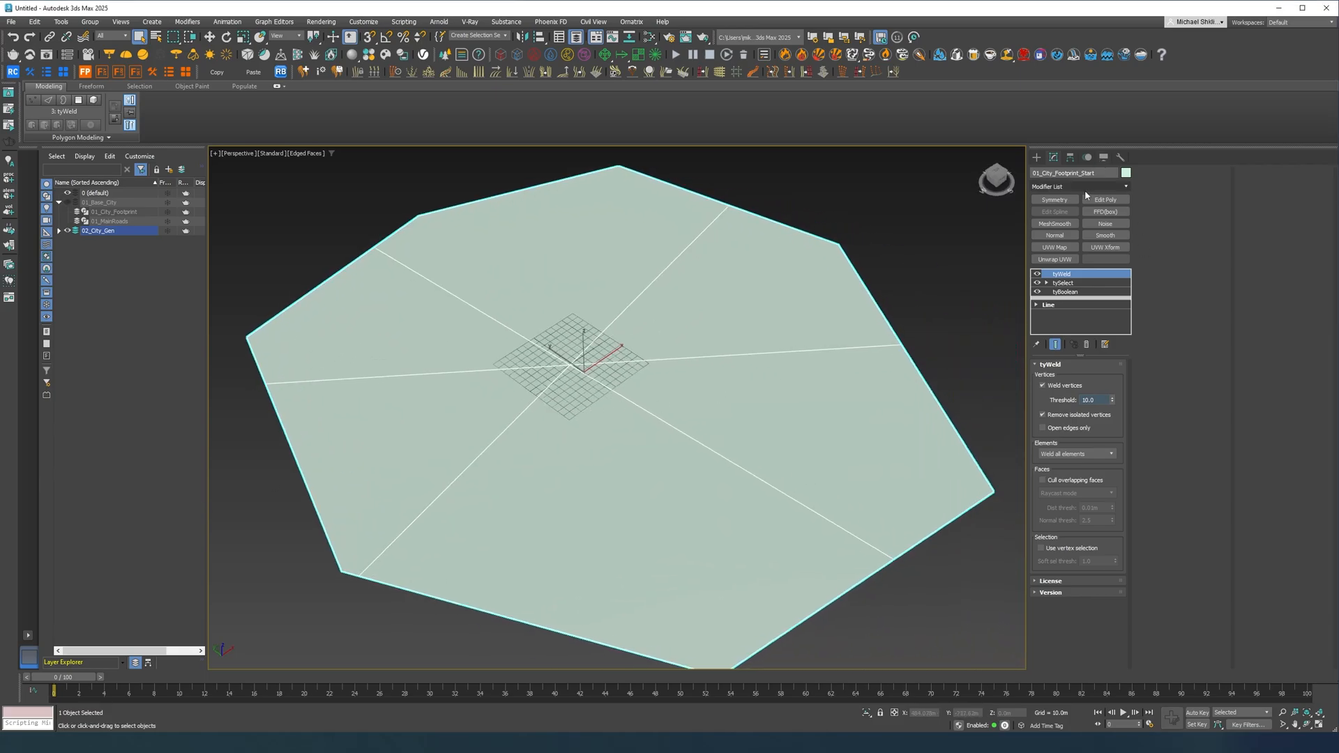
- Add tyFaceFracture and Quadify Mesh to the welded footprint mesh
{"action": "left_click", "coordinate": [1080, 185]}
{"action": "type", "text": "f"}
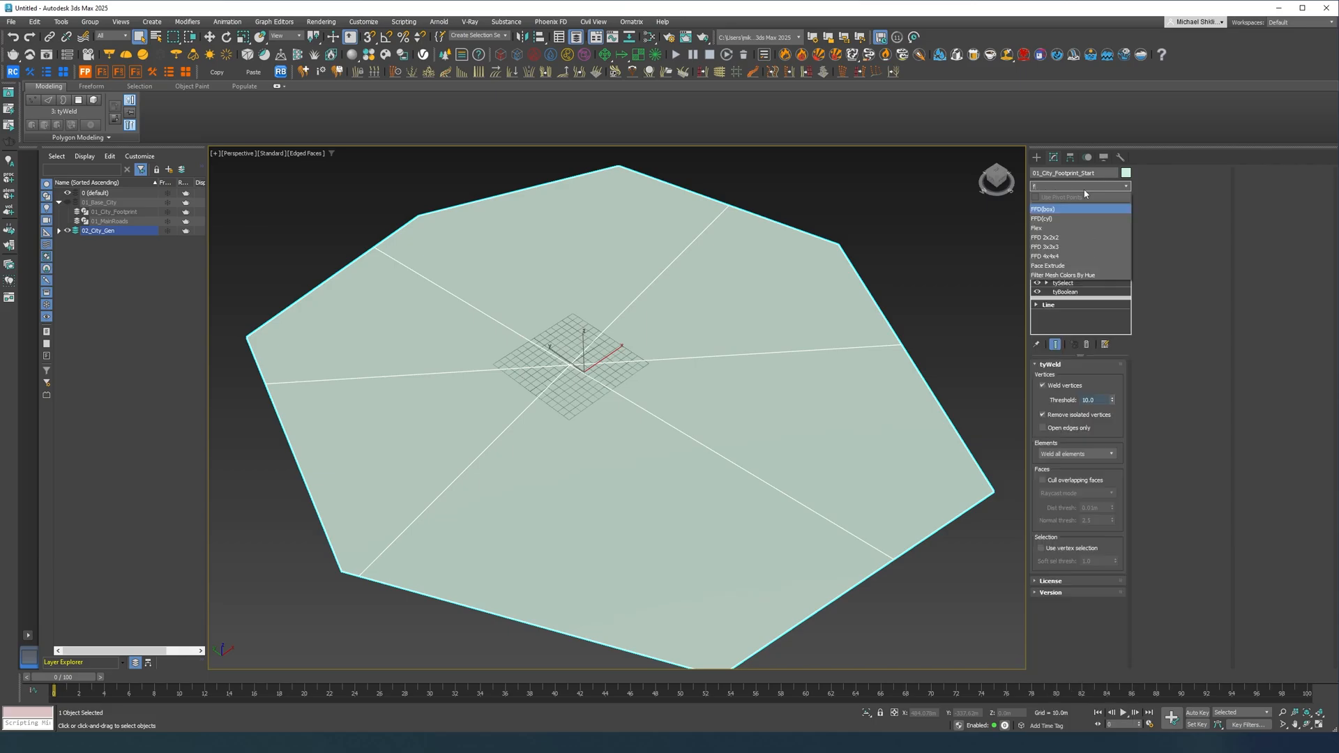
{"action": "left_click", "coordinate": [1064, 275]}
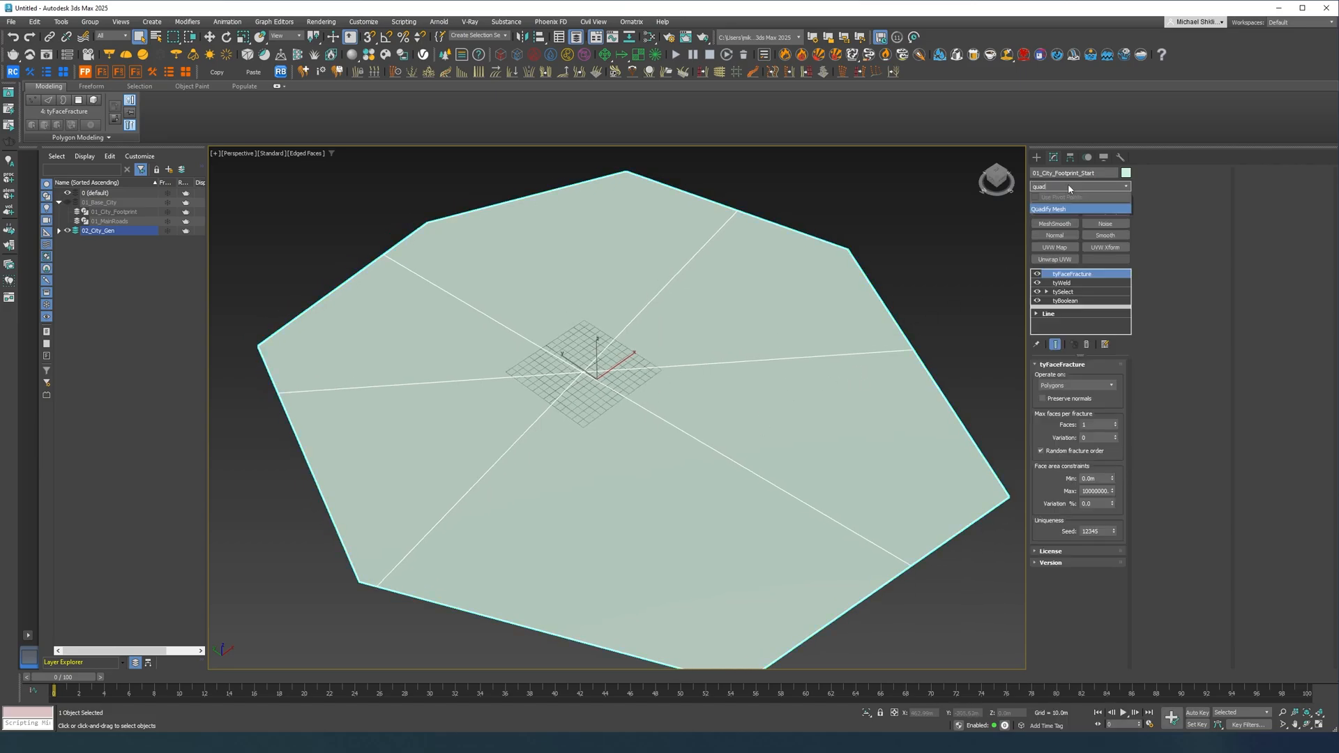
{"action": "left_click", "coordinate": [1078, 186]}
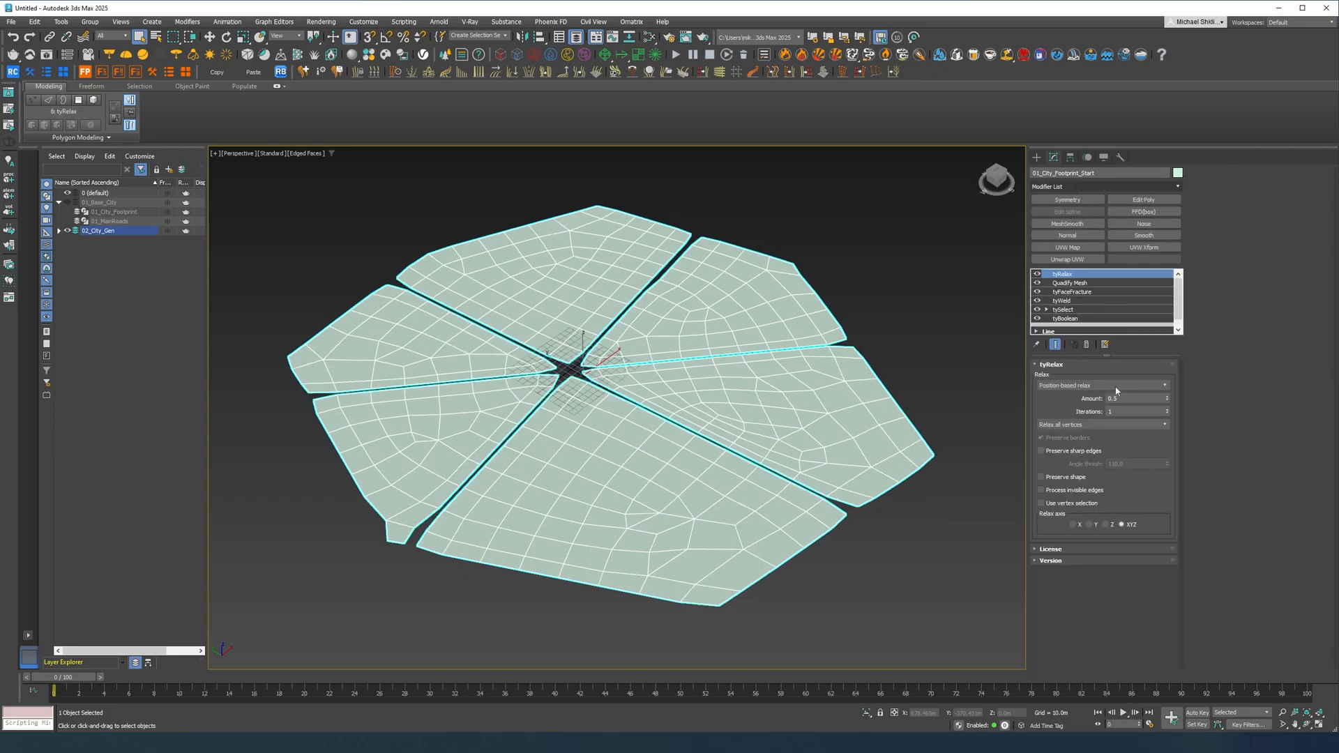
{"action": "mouse_move", "coordinate": [1085, 448]}
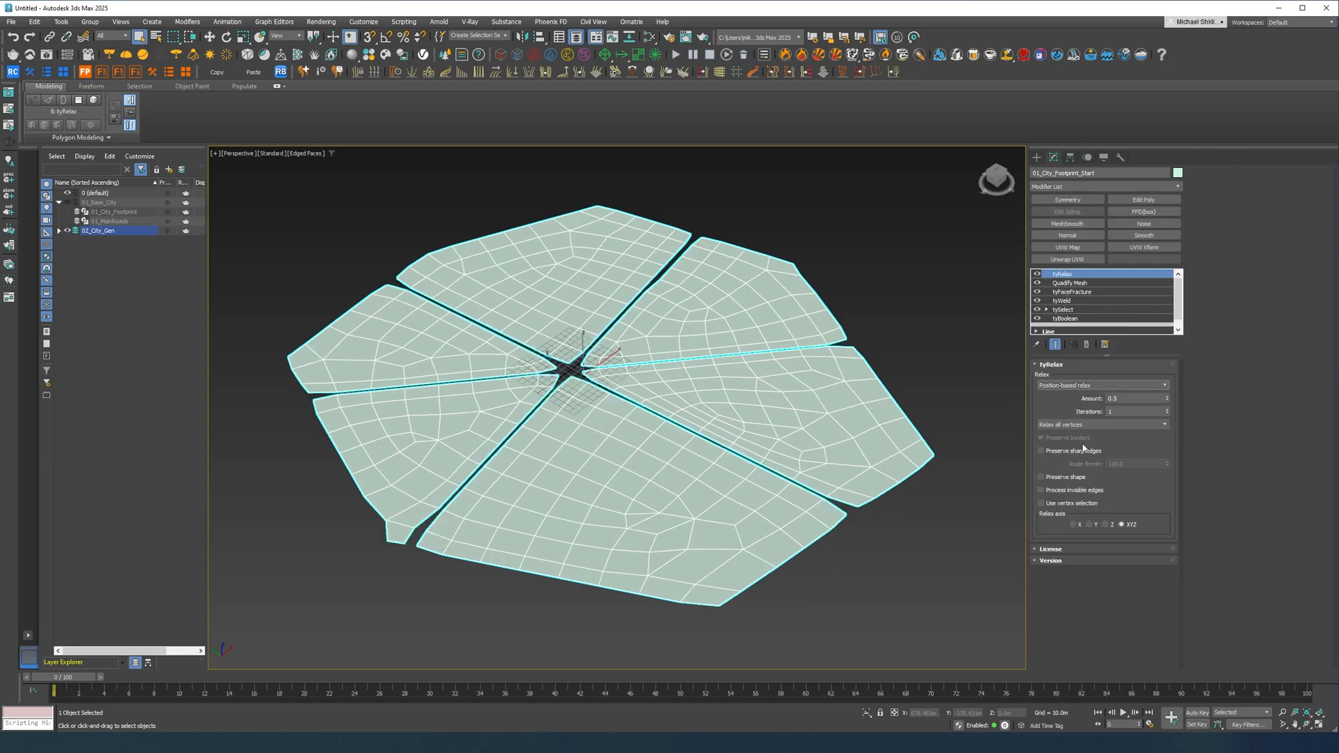
- Add tyRelax relaxing verts on closed edges with Preserve borders, Amount 1.0, Iterations 100
{"action": "left_click", "coordinate": [1041, 451]}
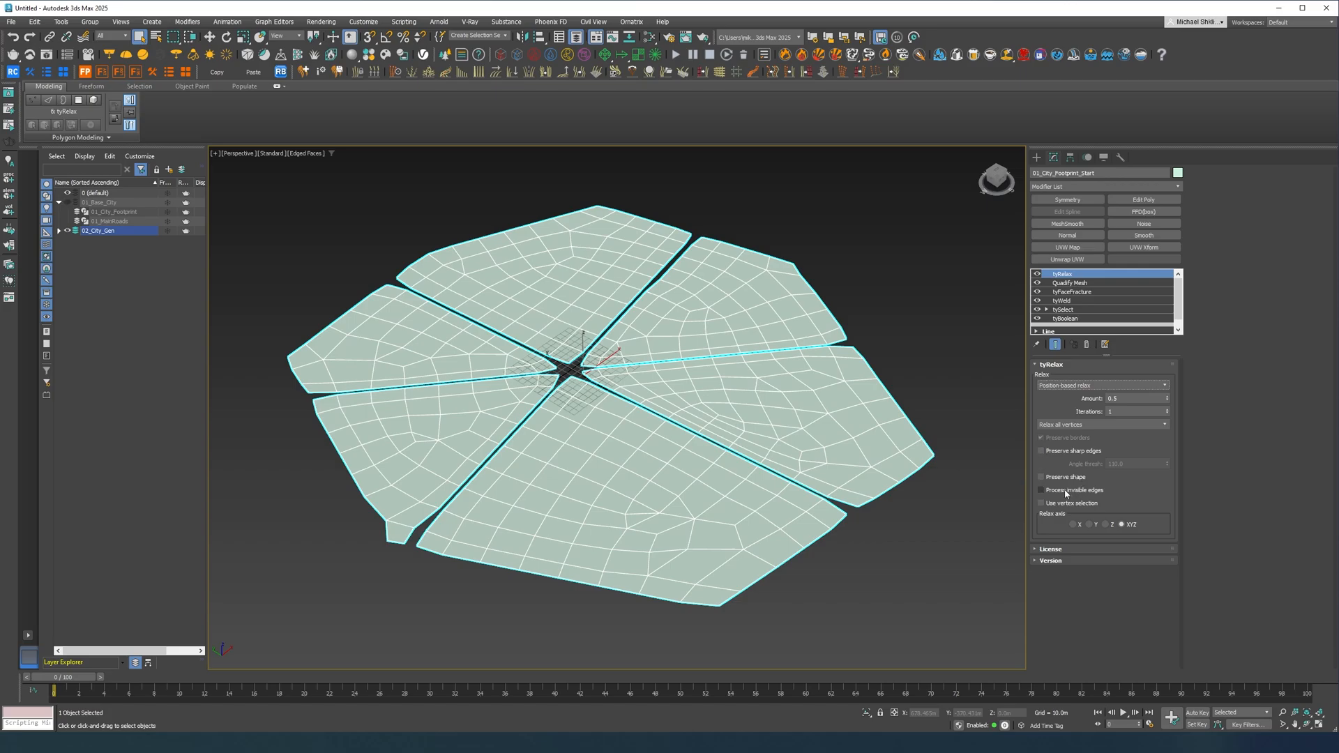
{"action": "left_click", "coordinate": [1102, 424]}
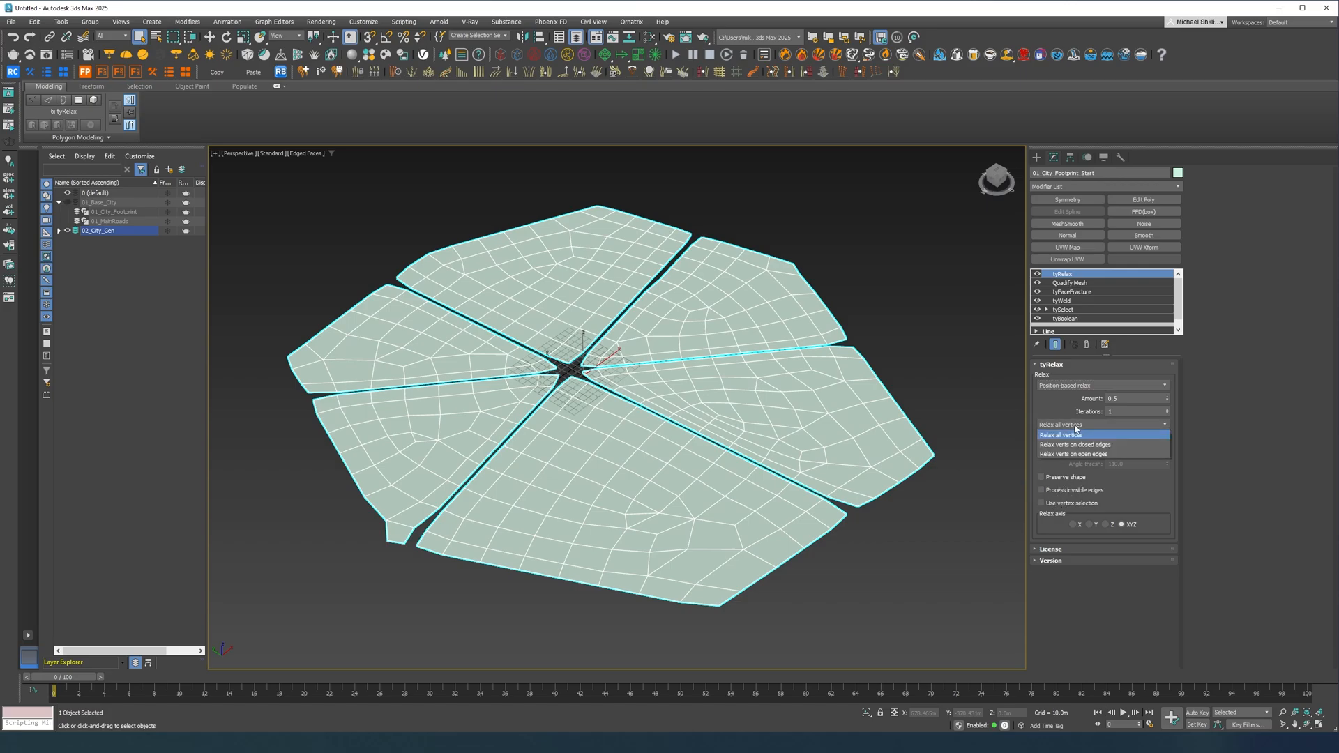
{"action": "left_click", "coordinate": [1074, 443]}
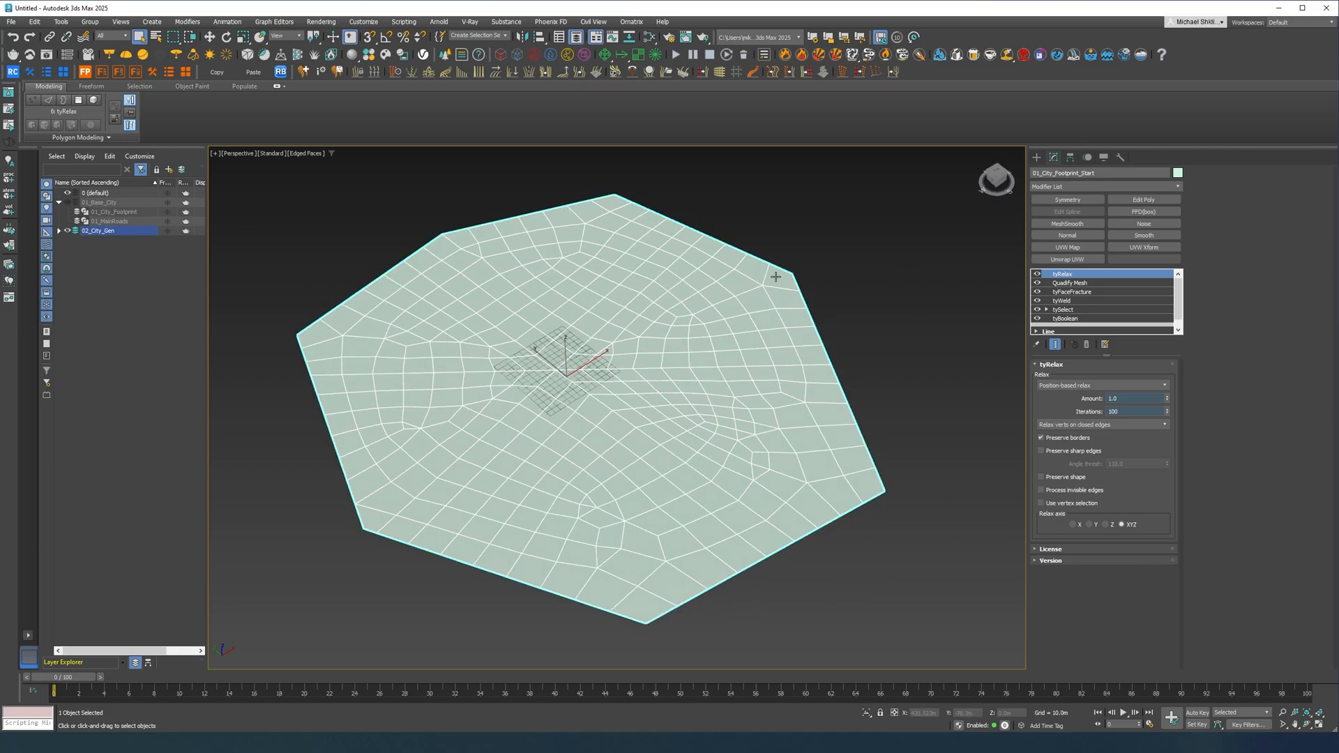
{"action": "left_click", "coordinate": [1102, 186]}
{"action": "type", "text": "face"}
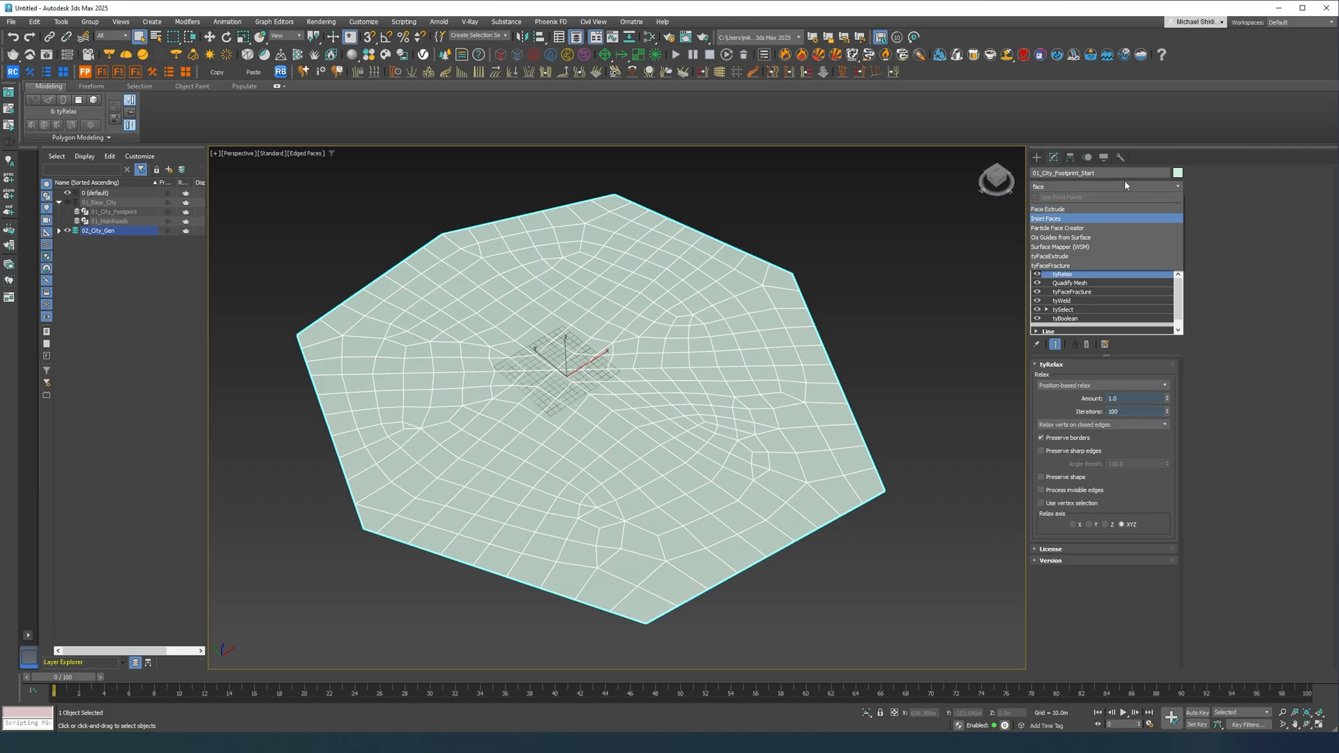
- Add a second tyFaceFracture and a tyWeld with Threshold 26.0 on top of tyRelax
{"action": "left_click", "coordinate": [1071, 273]}
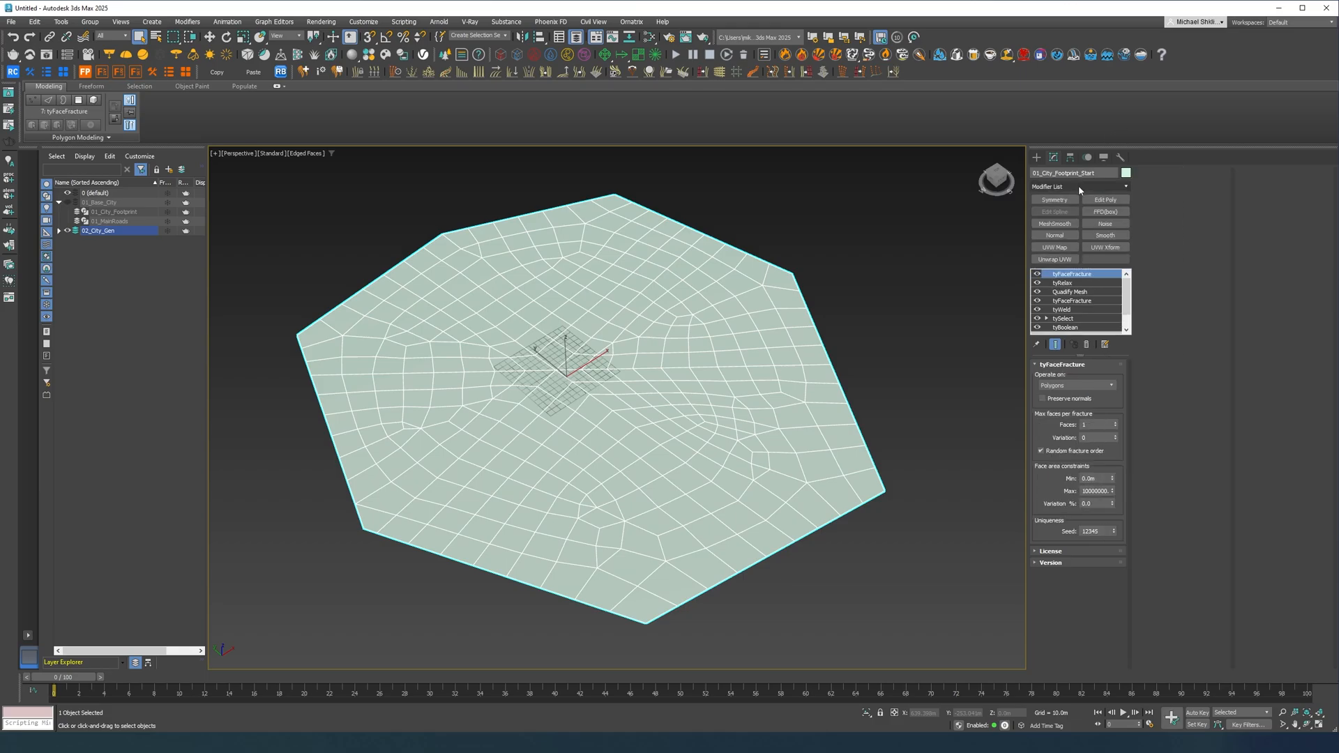
{"action": "left_click", "coordinate": [1075, 185]}
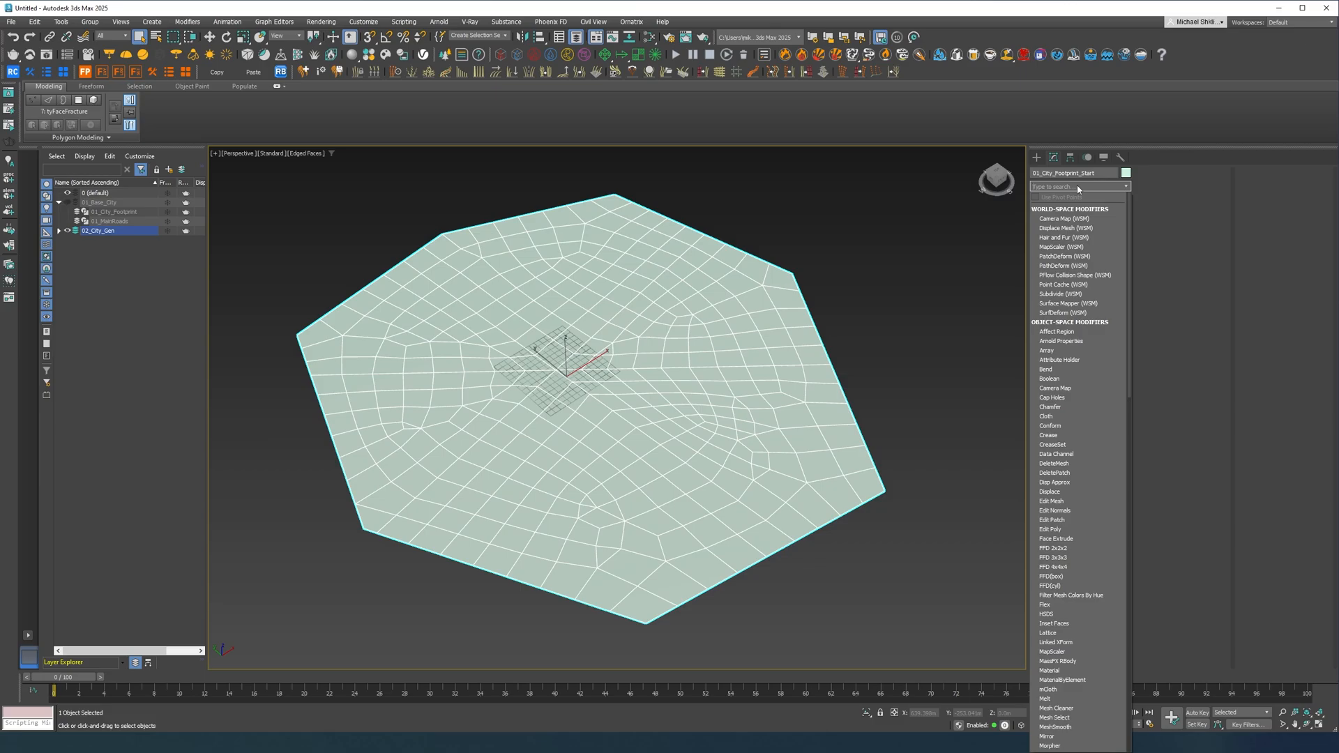
{"action": "left_click", "coordinate": [1063, 273]}
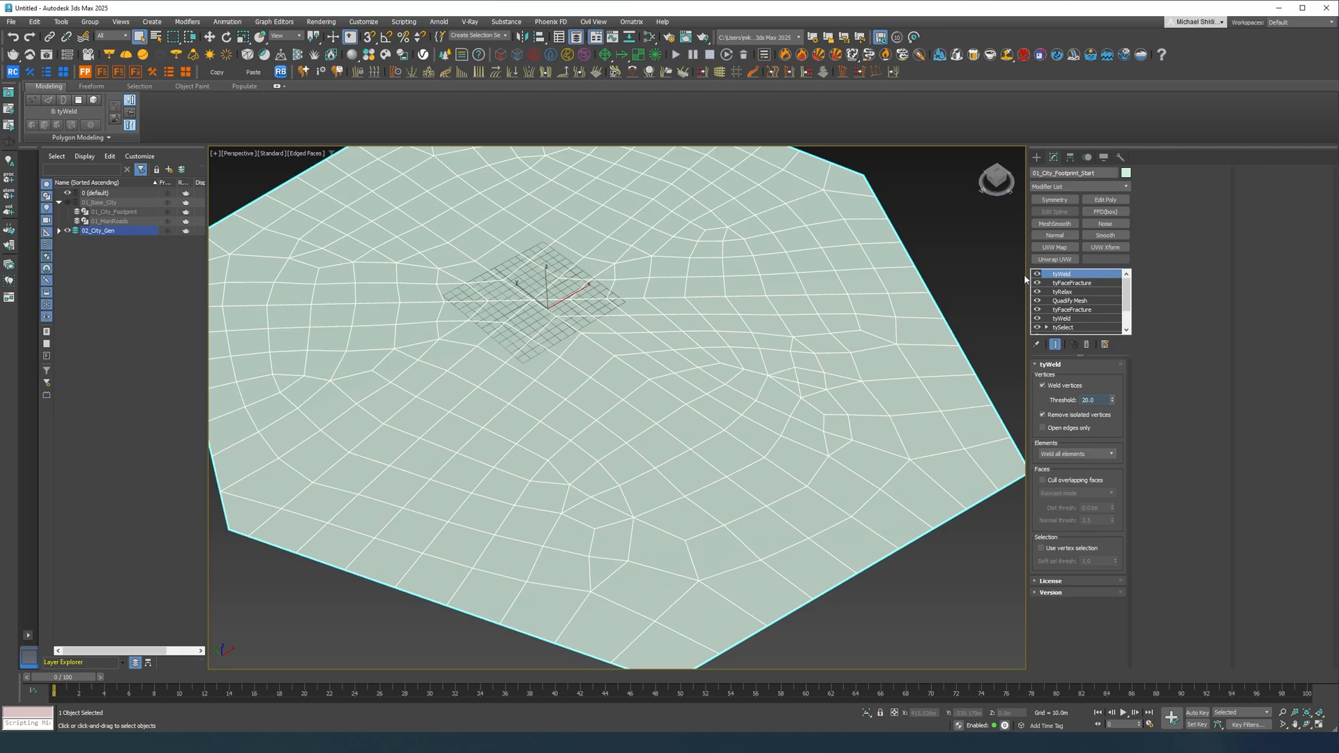
{"action": "scroll", "scroll_direction": "up", "scroll_amount": 3}
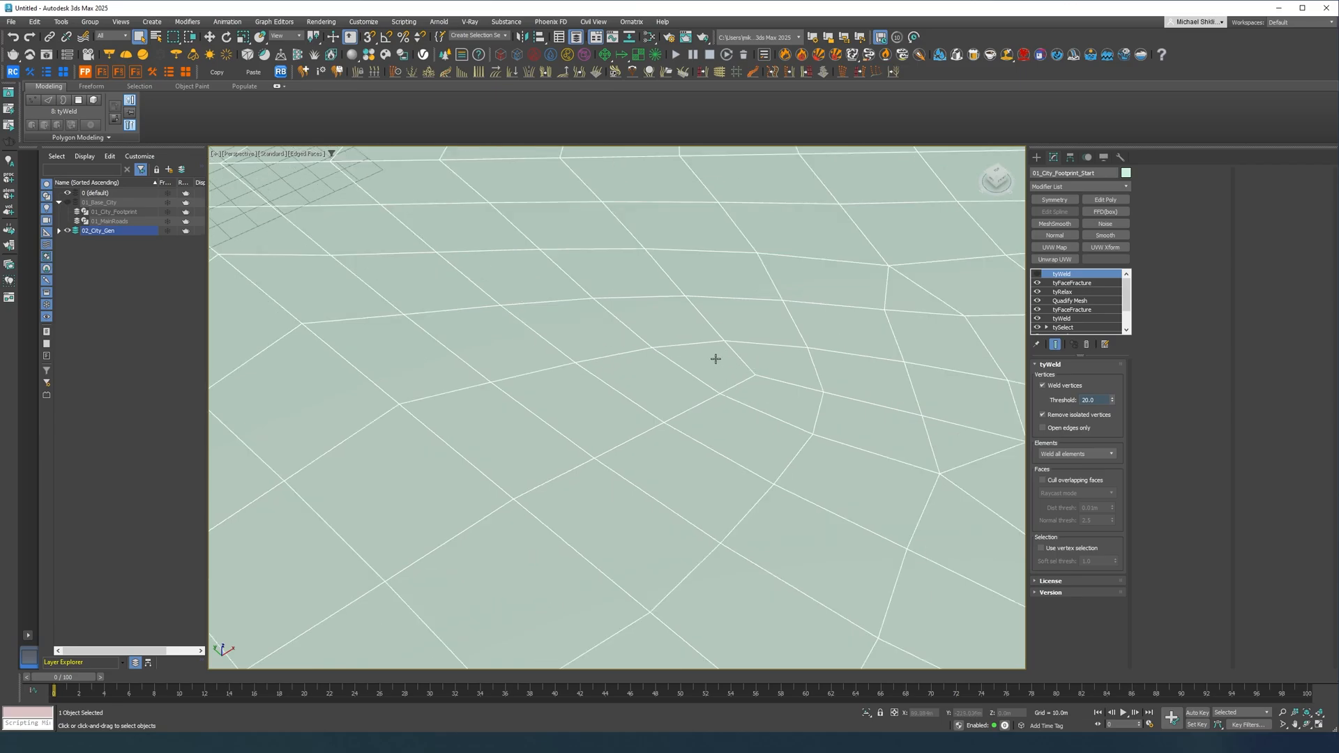
{"action": "mouse_move", "coordinate": [702, 365]}
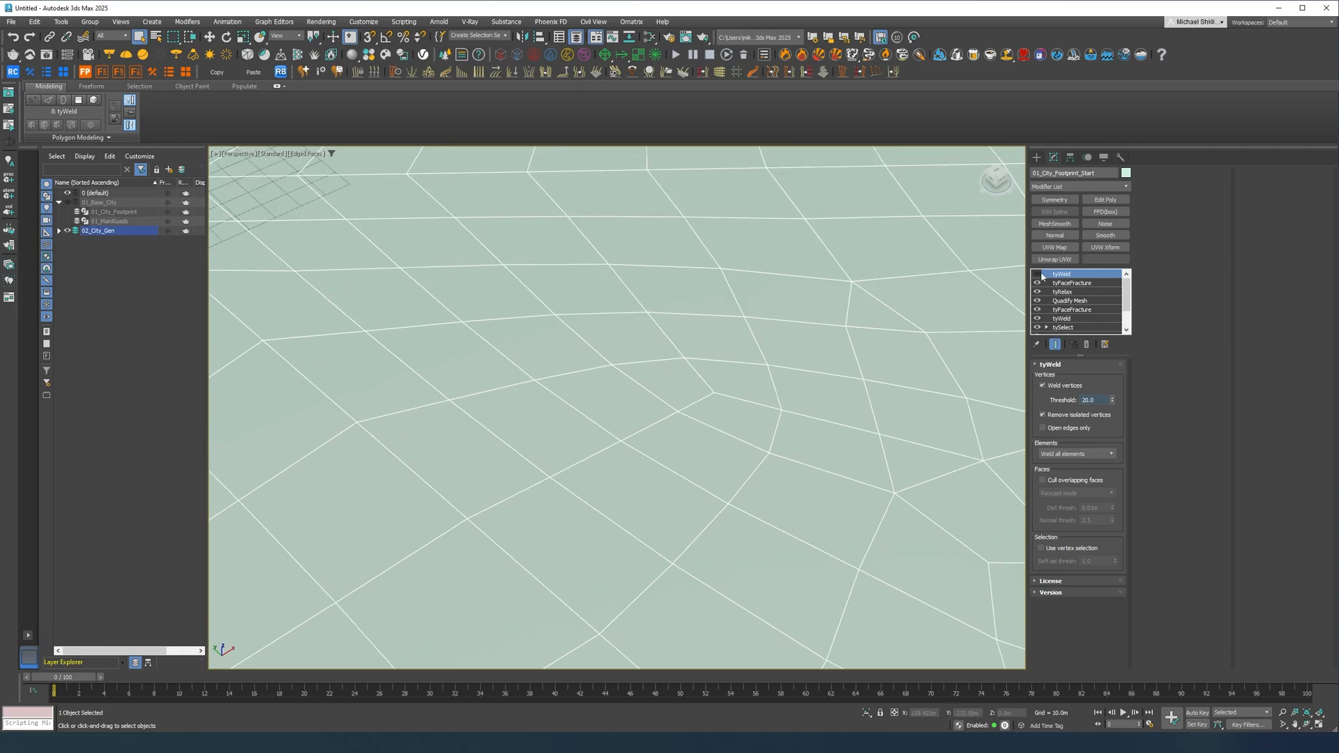
{"action": "mouse_move", "coordinate": [1035, 281]}
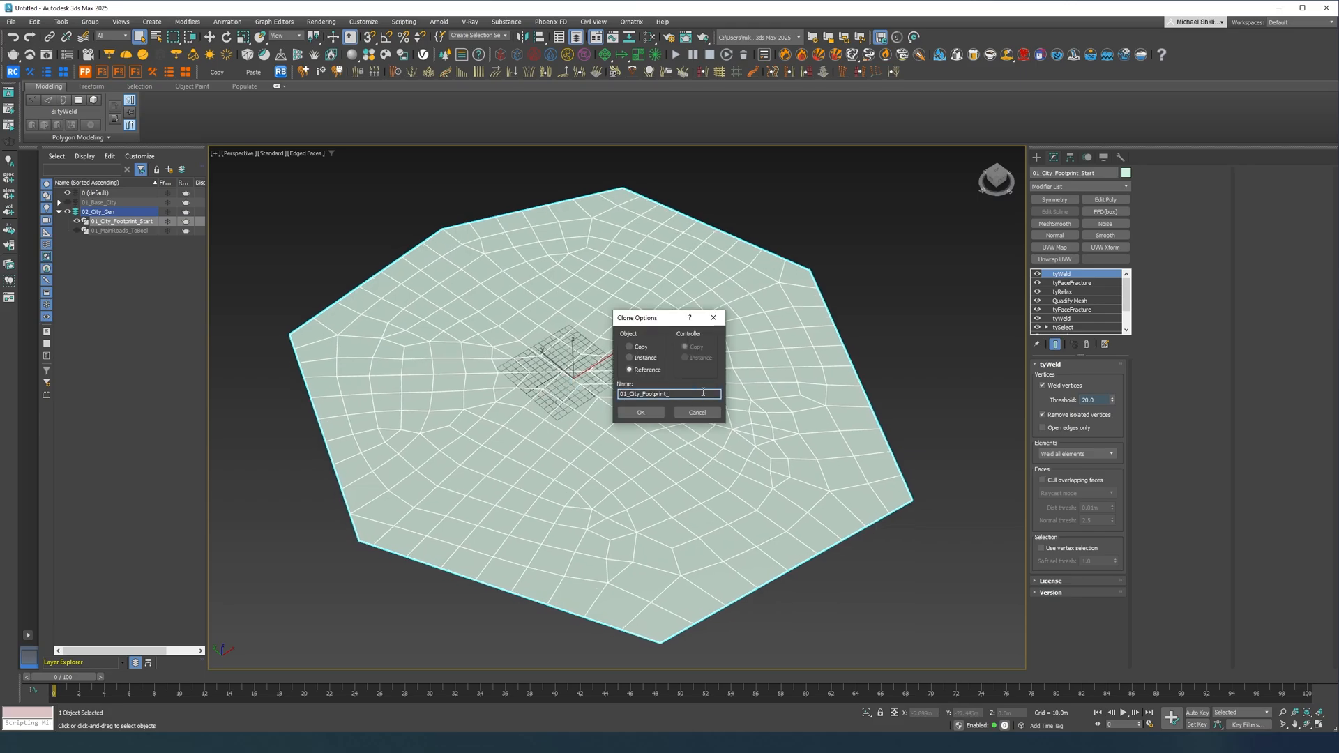
- Create the 01_City_Footprint_Mid reference copy and add a tySelect modifier to it
{"action": "left_click", "coordinate": [641, 413]}
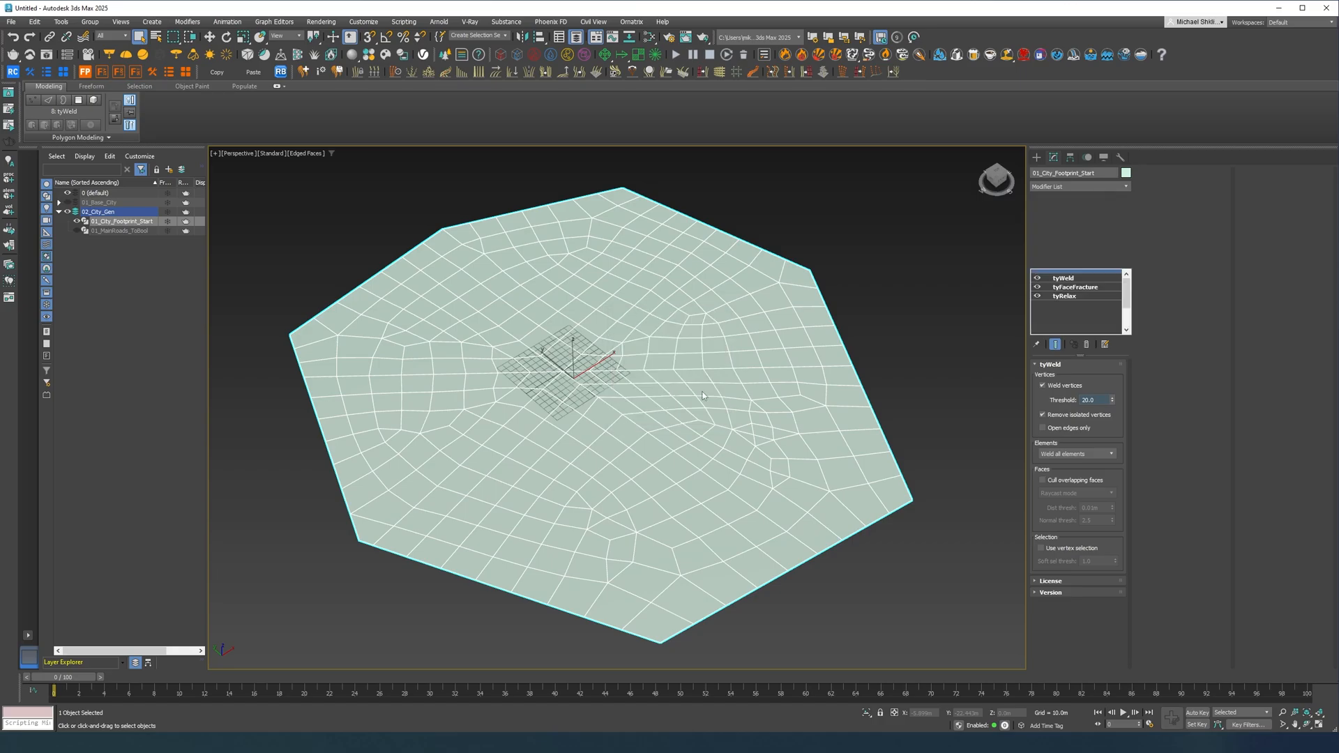
{"action": "left_click", "coordinate": [122, 222]}
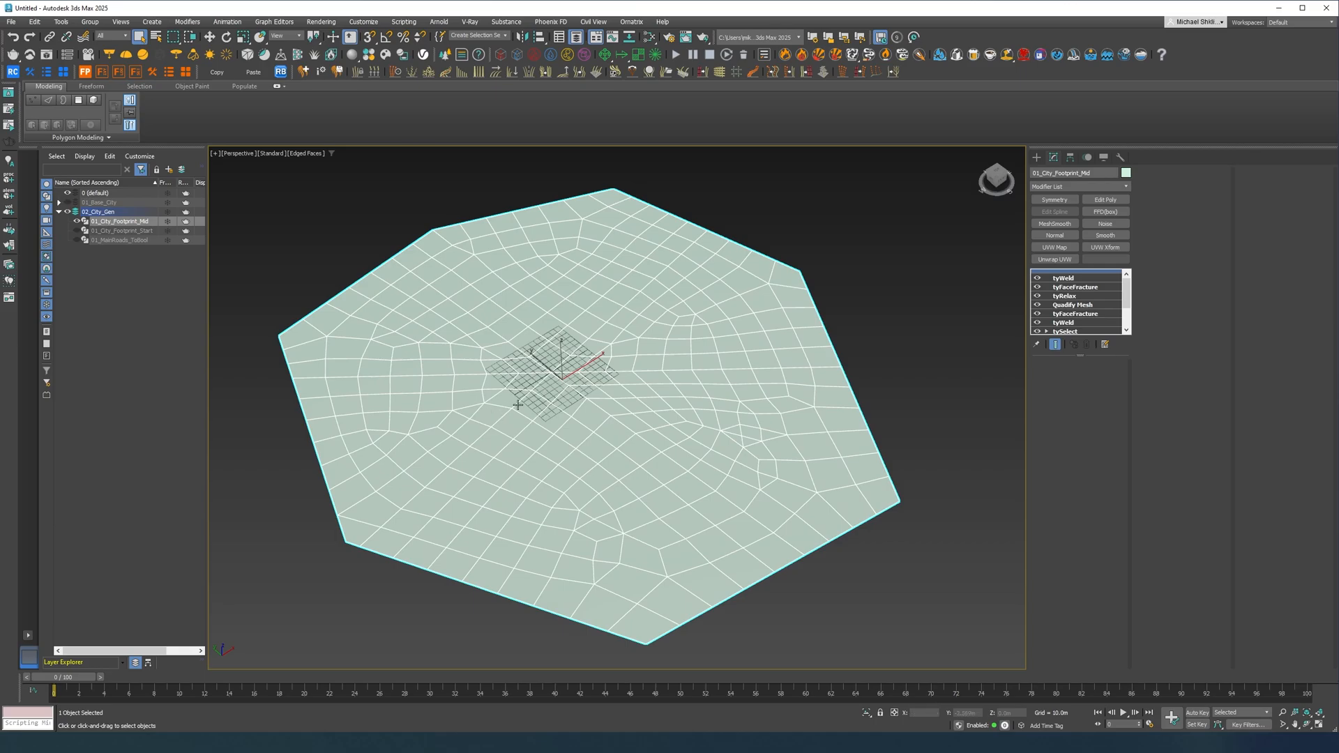
{"action": "mouse_move", "coordinate": [176, 266]}
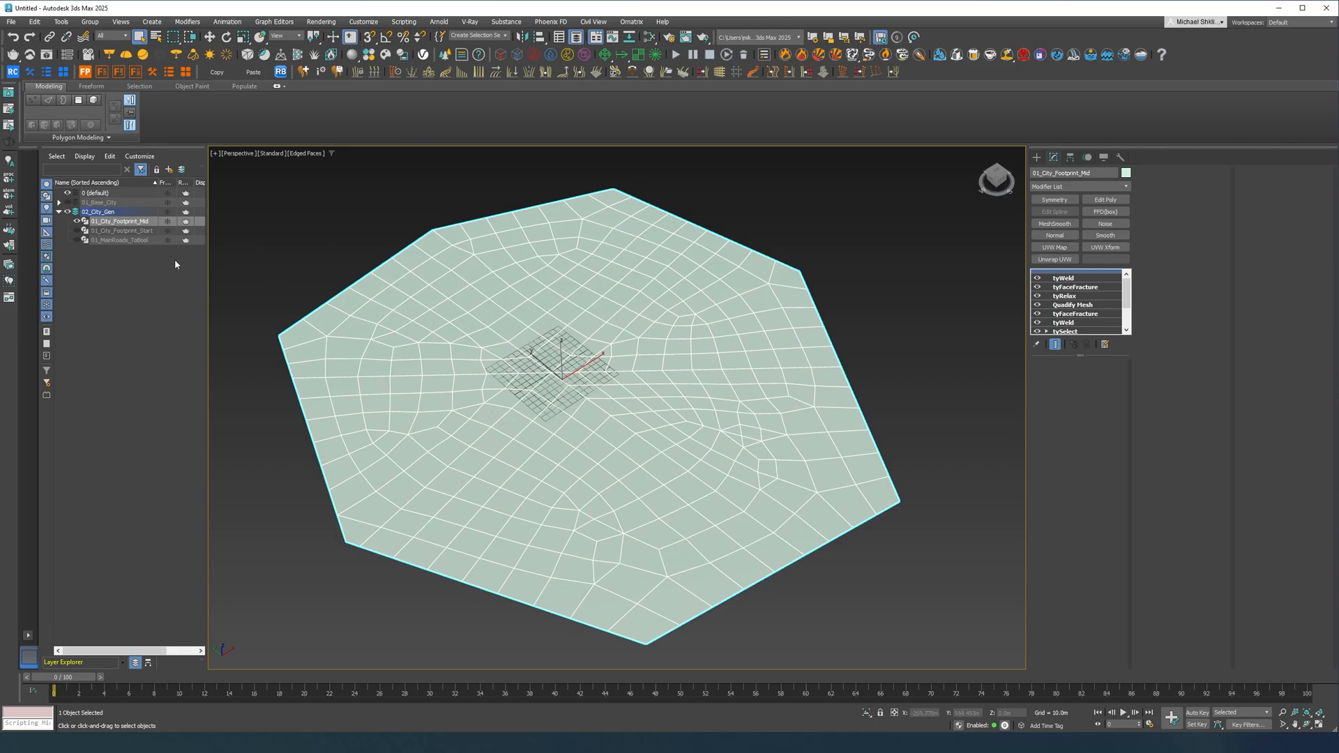
{"action": "left_click", "coordinate": [1079, 185]}
{"action": "type", "text": "tysele"}
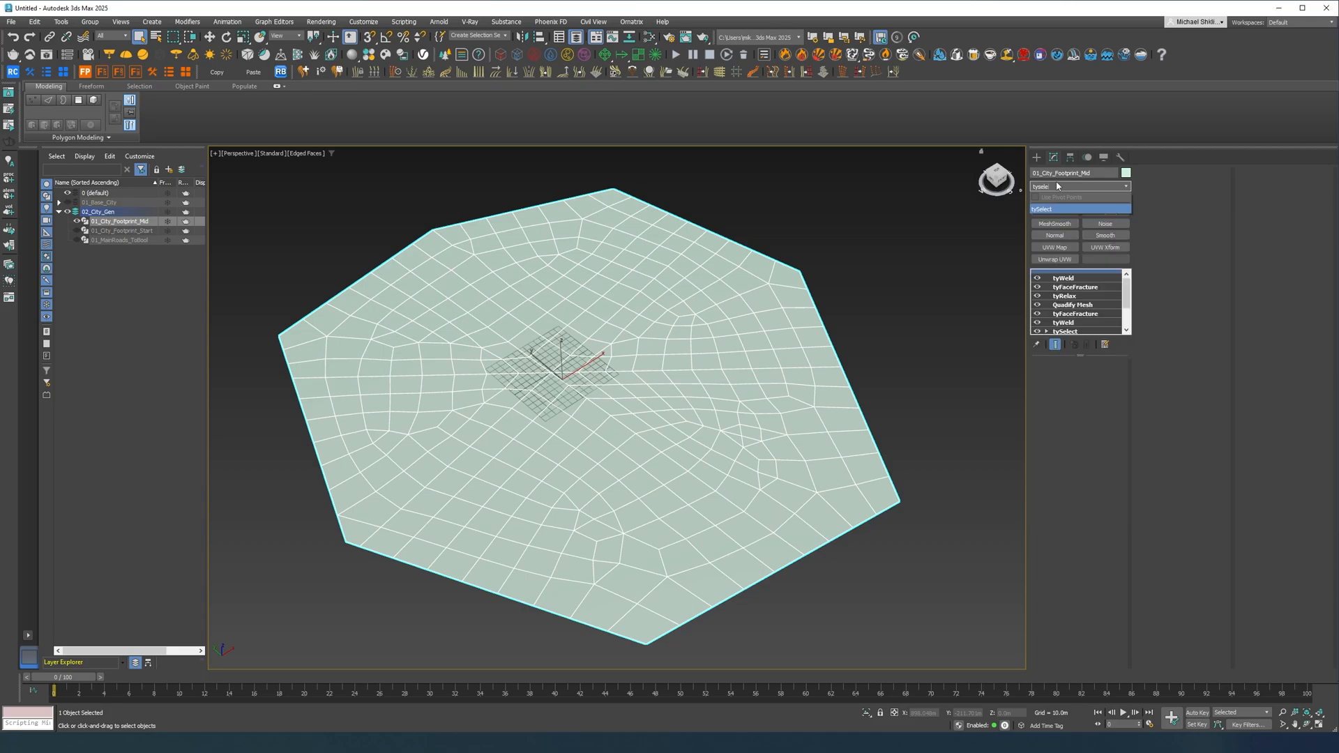
{"action": "left_click", "coordinate": [1063, 273]}
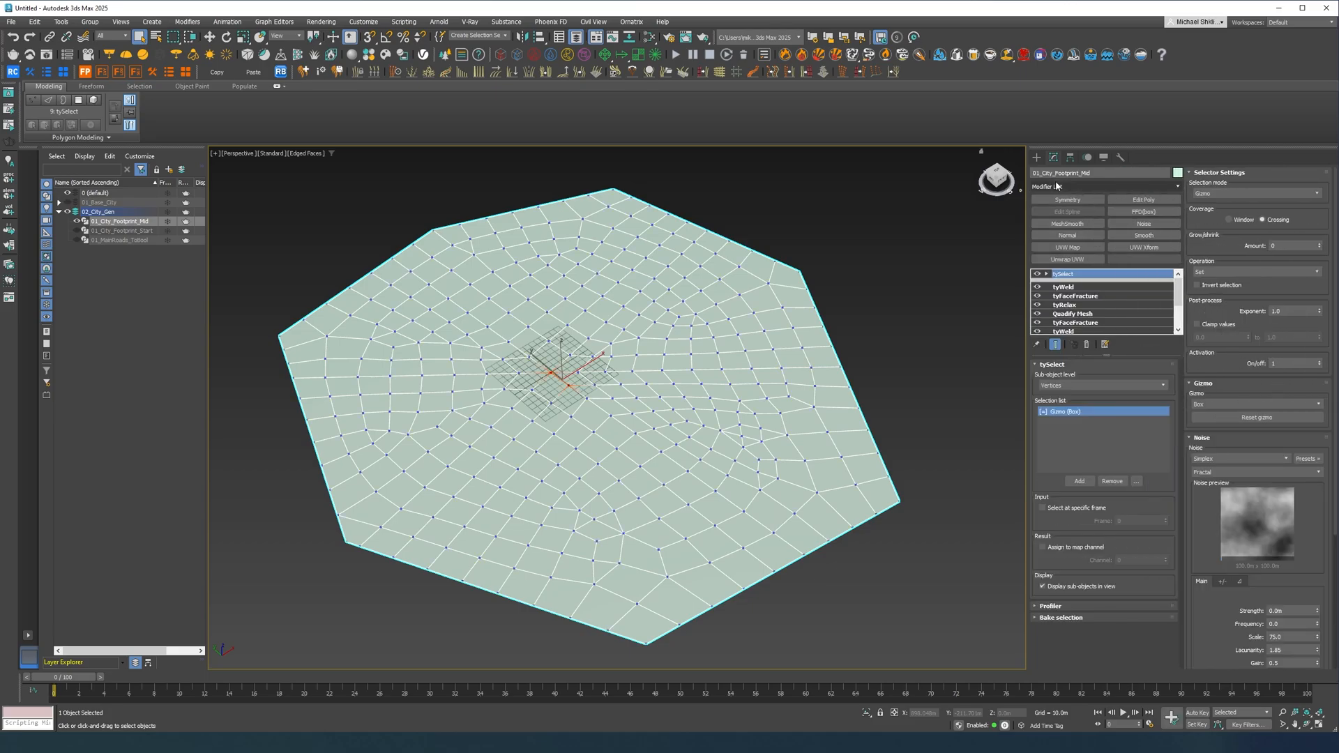
- Set the tySelect Selection mode to Open edges and start adding a tyEdgeWeight
{"action": "left_click", "coordinate": [1254, 193]}
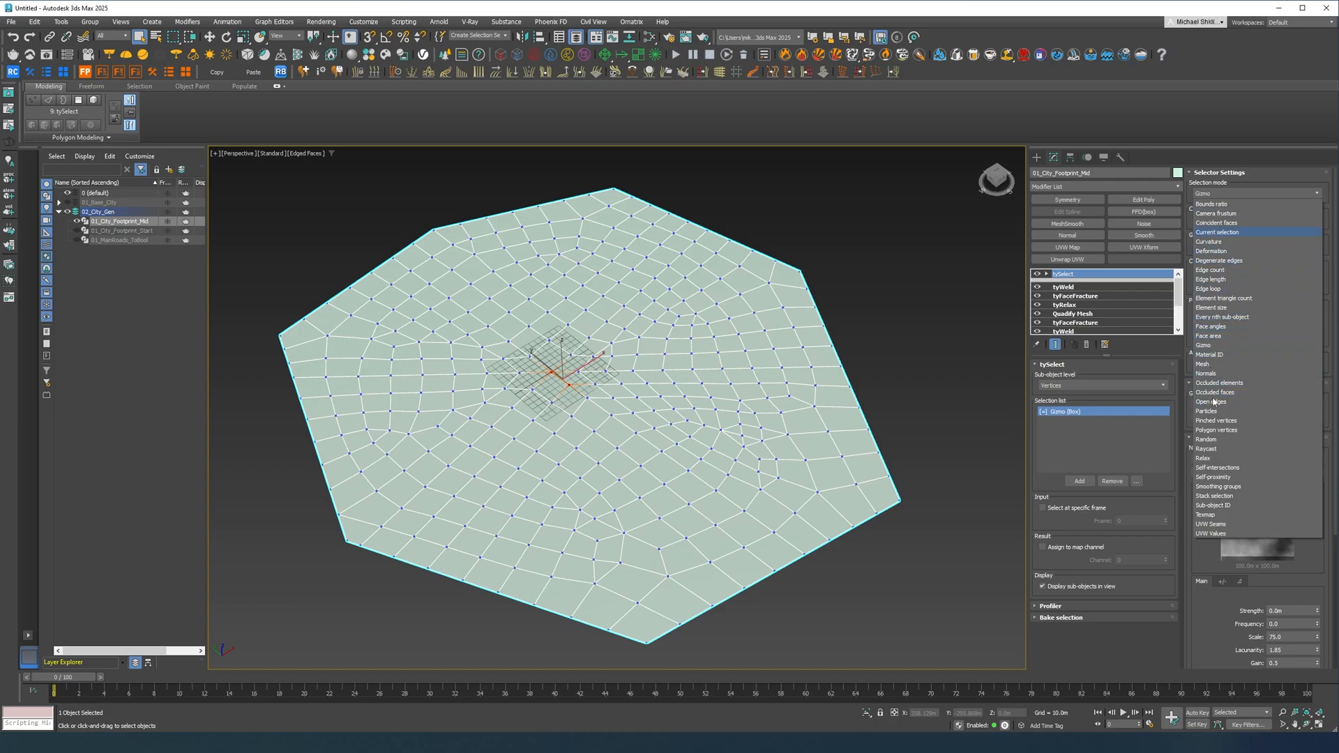
{"action": "mouse_move", "coordinate": [1212, 402]}
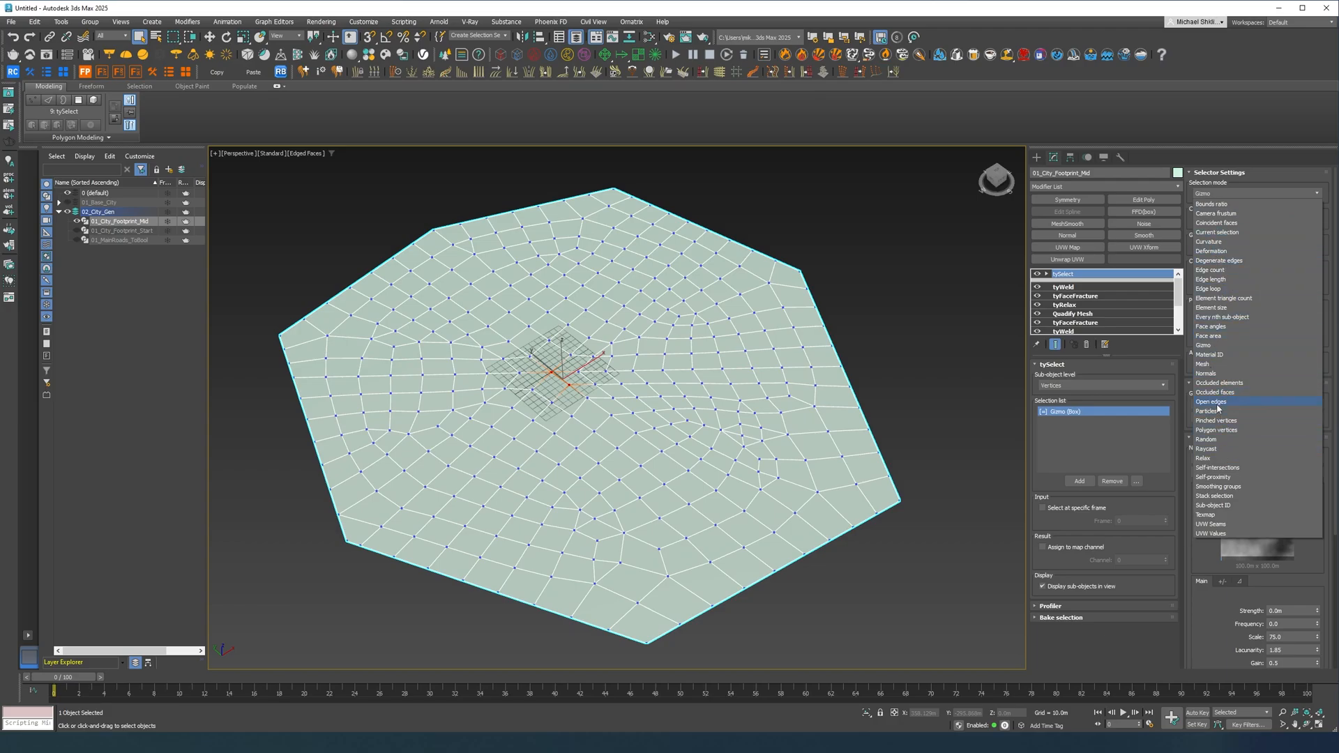
{"action": "left_click", "coordinate": [1211, 402]}
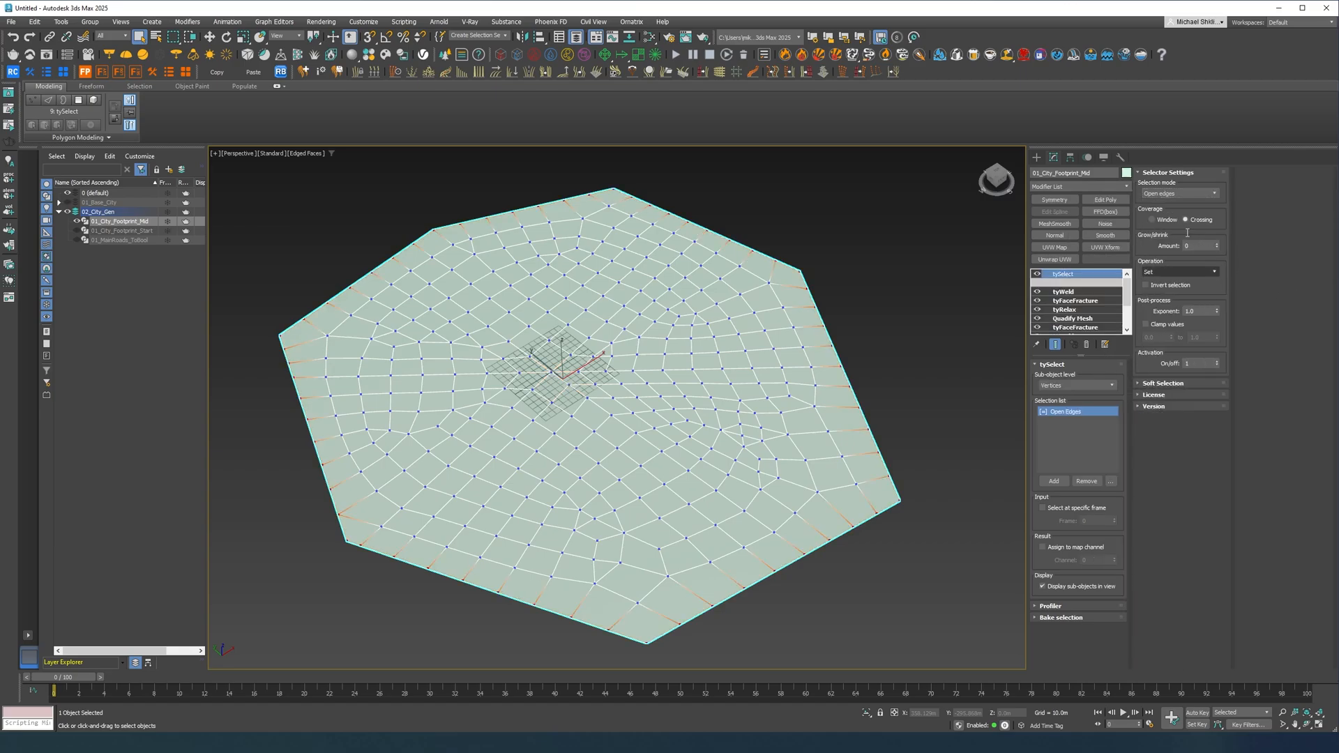
{"action": "left_click", "coordinate": [1076, 185]}
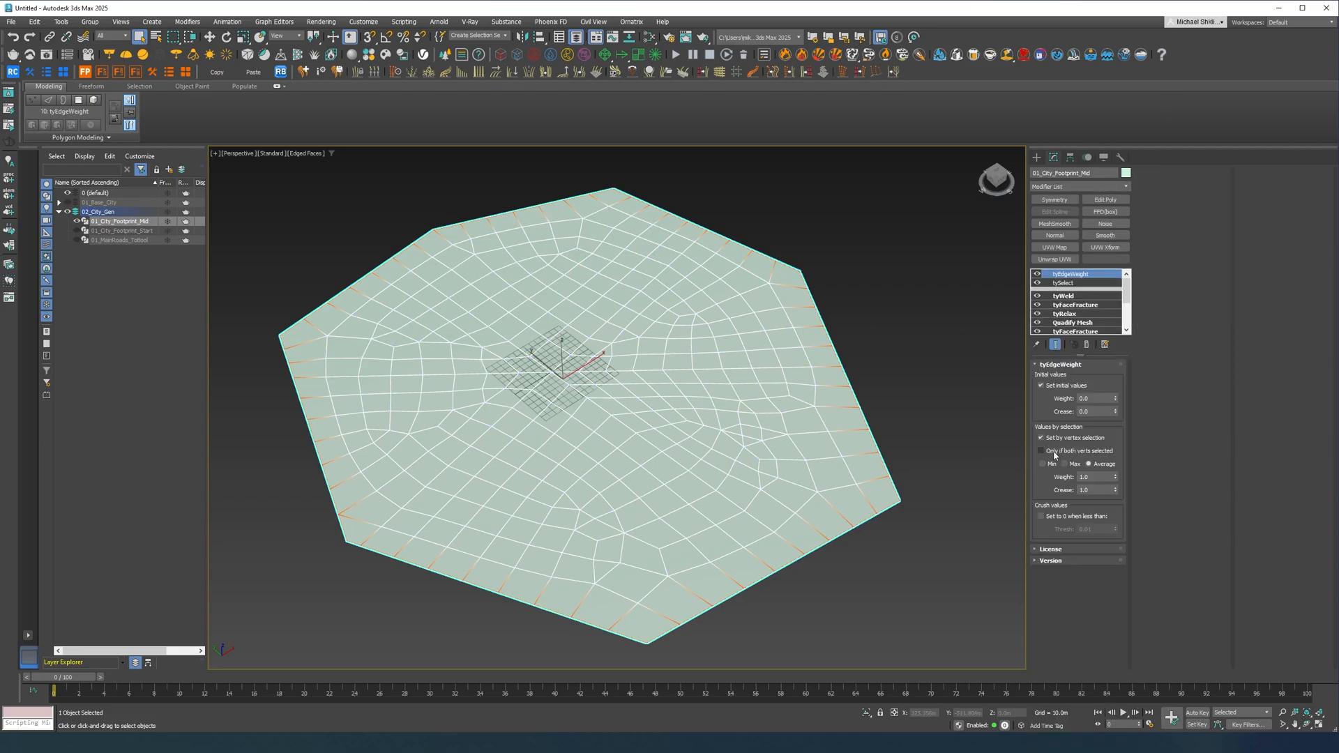
- Weight only edges with both vertices selected, using weight value 0.0
{"action": "left_click", "coordinate": [1041, 451]}
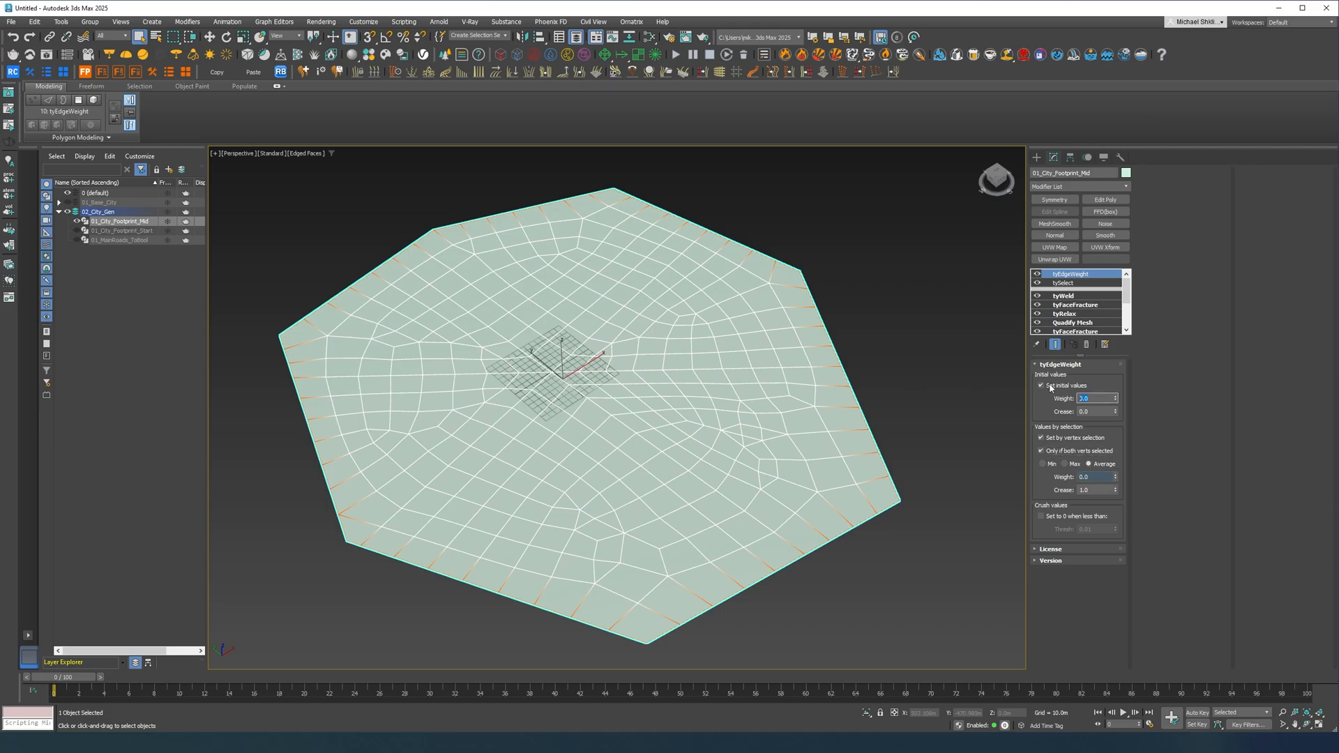
{"action": "type", "text": "0.0"}
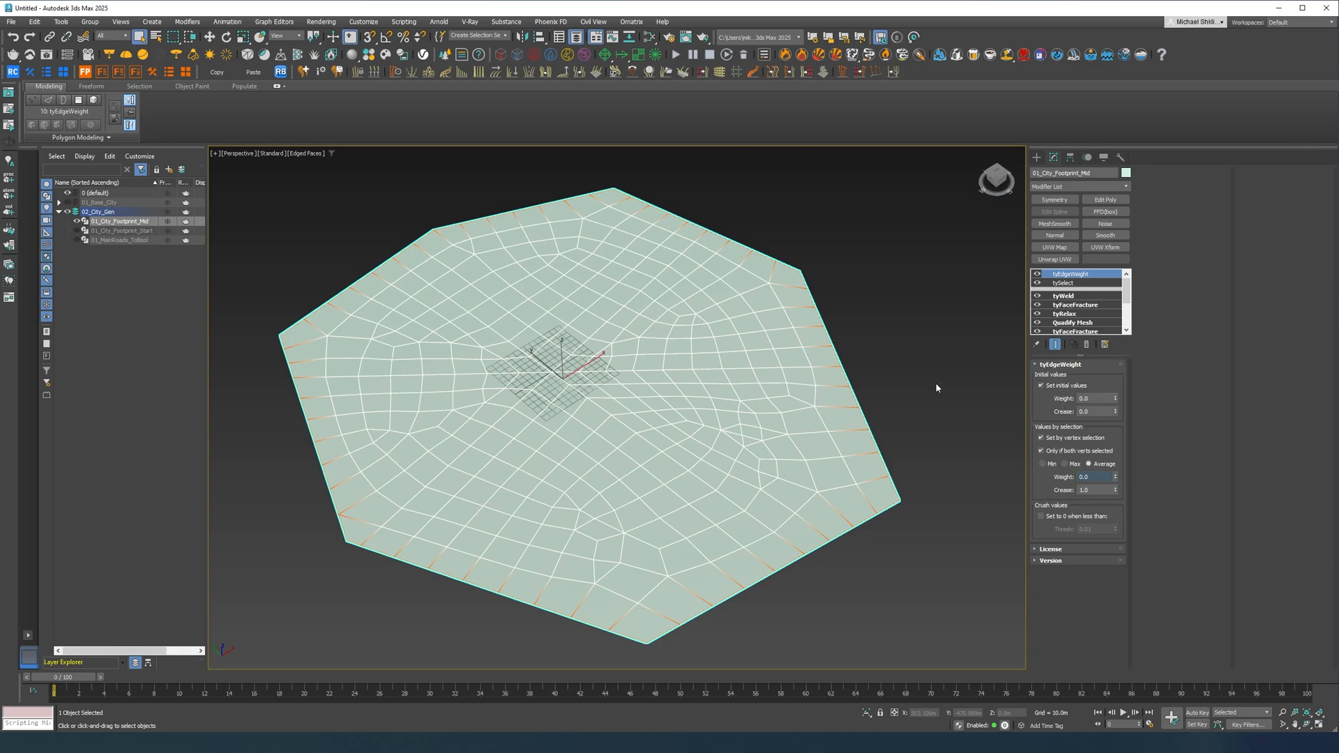
{"action": "mouse_move", "coordinate": [657, 215]}
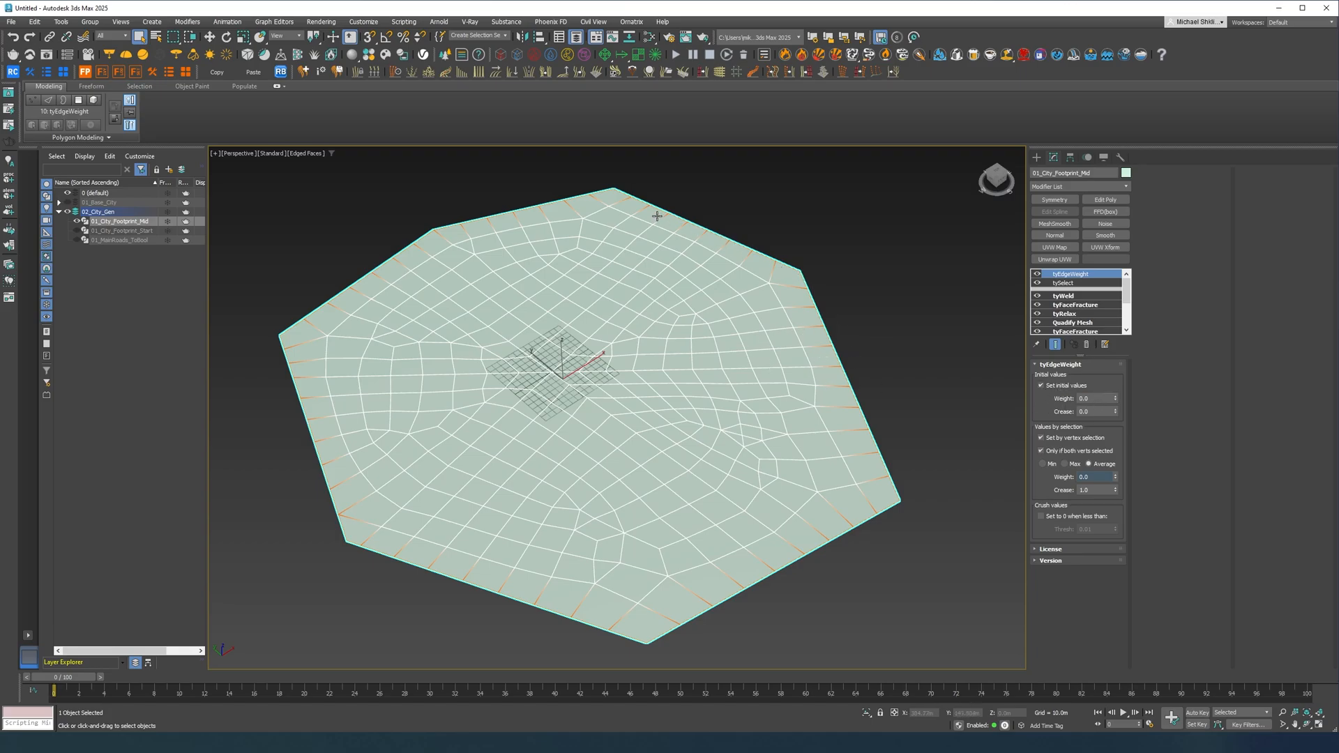
{"action": "mouse_move", "coordinate": [283, 364]}
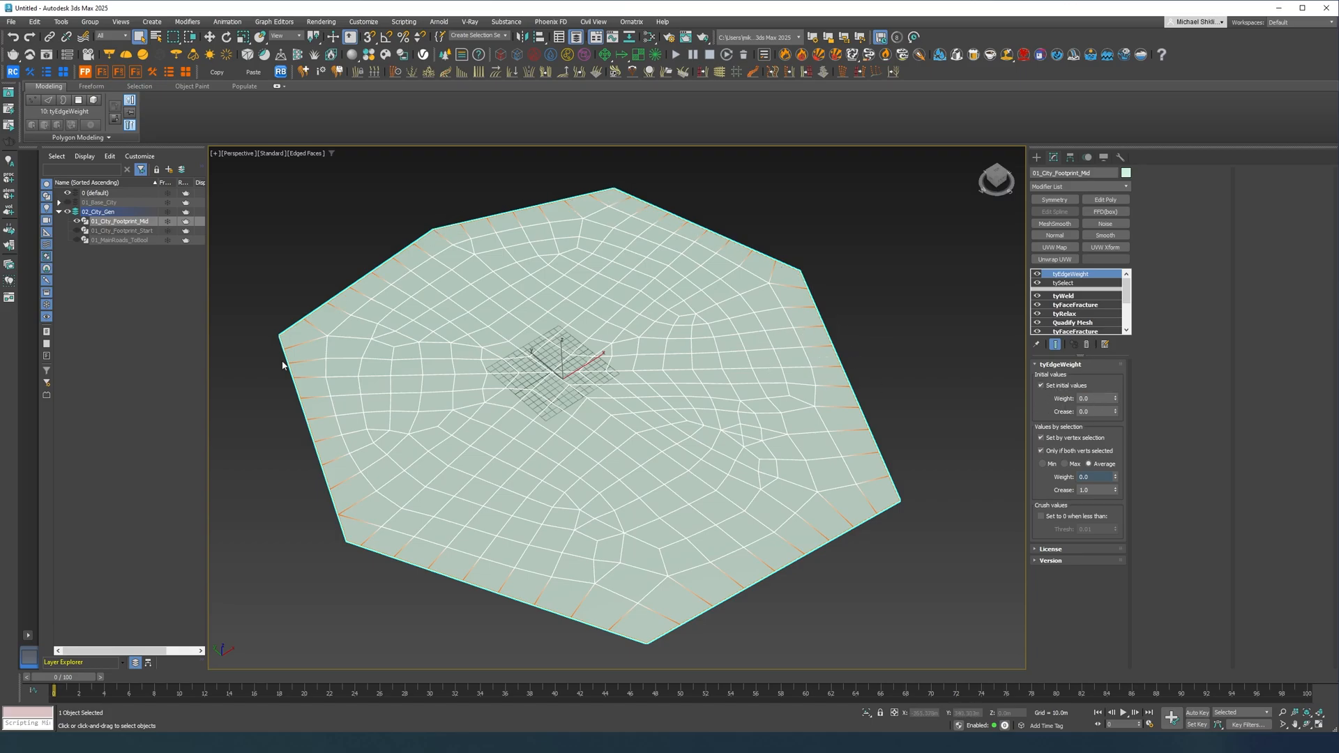
{"action": "mouse_move", "coordinate": [609, 200]}
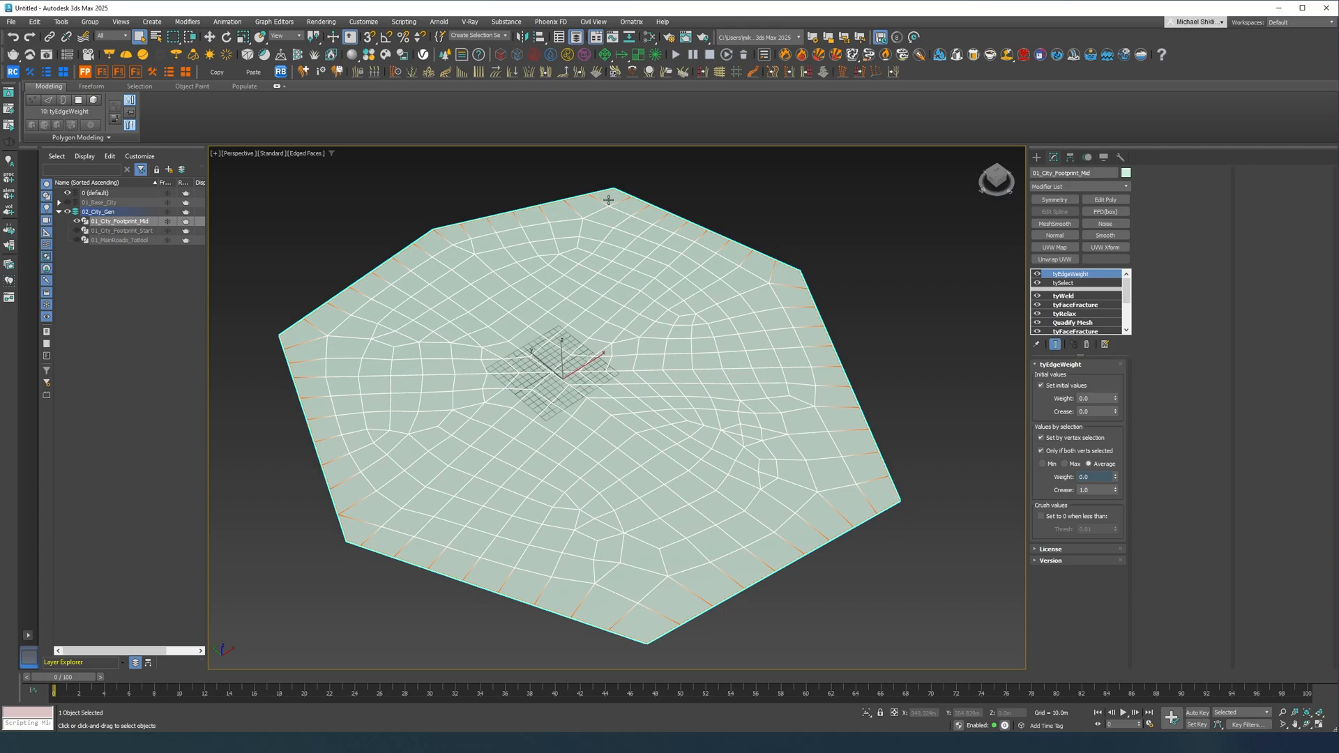
{"action": "mouse_move", "coordinate": [843, 410]}
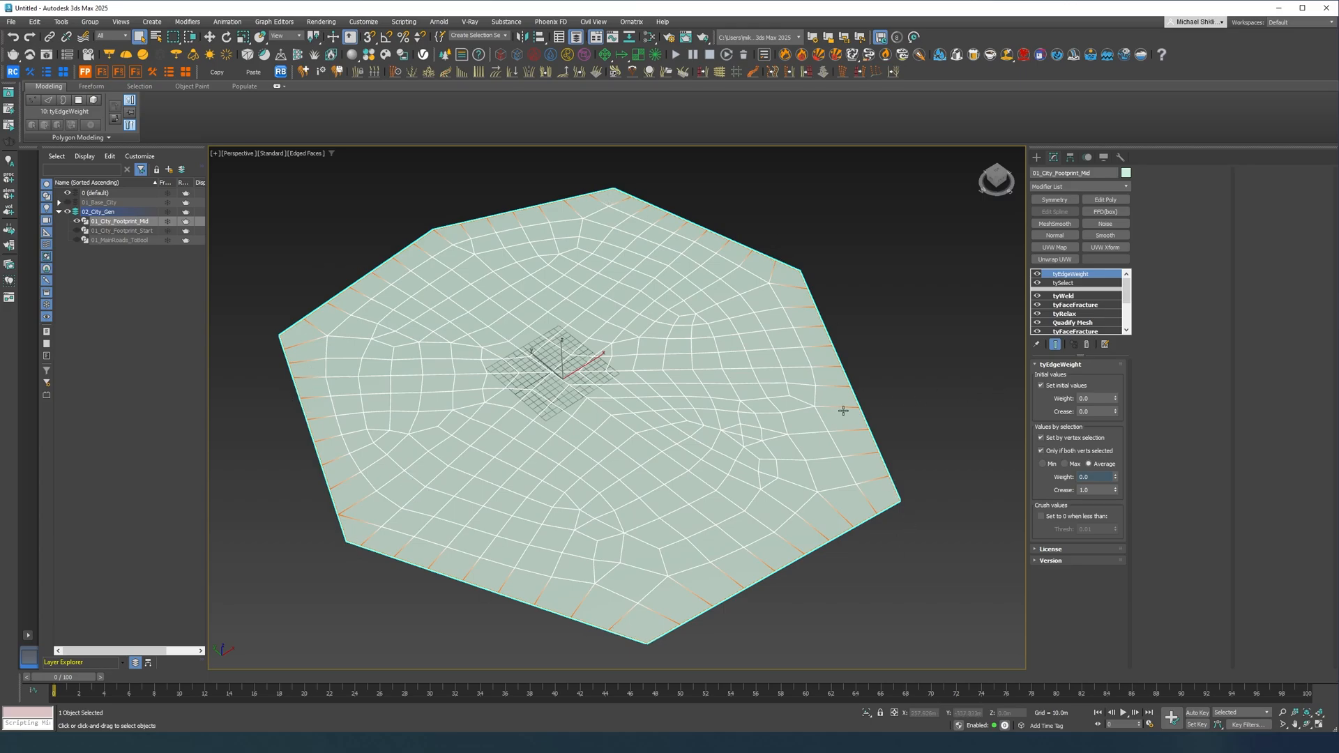
{"action": "left_click", "coordinate": [1080, 186]}
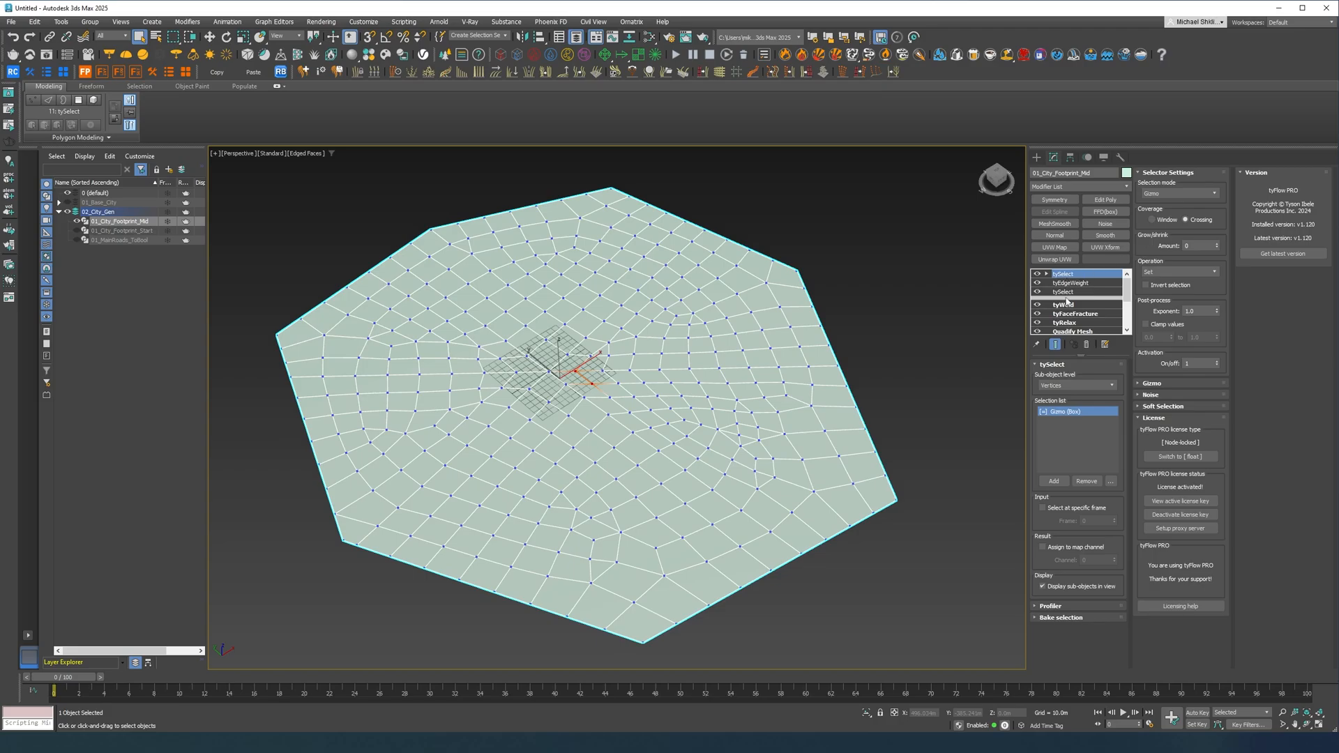
- Select interior vertices via inverted Open edges, with a second Mesh selector set to Subtract
{"action": "left_click", "coordinate": [1179, 192]}
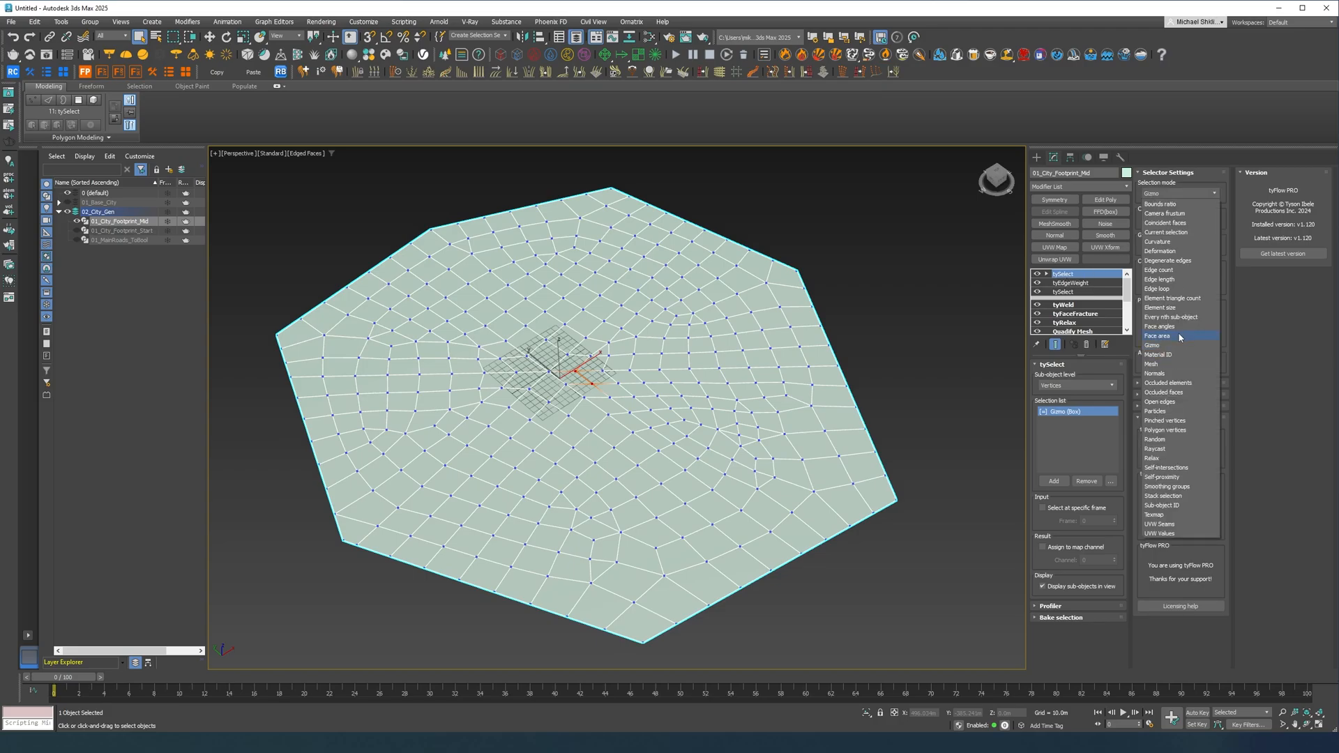
{"action": "left_click", "coordinate": [1159, 401]}
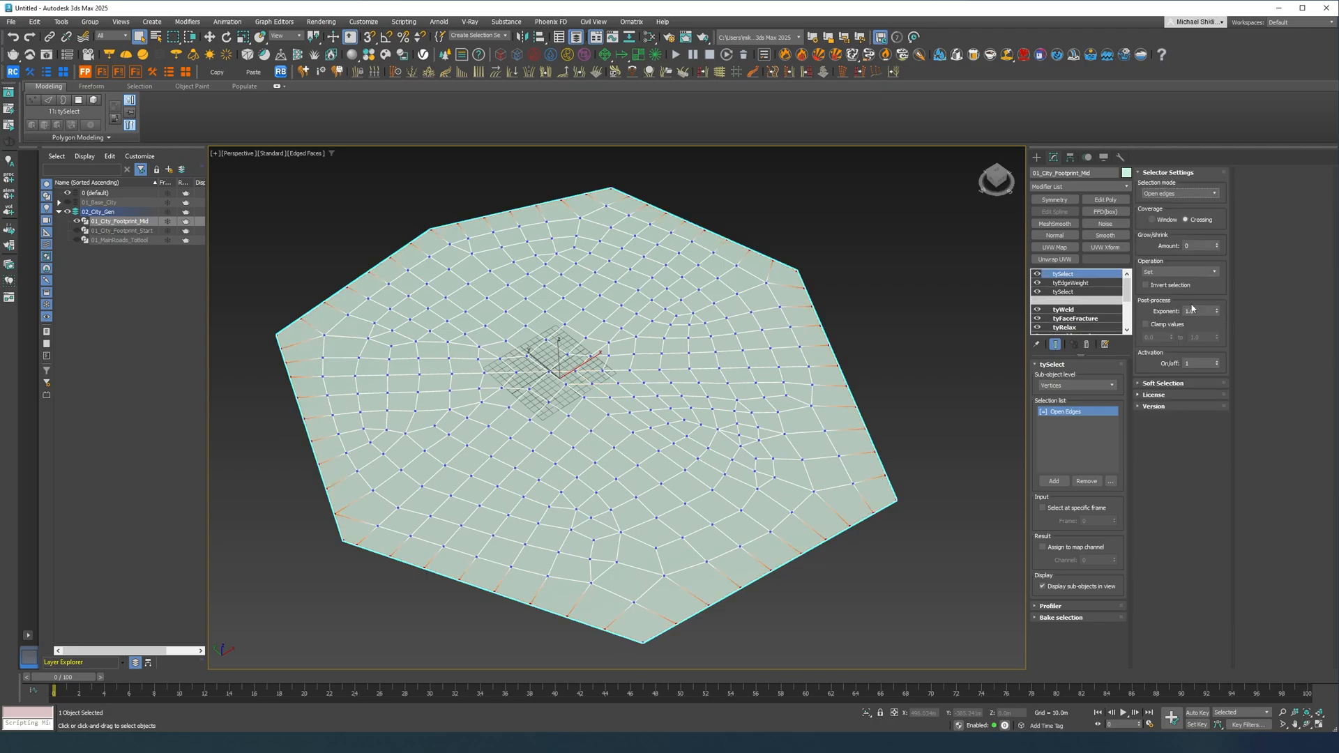
{"action": "left_click", "coordinate": [1146, 284]}
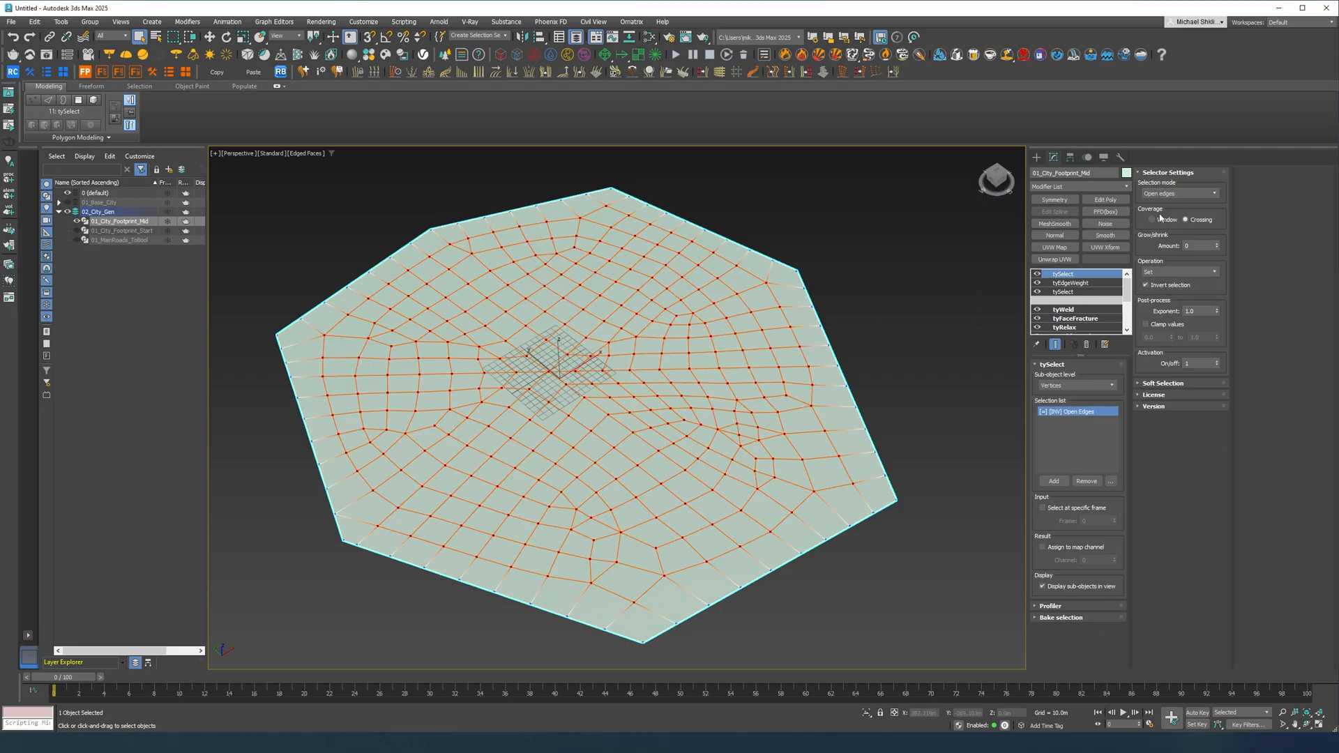
{"action": "left_click", "coordinate": [1154, 219]}
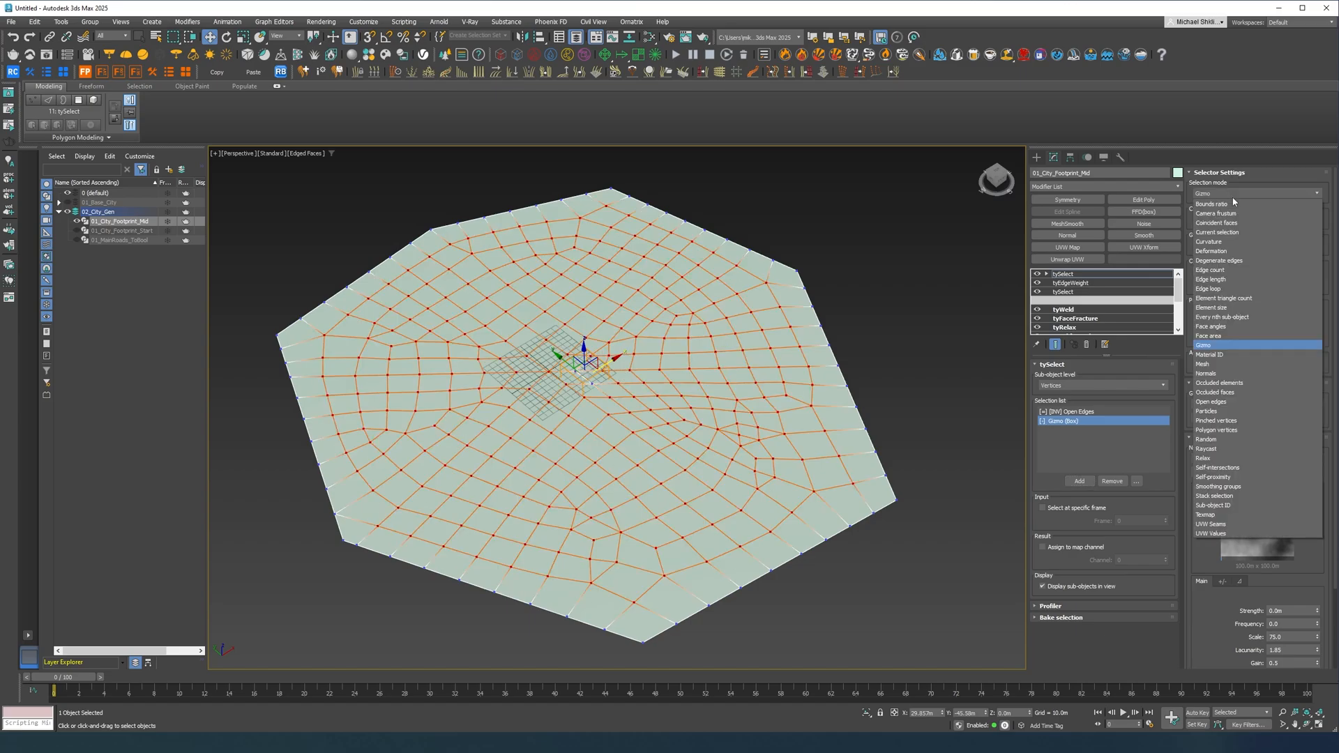
{"action": "left_click", "coordinate": [1203, 364]}
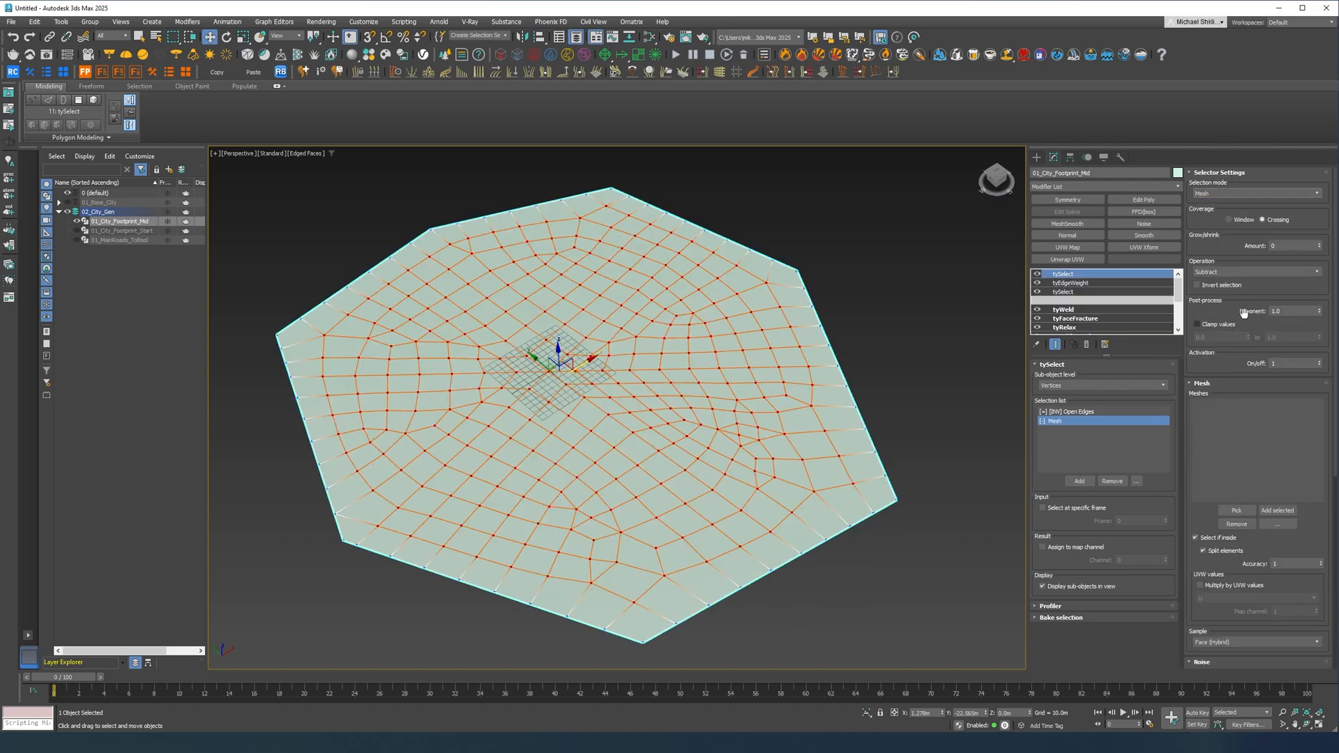
{"action": "left_click", "coordinate": [1235, 511]}
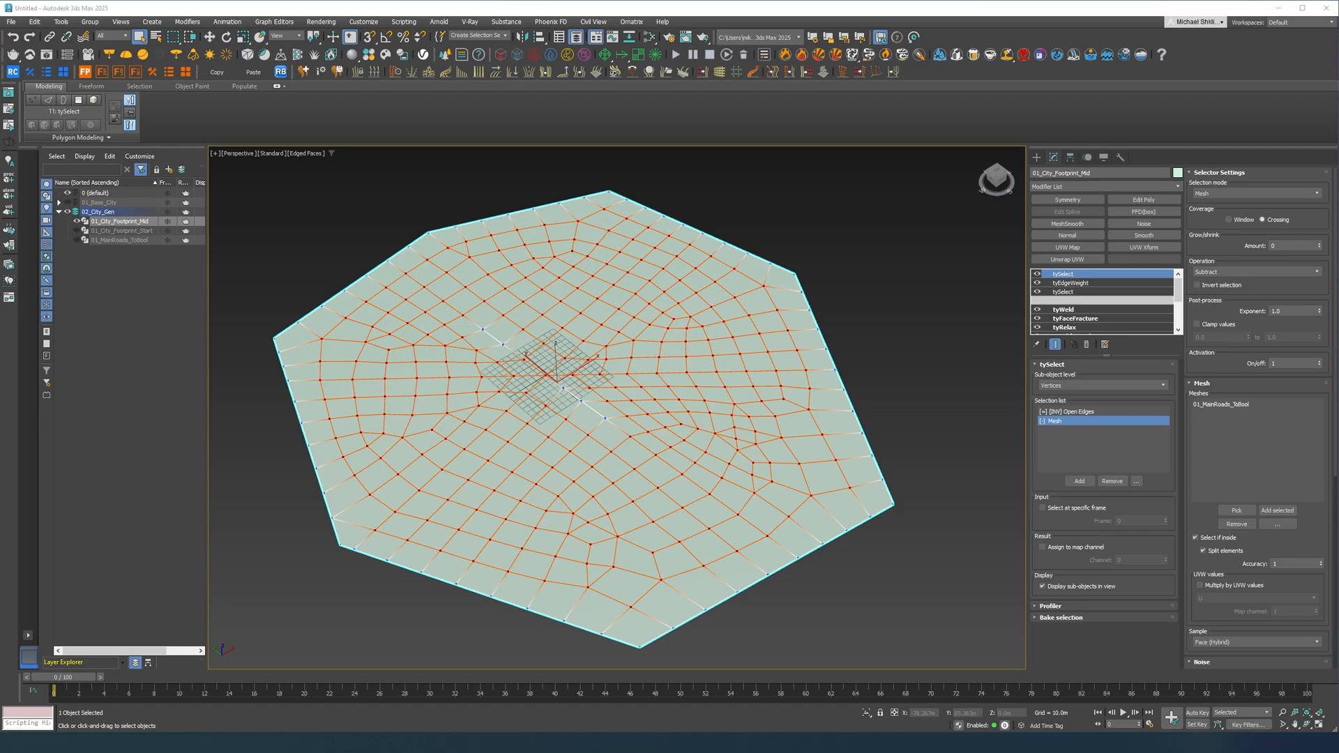
{"action": "mouse_move", "coordinate": [481, 424]}
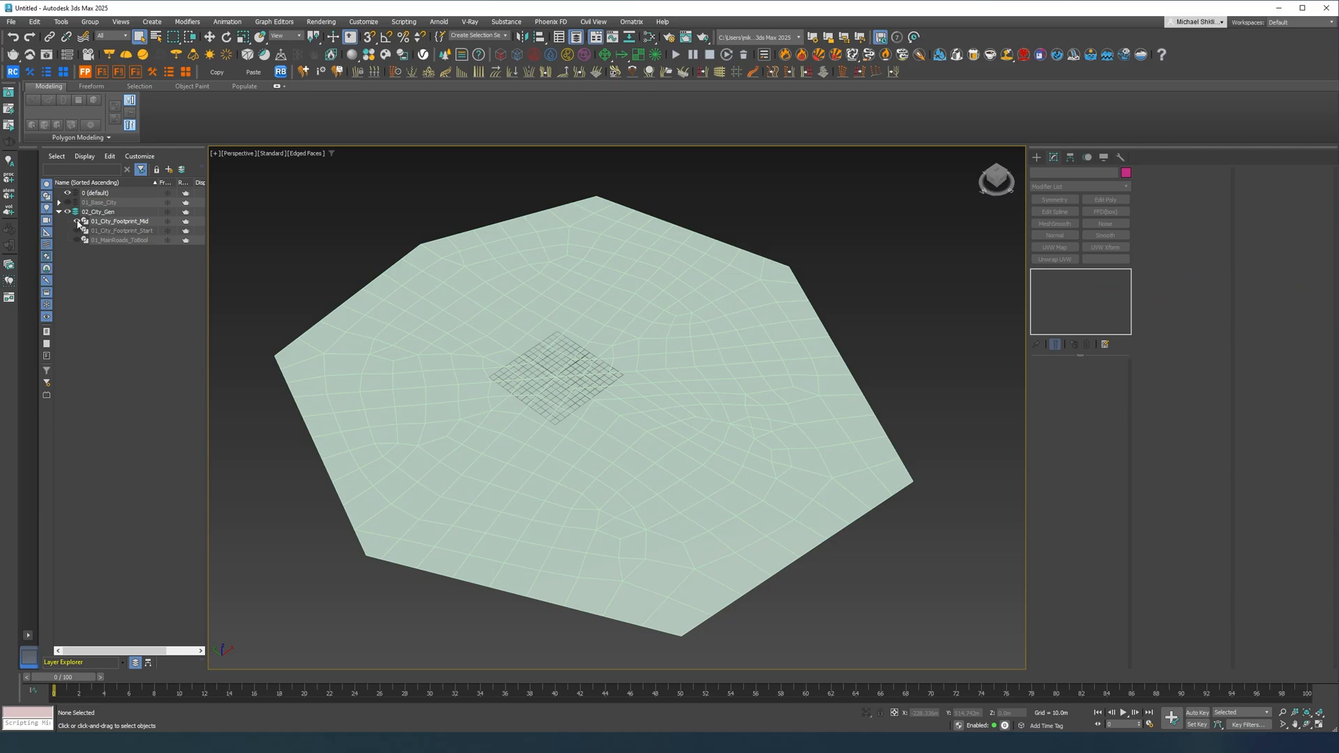
- Reference-clone 01_MainRoads_ToBool as 01_MainRoads_ToSelect, then hide the road objects
{"action": "left_click", "coordinate": [120, 239]}
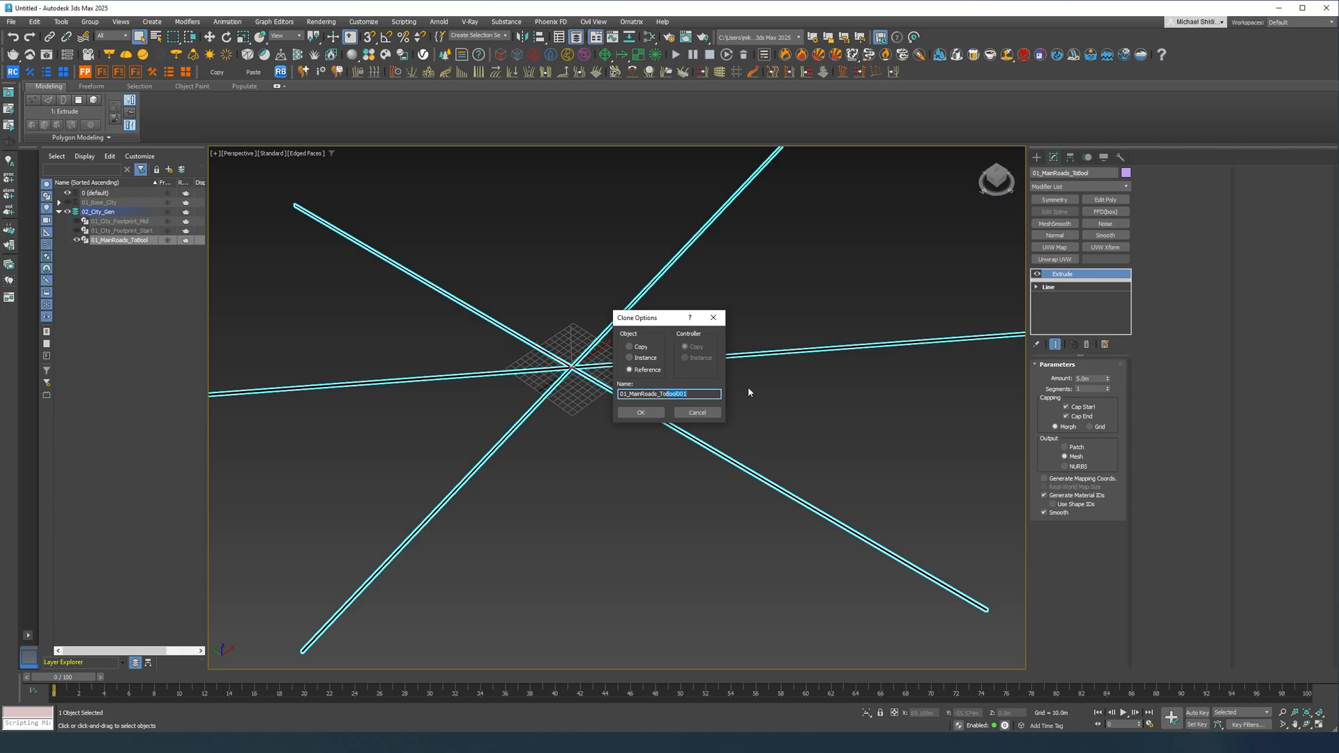
{"action": "type", "text": "01_MainRoads_ToSelect"}
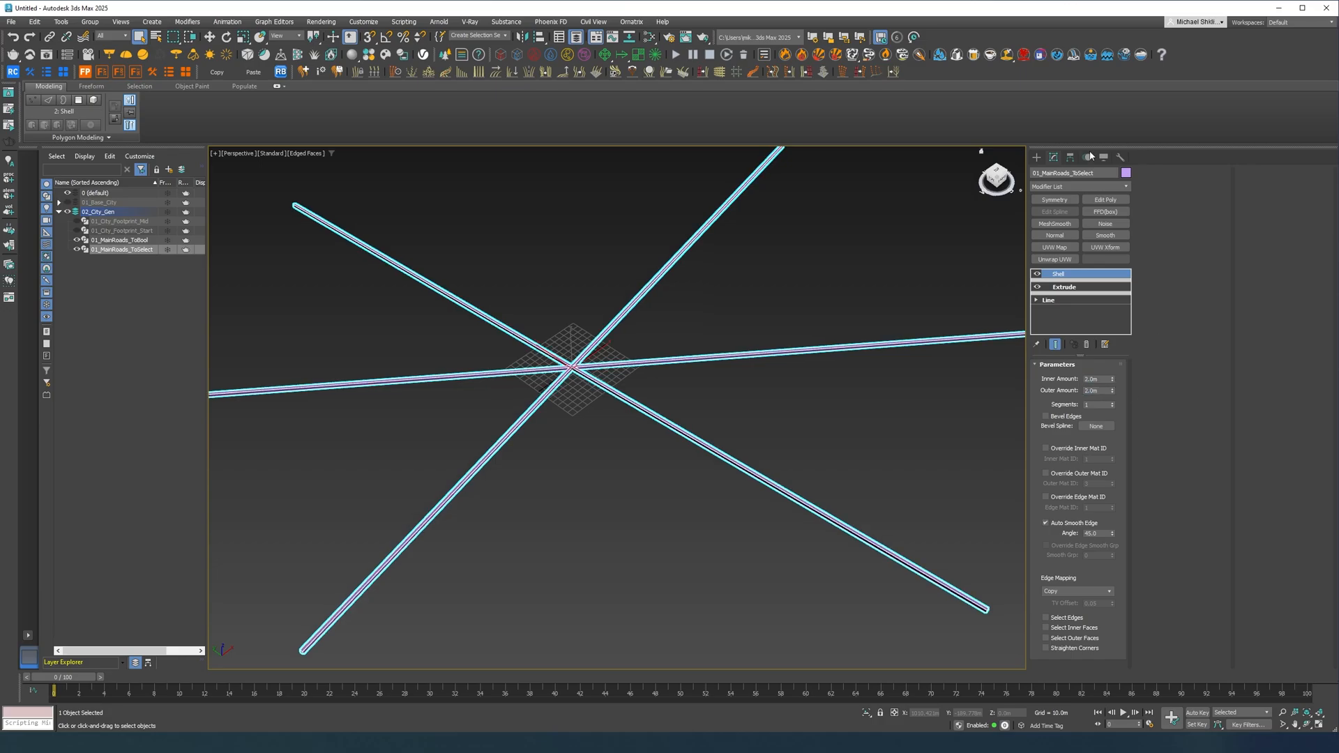
{"action": "left_click", "coordinate": [1079, 185]}
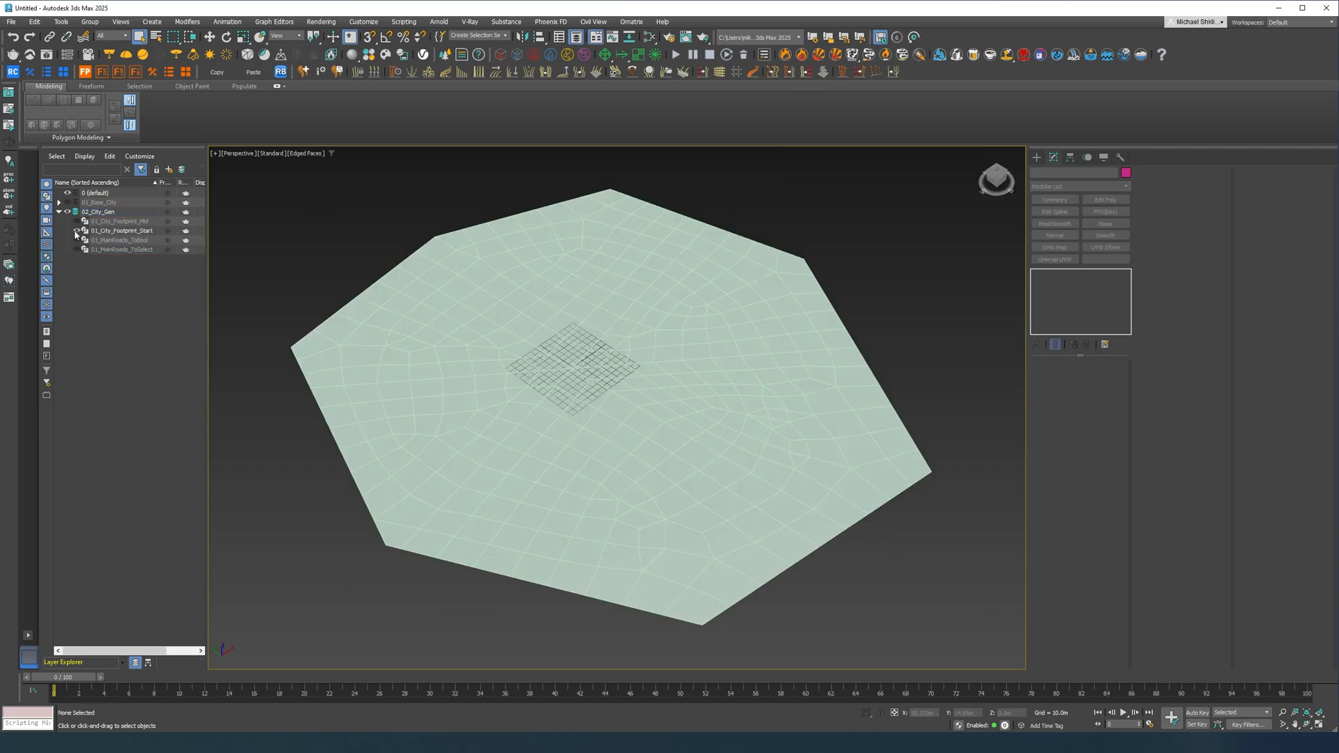
- On 01_City_Footprint_Mid, pick 01_MainRoads_ToSelect as the subtracting mesh in tySelect
{"action": "left_click", "coordinate": [123, 230]}
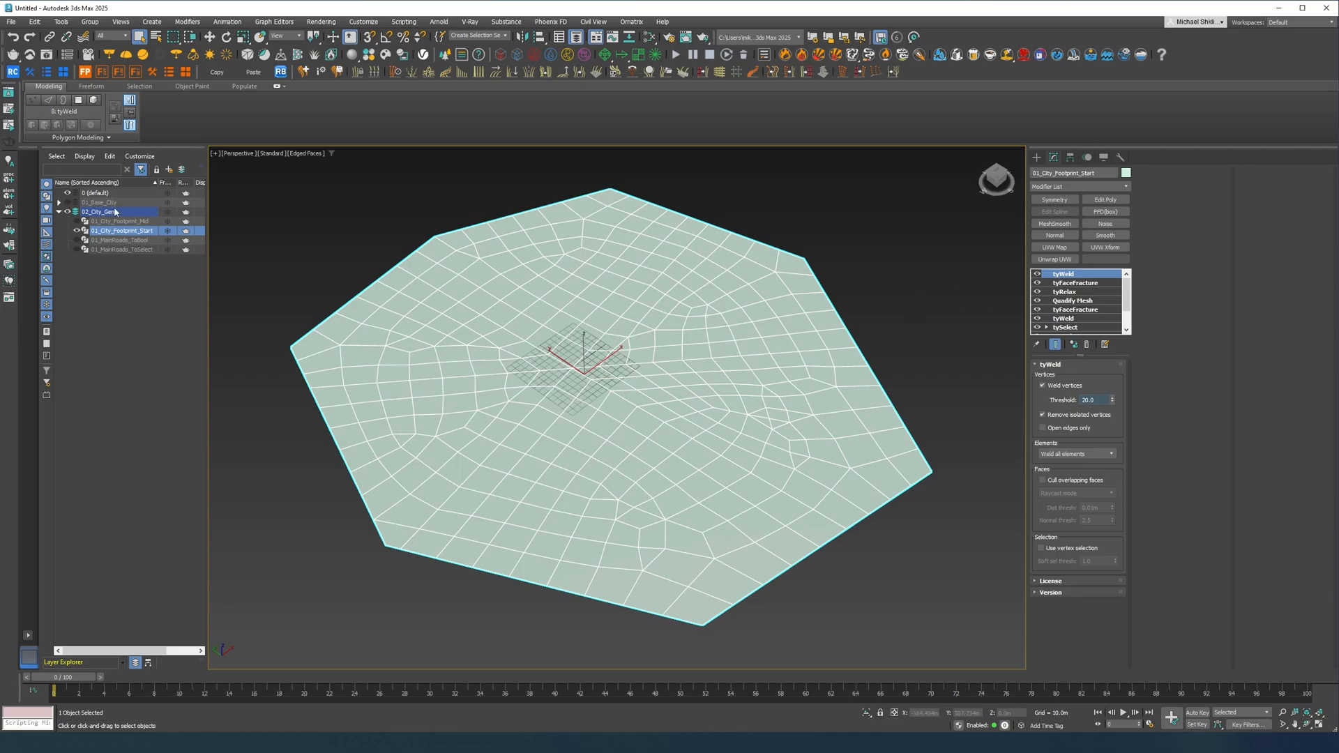
{"action": "left_click", "coordinate": [123, 221]}
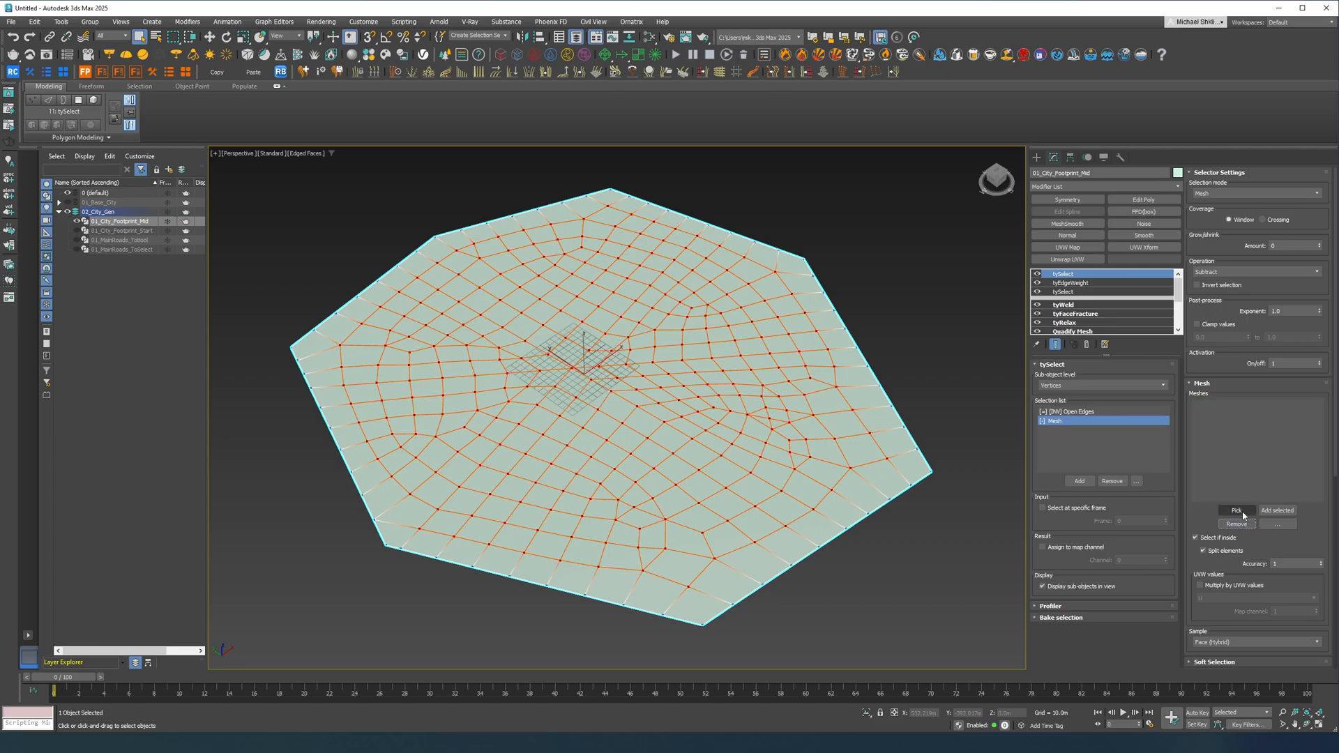
{"action": "left_click", "coordinate": [1235, 510]}
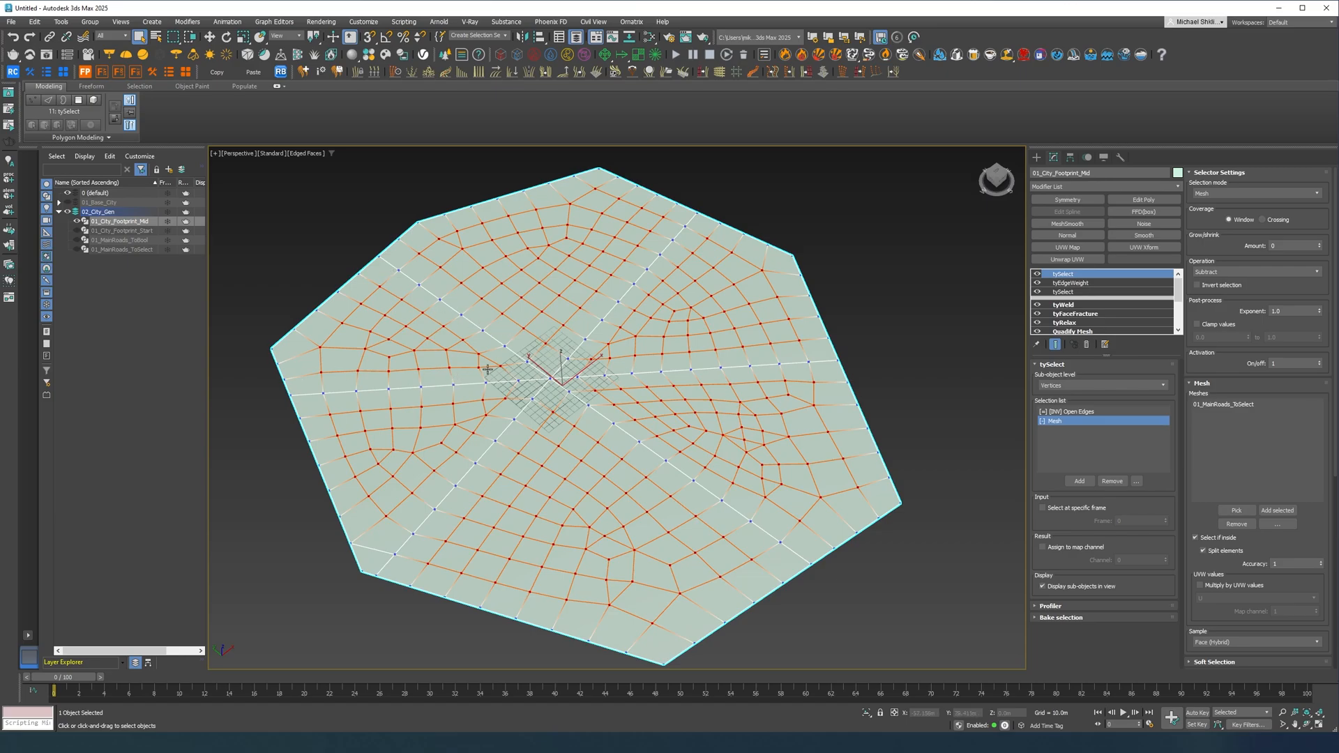
{"action": "left_click", "coordinate": [1102, 185]}
{"action": "type", "text": "ed"}
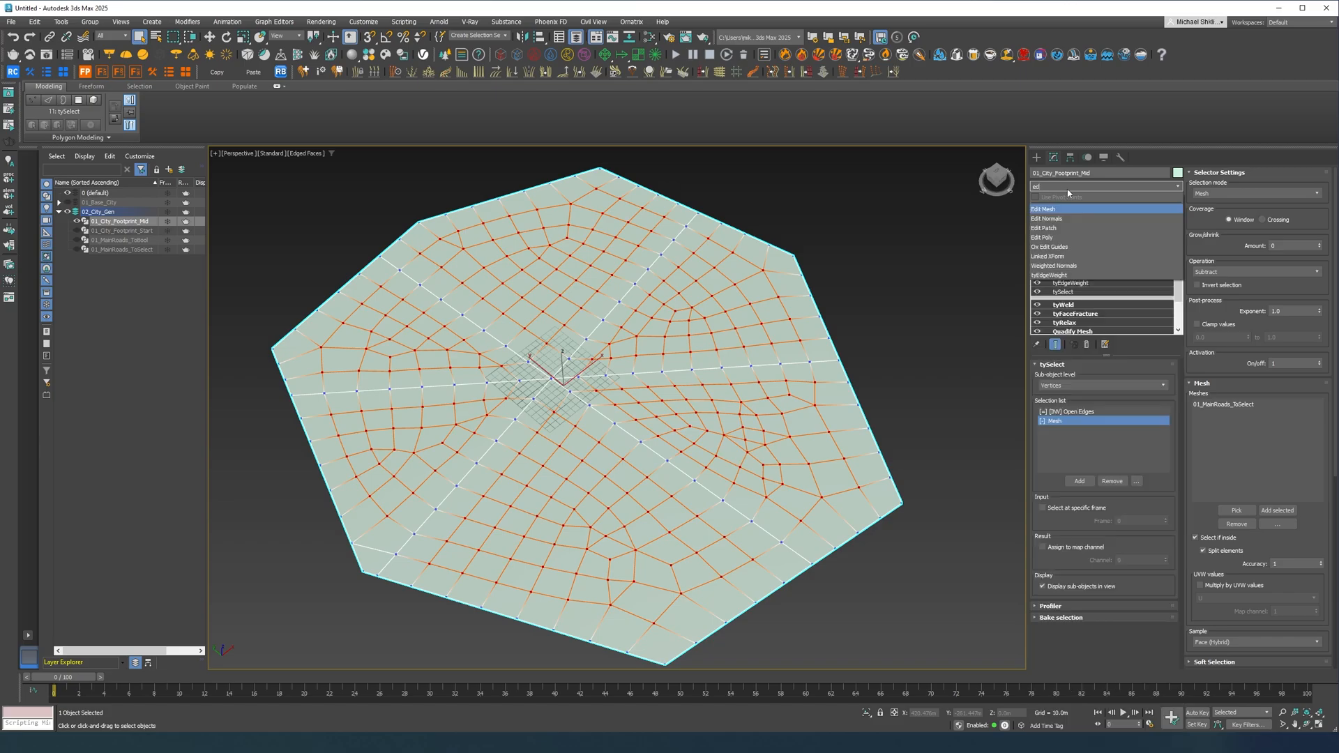
- Add a tyEdgeWeight at 0.5 and a new vertex tySelect for the road vertices
{"action": "left_click", "coordinate": [1063, 283]}
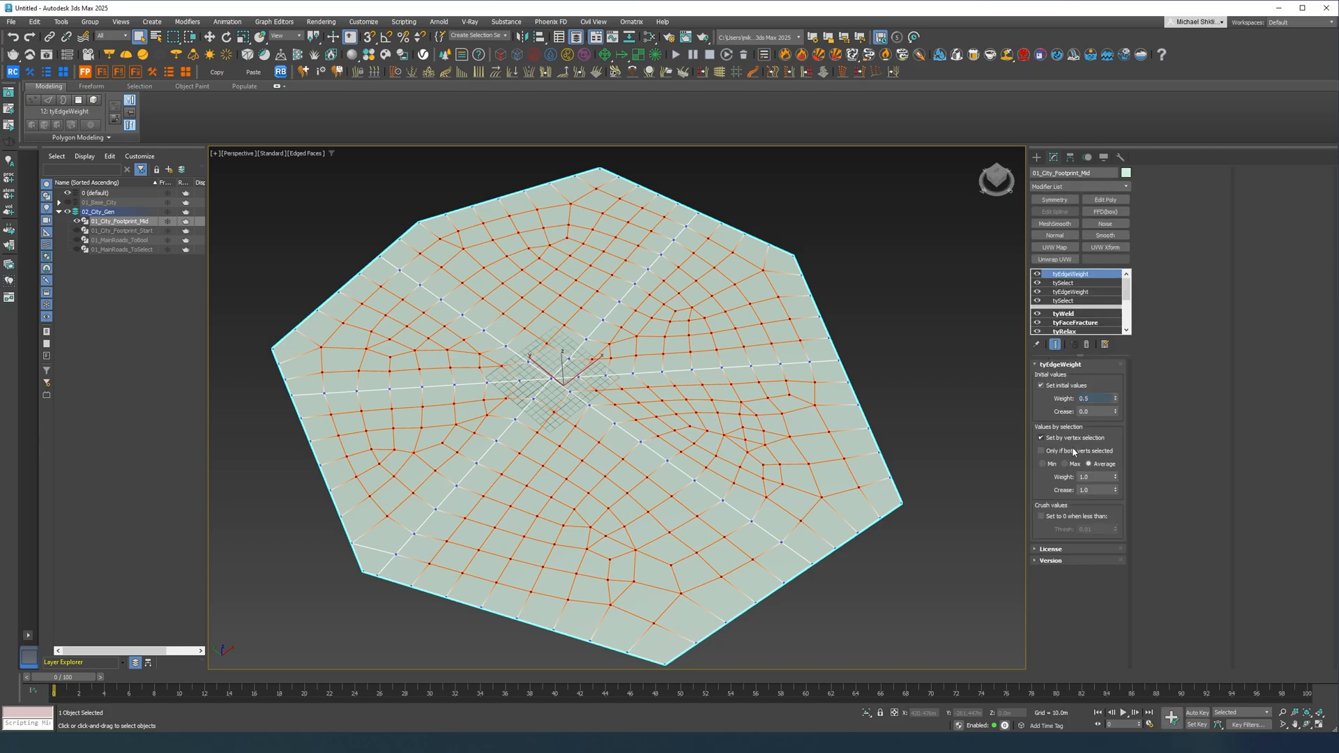
{"action": "mouse_move", "coordinate": [1098, 479]}
{"action": "type", "text": "0.5"}
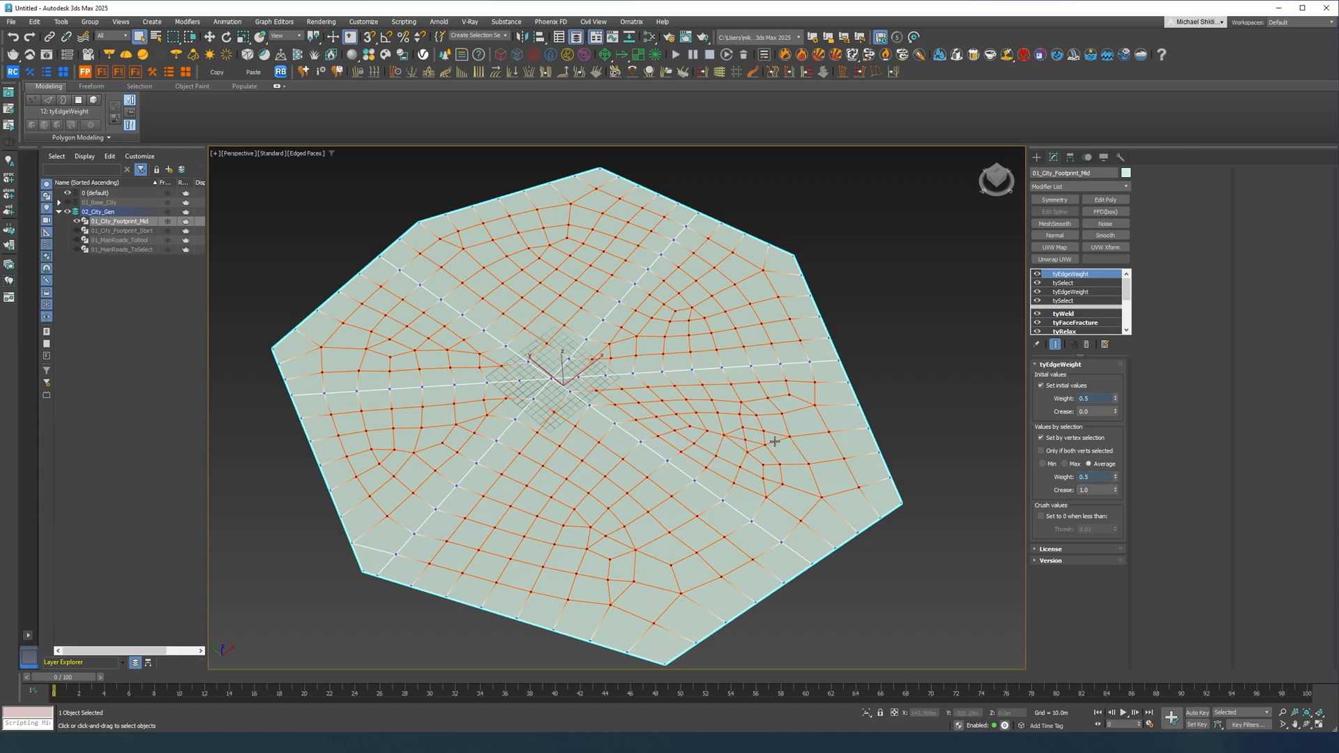
{"action": "left_click", "coordinate": [1076, 186]}
{"action": "type", "text": "tyse"}
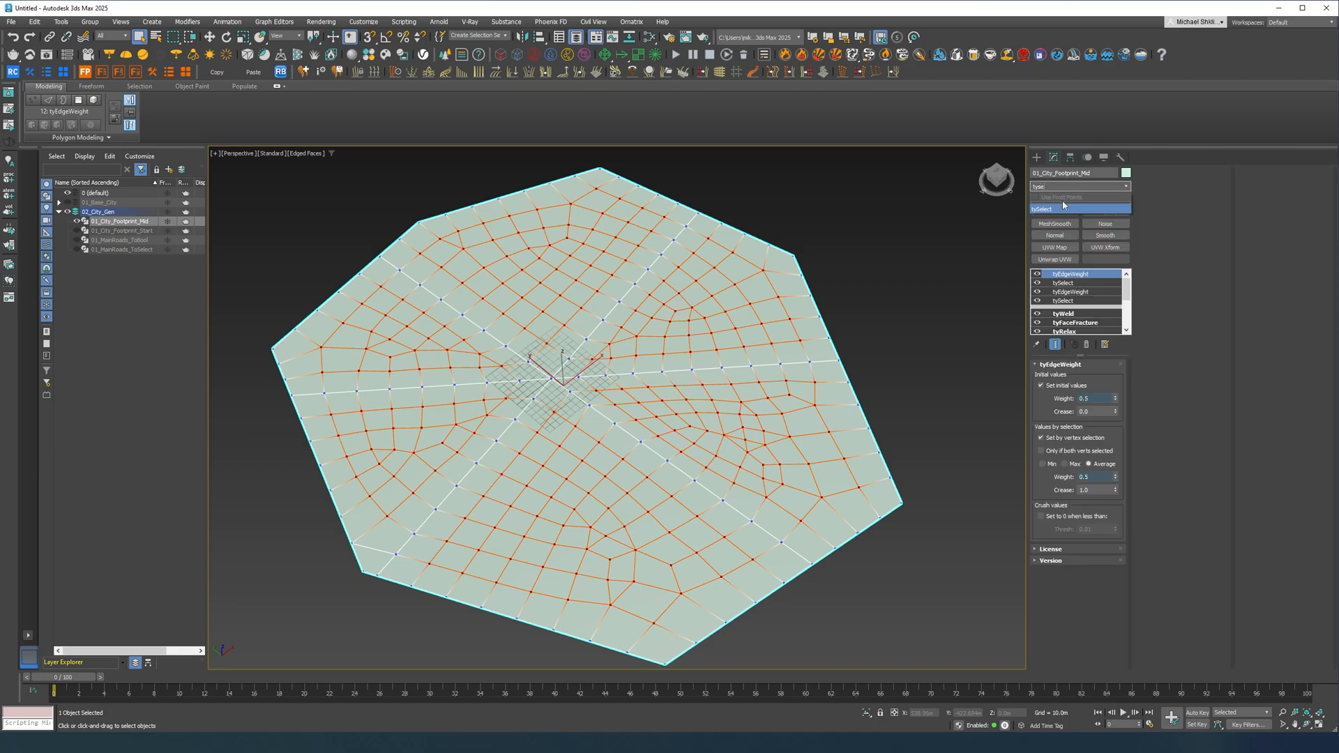
{"action": "left_click", "coordinate": [1063, 273]}
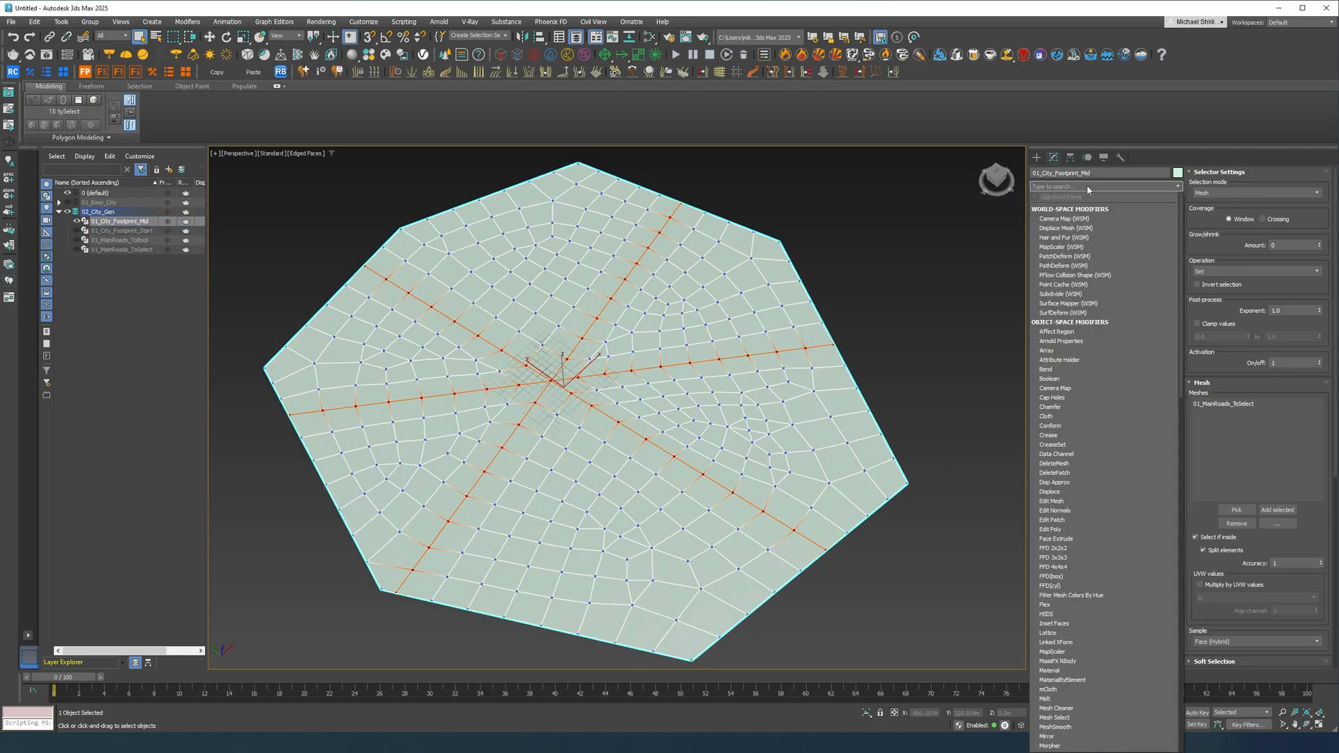
- Add tyEdgeWeight without initial values, weighting only edges whose both vertices are selected
{"action": "type", "text": "edg"}
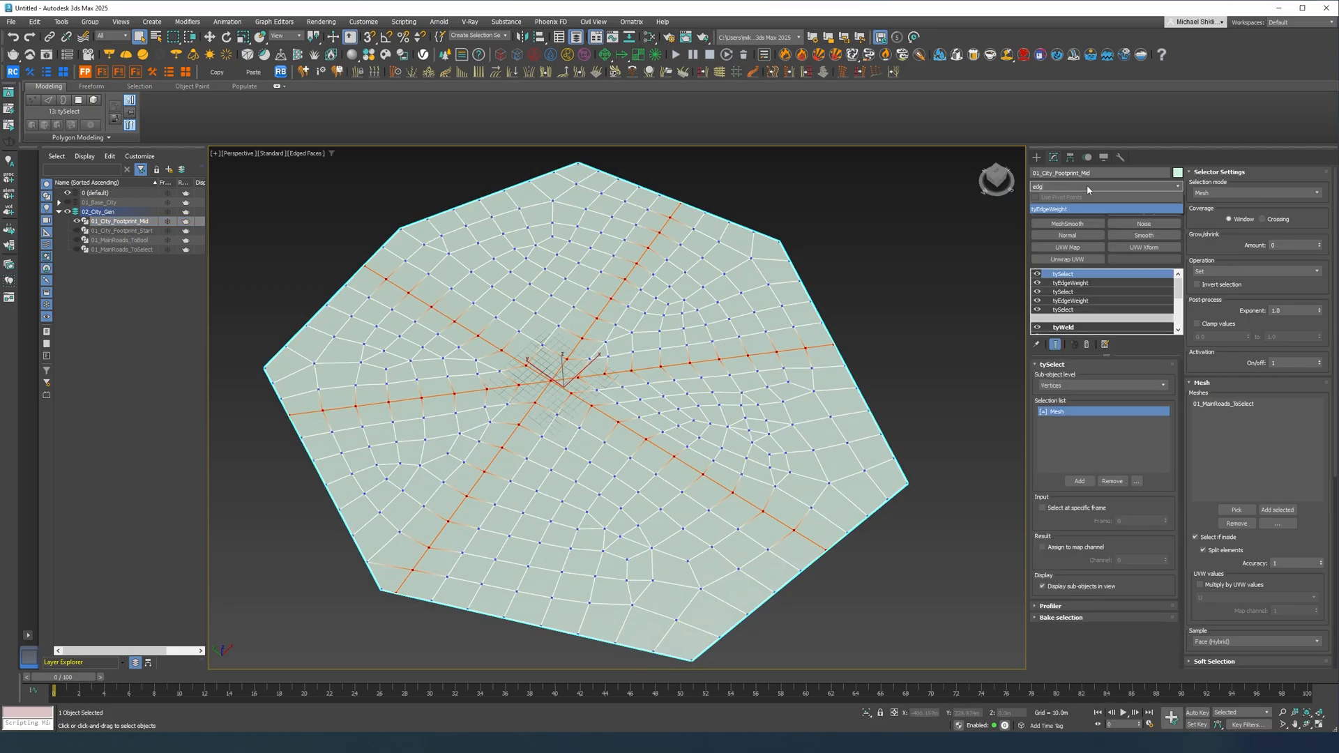
{"action": "left_click", "coordinate": [1070, 273]}
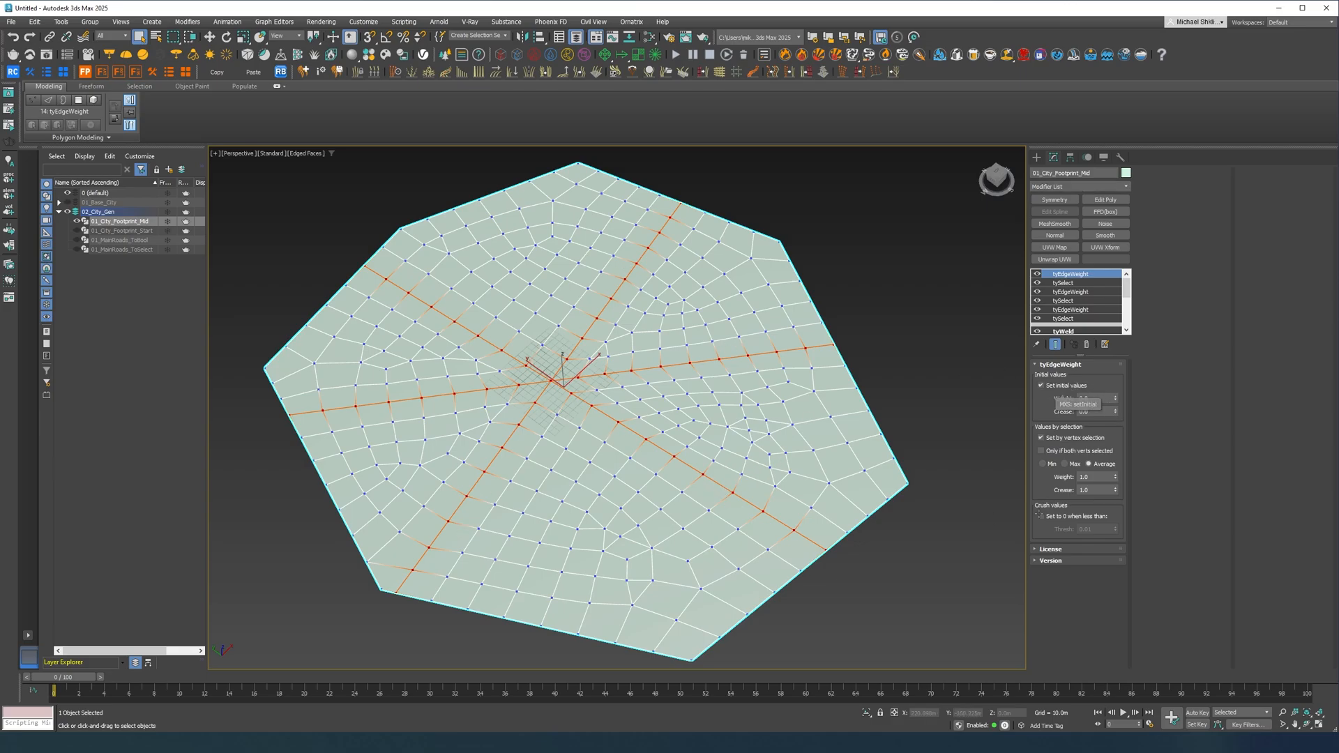
{"action": "left_click", "coordinate": [1040, 385]}
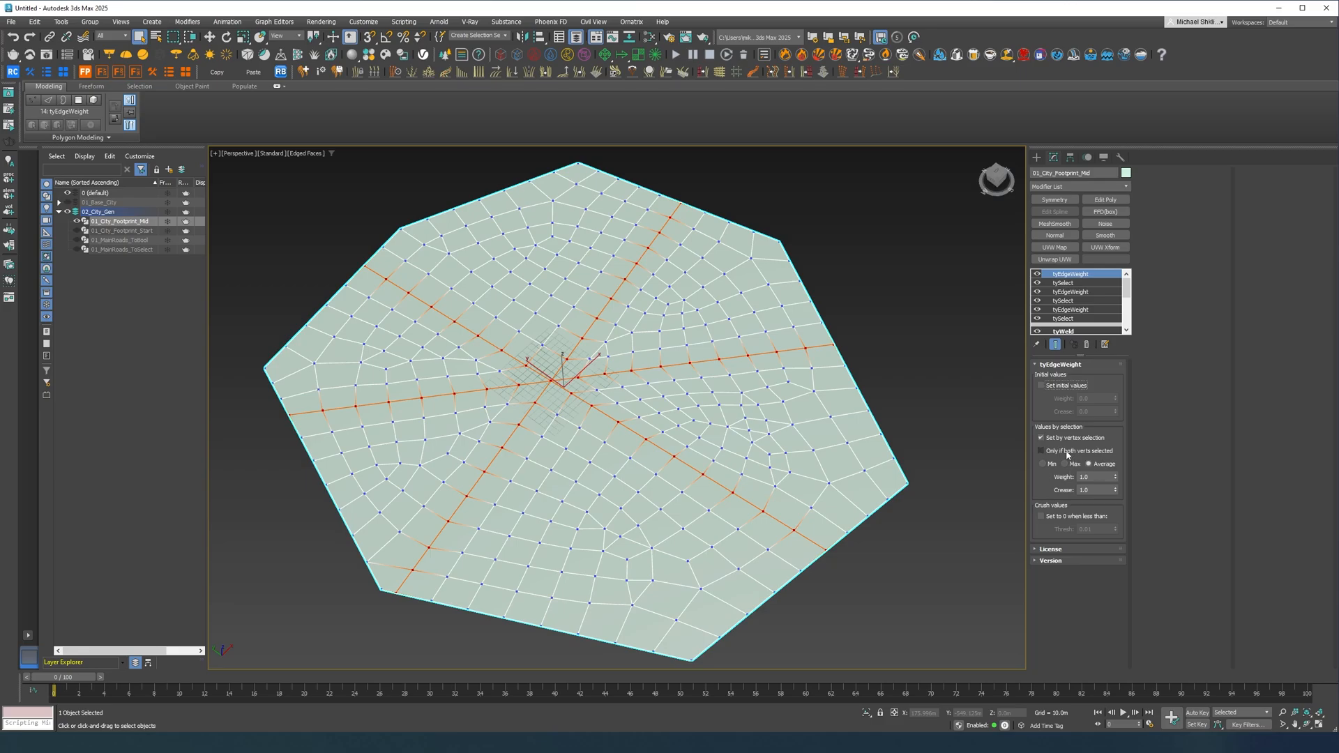
{"action": "left_click", "coordinate": [1043, 451]}
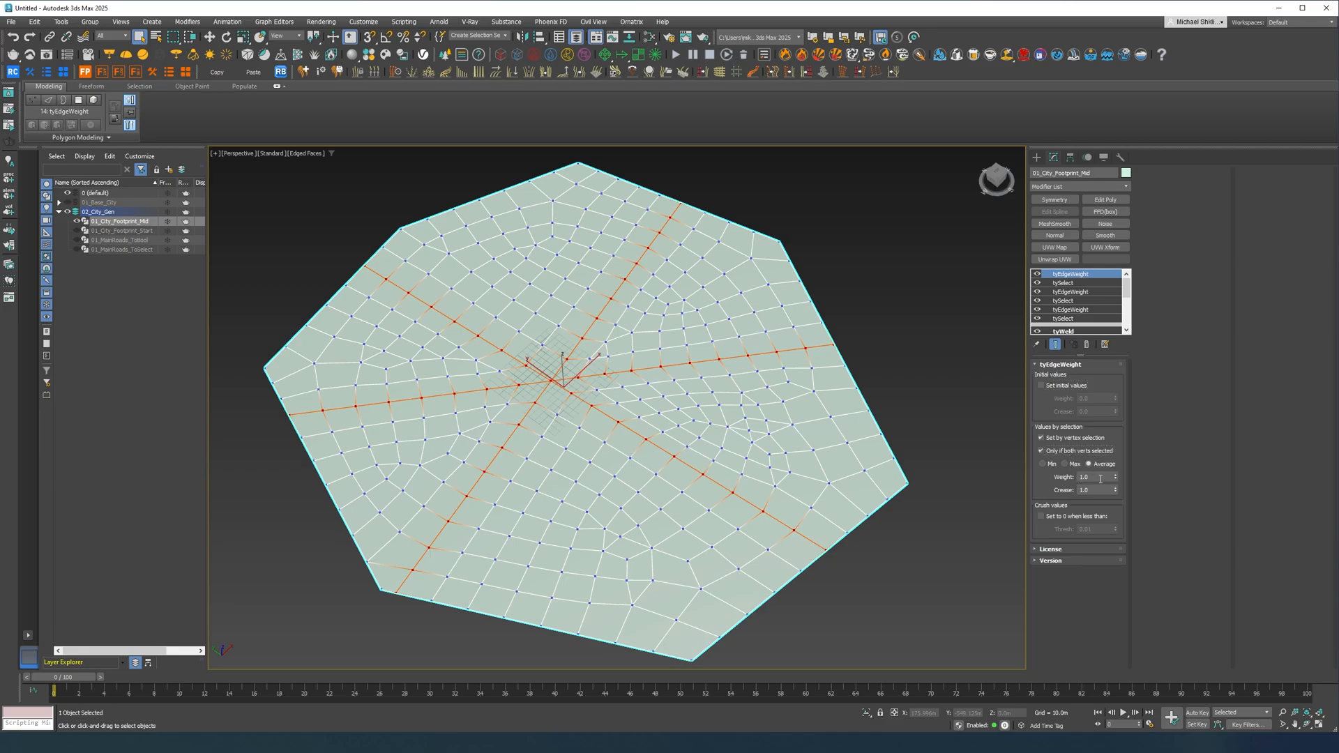
{"action": "mouse_move", "coordinate": [856, 502]}
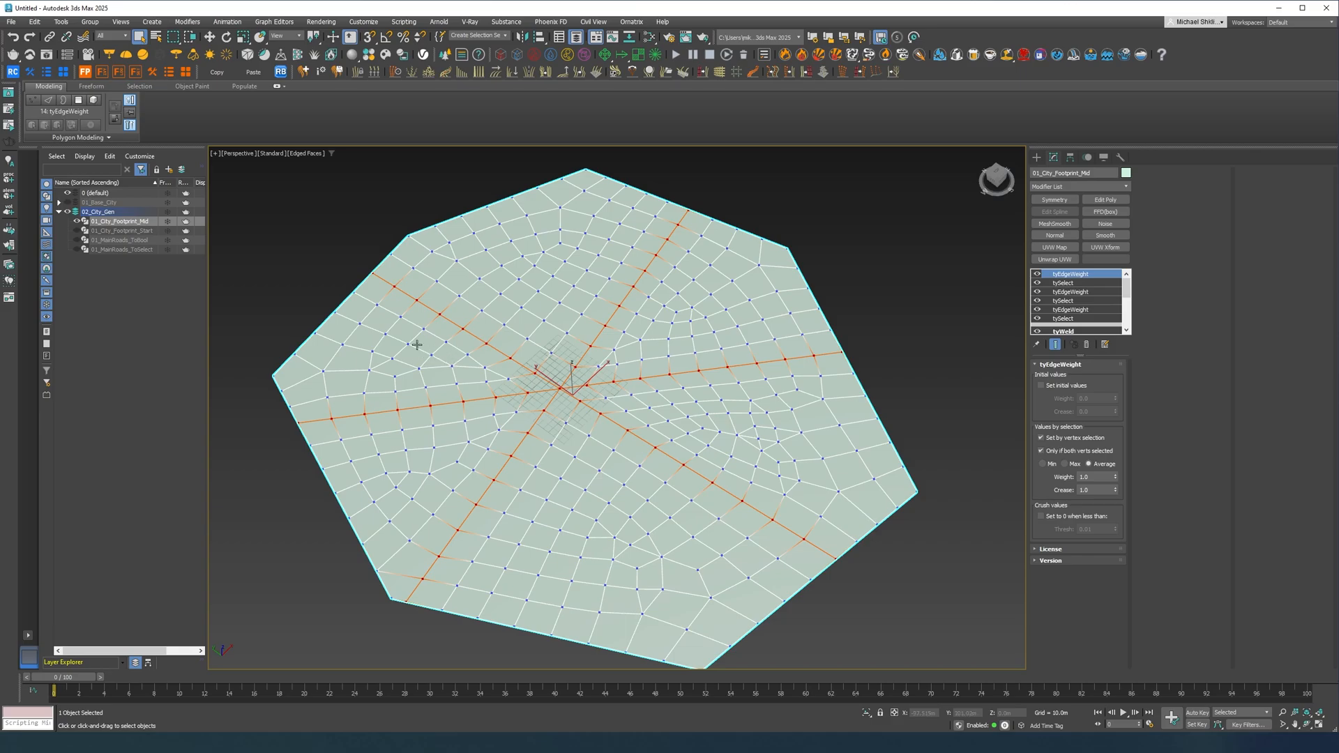
{"action": "mouse_move", "coordinate": [373, 378]}
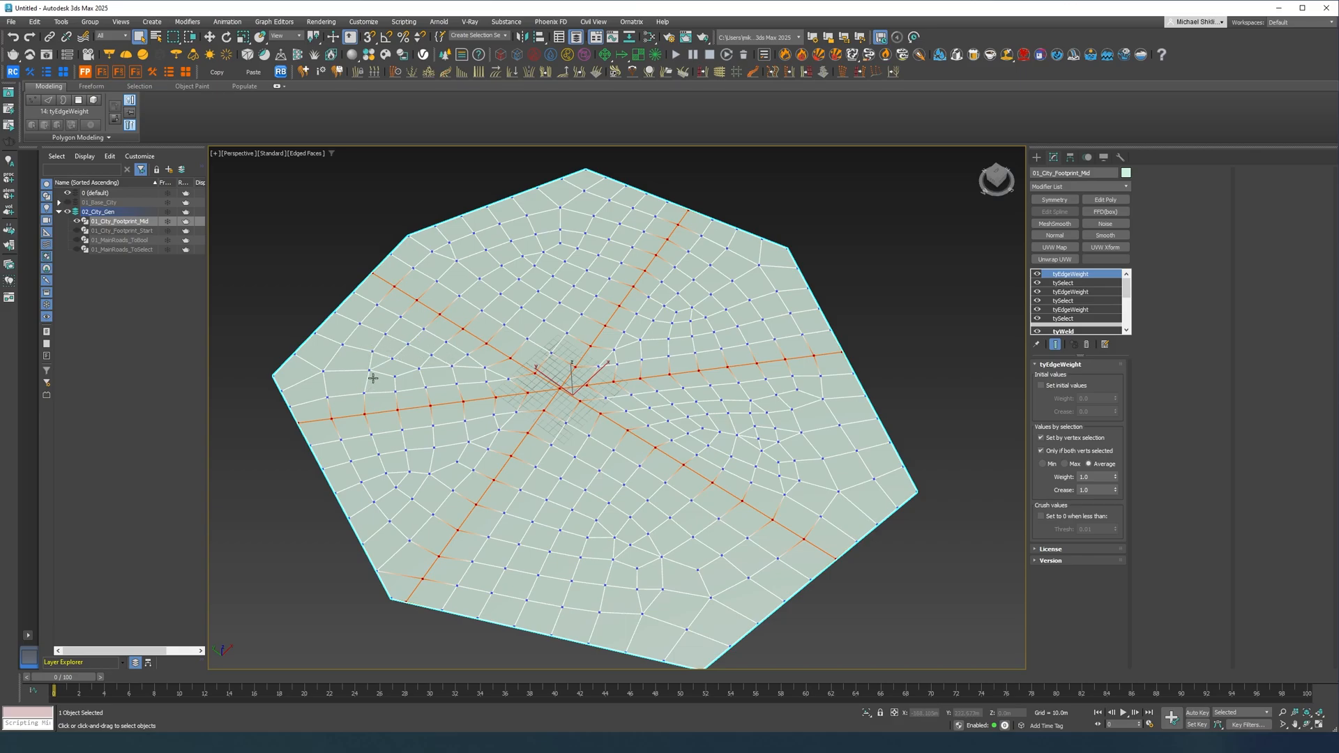
{"action": "mouse_move", "coordinate": [413, 611]}
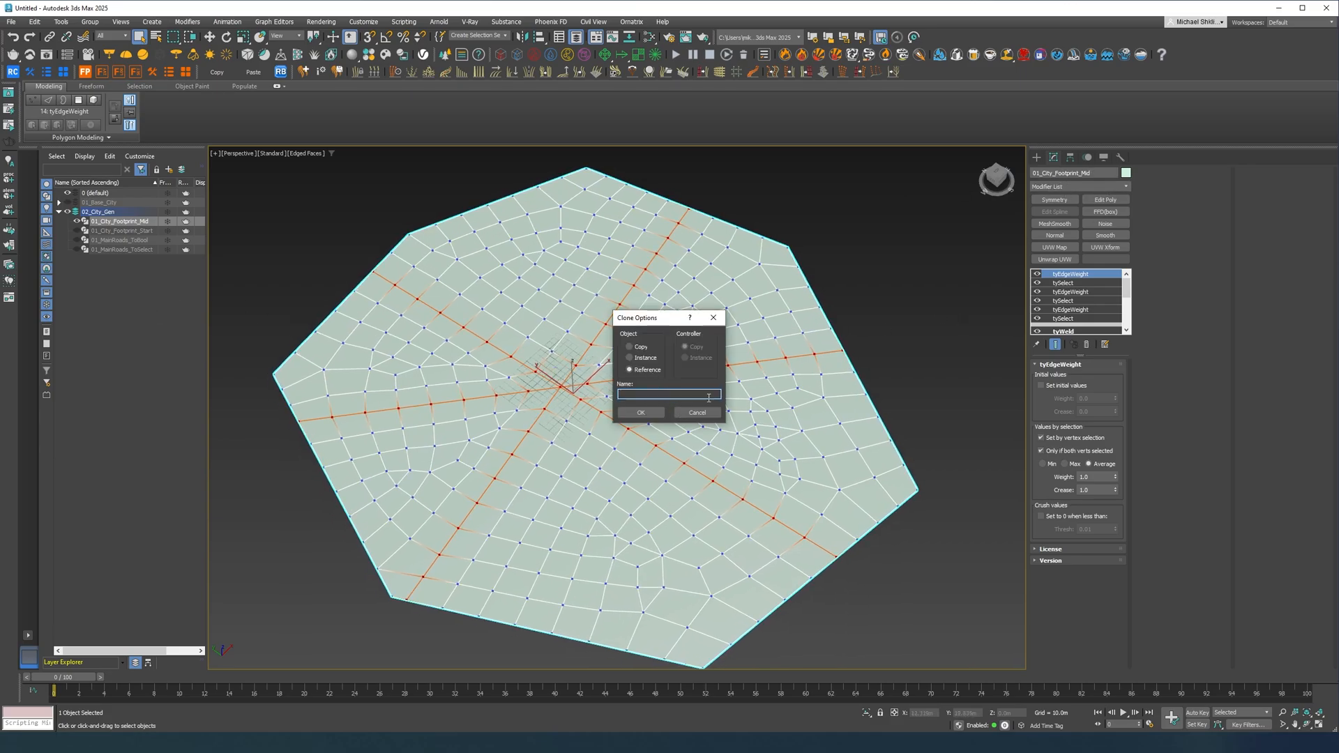
- Reference-clone the footprint, naming the copy 01_City_Footprint_BPl..
{"action": "type", "text": "01_City_Footprint_"}
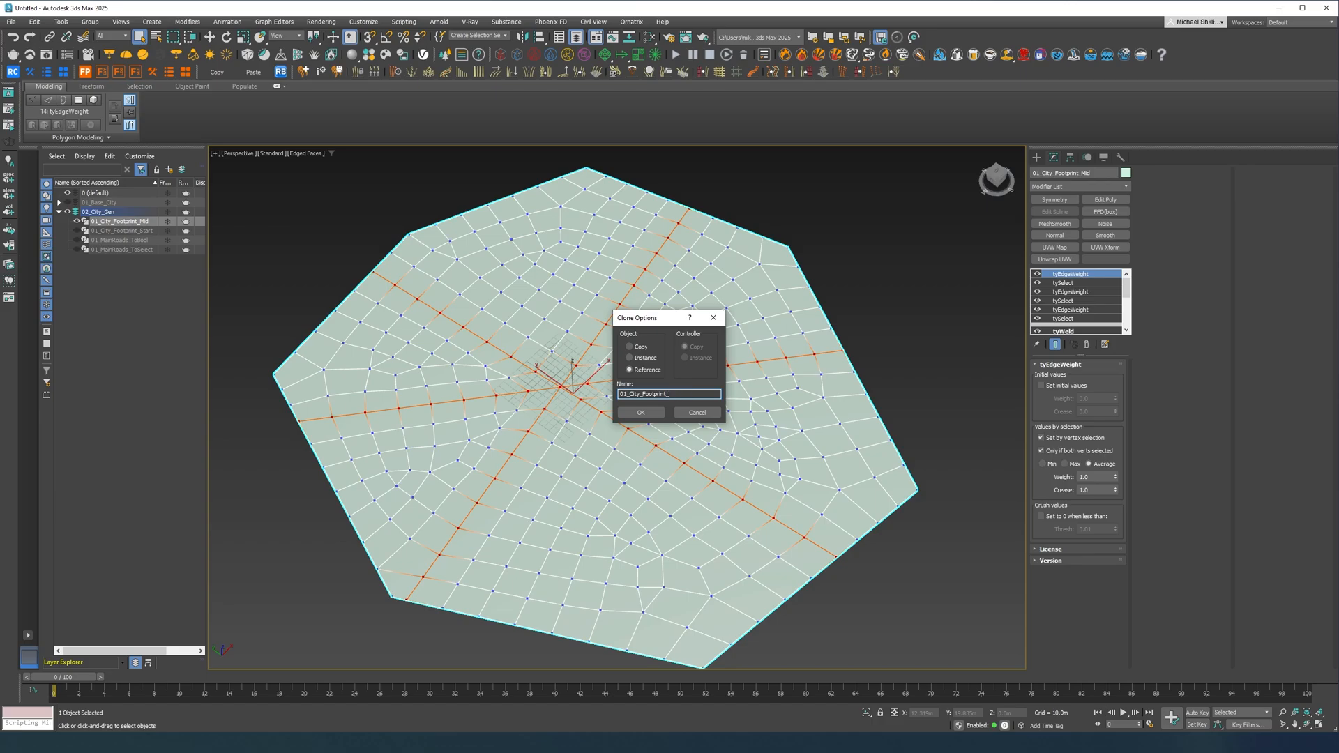
{"action": "type", "text": "BPI"}
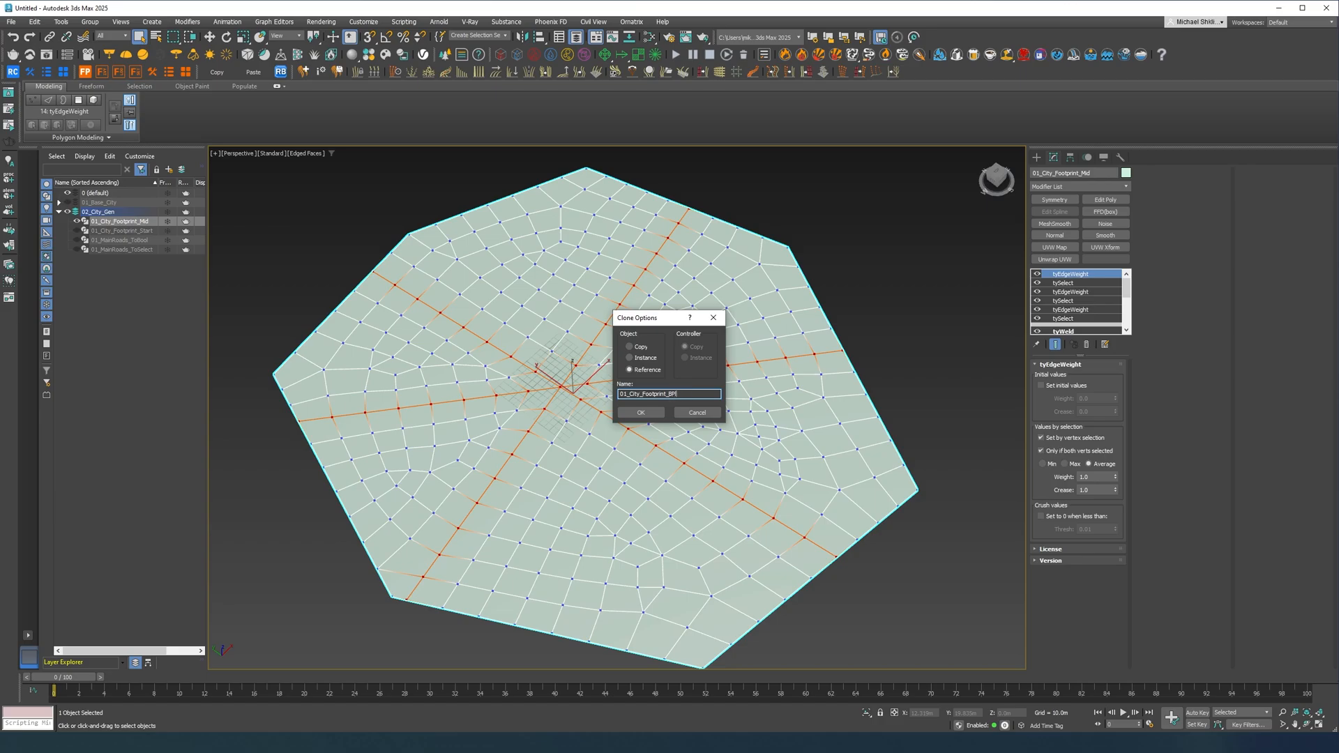
{"action": "left_click", "coordinate": [640, 413]}
{"action": "type", "text": "cha"}
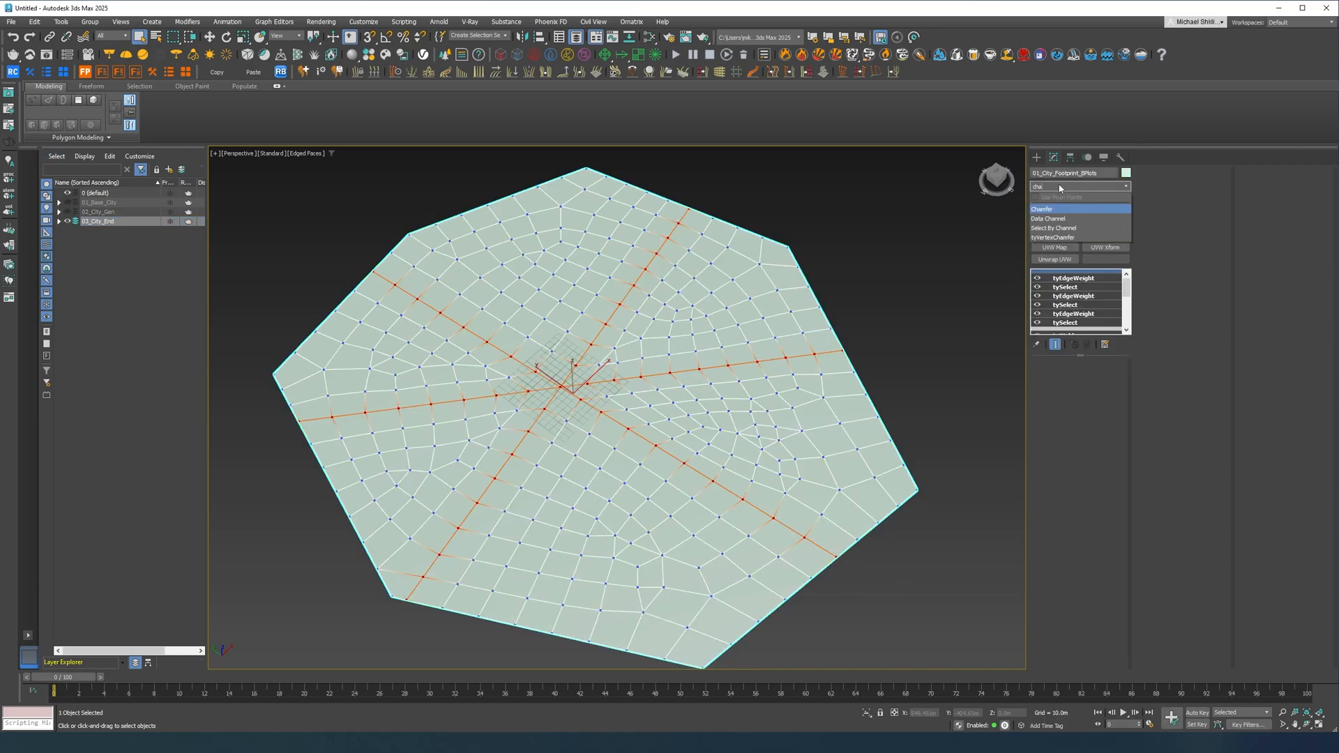
- Chamfer by weight with 0 segments on all edges, material ID filter off
{"action": "left_click", "coordinate": [1041, 209]}
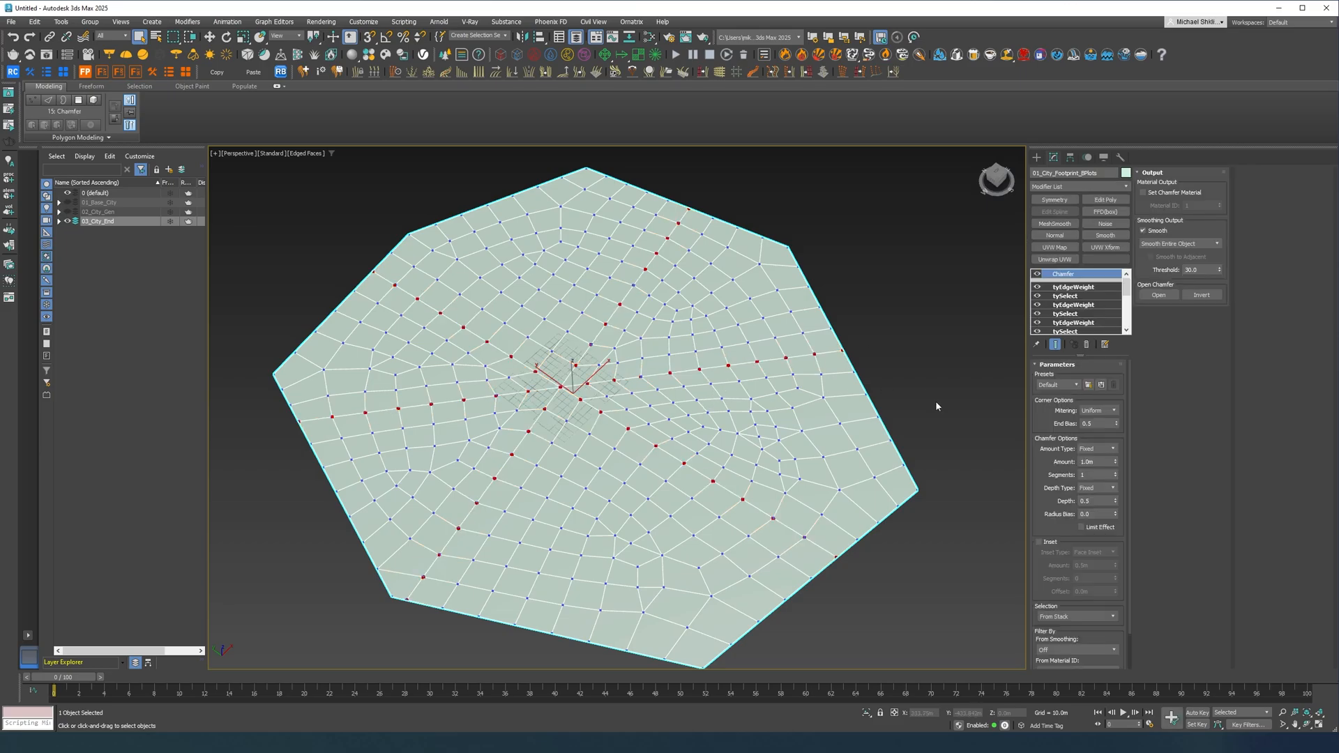
{"action": "mouse_move", "coordinate": [1114, 474]}
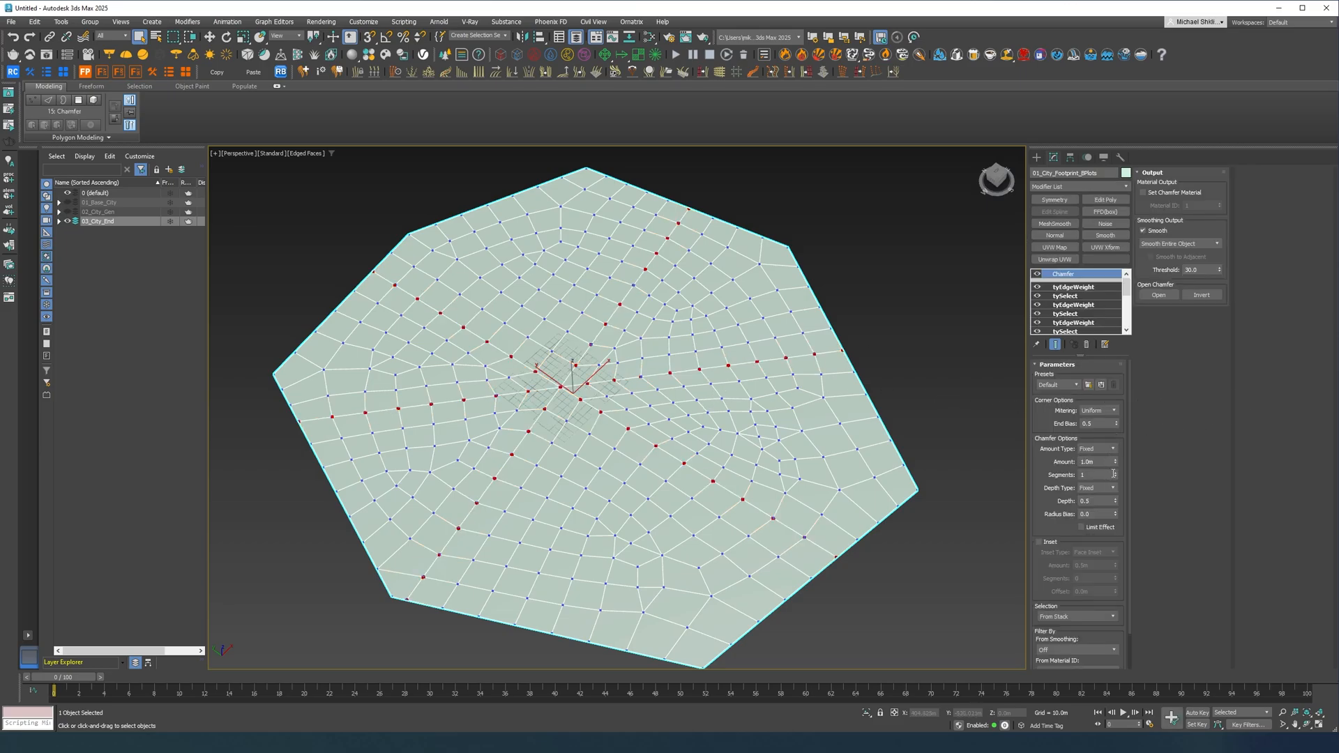
{"action": "left_click", "coordinate": [1113, 473]}
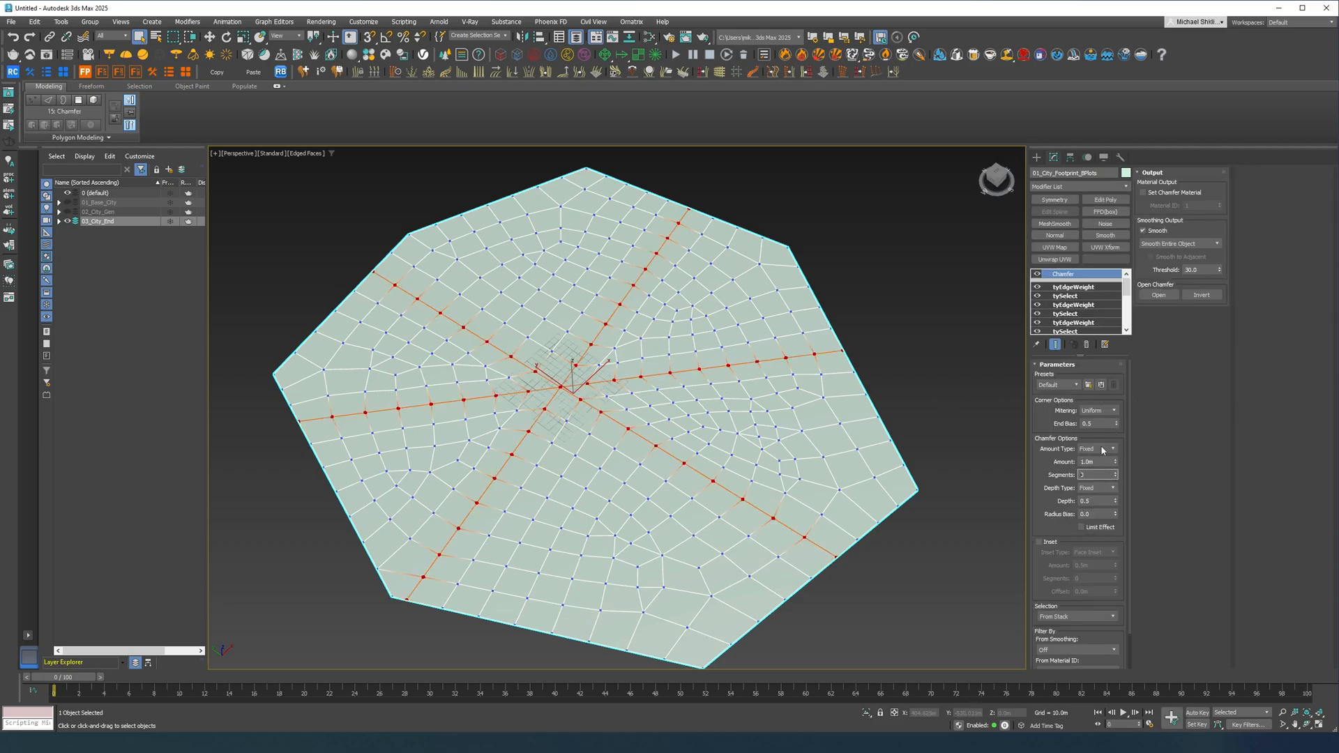
{"action": "left_click", "coordinate": [1109, 448]}
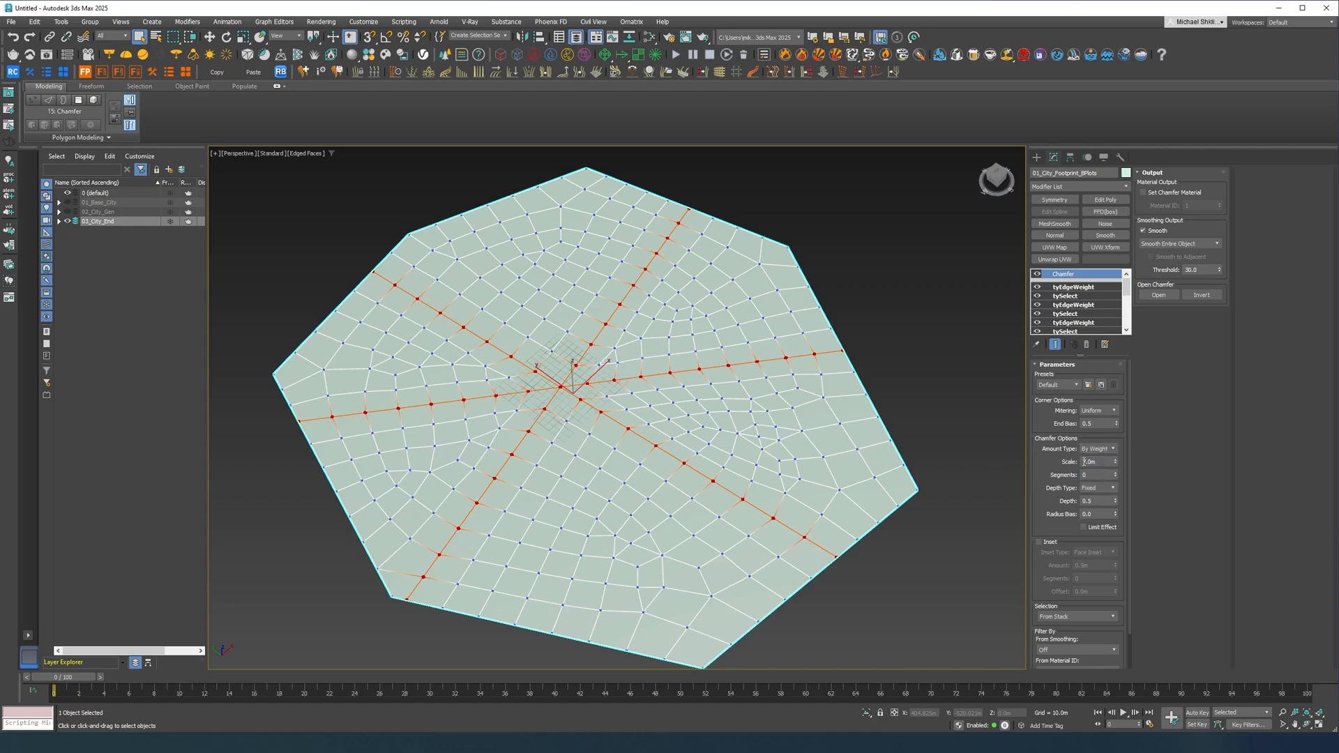
{"action": "left_click", "coordinate": [1075, 615]}
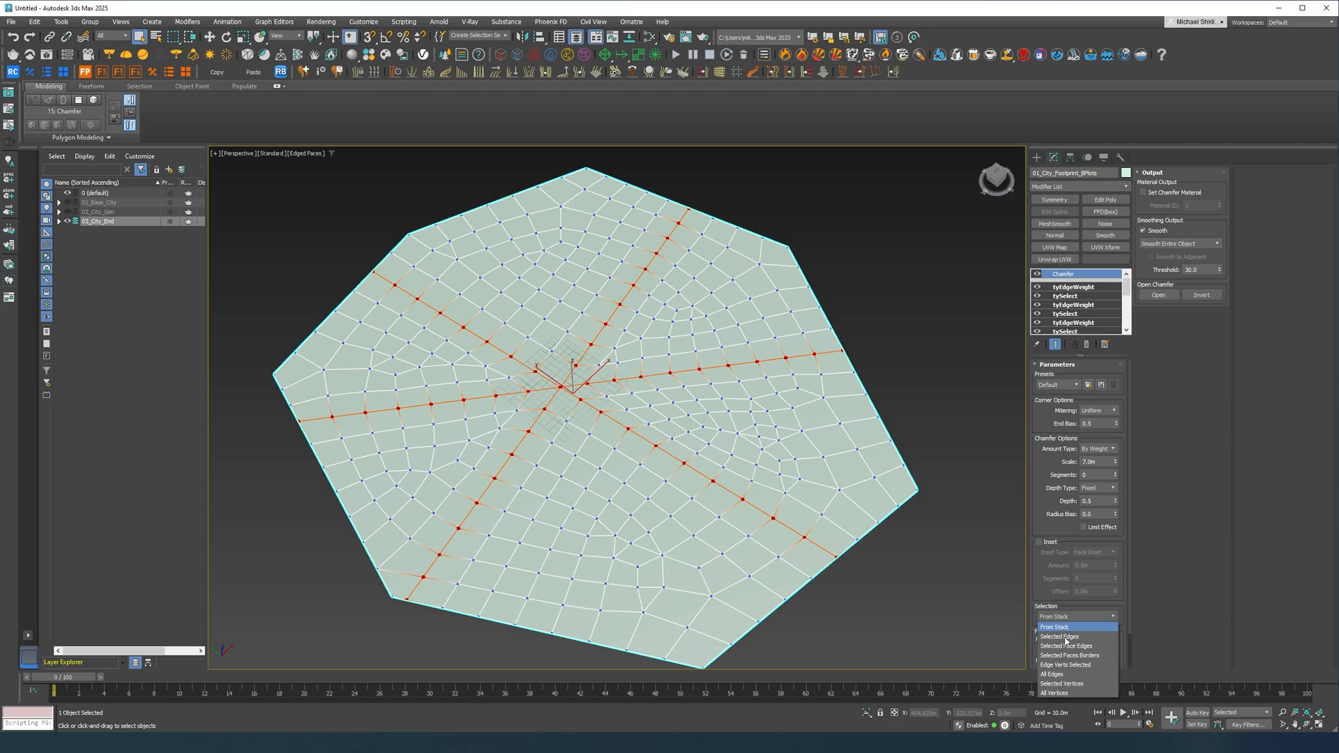
{"action": "left_click", "coordinate": [1052, 673]}
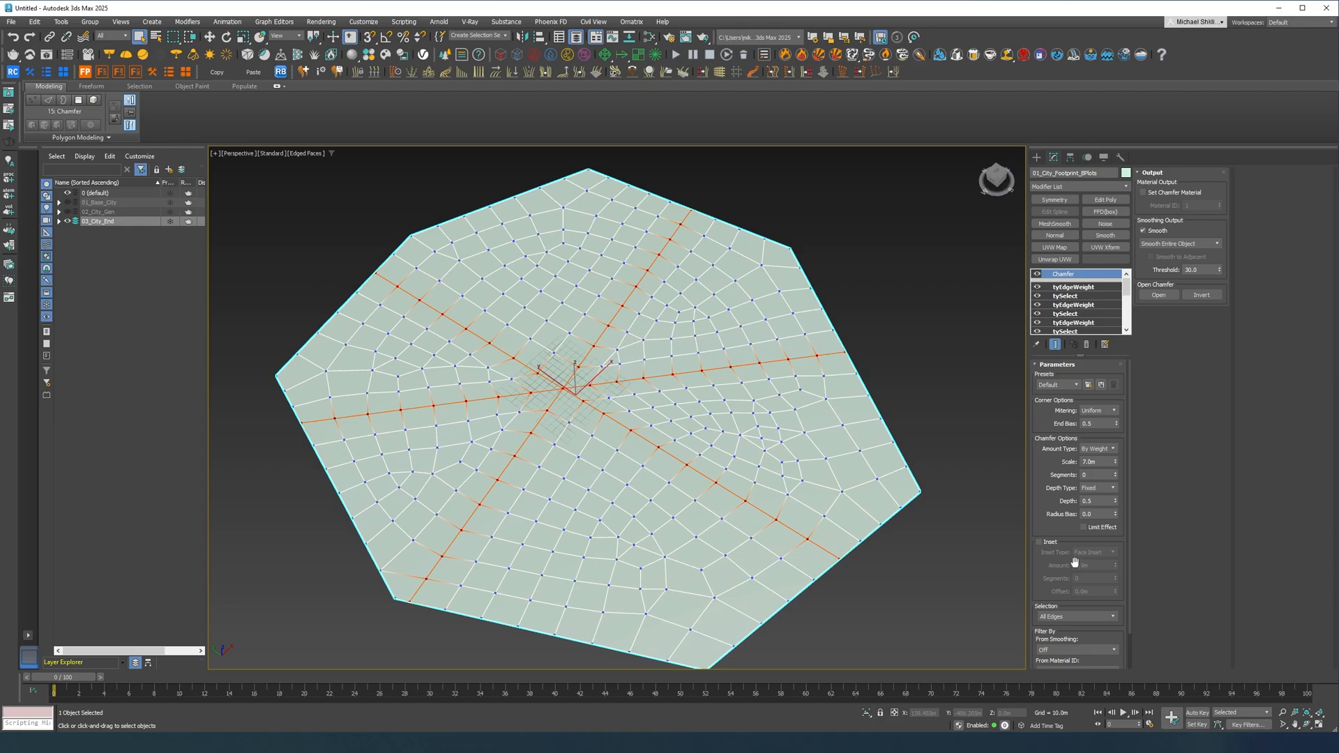
{"action": "left_click", "coordinate": [1113, 631]}
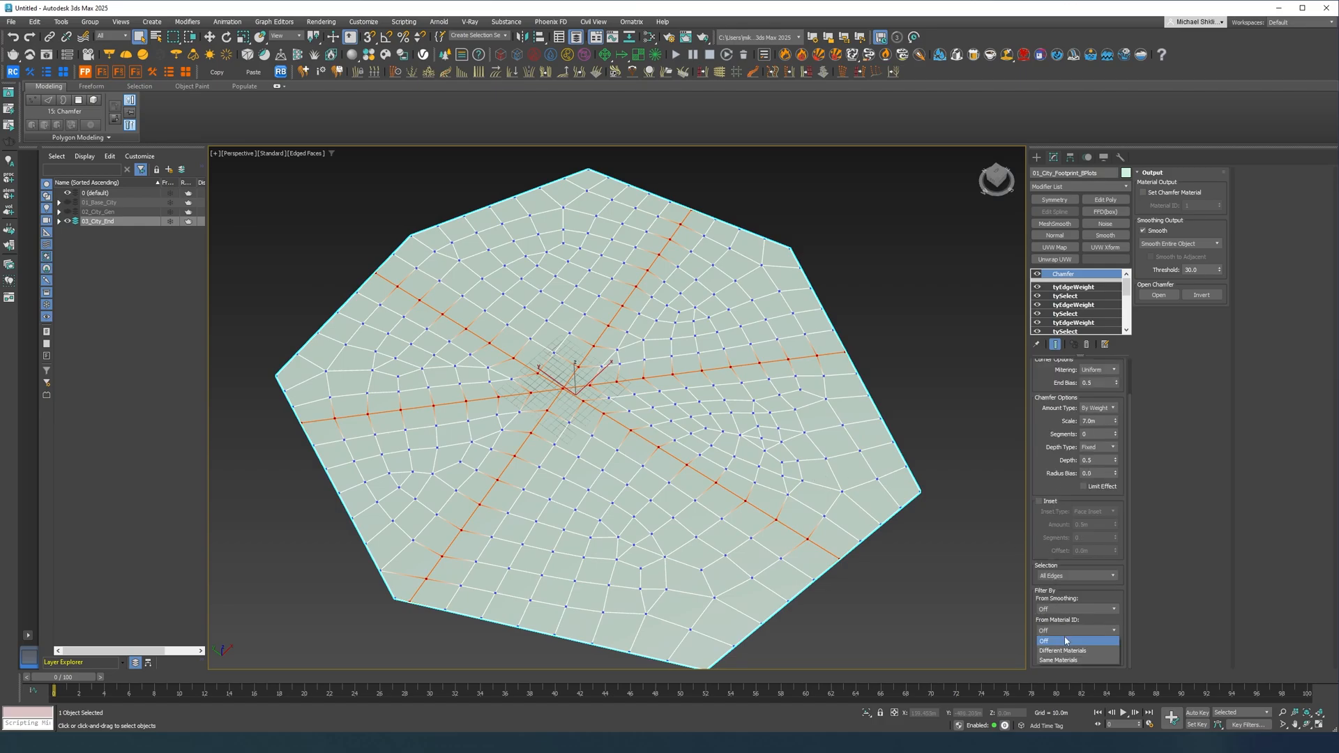
{"action": "left_click", "coordinate": [1043, 640]}
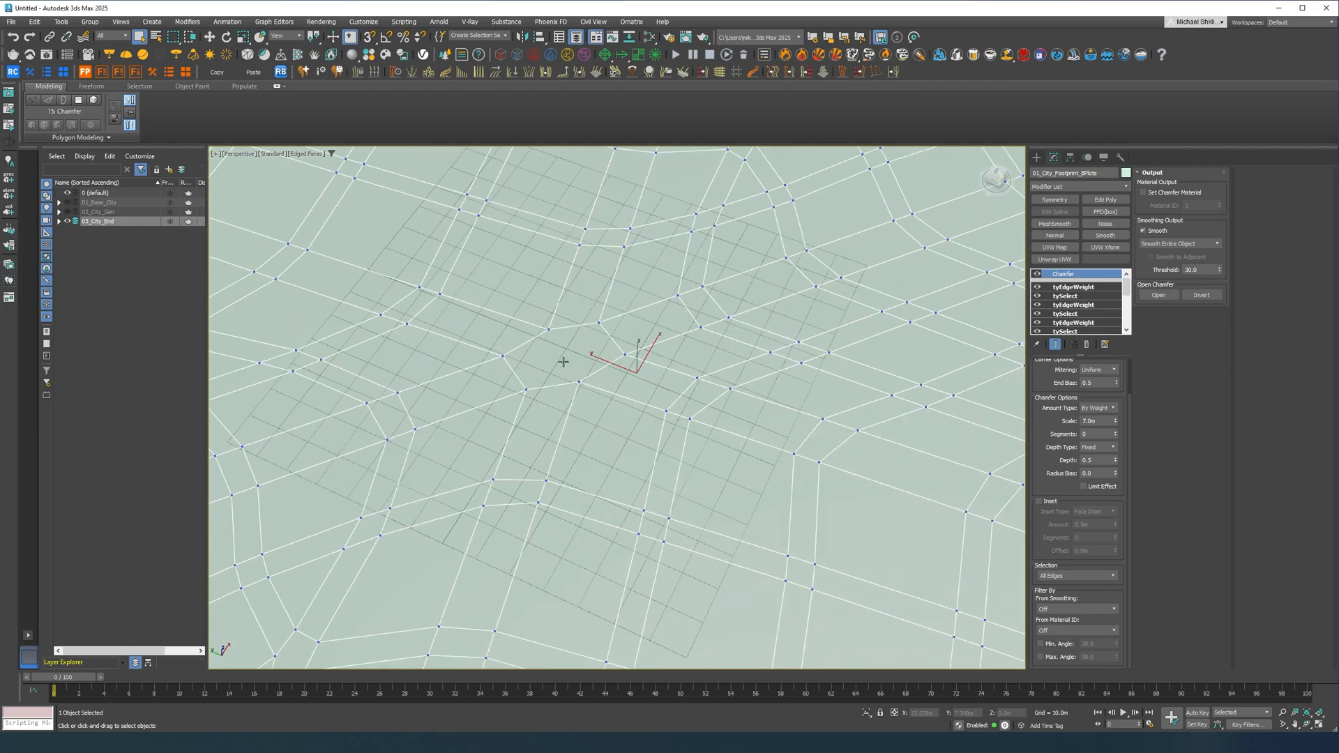
{"action": "mouse_move", "coordinate": [676, 337]}
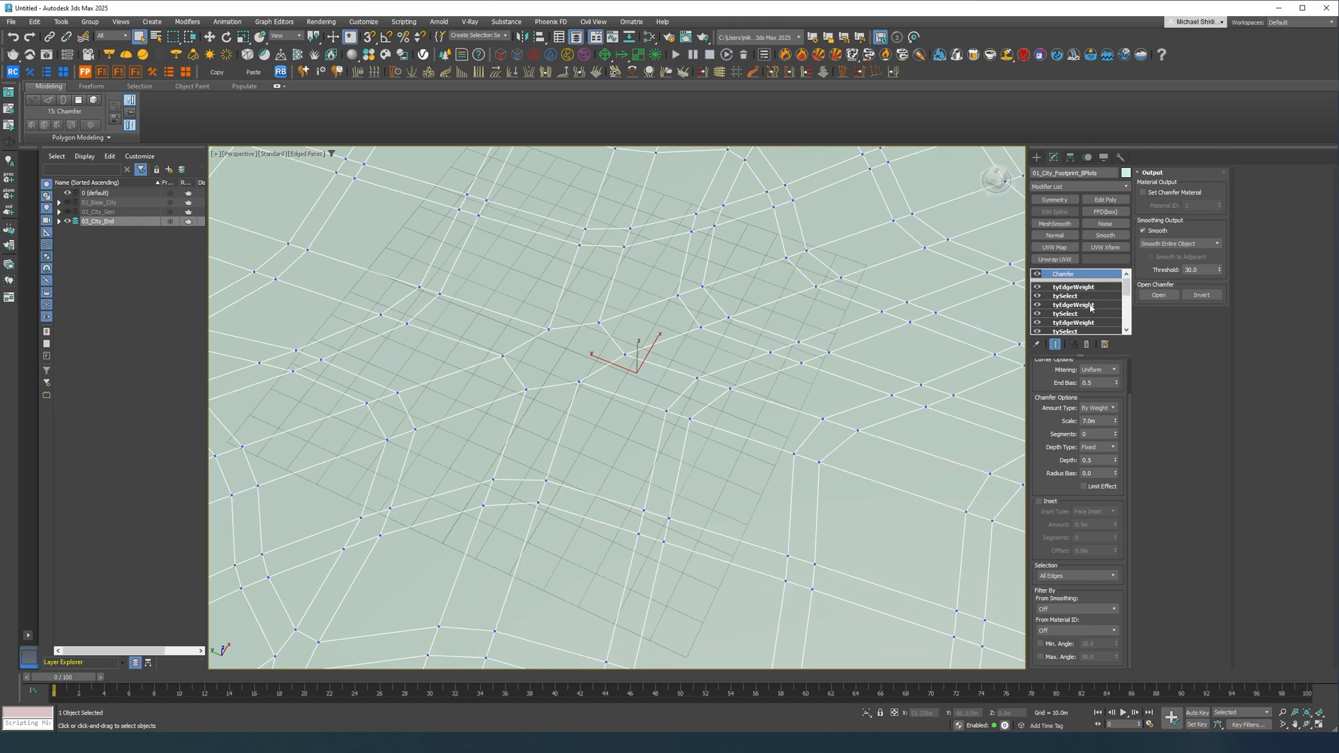
- Return to the lower tyEdgeWeight modifier, accepting the topology warning
{"action": "left_click", "coordinate": [1074, 304]}
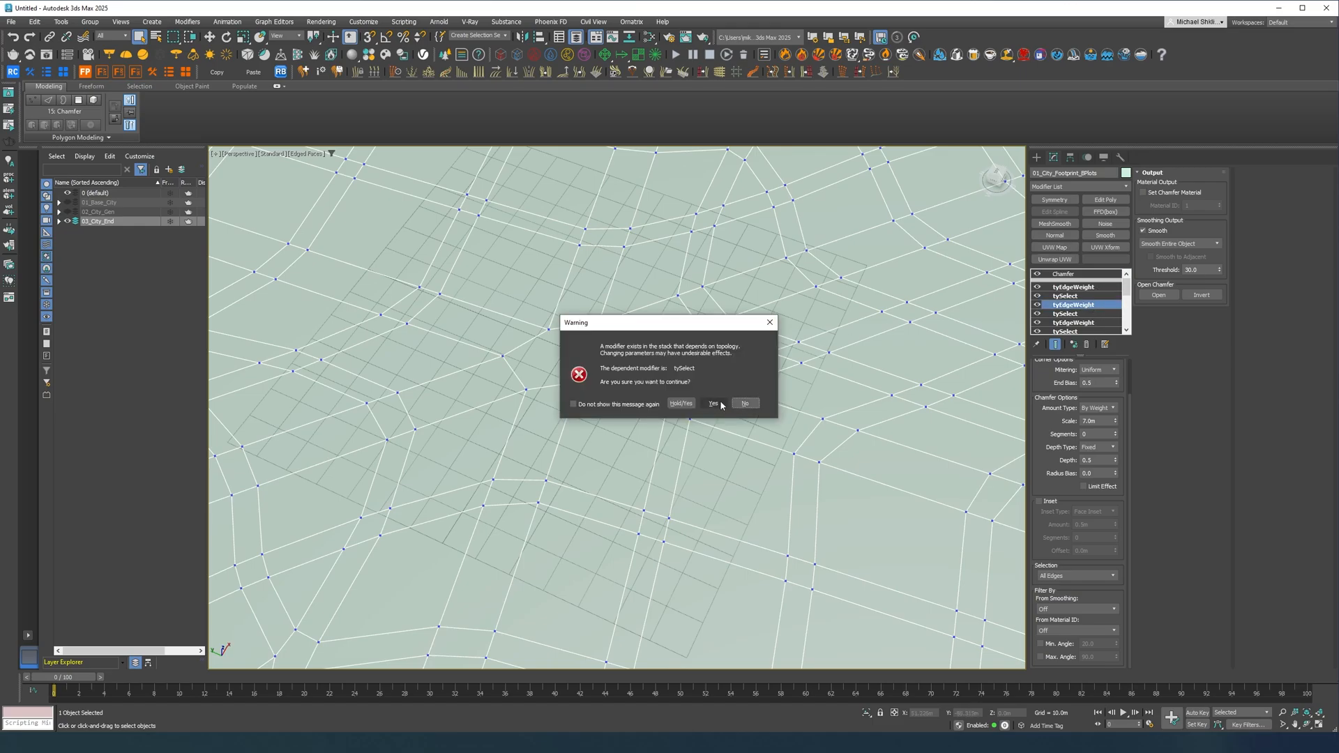
{"action": "left_click", "coordinate": [713, 403]}
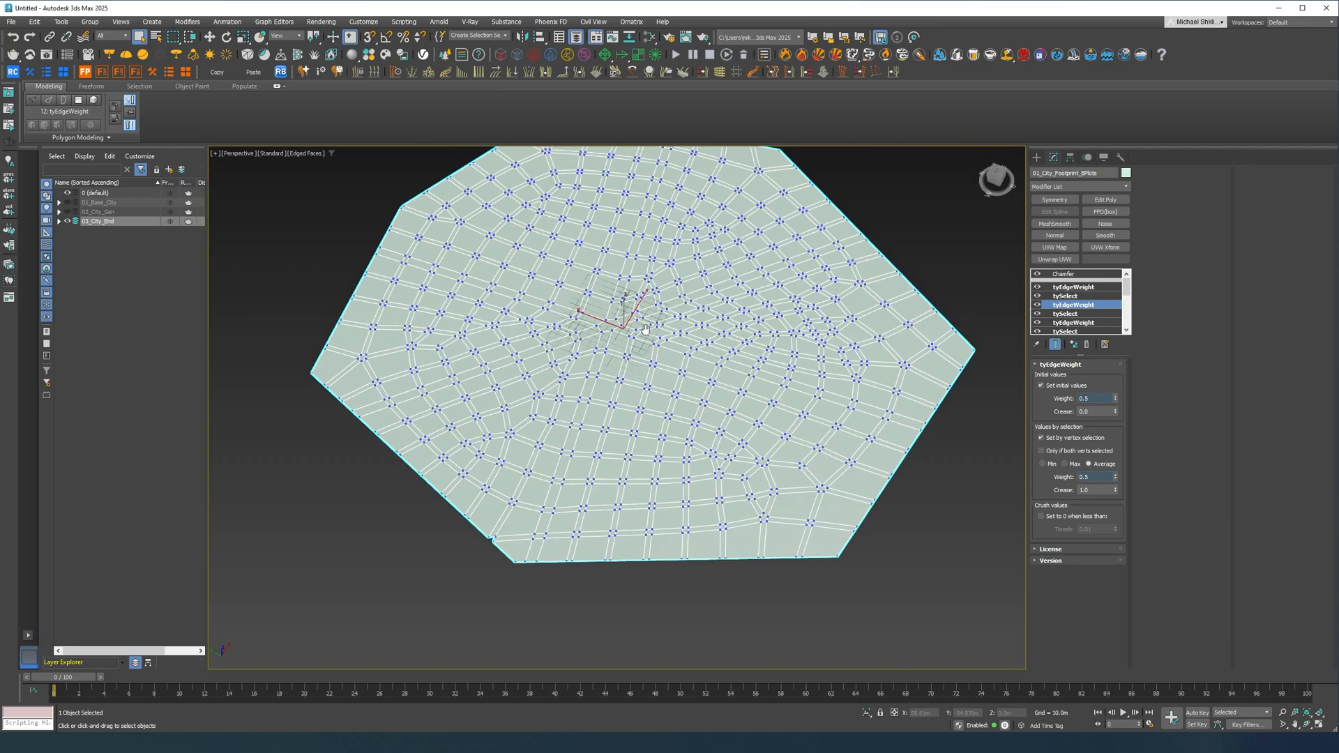
- Enable Open Chamfer so plots become separate islands, then add a tyWeld on top
{"action": "left_click", "coordinate": [1063, 275]}
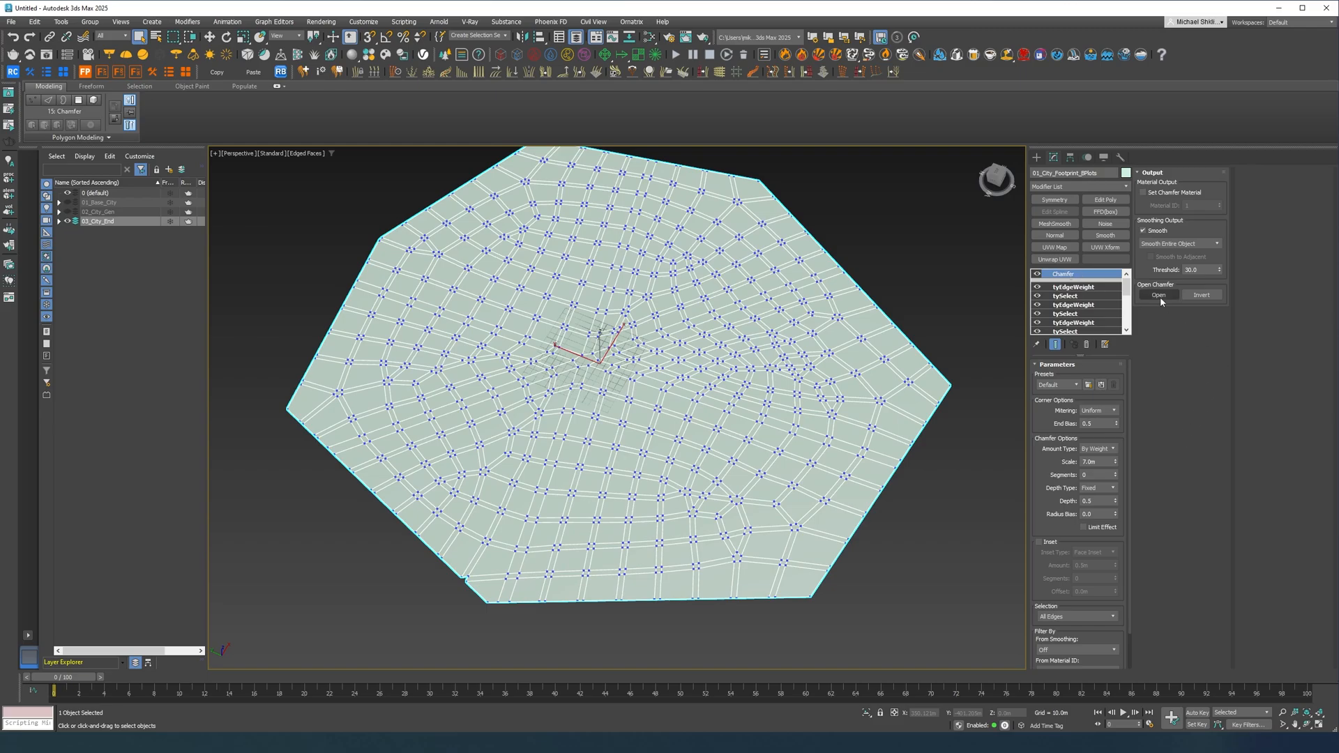
{"action": "left_click", "coordinate": [1158, 295]}
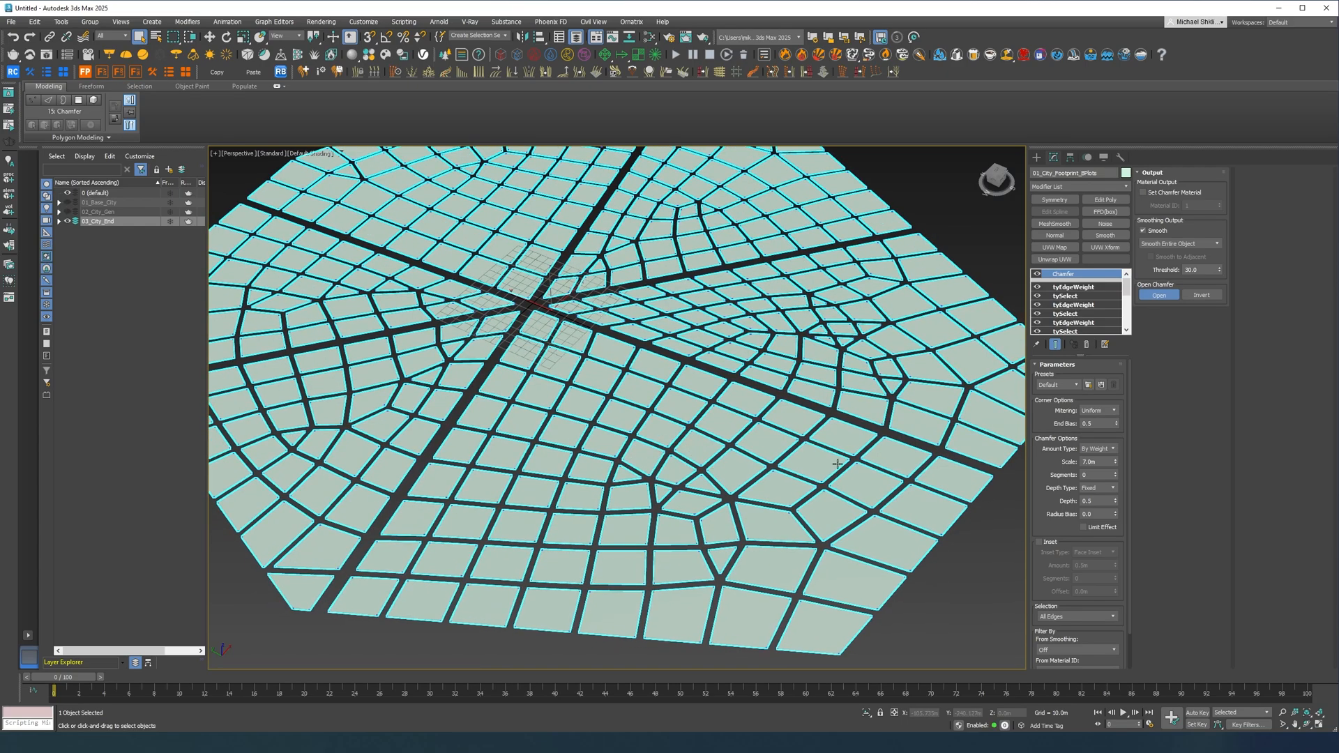
{"action": "left_click", "coordinate": [1075, 186]}
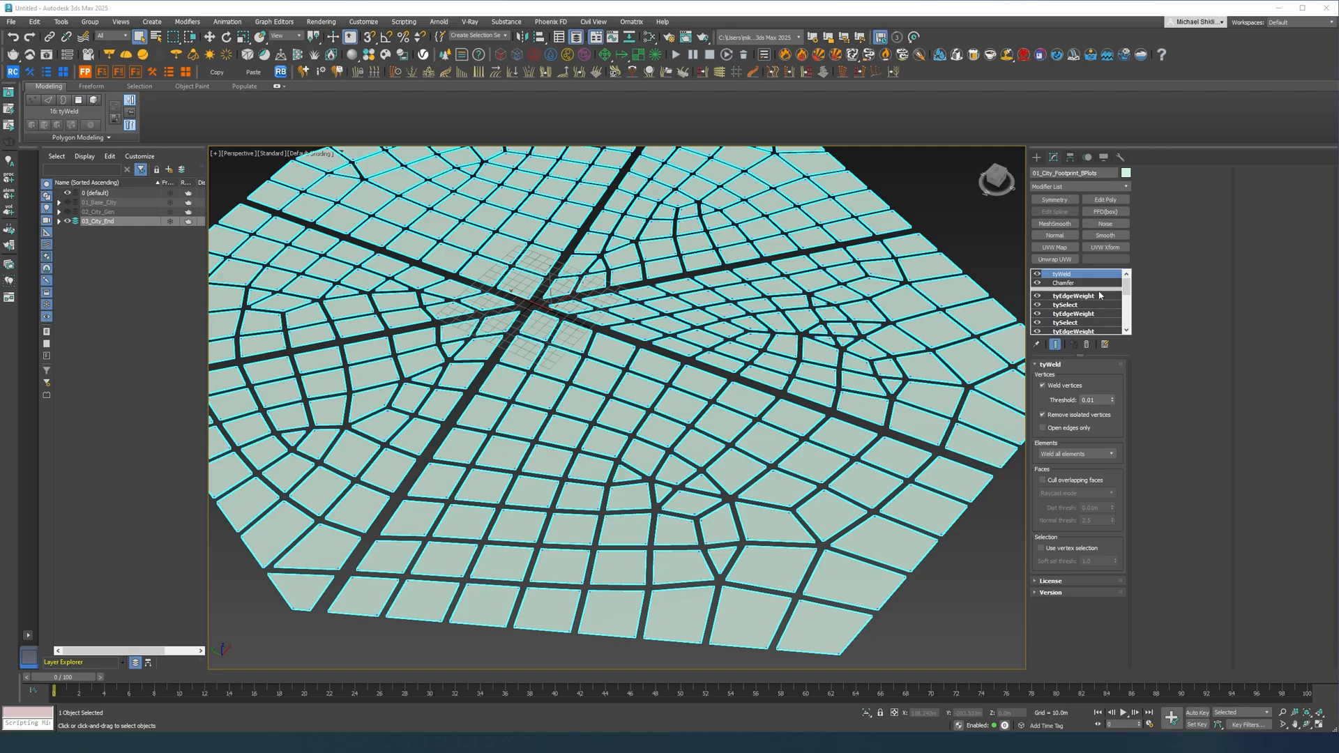
- Adjust the weld threshold and add a polygon tySelect selecting plot faces by normals
{"action": "triple_click", "coordinate": [1089, 401]}
{"action": "type", "text": "2"}
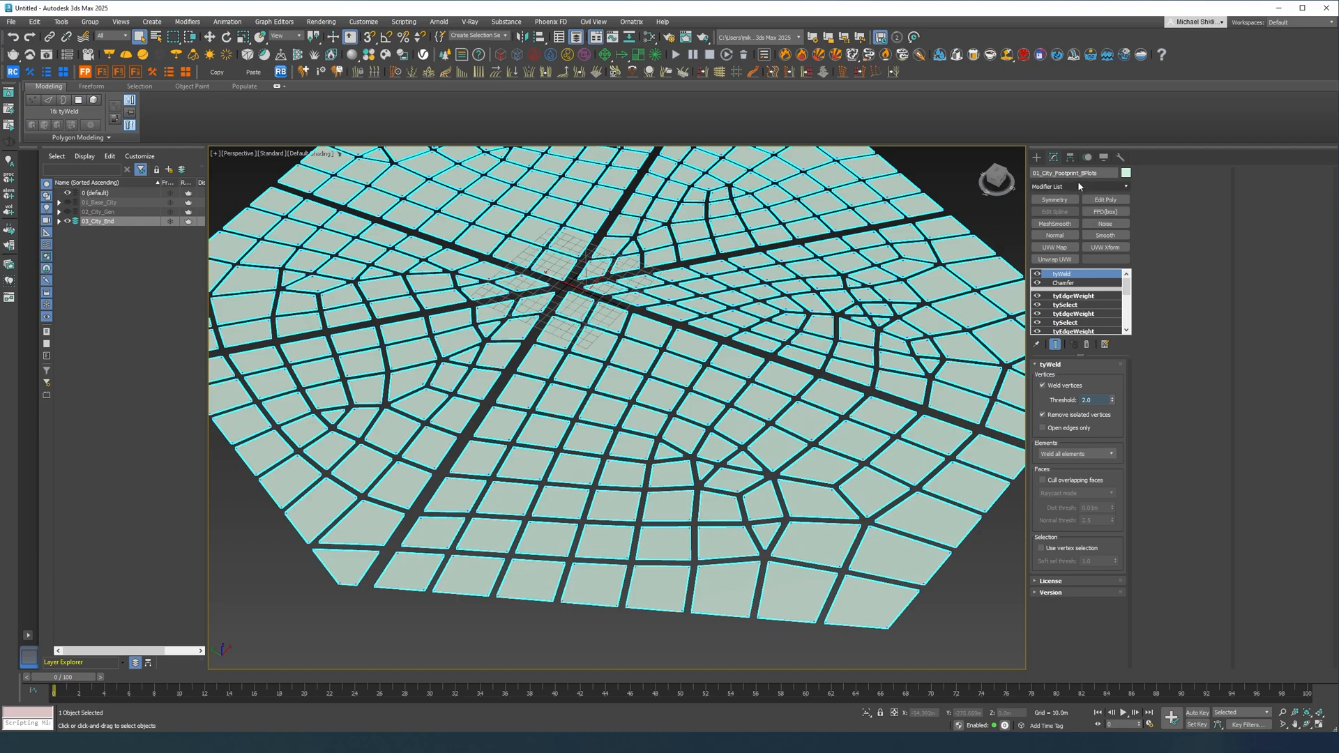
{"action": "left_click", "coordinate": [1075, 186]}
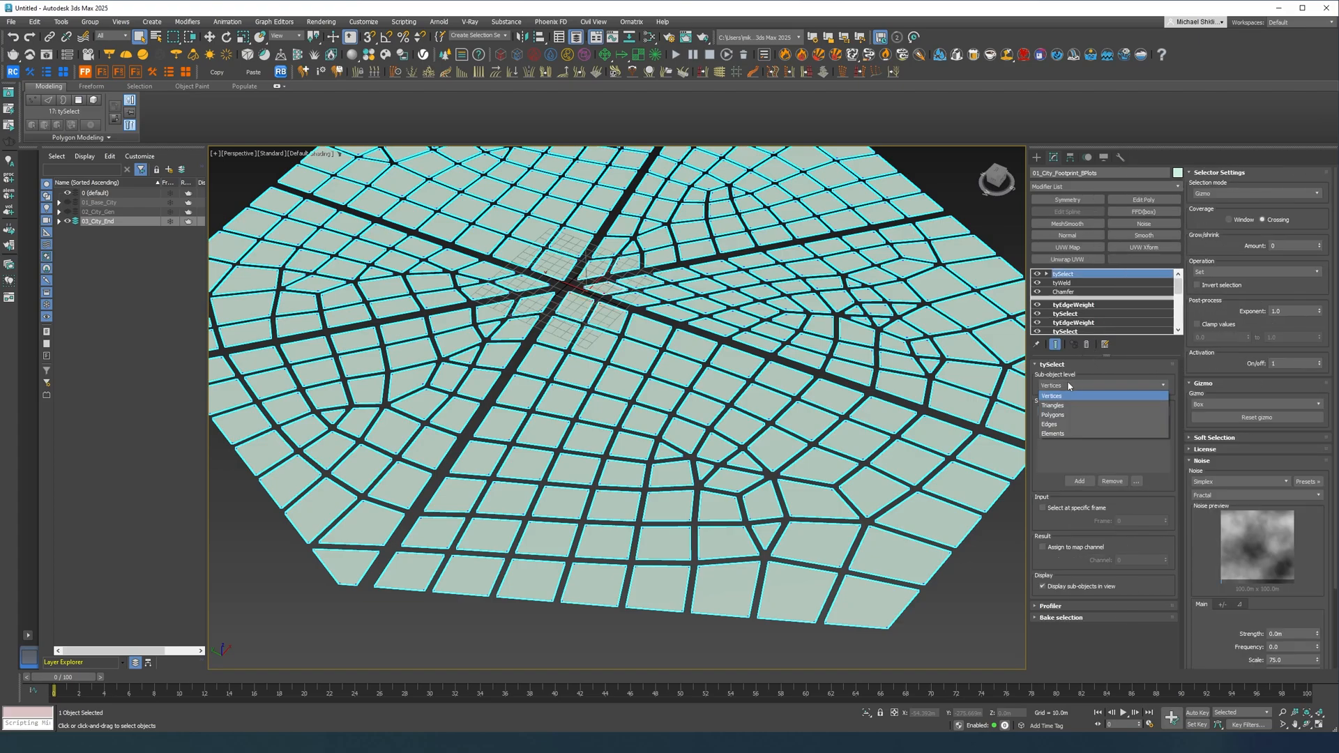
{"action": "left_click", "coordinate": [1065, 405]}
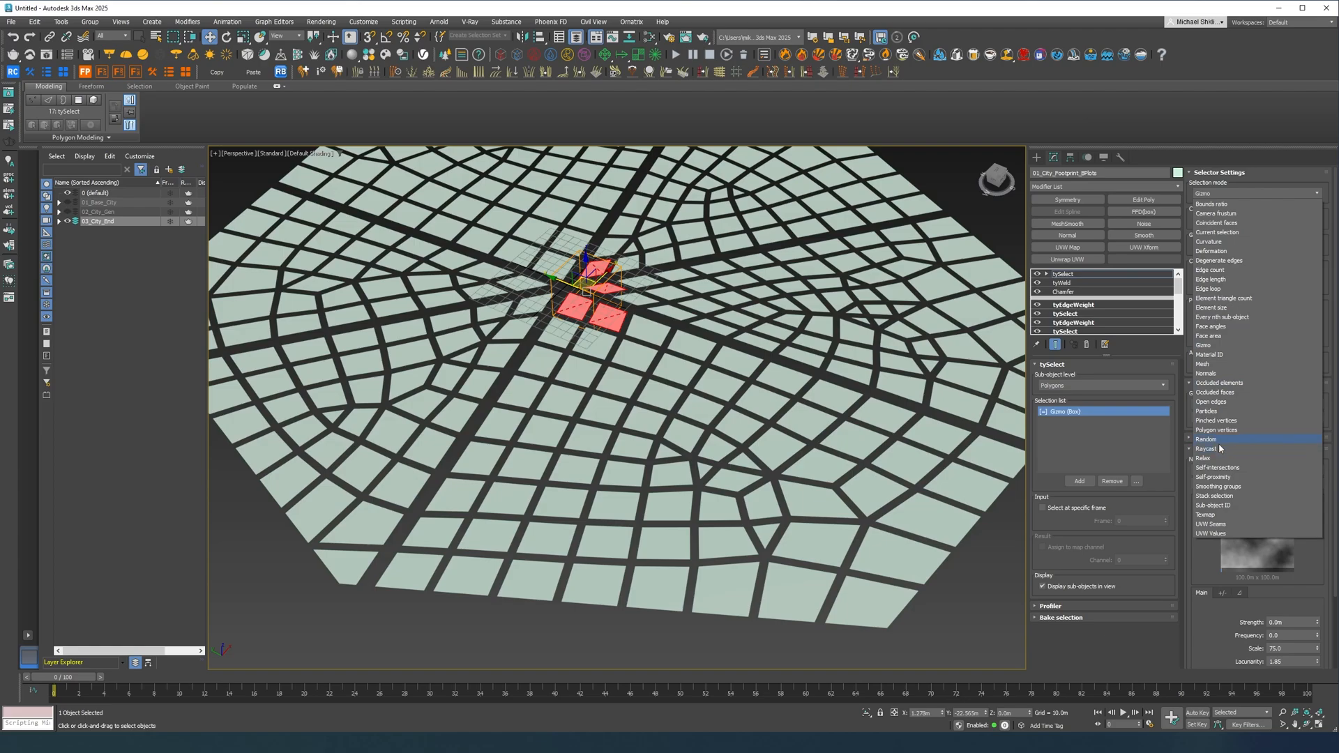
{"action": "mouse_move", "coordinate": [1204, 374]}
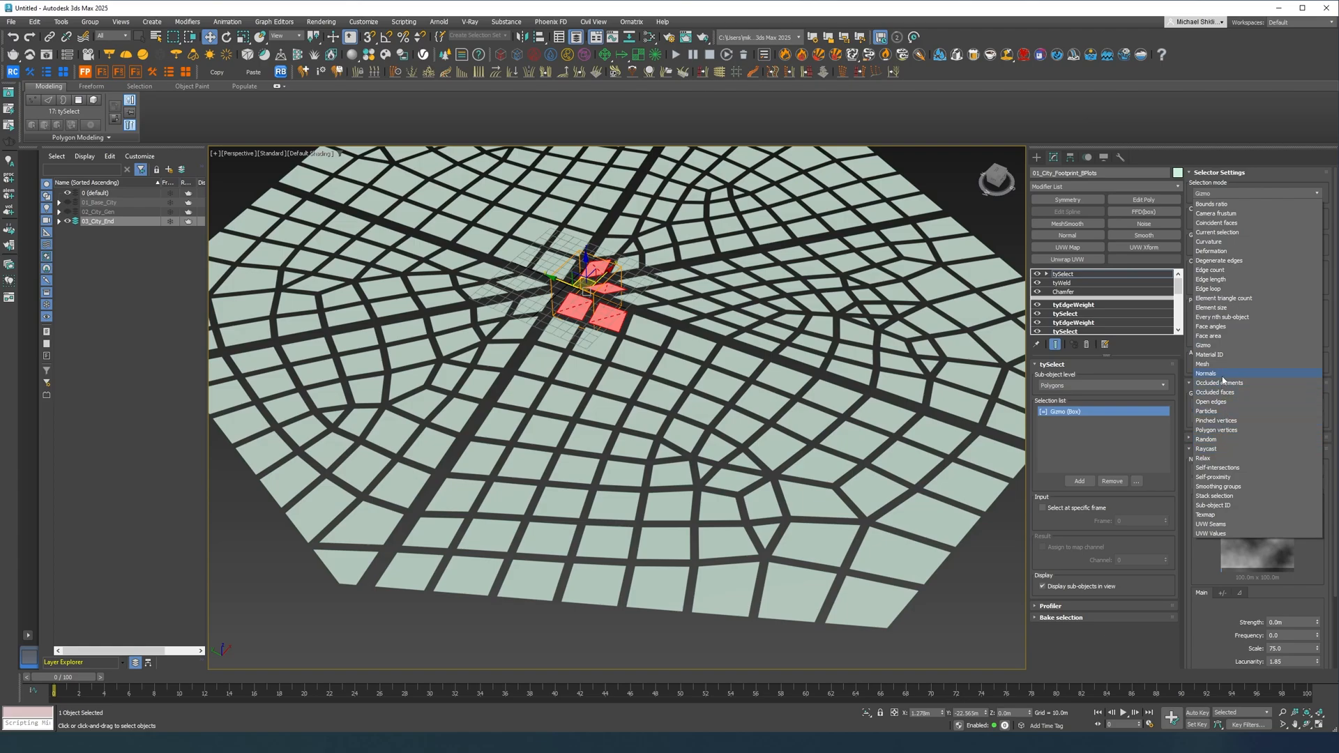
{"action": "left_click", "coordinate": [1207, 374]}
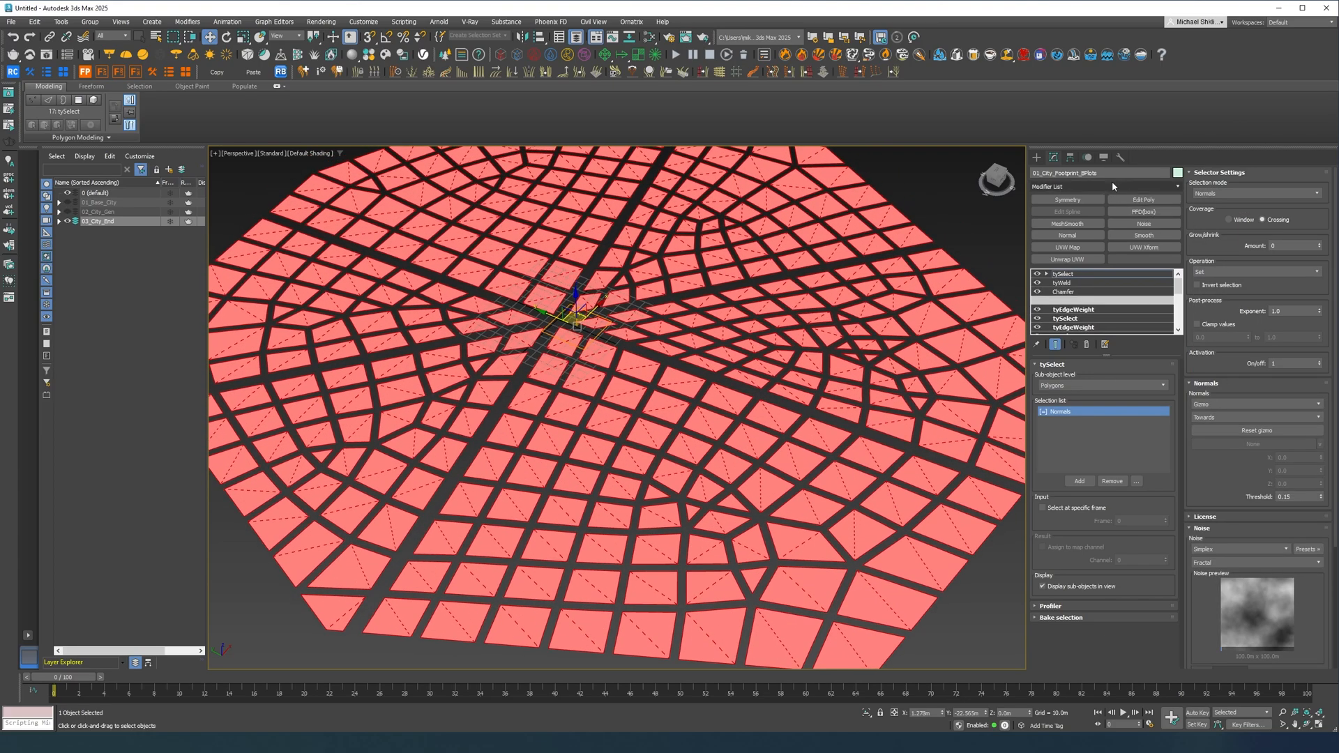
- Add an Inset Faces modifier insetting every selected plot face
{"action": "left_click", "coordinate": [1102, 186]}
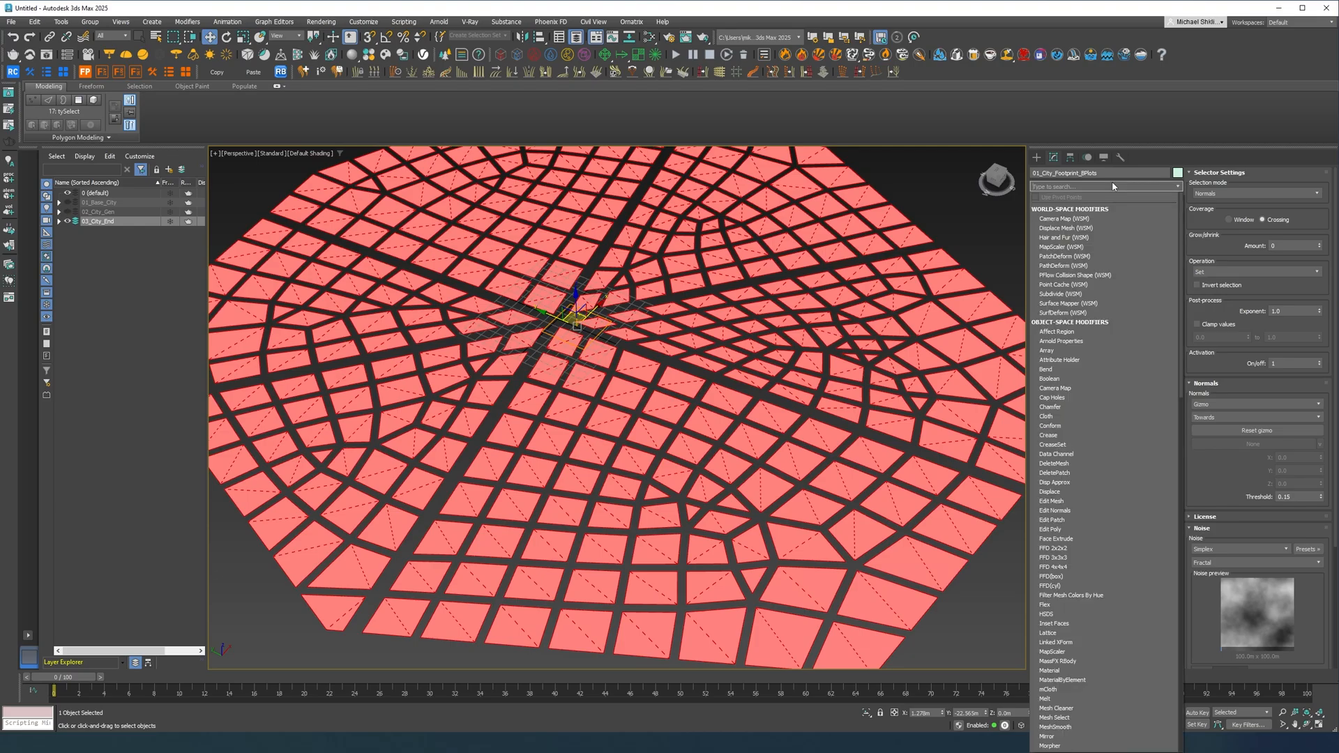
{"action": "left_click", "coordinate": [1056, 623]}
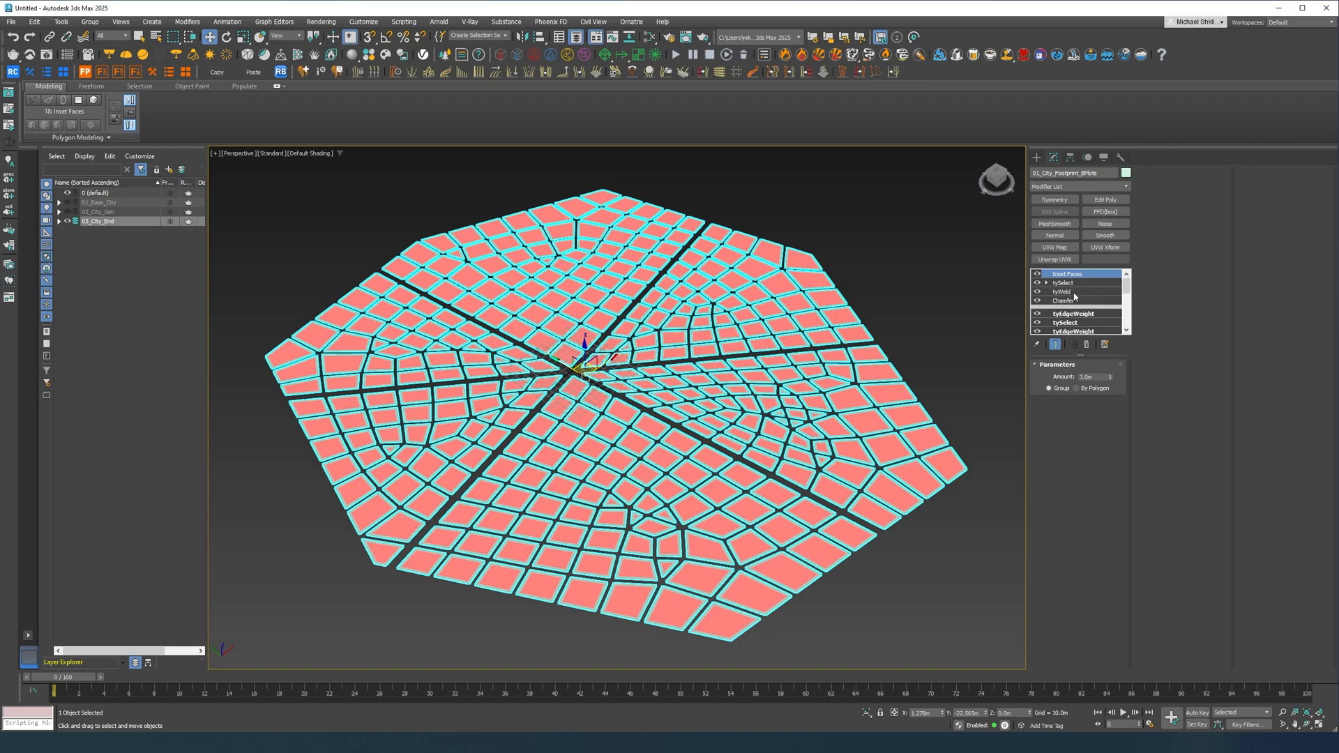
- Add MaterialByElement above Inset Faces with random distribution over 6 material IDs
{"action": "left_click", "coordinate": [1061, 292]}
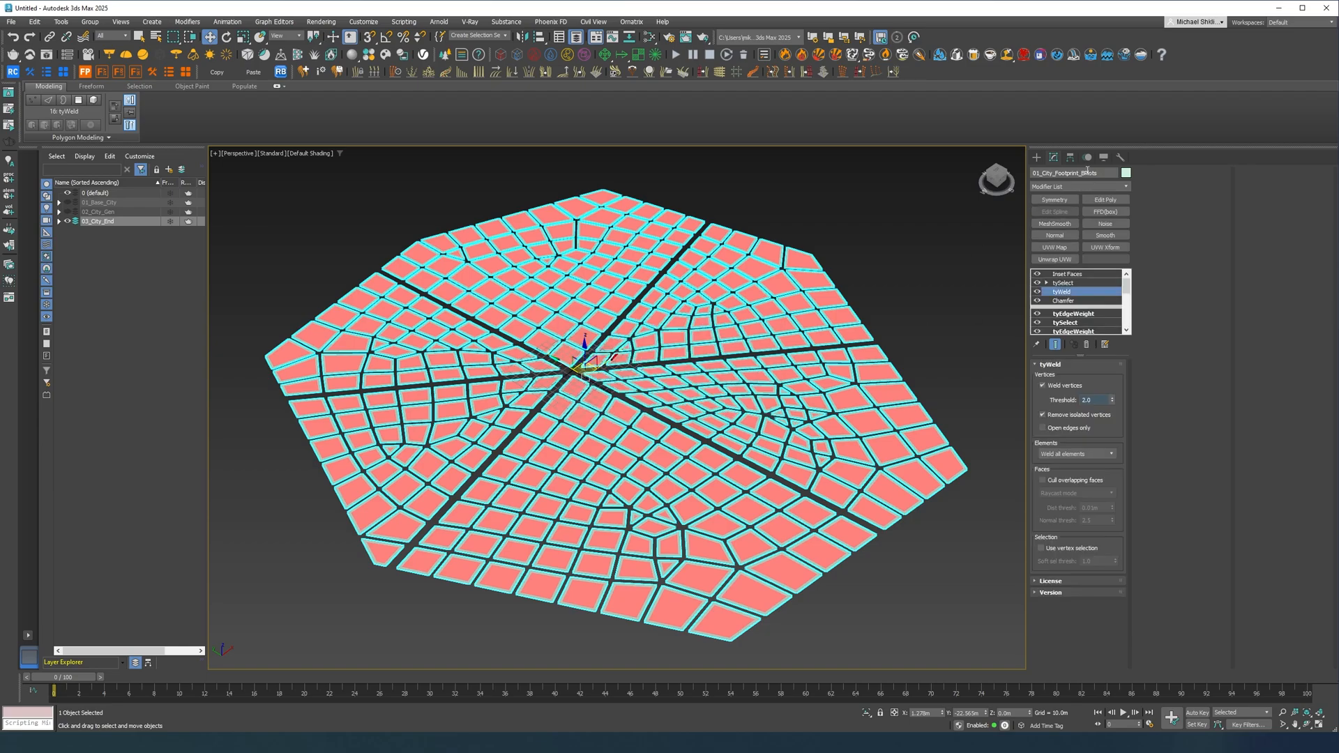
{"action": "left_click", "coordinate": [1067, 274]}
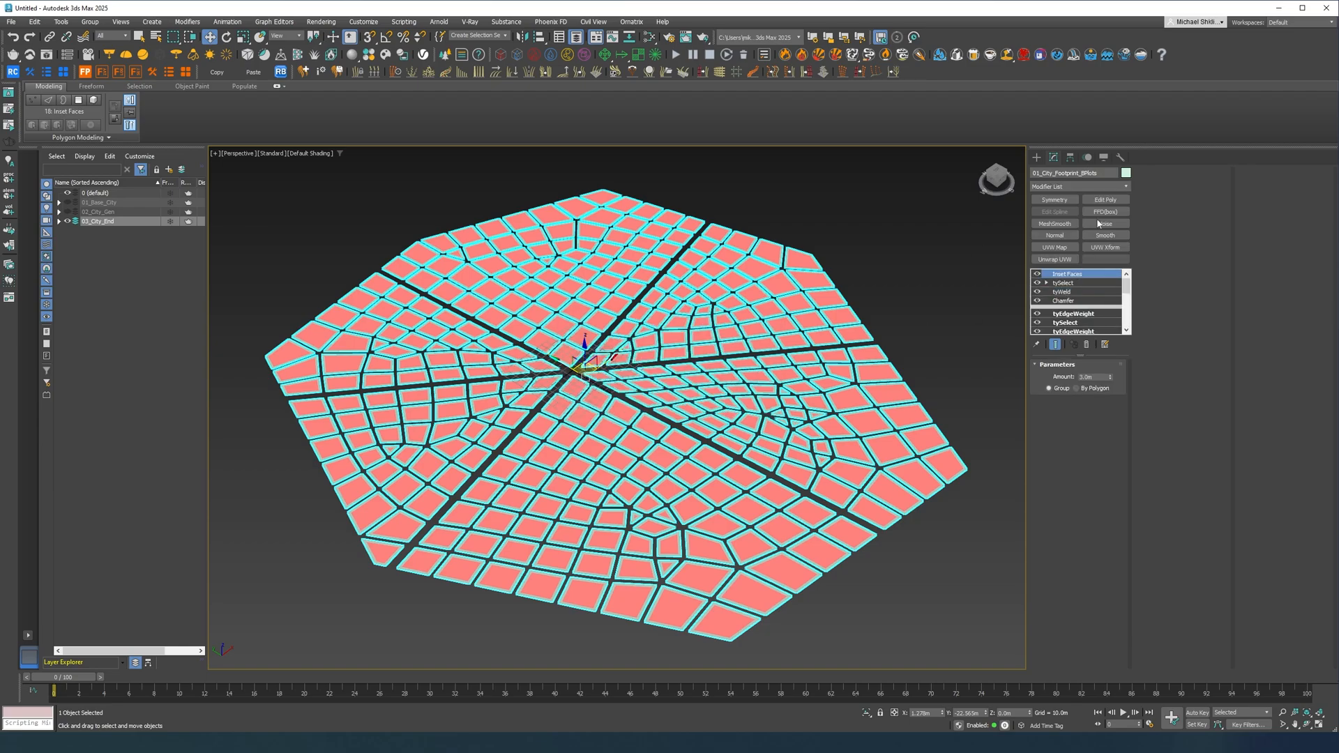
{"action": "left_click", "coordinate": [1078, 186]}
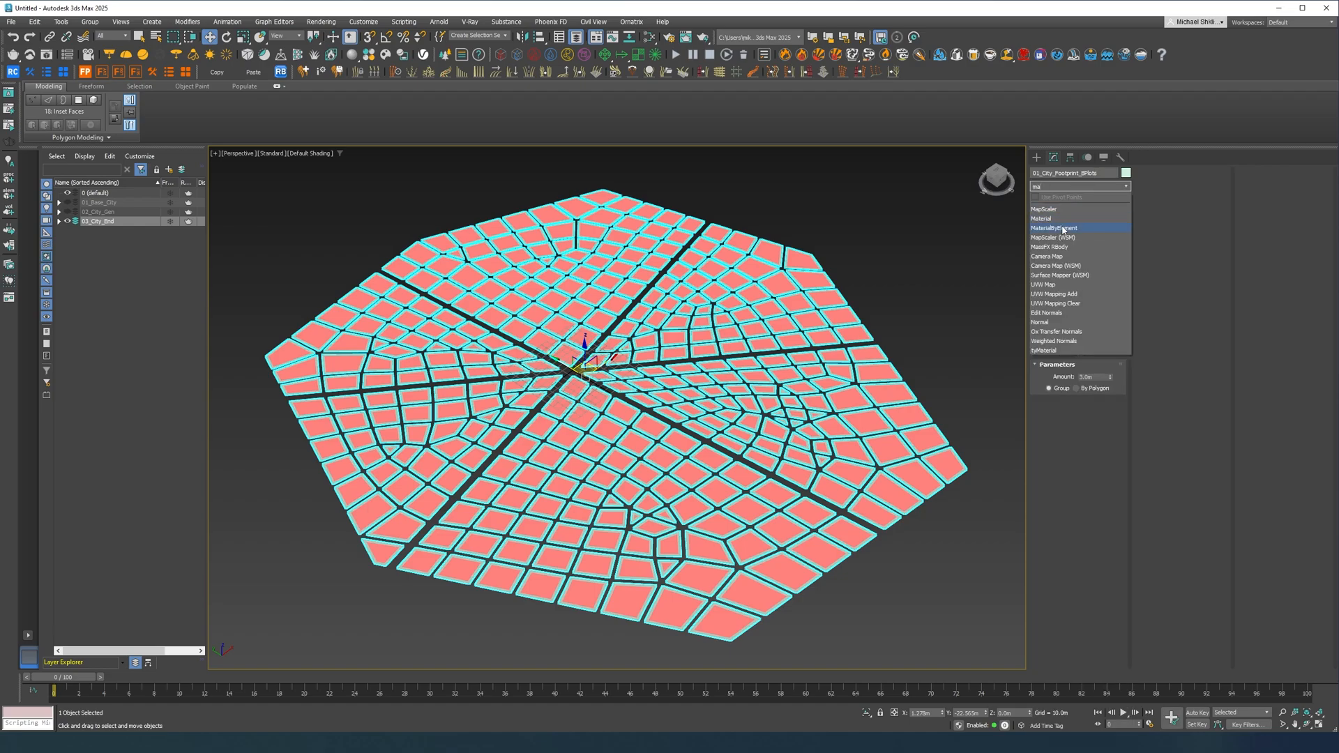
{"action": "left_click", "coordinate": [1056, 227]}
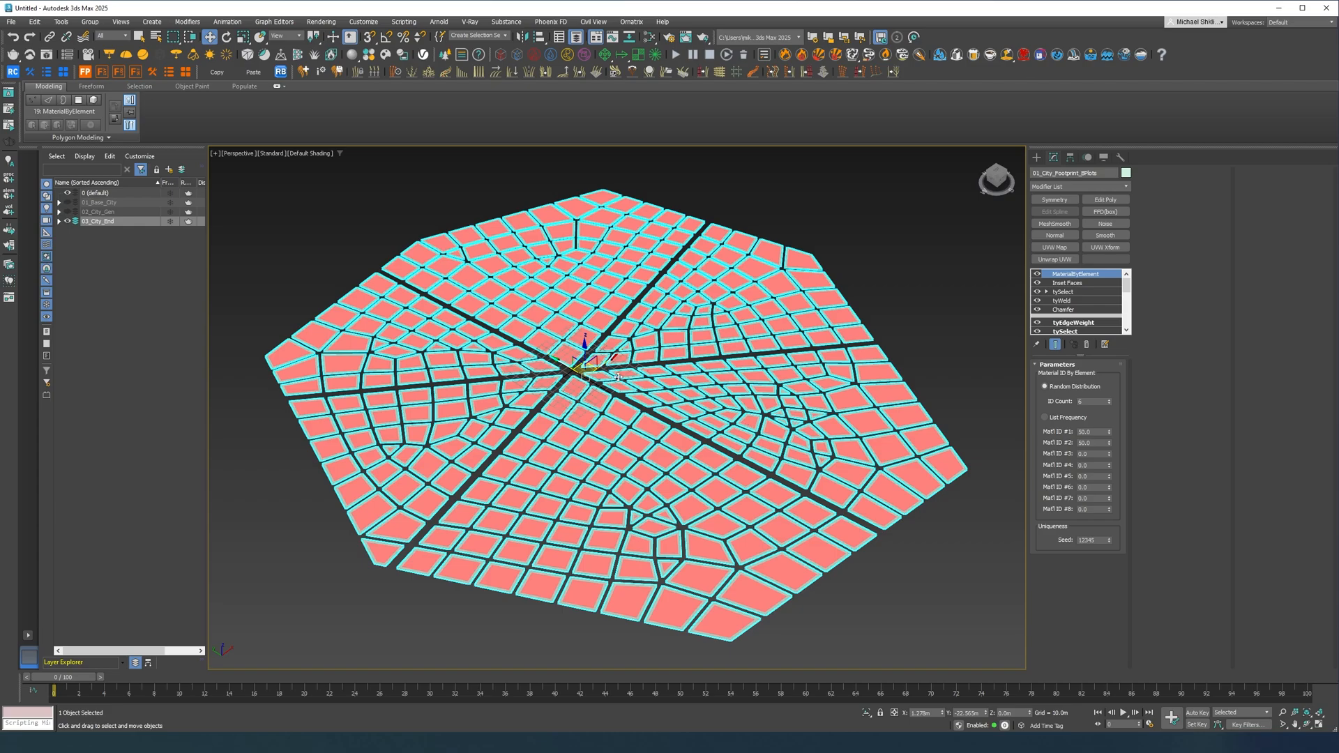
{"action": "mouse_move", "coordinate": [847, 289]}
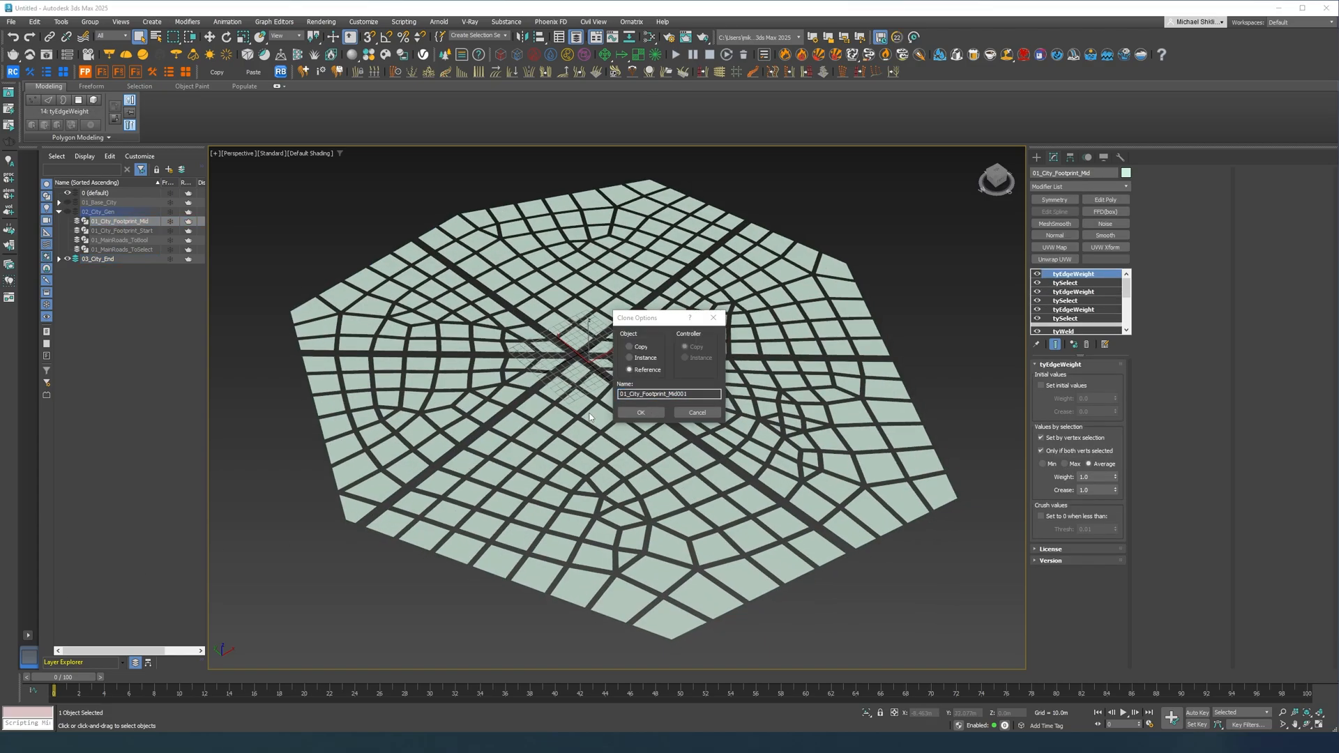
- Name the reference clone 01_City_Footprint_Roads, paste the modifiers as instances and invert its Chamfer to keep only roads
{"action": "triple_click", "coordinate": [668, 393]}
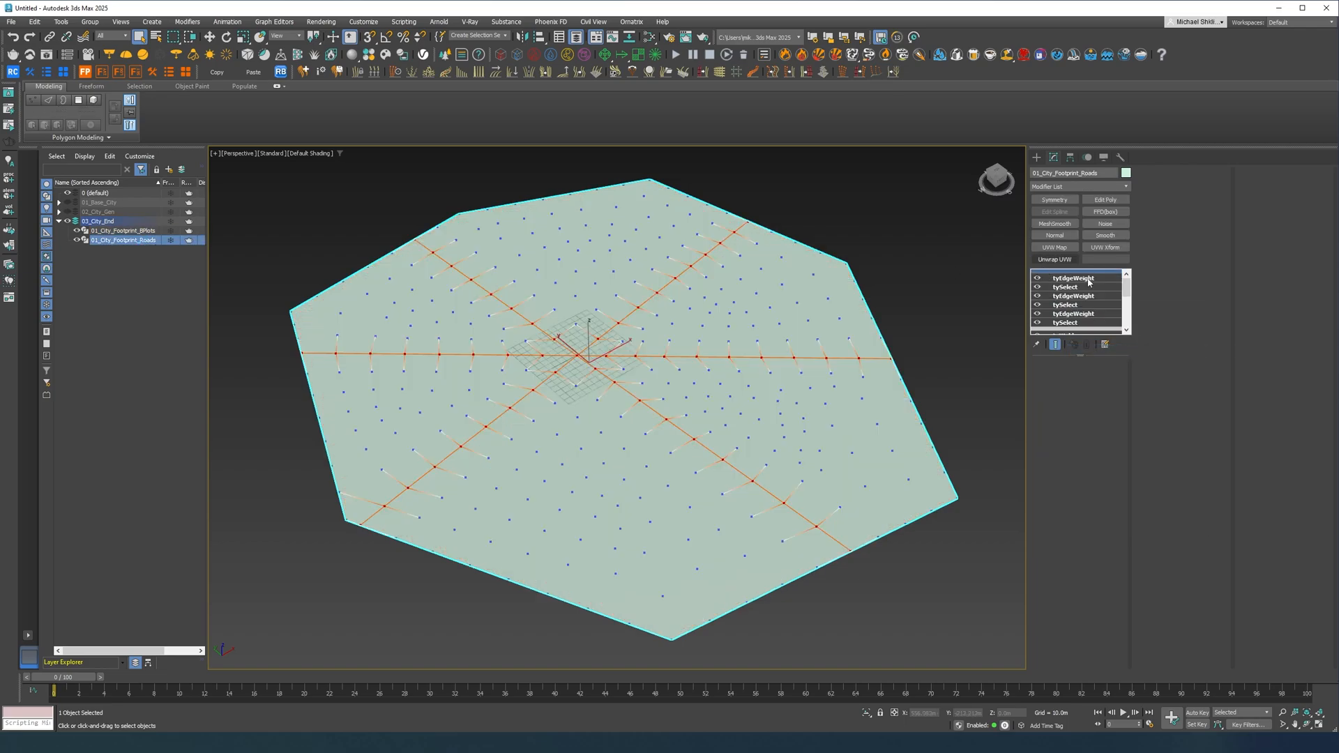
{"action": "right_click", "coordinate": [1076, 277]}
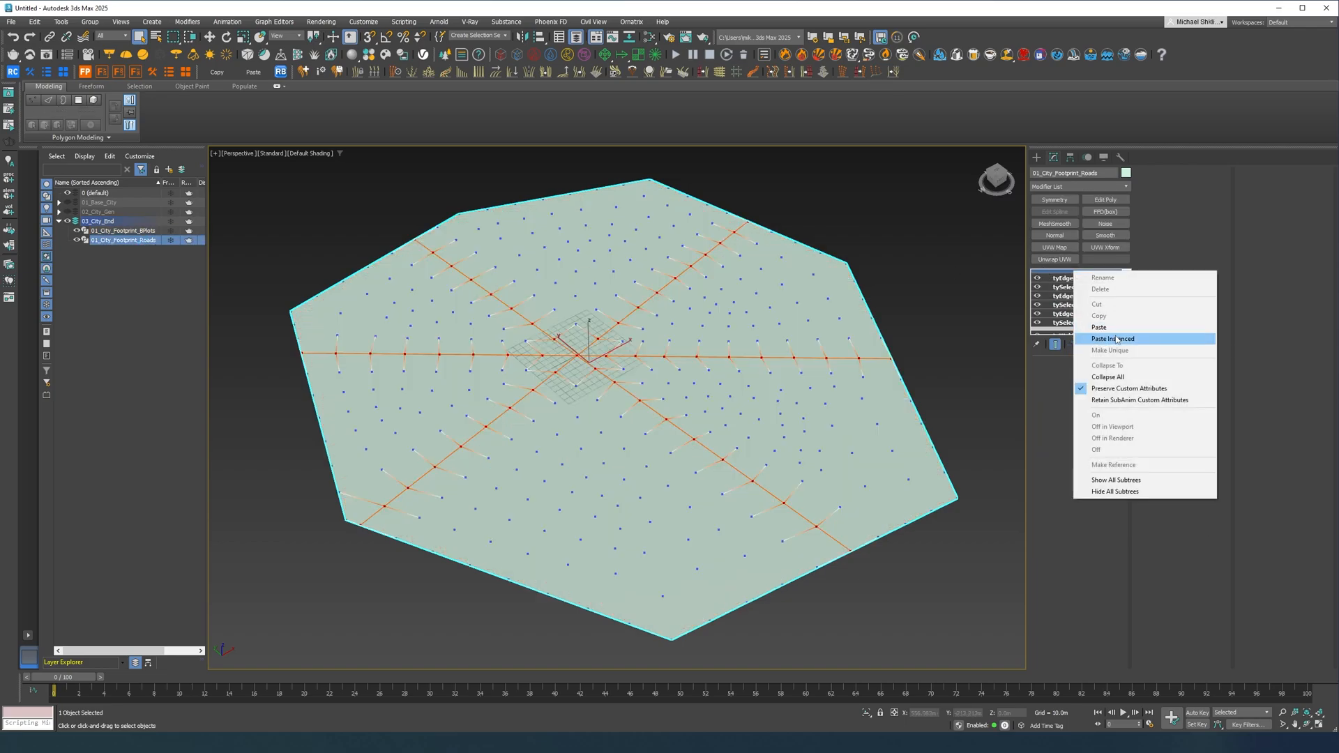
{"action": "left_click", "coordinate": [1112, 339]}
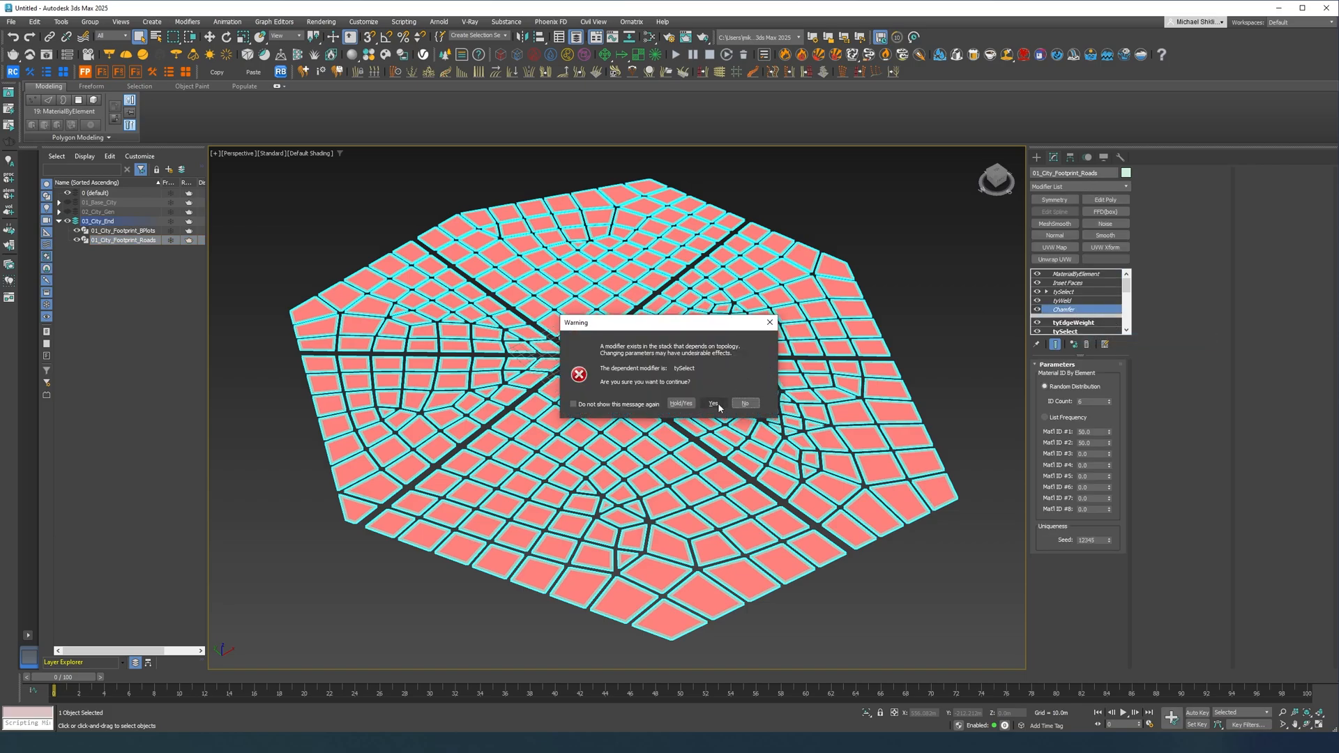
{"action": "left_click", "coordinate": [712, 403]}
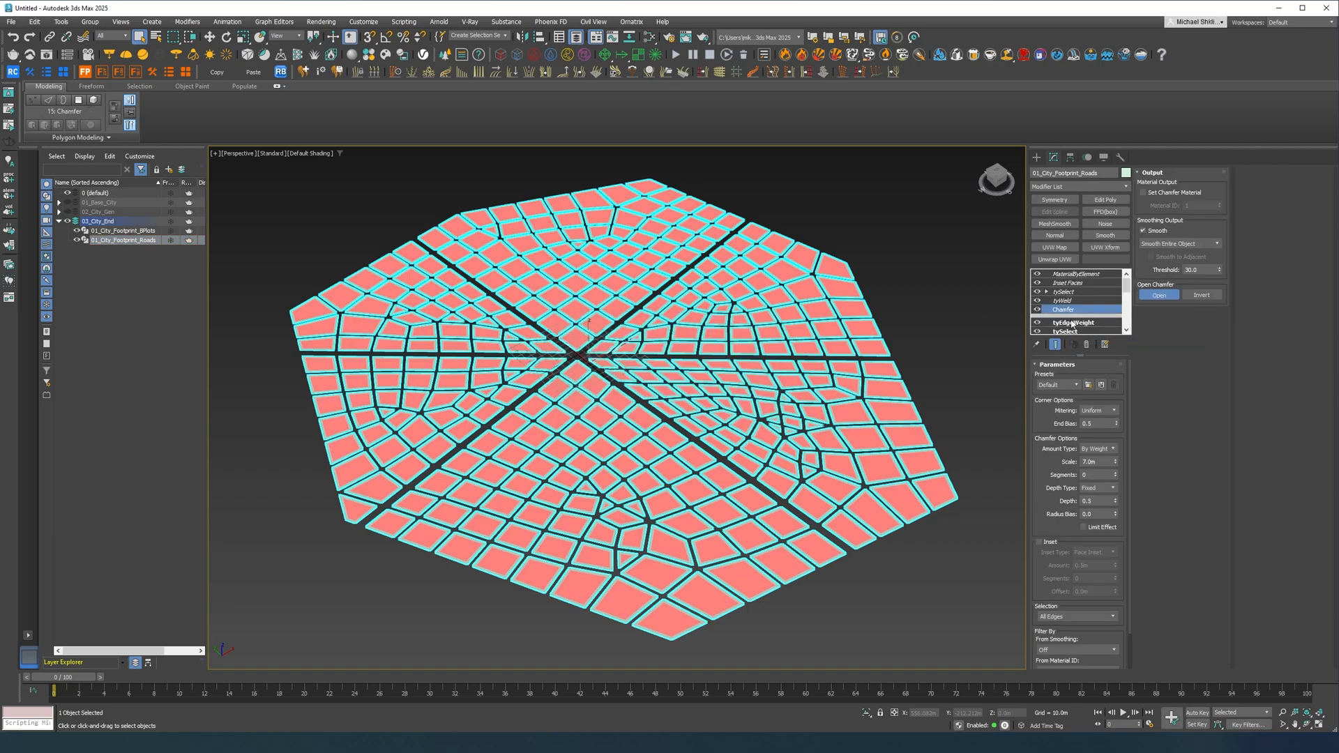
{"action": "left_click", "coordinate": [1202, 294]}
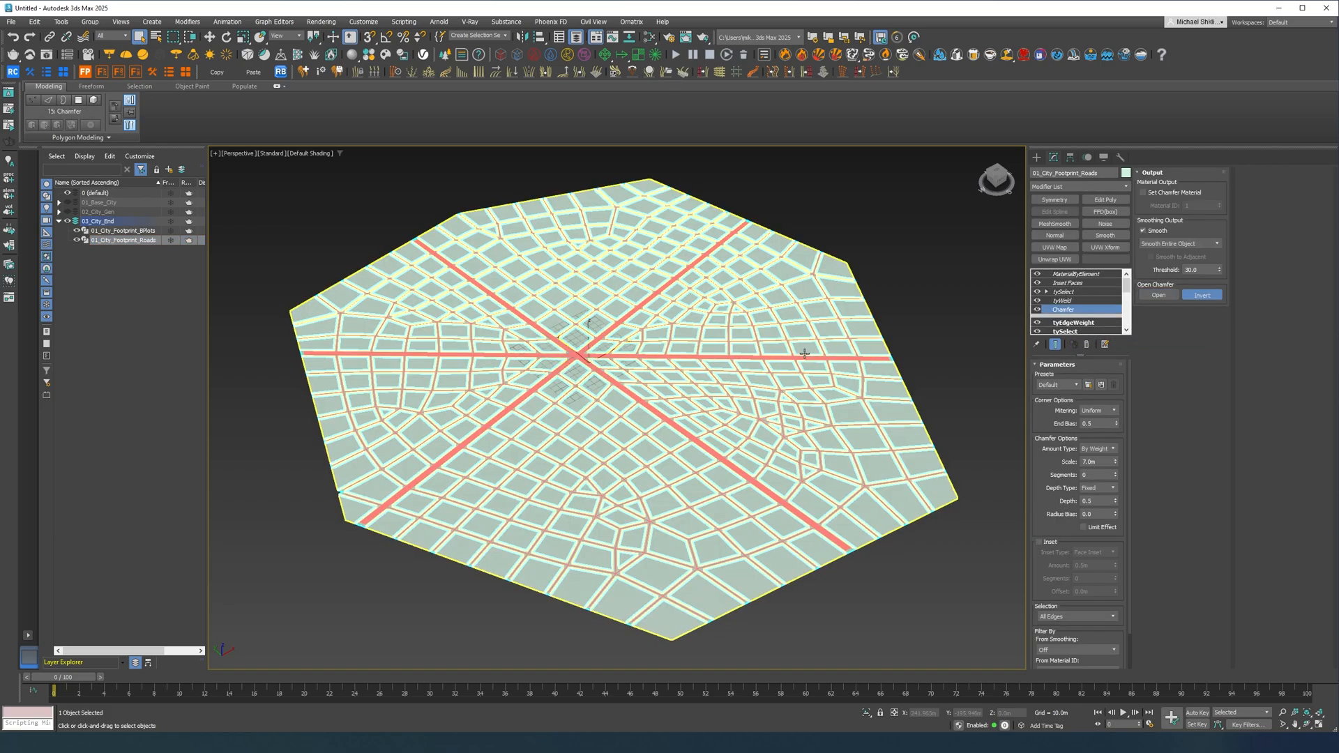
- Review the polygon selection and inset steps in the roads object's modifier stack
{"action": "scroll", "scroll_direction": "up", "scroll_amount": 3}
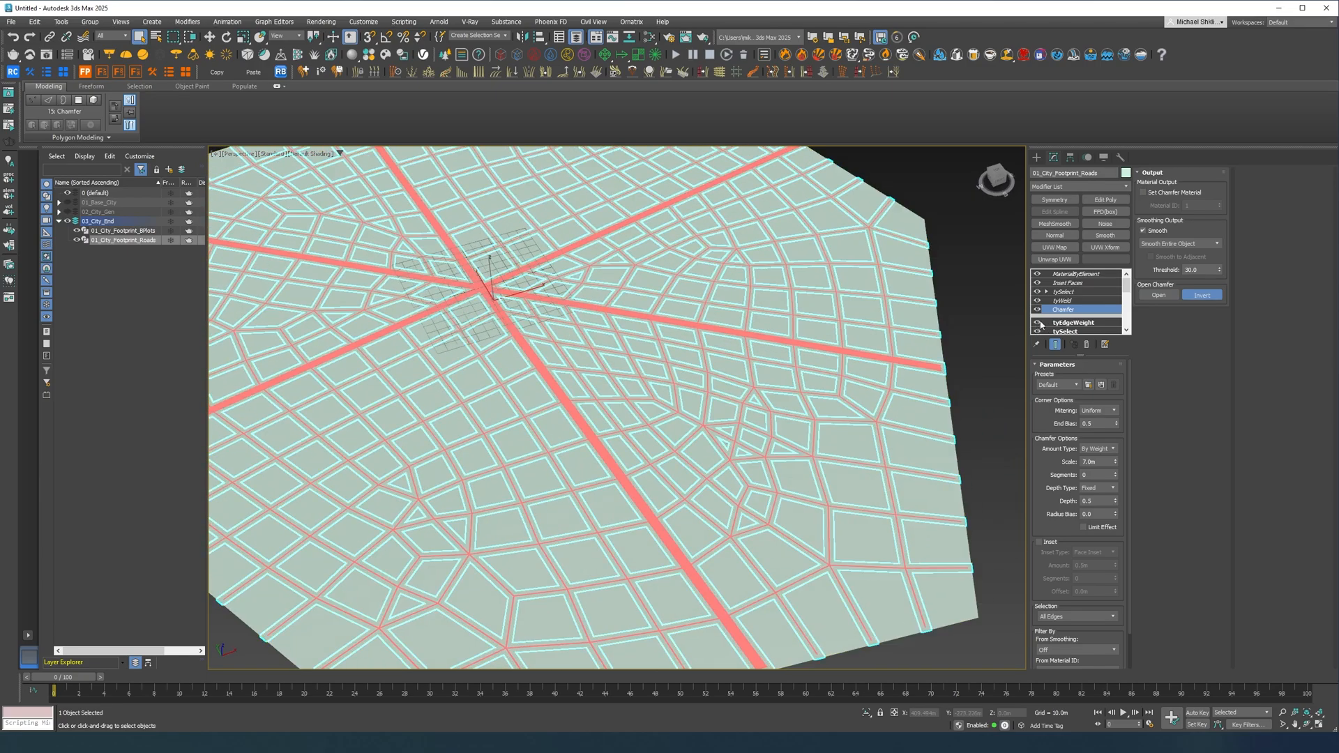
{"action": "left_click", "coordinate": [1064, 292]}
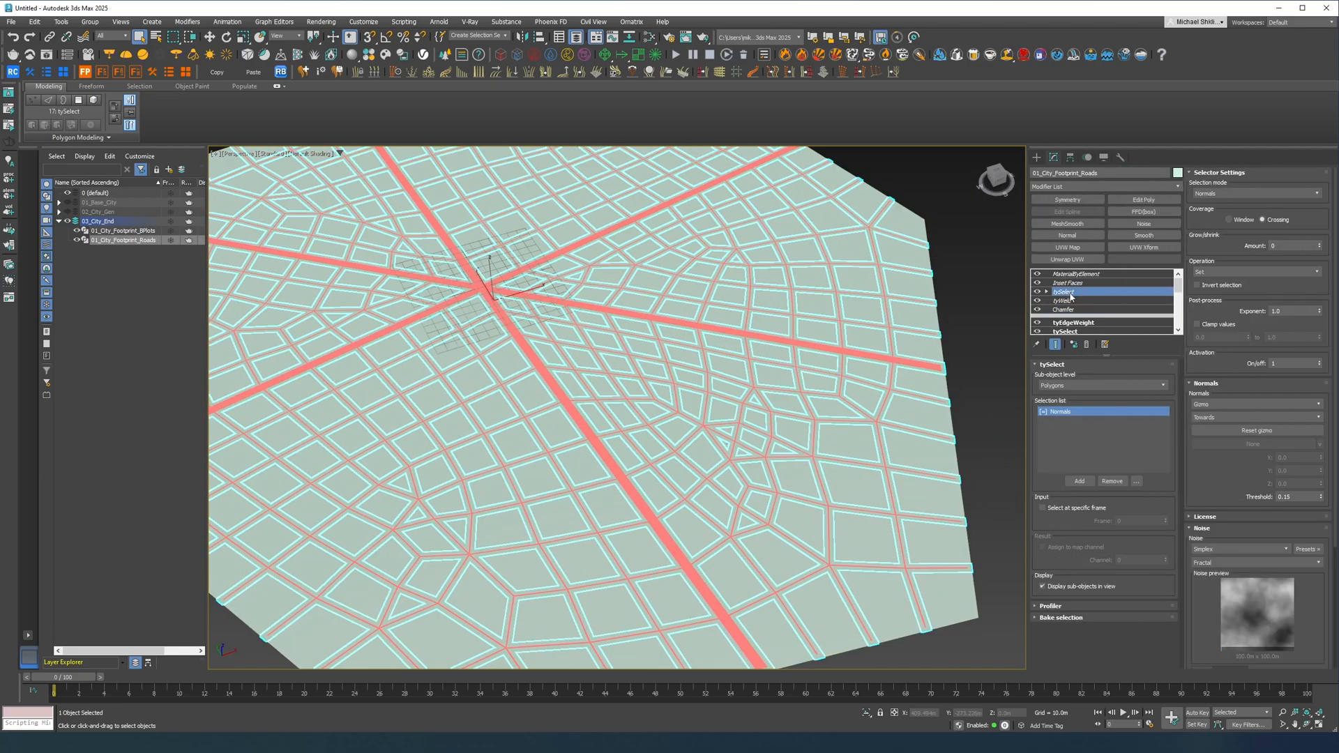
{"action": "left_click", "coordinate": [1068, 283]}
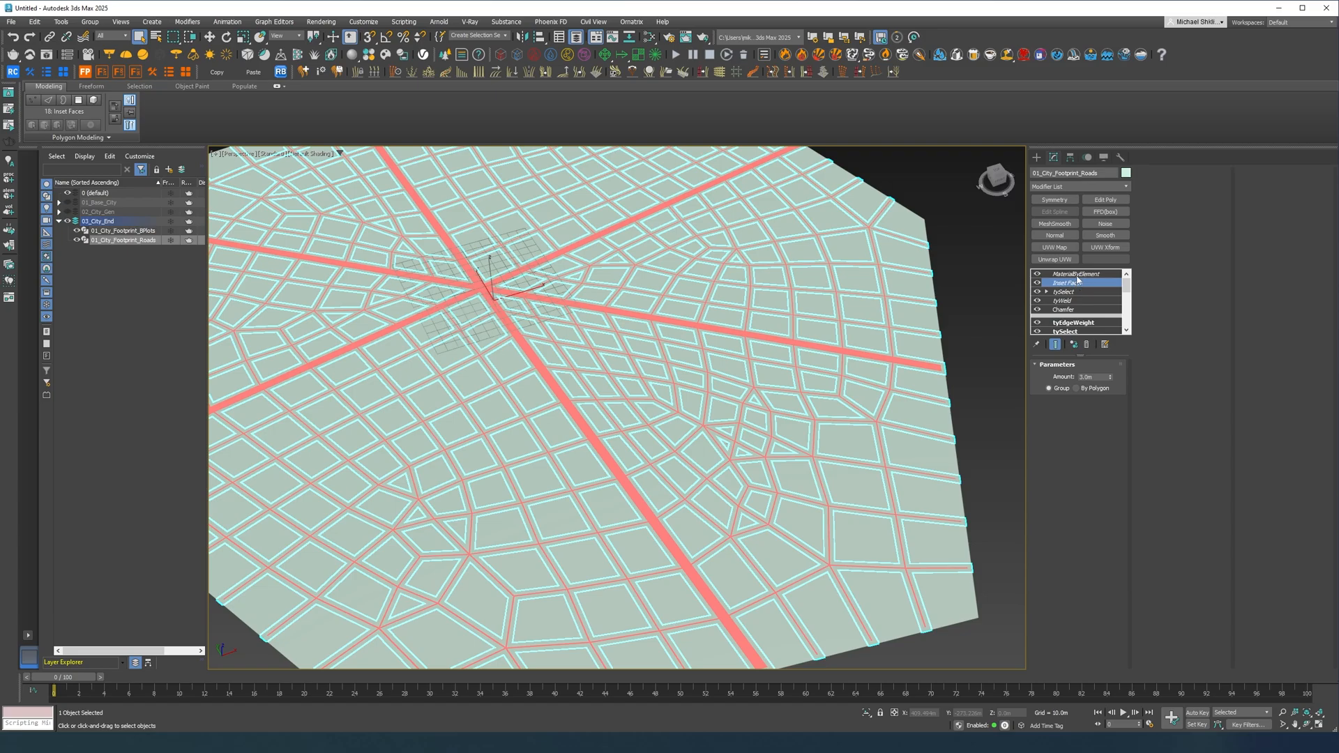
{"action": "left_click", "coordinate": [1077, 273]}
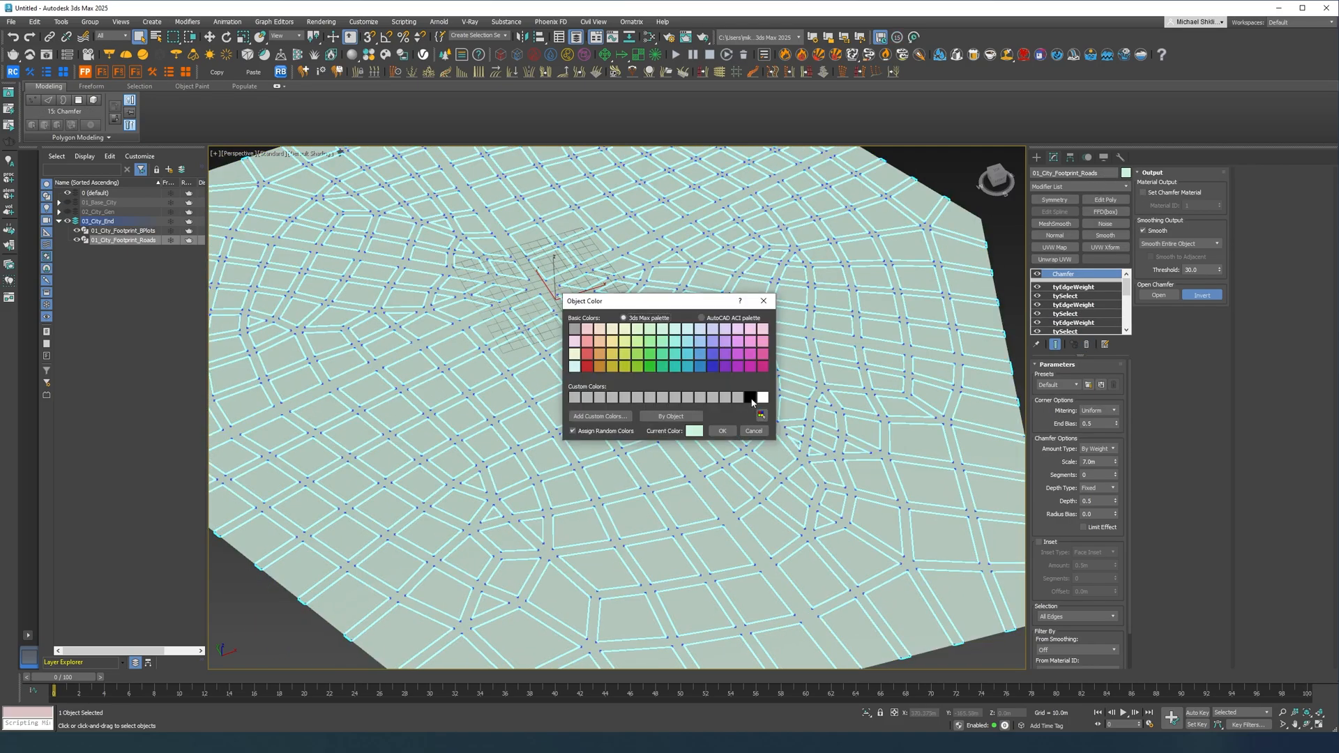
- Confirm the dark display colour for the roads object and reselect 01_City_Footprint_Start
{"action": "left_click", "coordinate": [722, 431]}
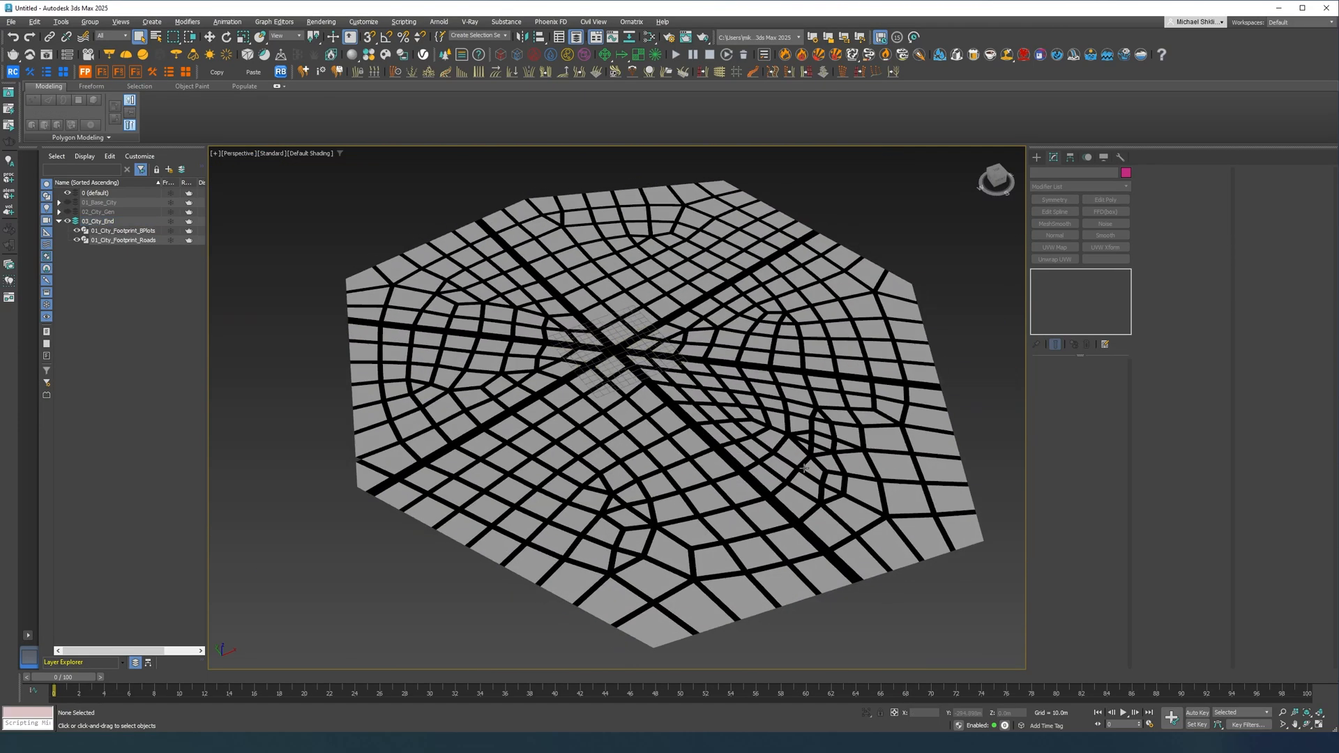
{"action": "left_click", "coordinate": [123, 230]}
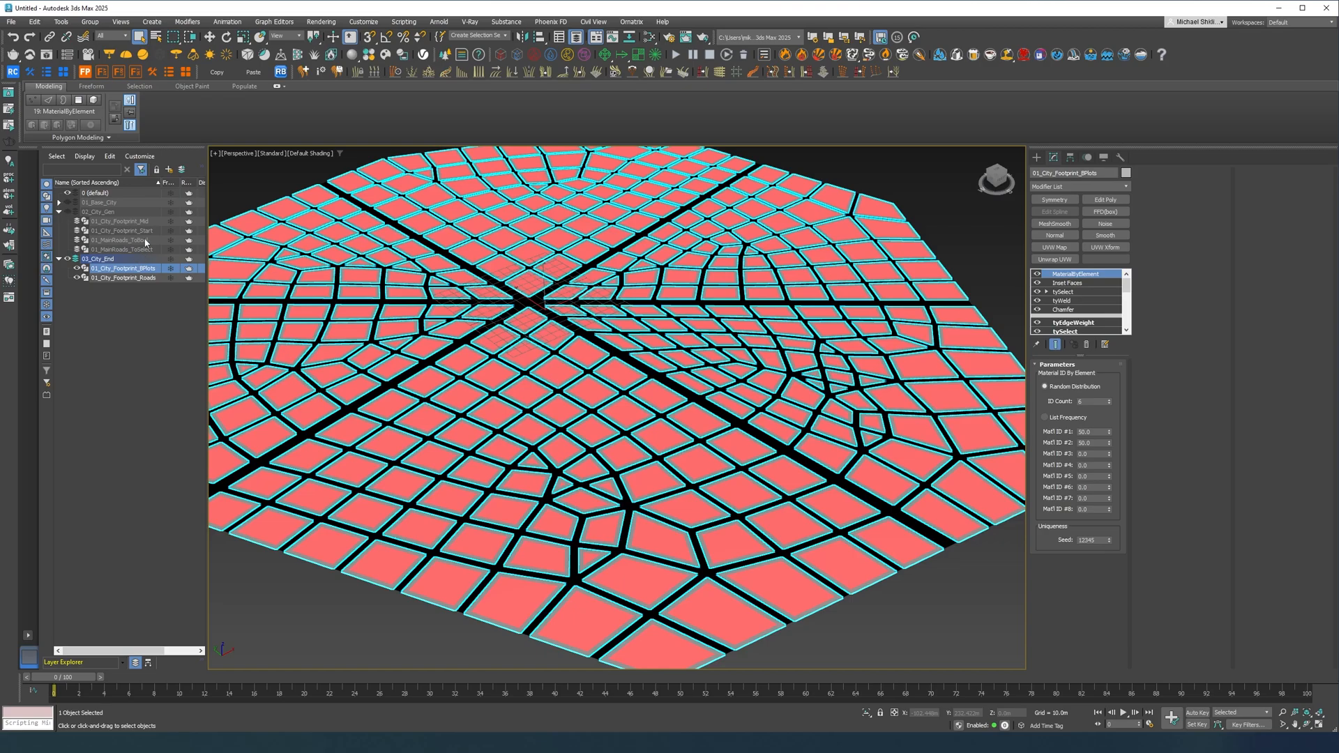
{"action": "left_click", "coordinate": [122, 230]}
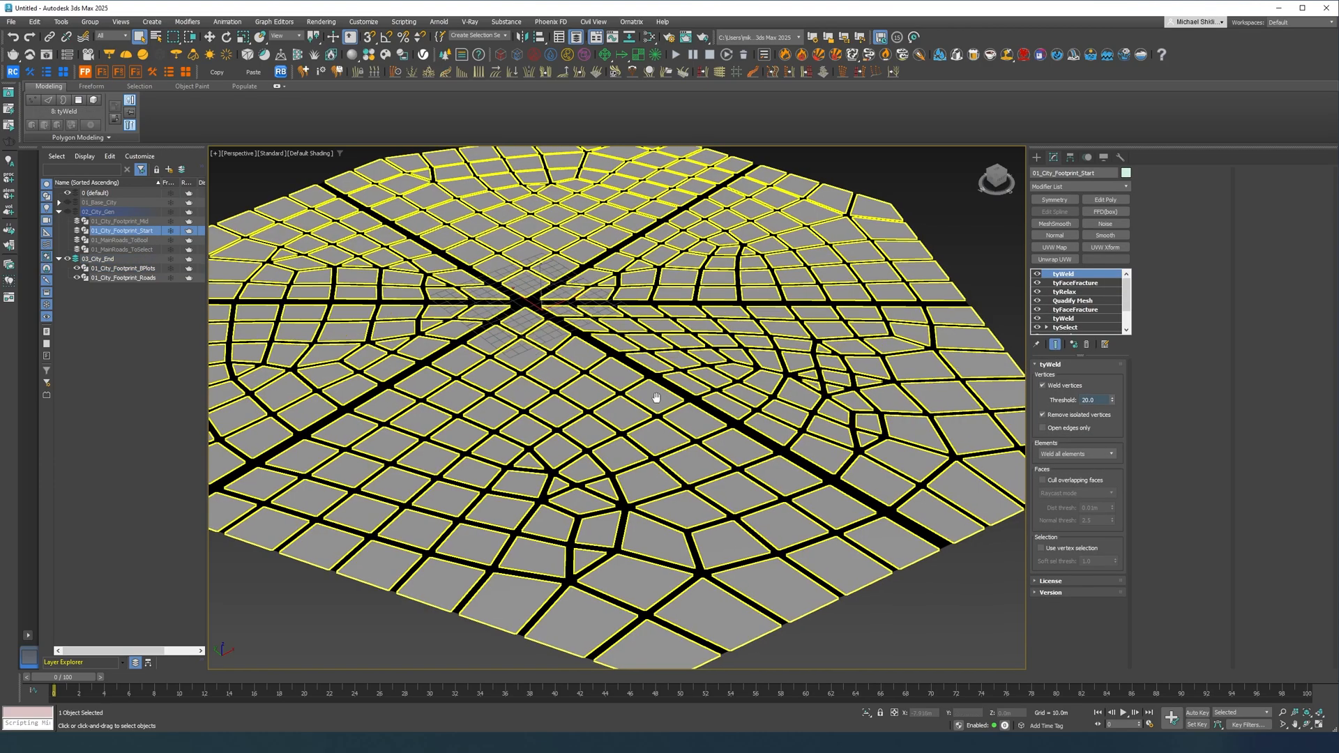
- Create a reference clone named 01_City_Footprint_Splines and select it after the building plots object
{"action": "left_click", "coordinate": [123, 220]}
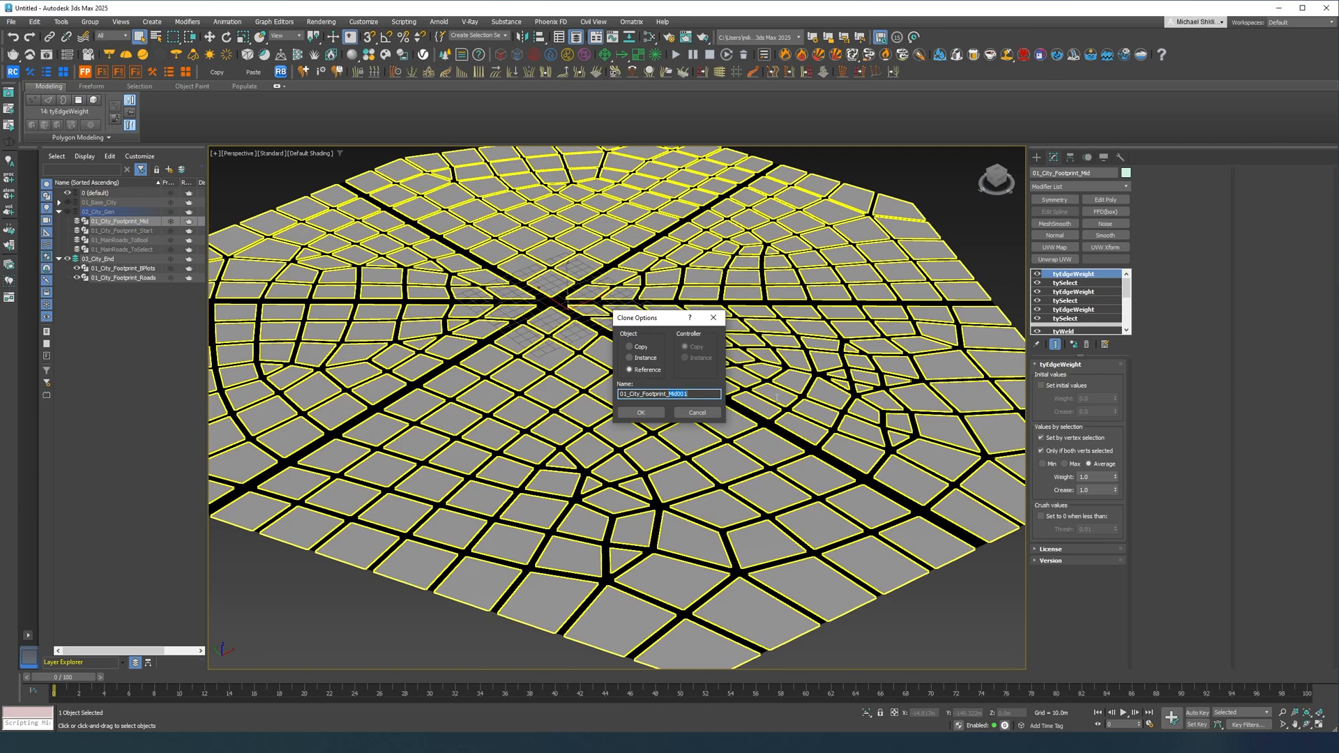
{"action": "type", "text": "01_City_Footprint_Spli"}
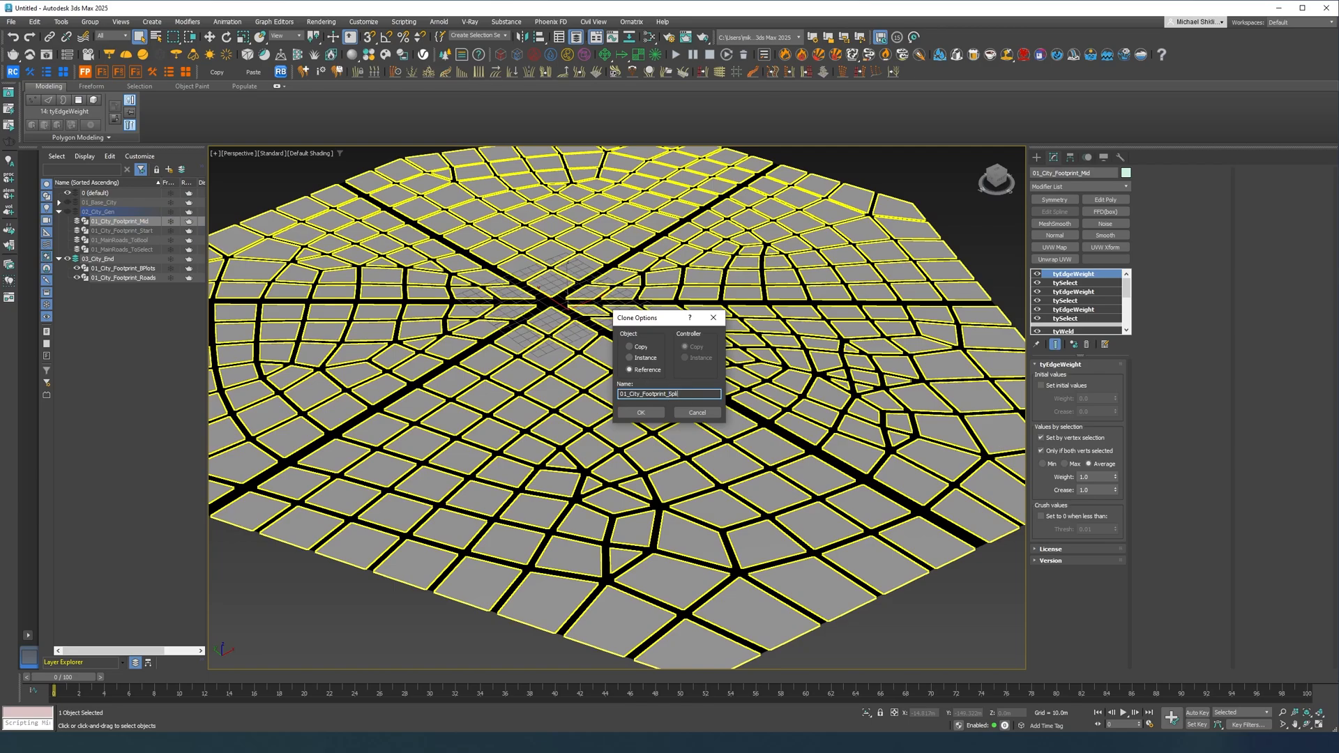
{"action": "left_click", "coordinate": [641, 413]}
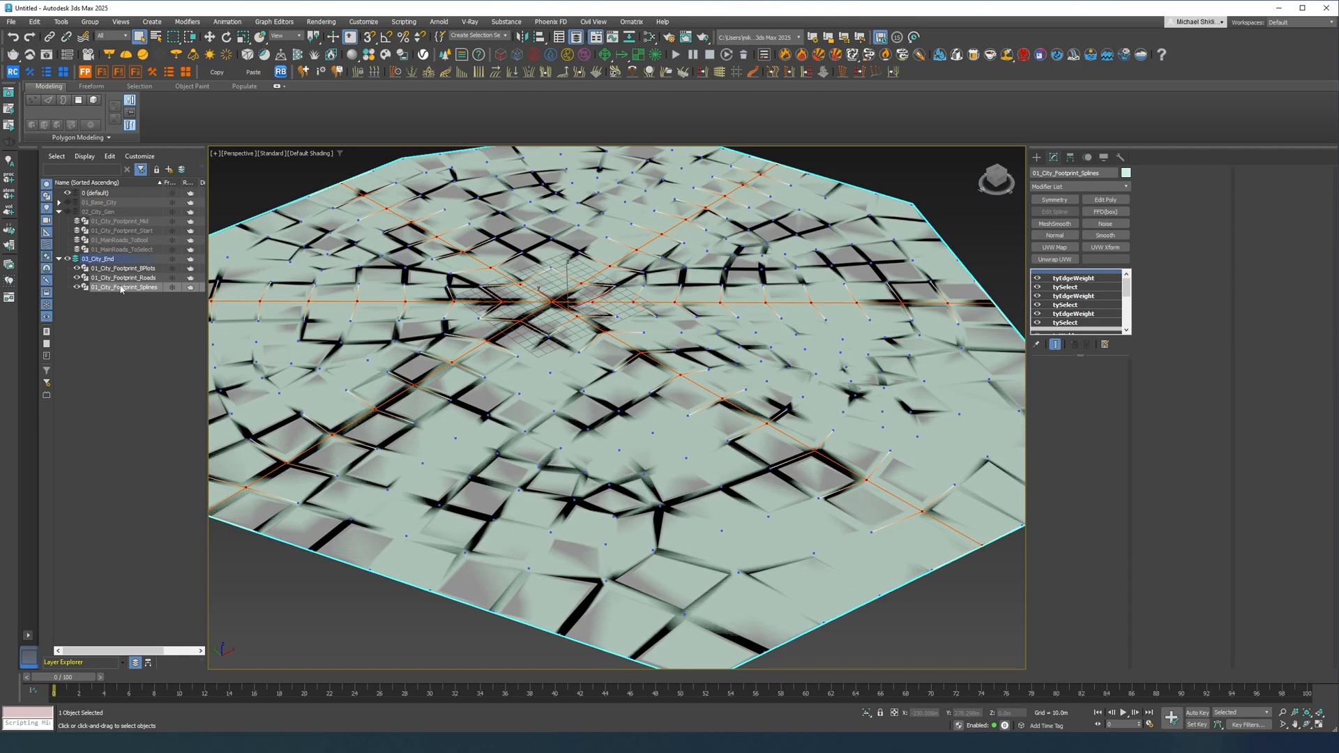
{"action": "left_click", "coordinate": [124, 267]}
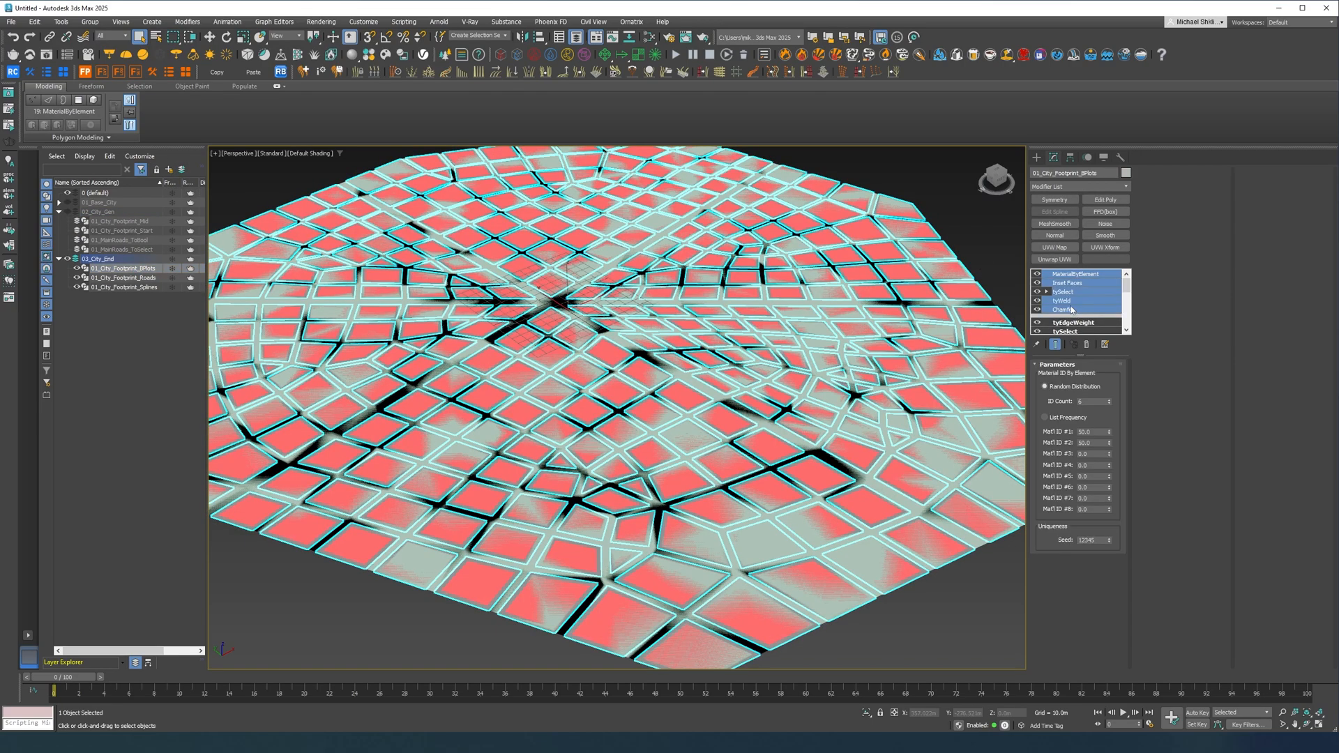
{"action": "left_click", "coordinate": [124, 287]}
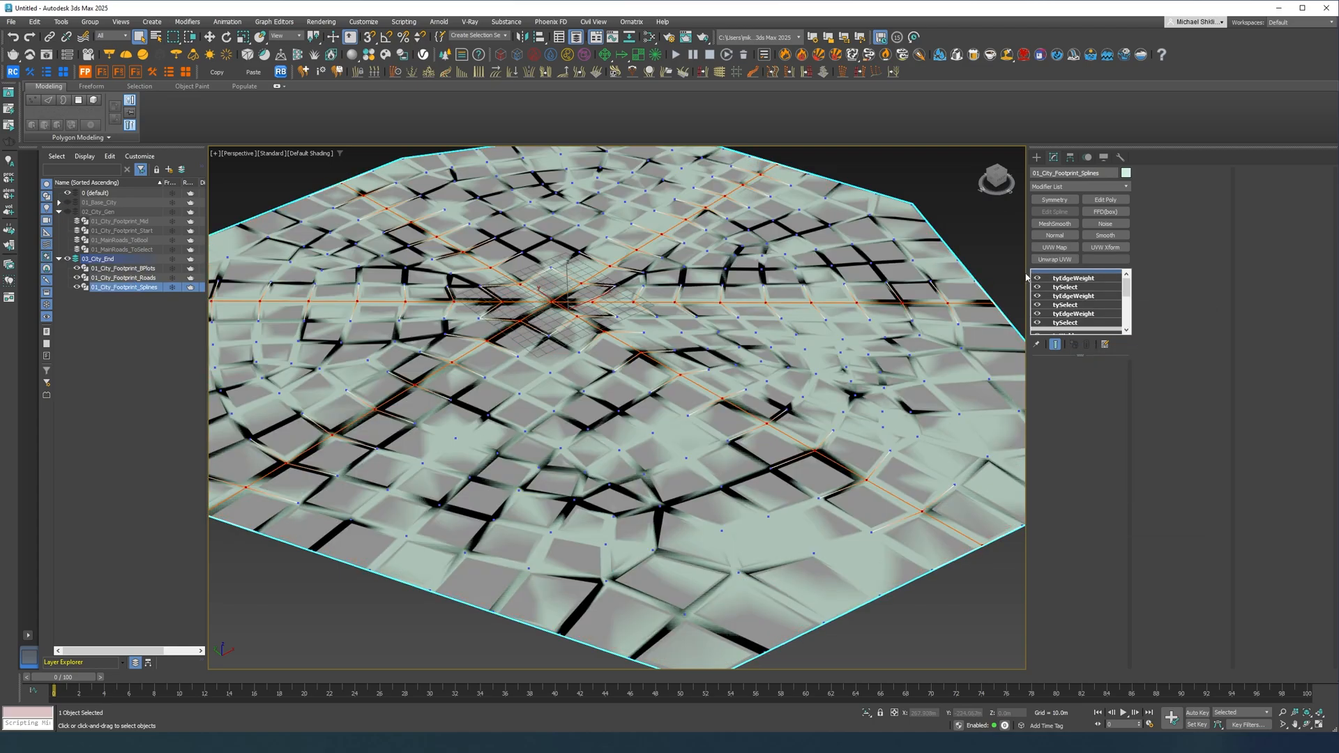
- Paste the plot modifiers onto the splines object and add a tySelect using stack polygons in Open edges mode
{"action": "right_click", "coordinate": [1067, 286]}
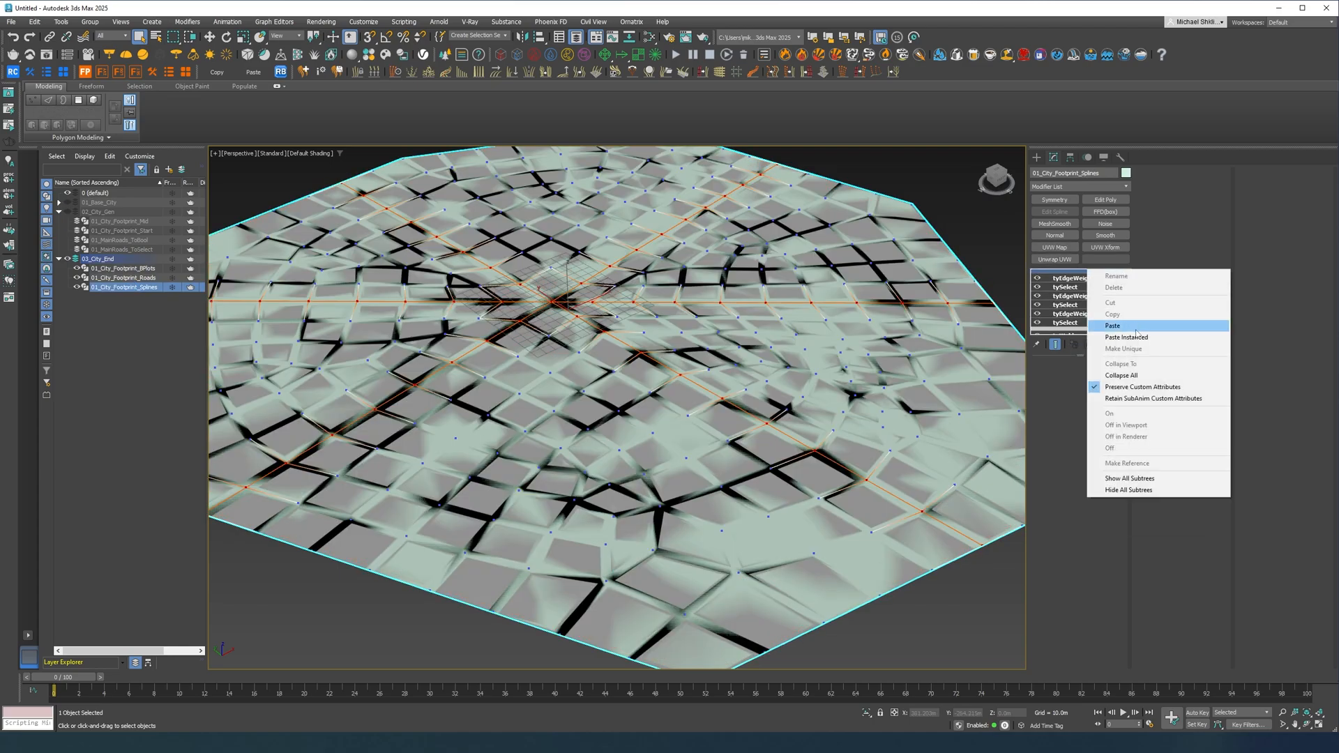
{"action": "left_click", "coordinate": [1113, 325]}
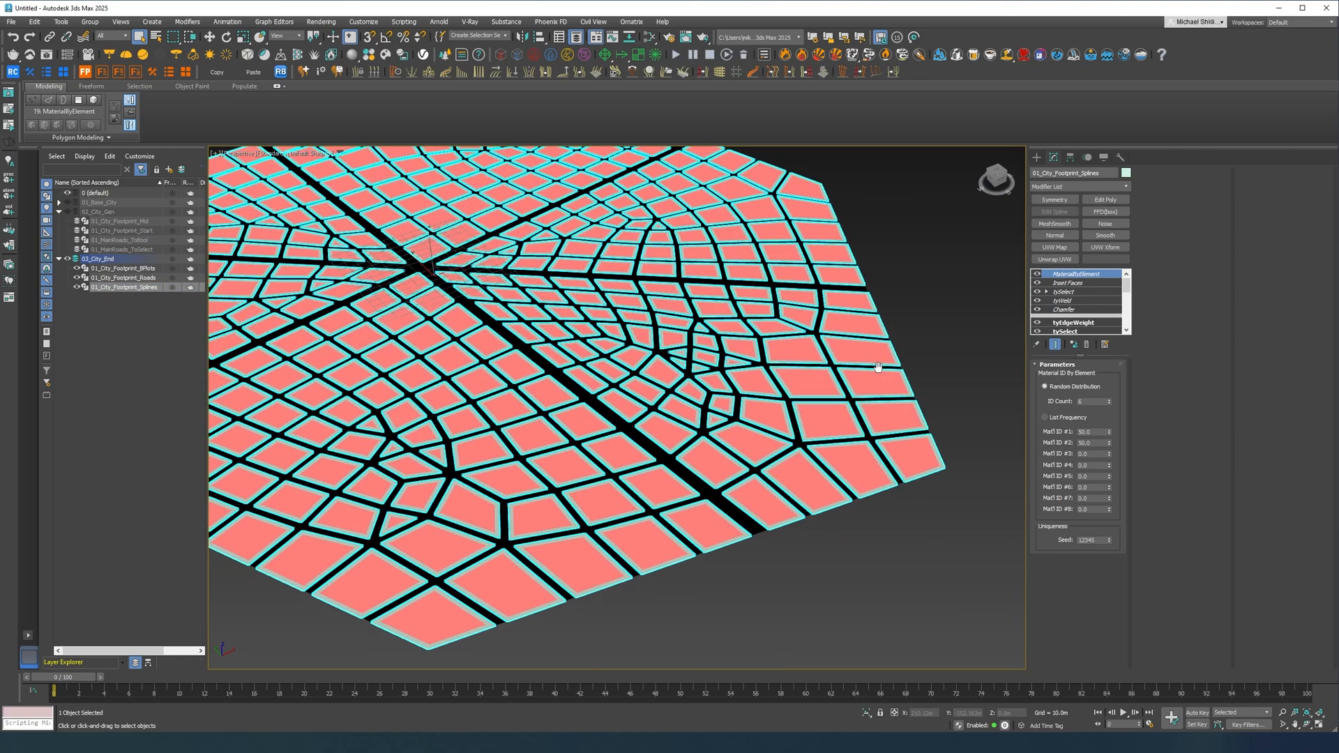
{"action": "left_click", "coordinate": [1078, 186]}
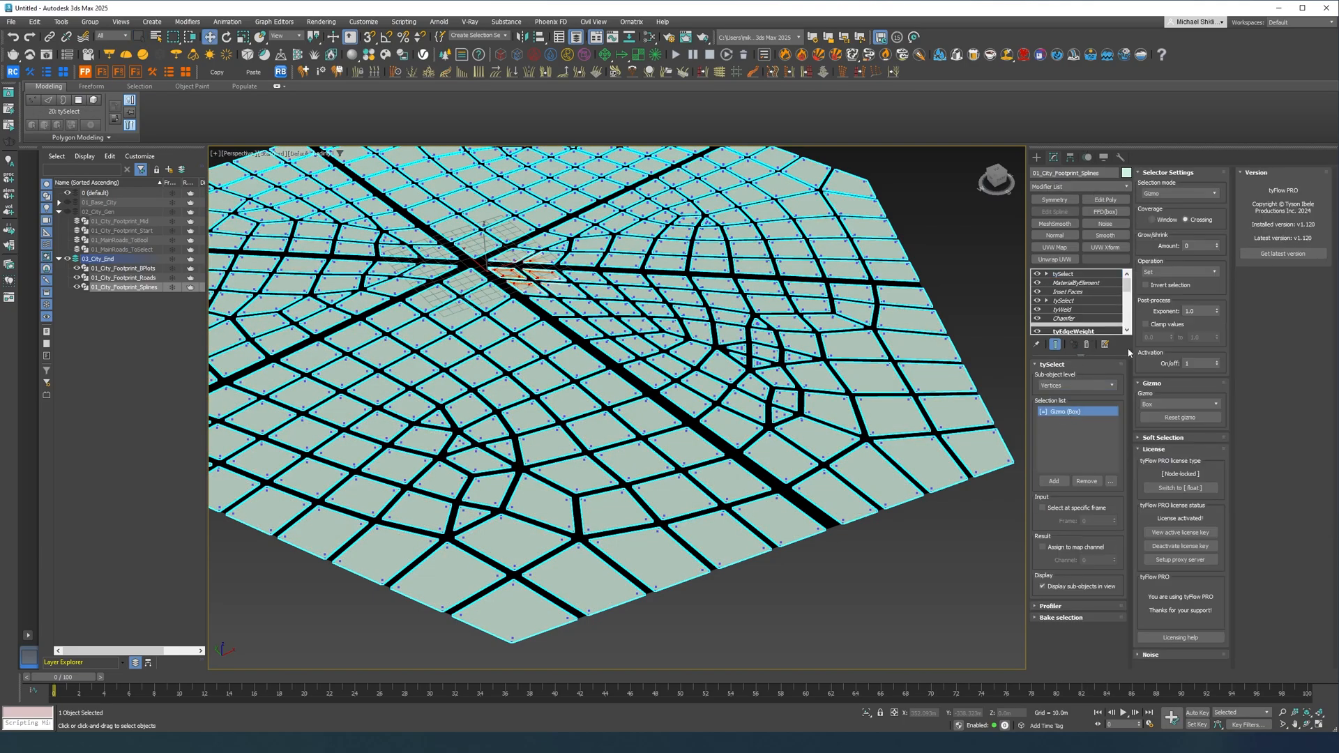
{"action": "left_click", "coordinate": [1256, 193]}
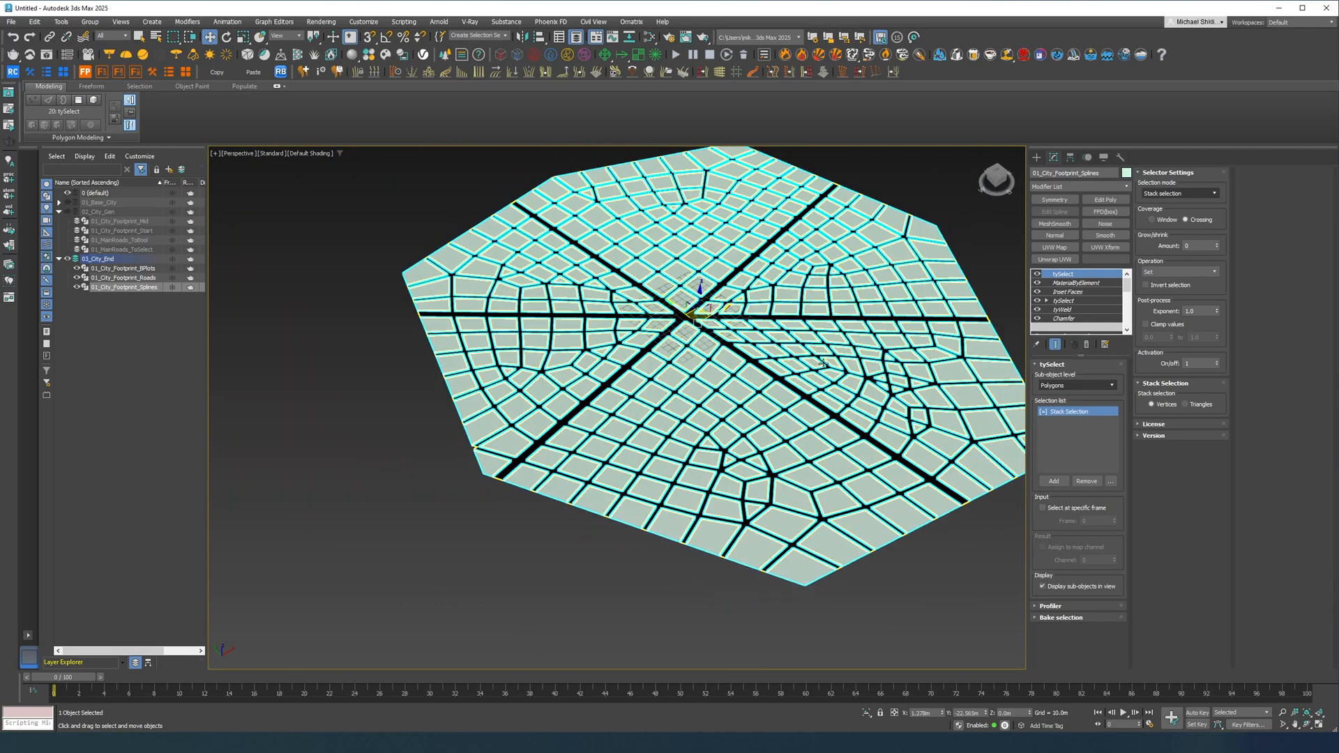
{"action": "left_click", "coordinate": [1178, 193]}
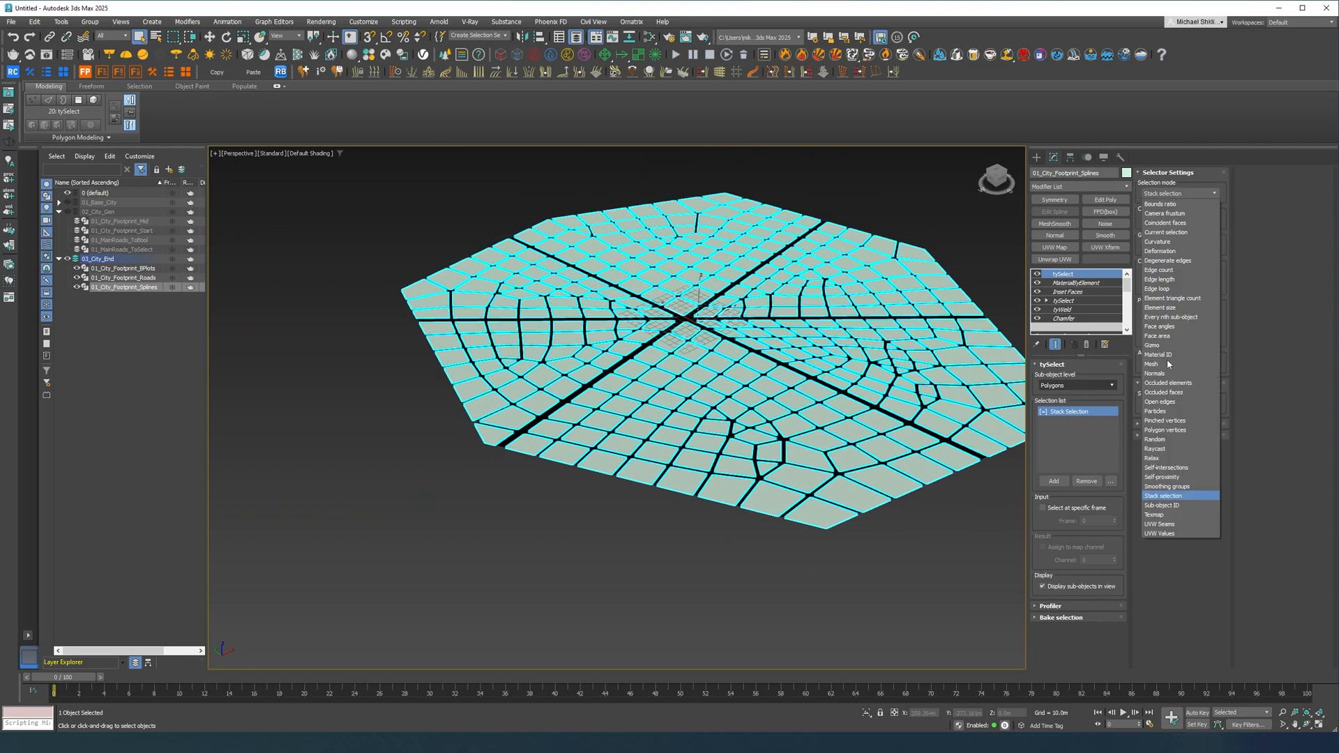
{"action": "mouse_move", "coordinate": [1168, 410]}
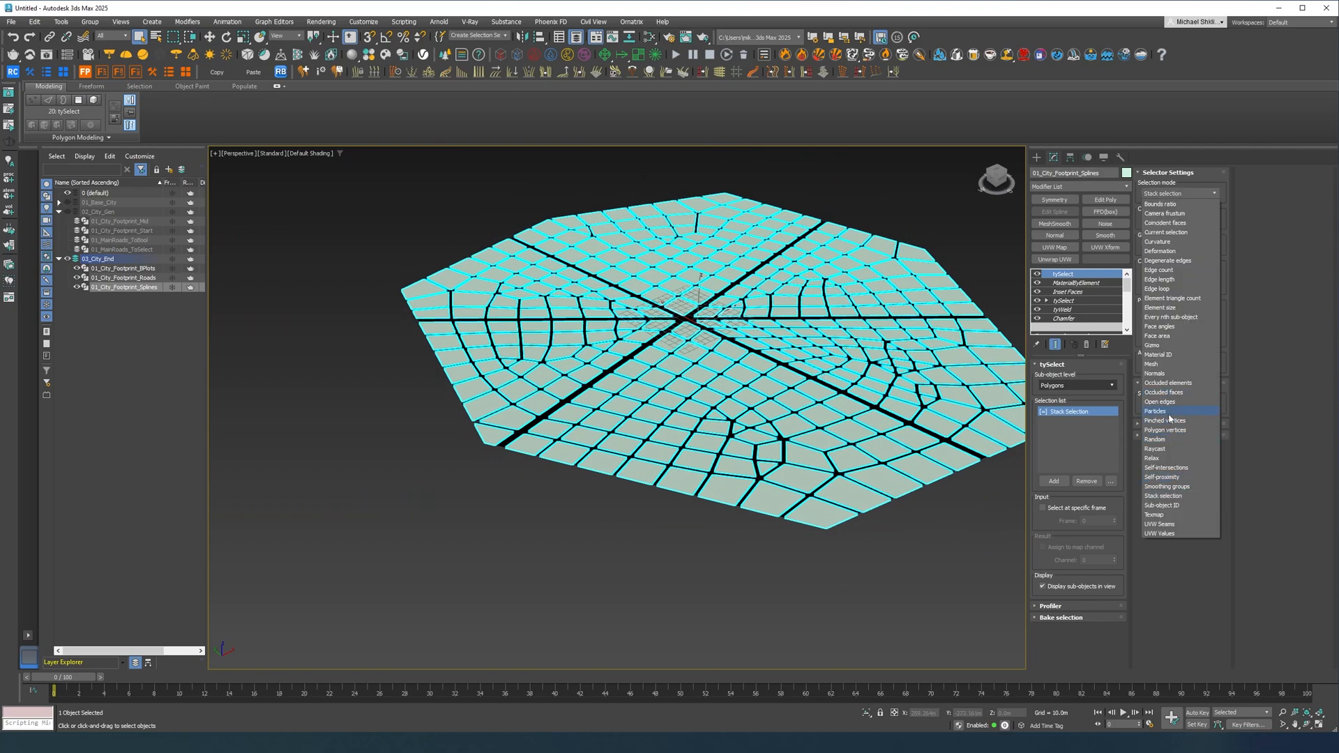
{"action": "left_click", "coordinate": [1162, 401]}
{"action": "type", "text": "de"}
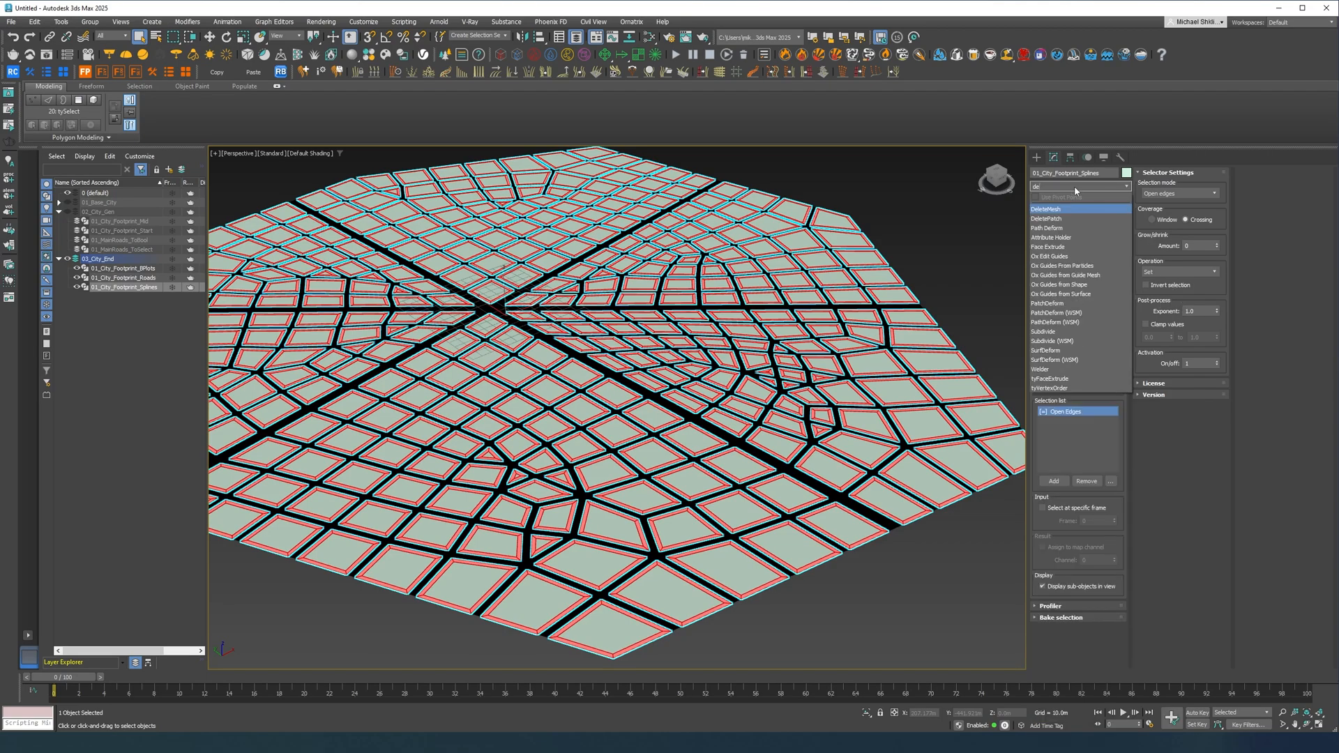
- Add DeleteMesh and a tyMeshToSplines modifier so the plot boundaries become spline outlines
{"action": "left_click", "coordinate": [1045, 208]}
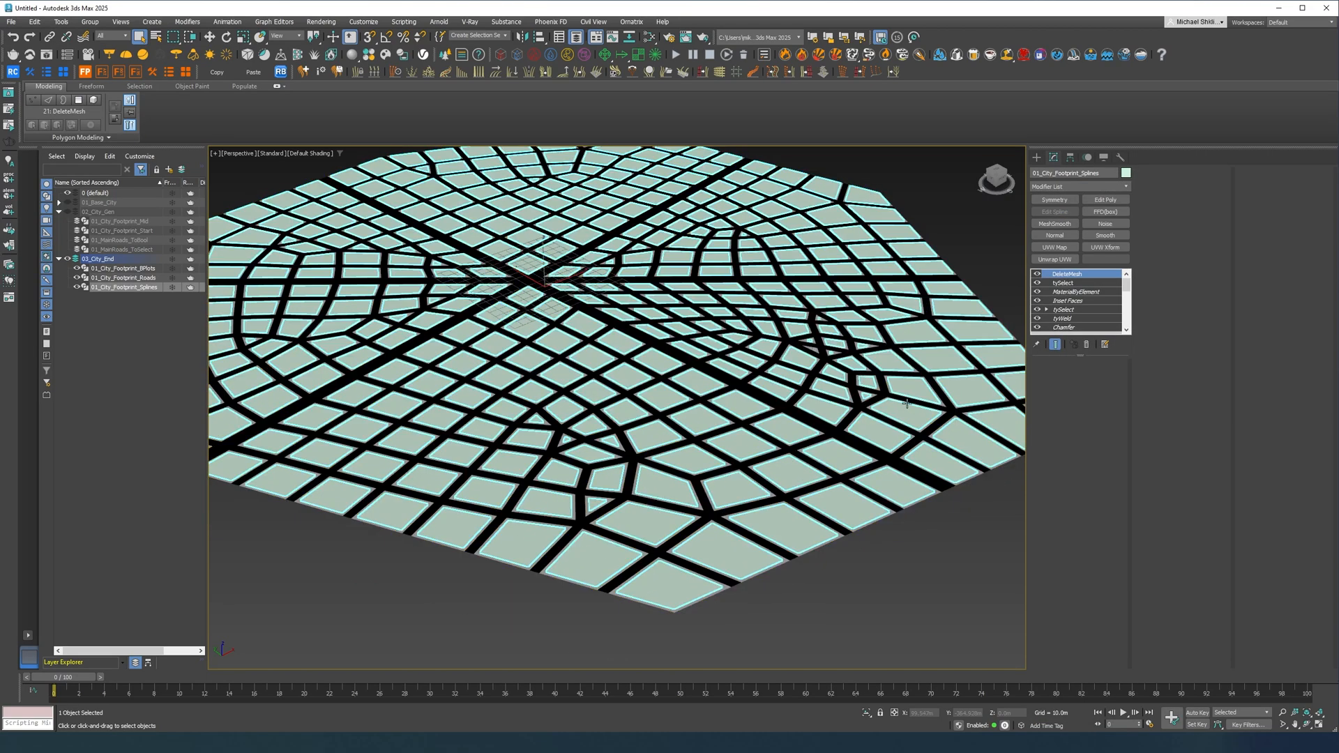
{"action": "left_click", "coordinate": [1074, 186]}
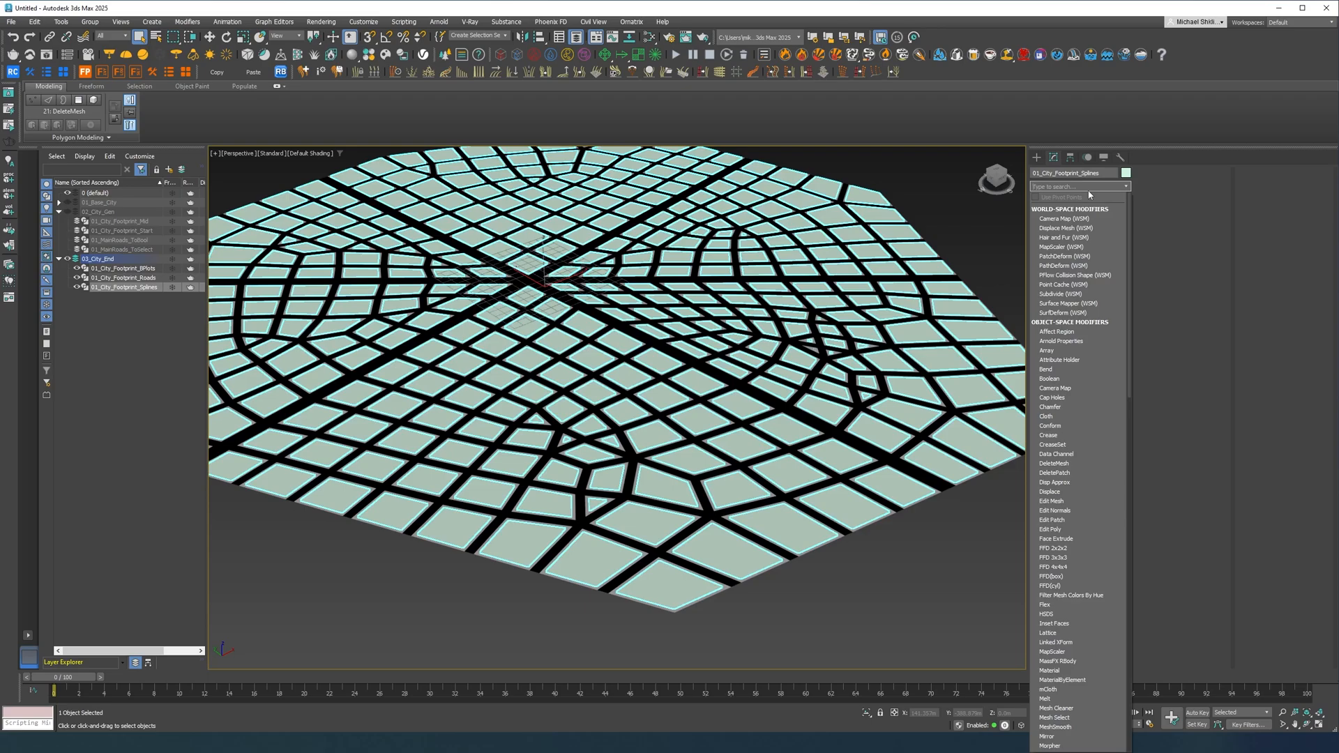
{"action": "type", "text": "spline"}
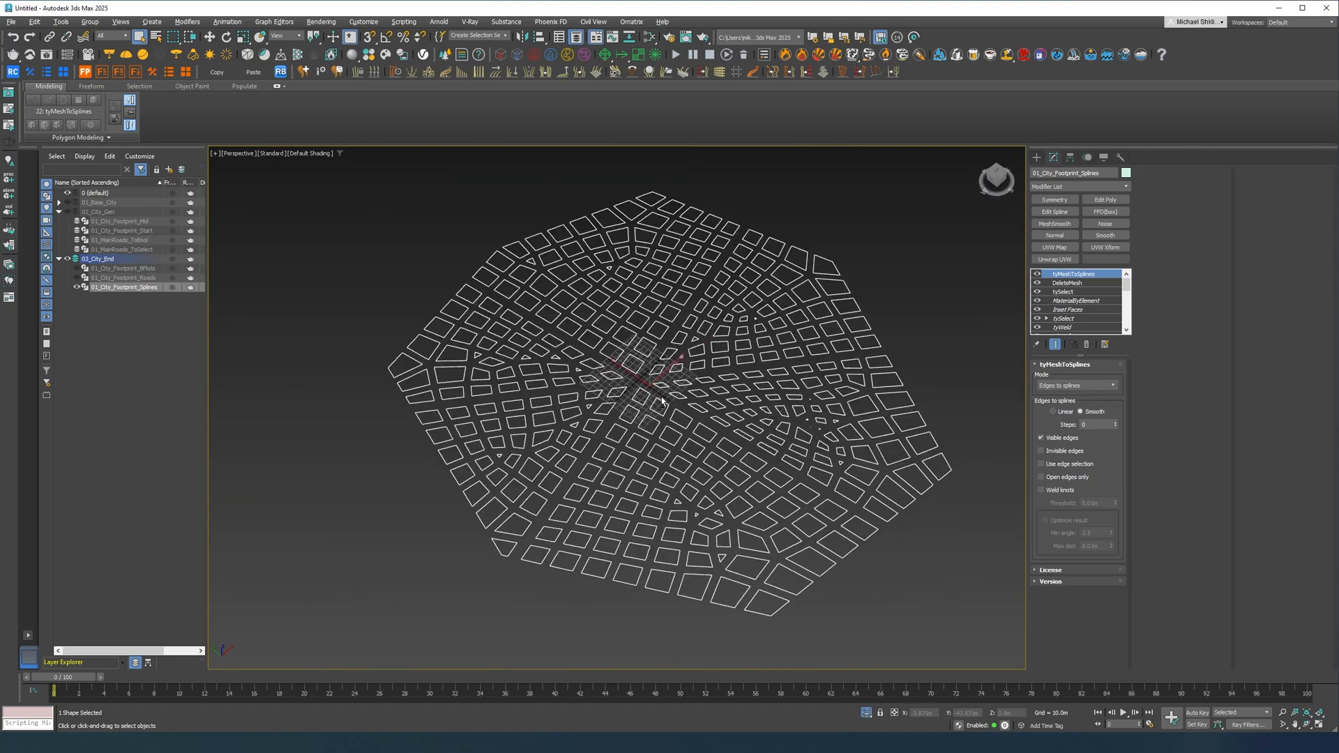
{"action": "left_click", "coordinate": [1077, 302]}
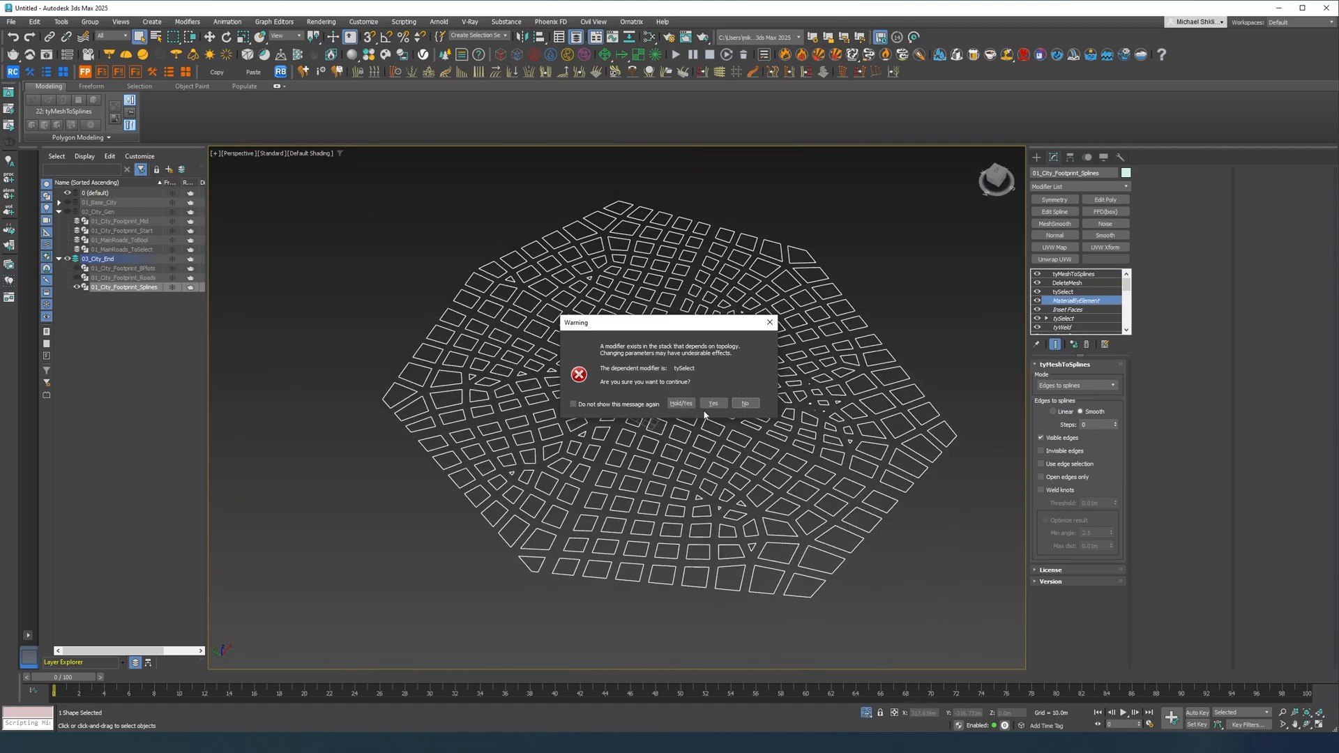
{"action": "left_click", "coordinate": [713, 404]}
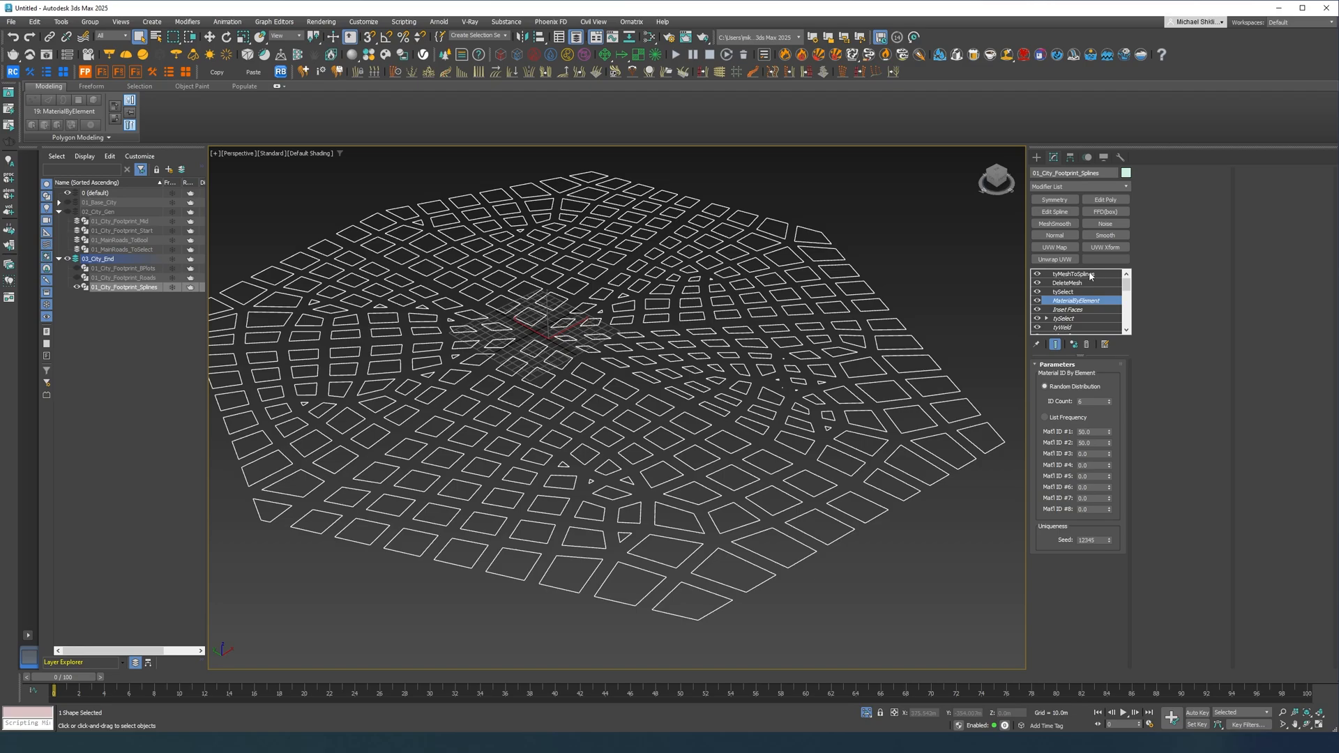
- Raise the random Seed in the MaterialByElement modifier to reroll the plot material IDs
{"action": "left_click", "coordinate": [1072, 273]}
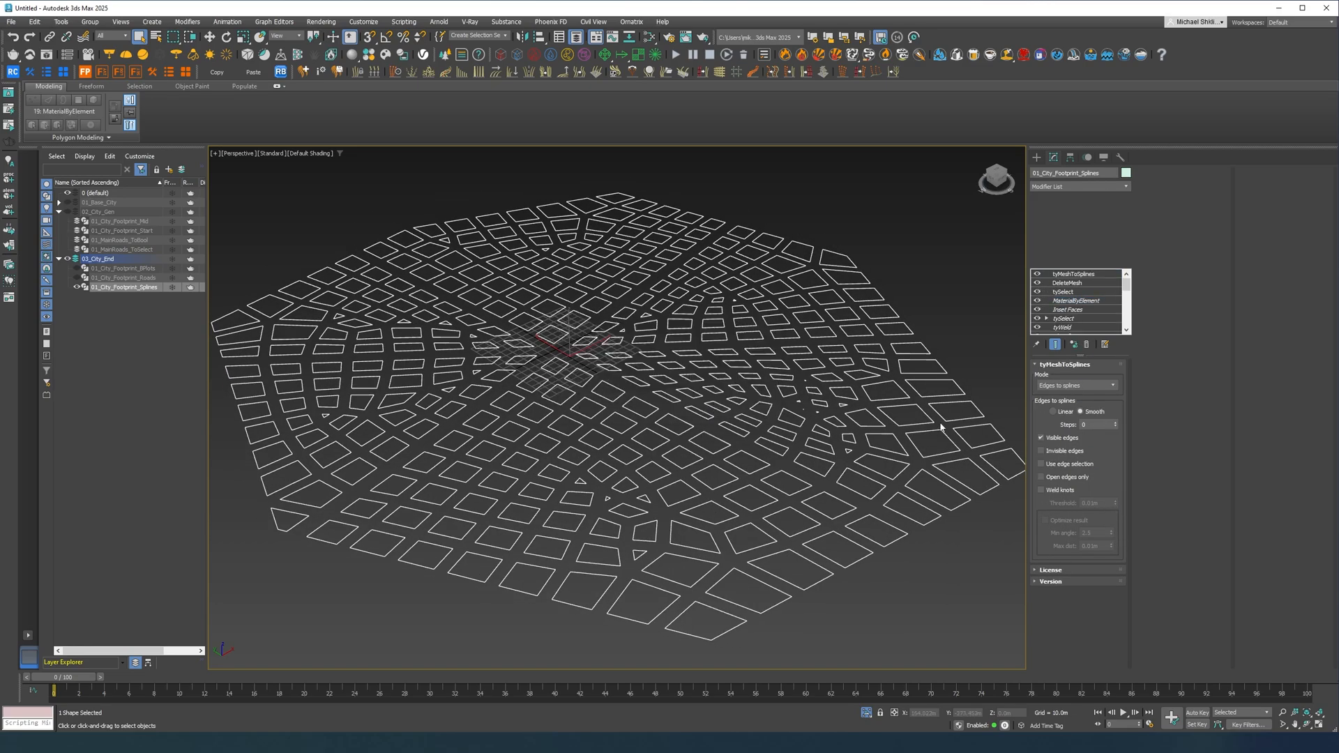
{"action": "left_click", "coordinate": [1078, 300]}
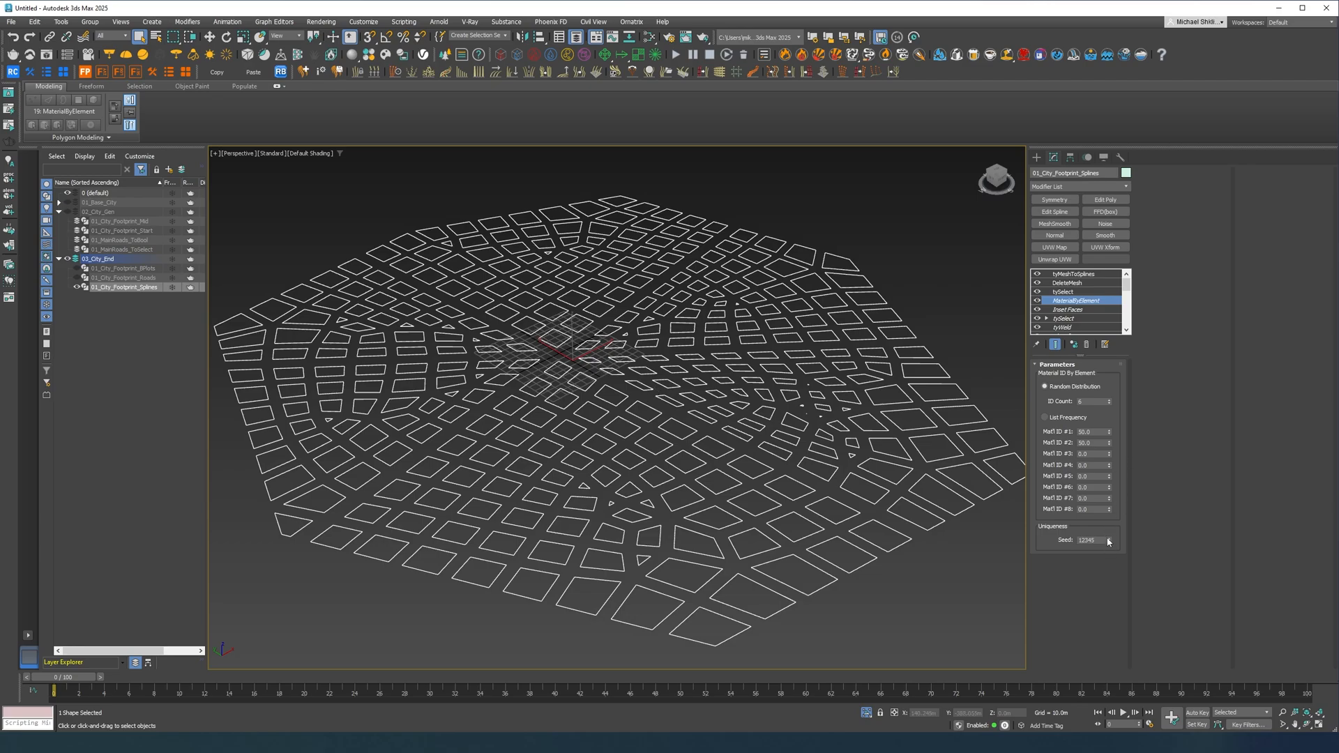
{"action": "left_click", "coordinate": [1109, 540]}
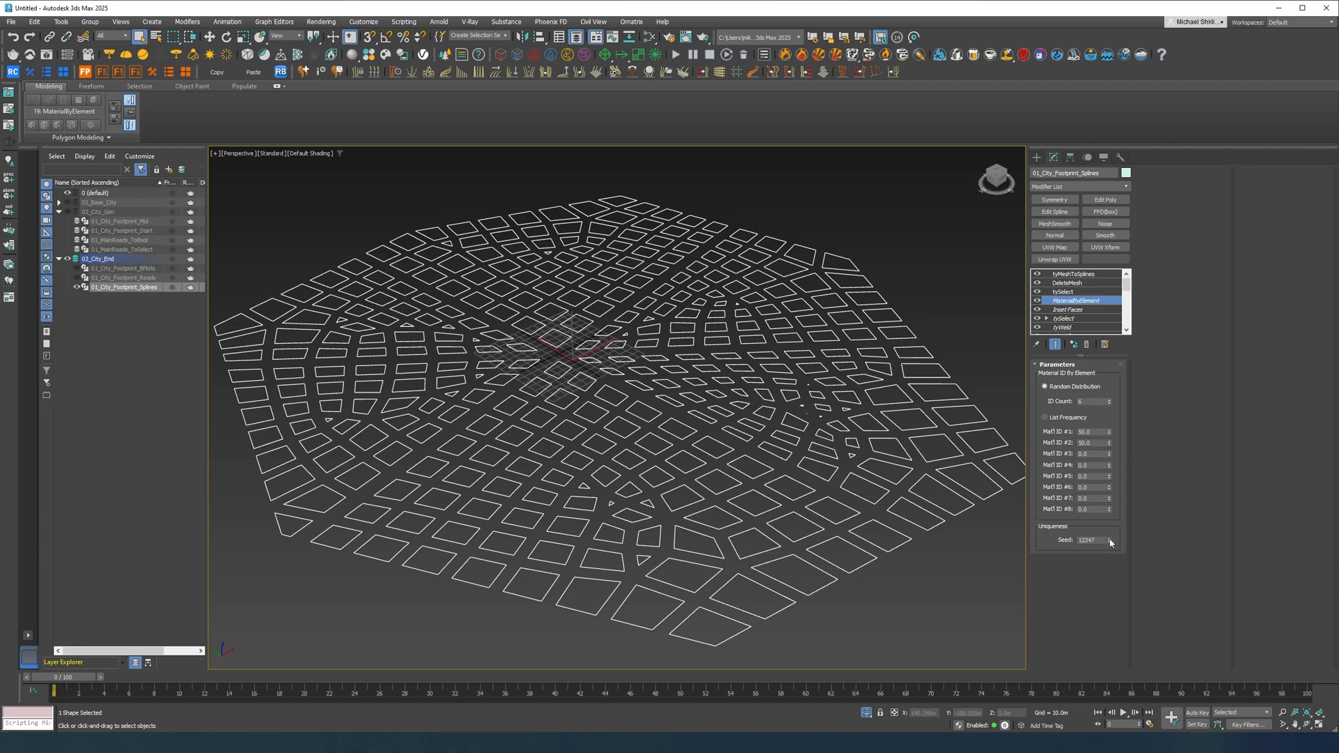
{"action": "left_click", "coordinate": [1110, 538]}
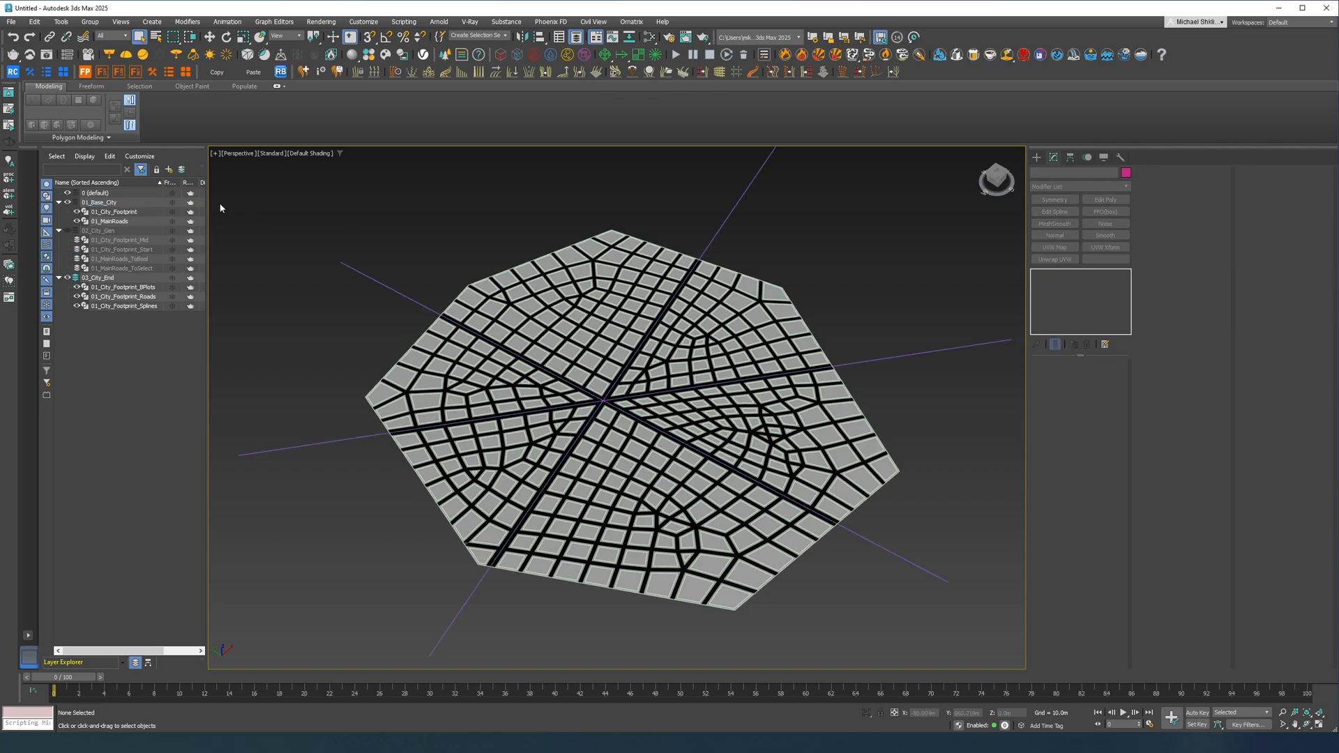
- Revisit the original footprint and the start object's tyFaceFracture settings, accepting the topology warning
{"action": "left_click", "coordinate": [113, 211]}
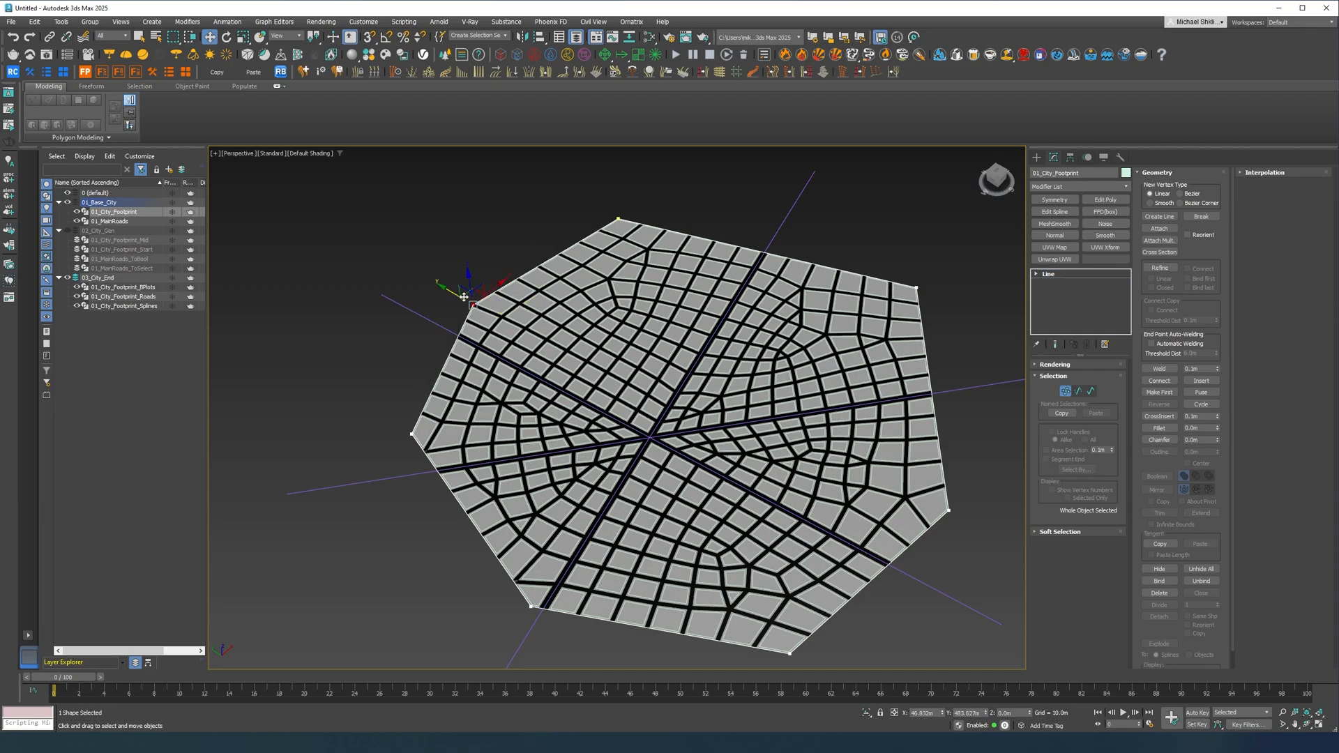
{"action": "left_click", "coordinate": [452, 316]}
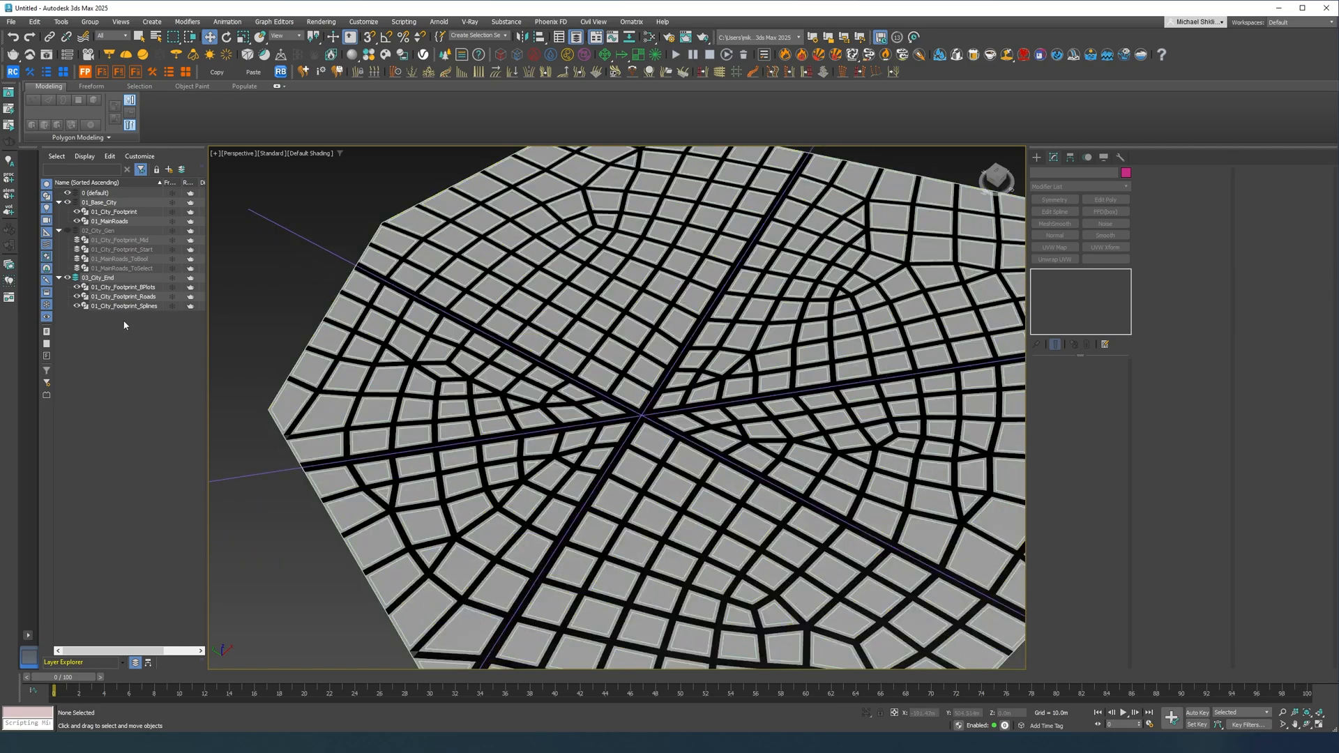
{"action": "mouse_move", "coordinate": [144, 254]}
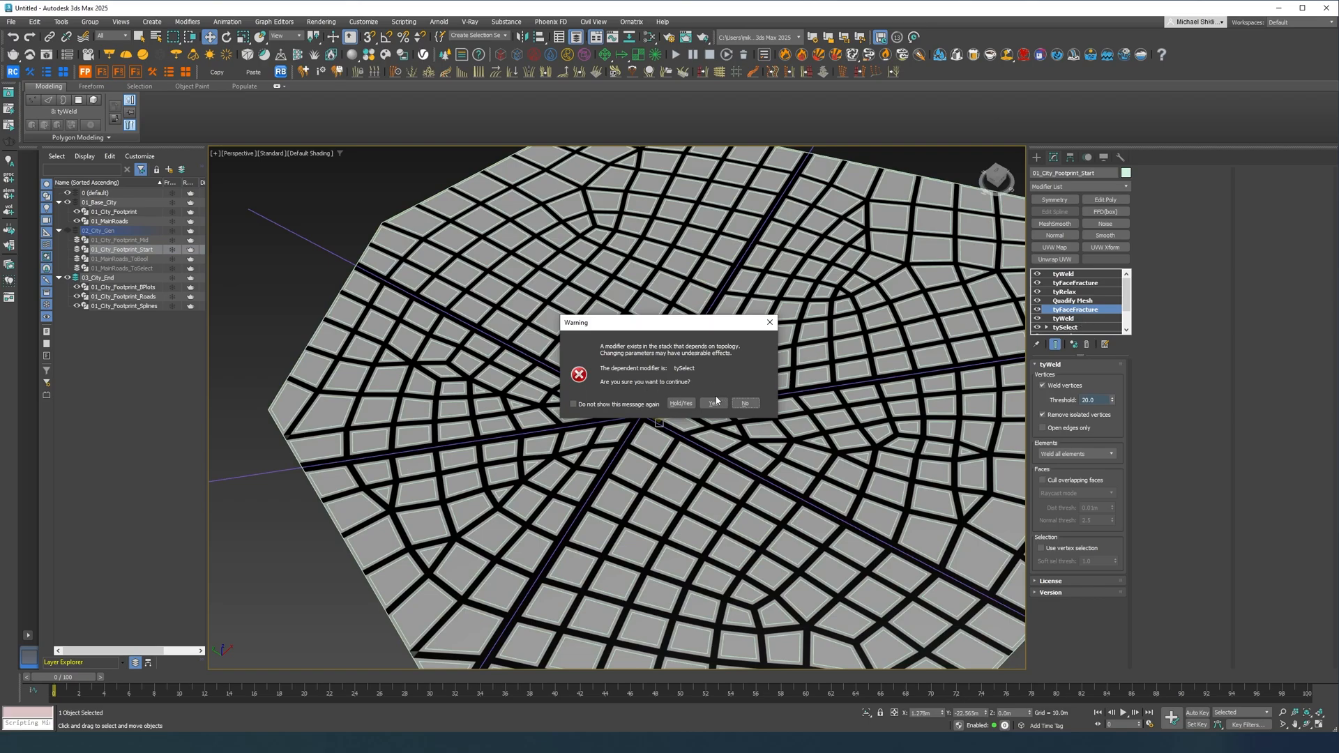
{"action": "left_click", "coordinate": [713, 403]}
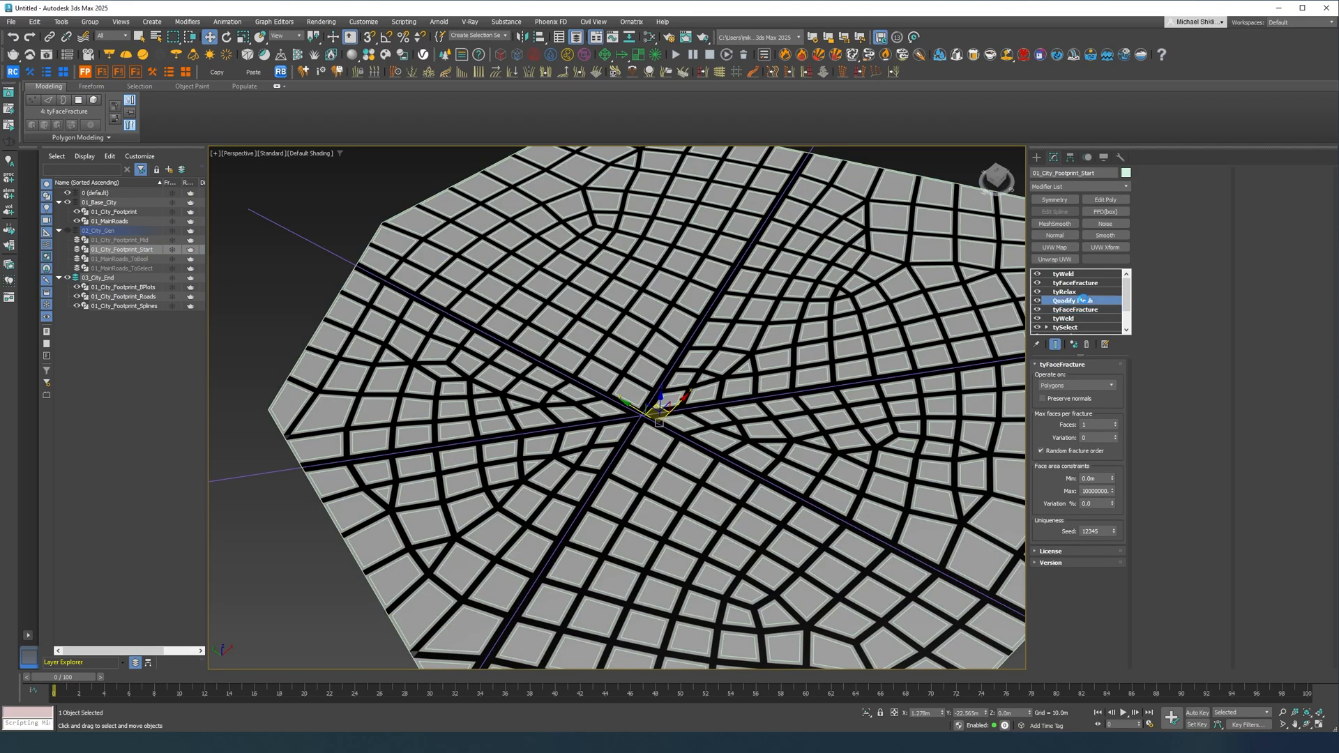
{"action": "left_click", "coordinate": [1074, 300]}
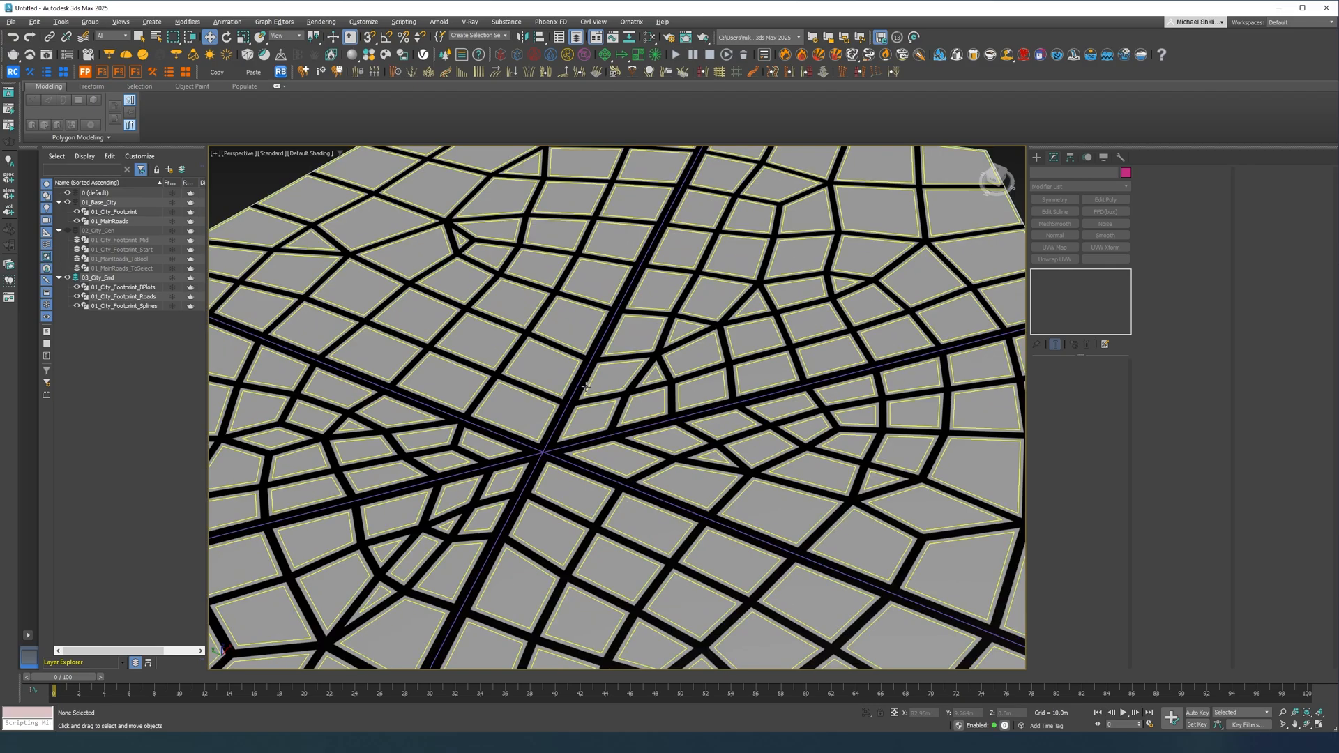
- Select 01_City_Footprint_BPlots and open its Chamfer modifier, accepting the topology warning
{"action": "left_click", "coordinate": [123, 287]}
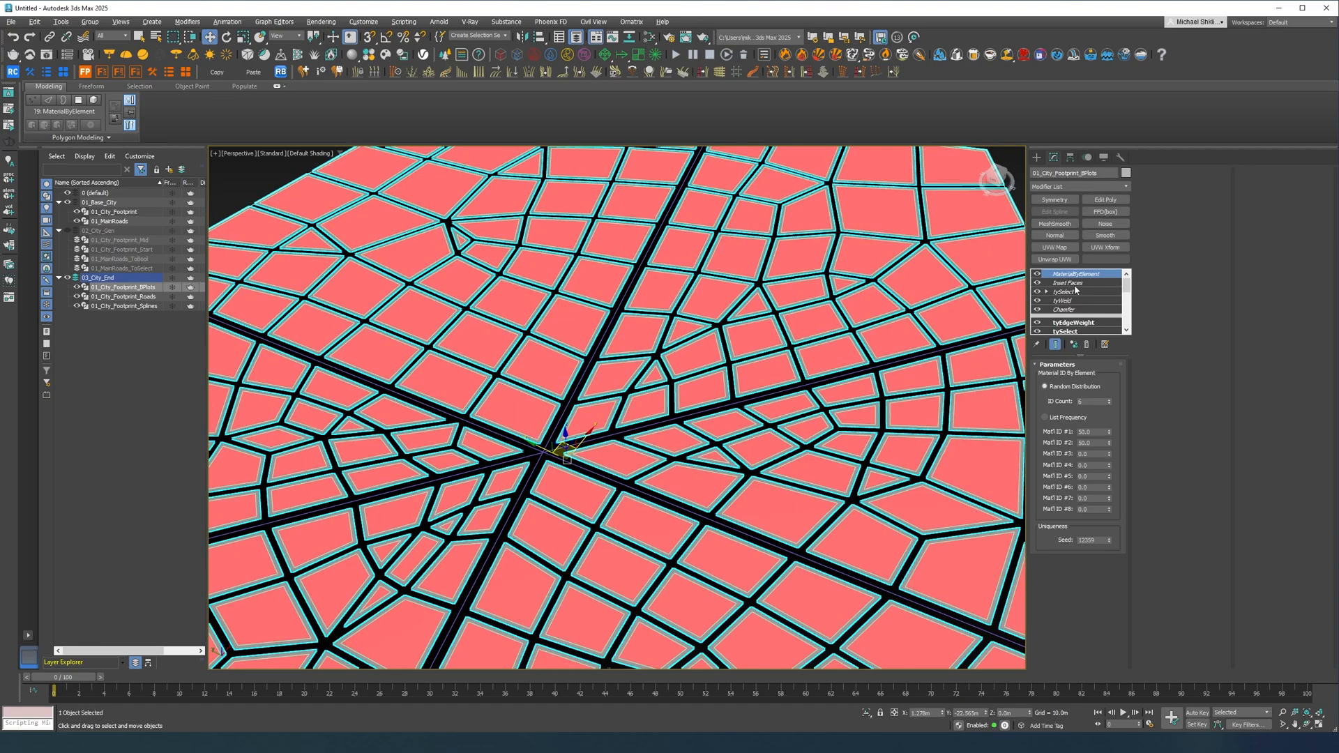
{"action": "left_click", "coordinate": [1064, 309]}
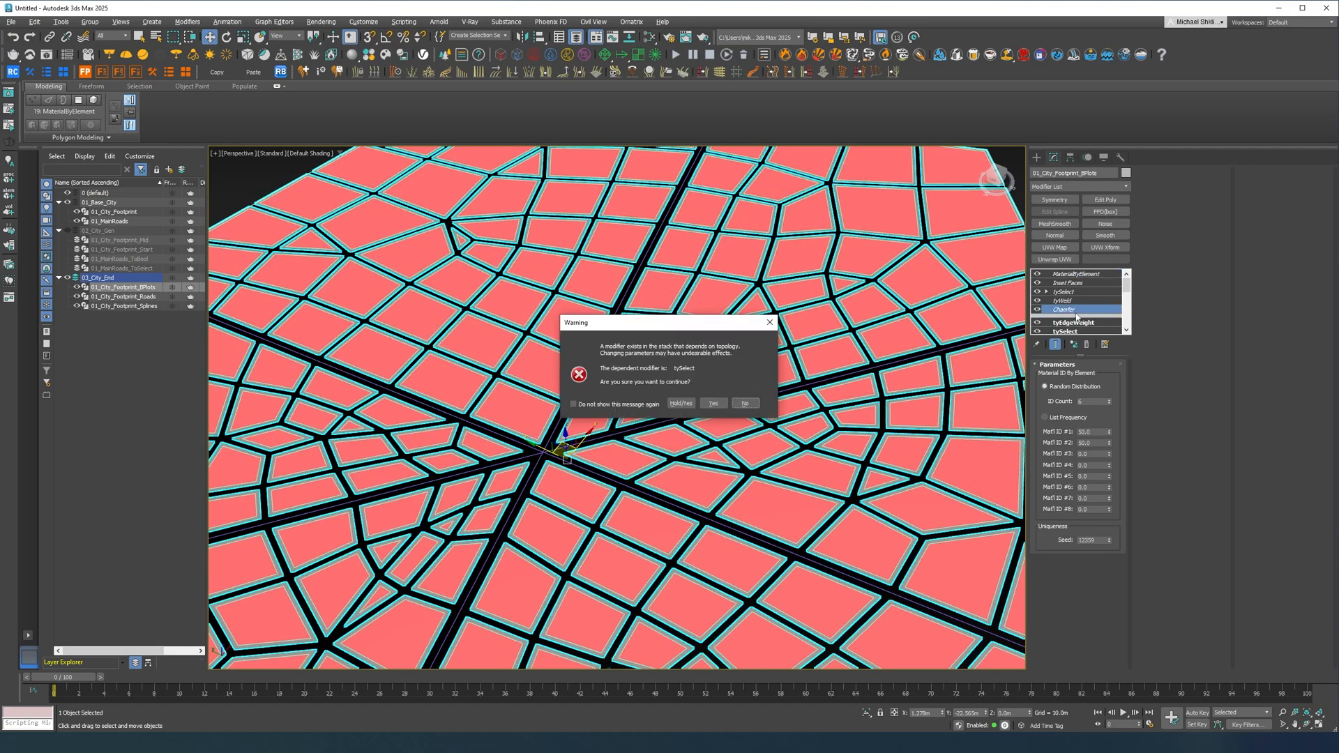
{"action": "left_click", "coordinate": [713, 403]}
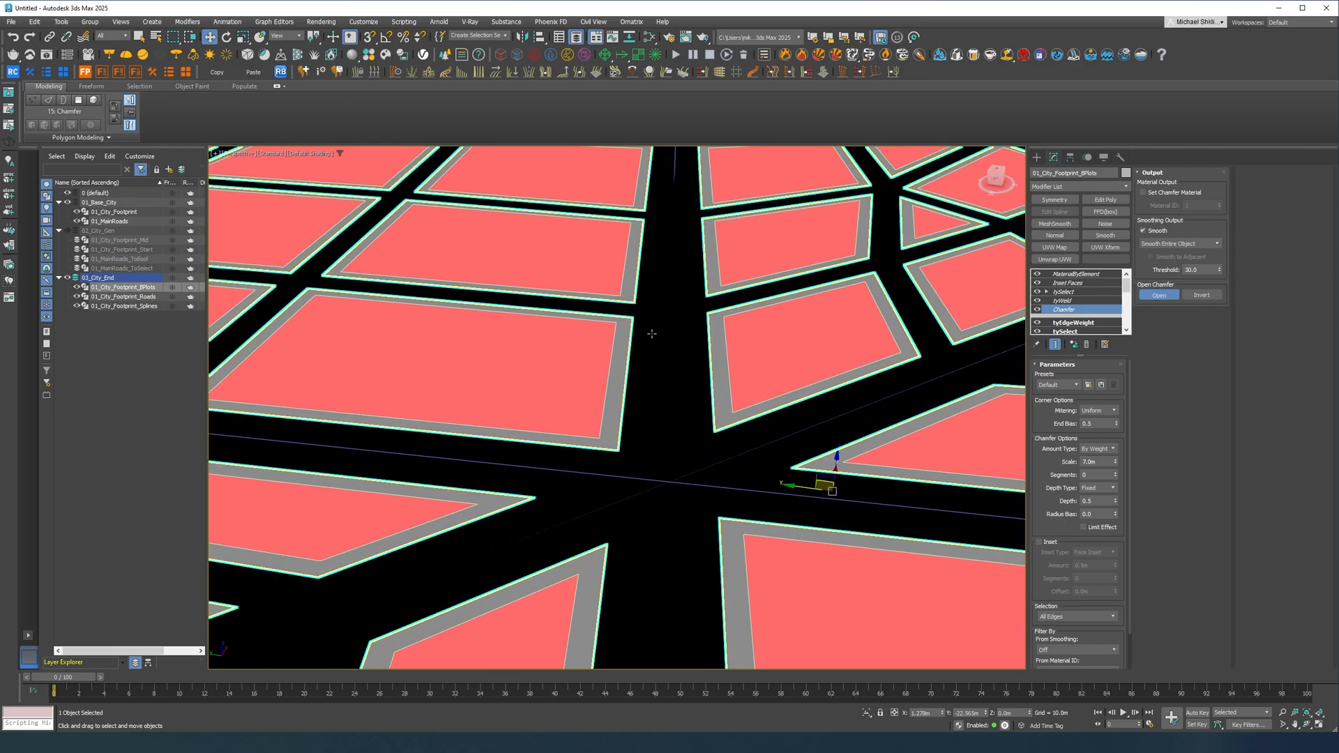
{"action": "mouse_move", "coordinate": [655, 355]}
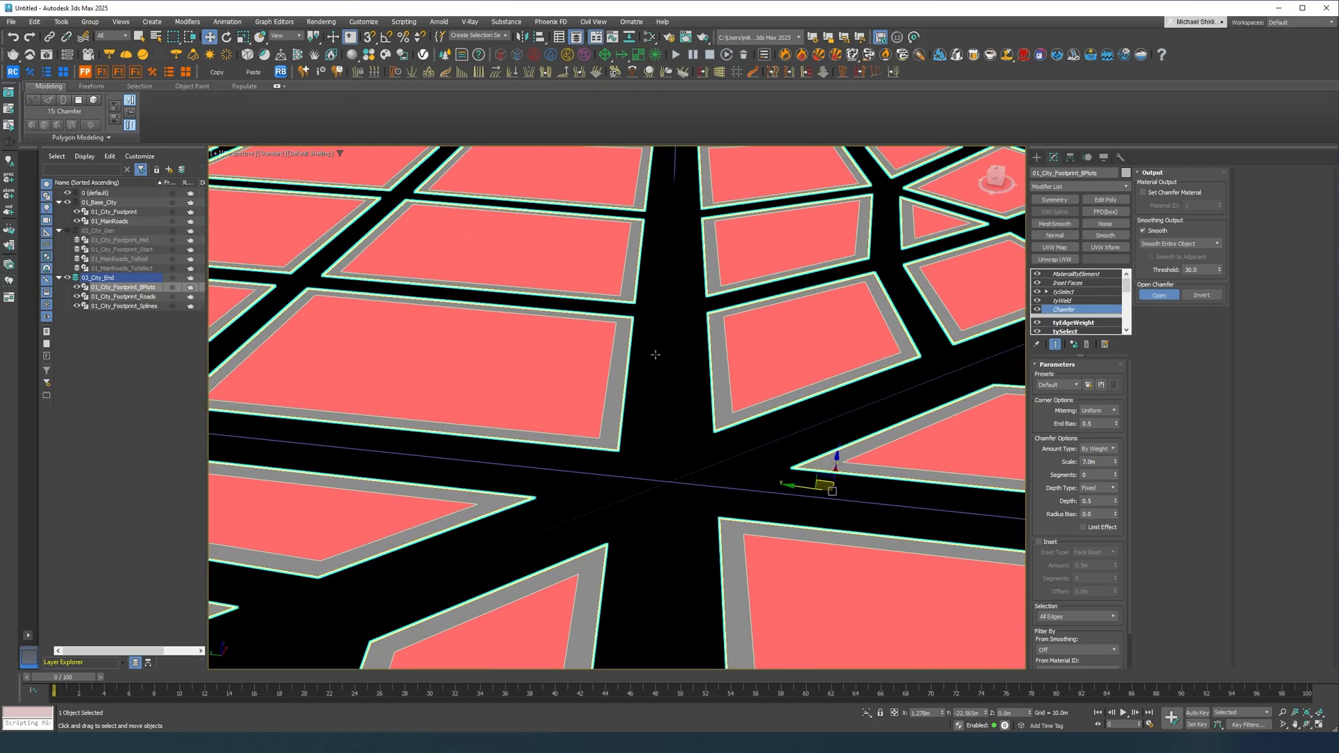